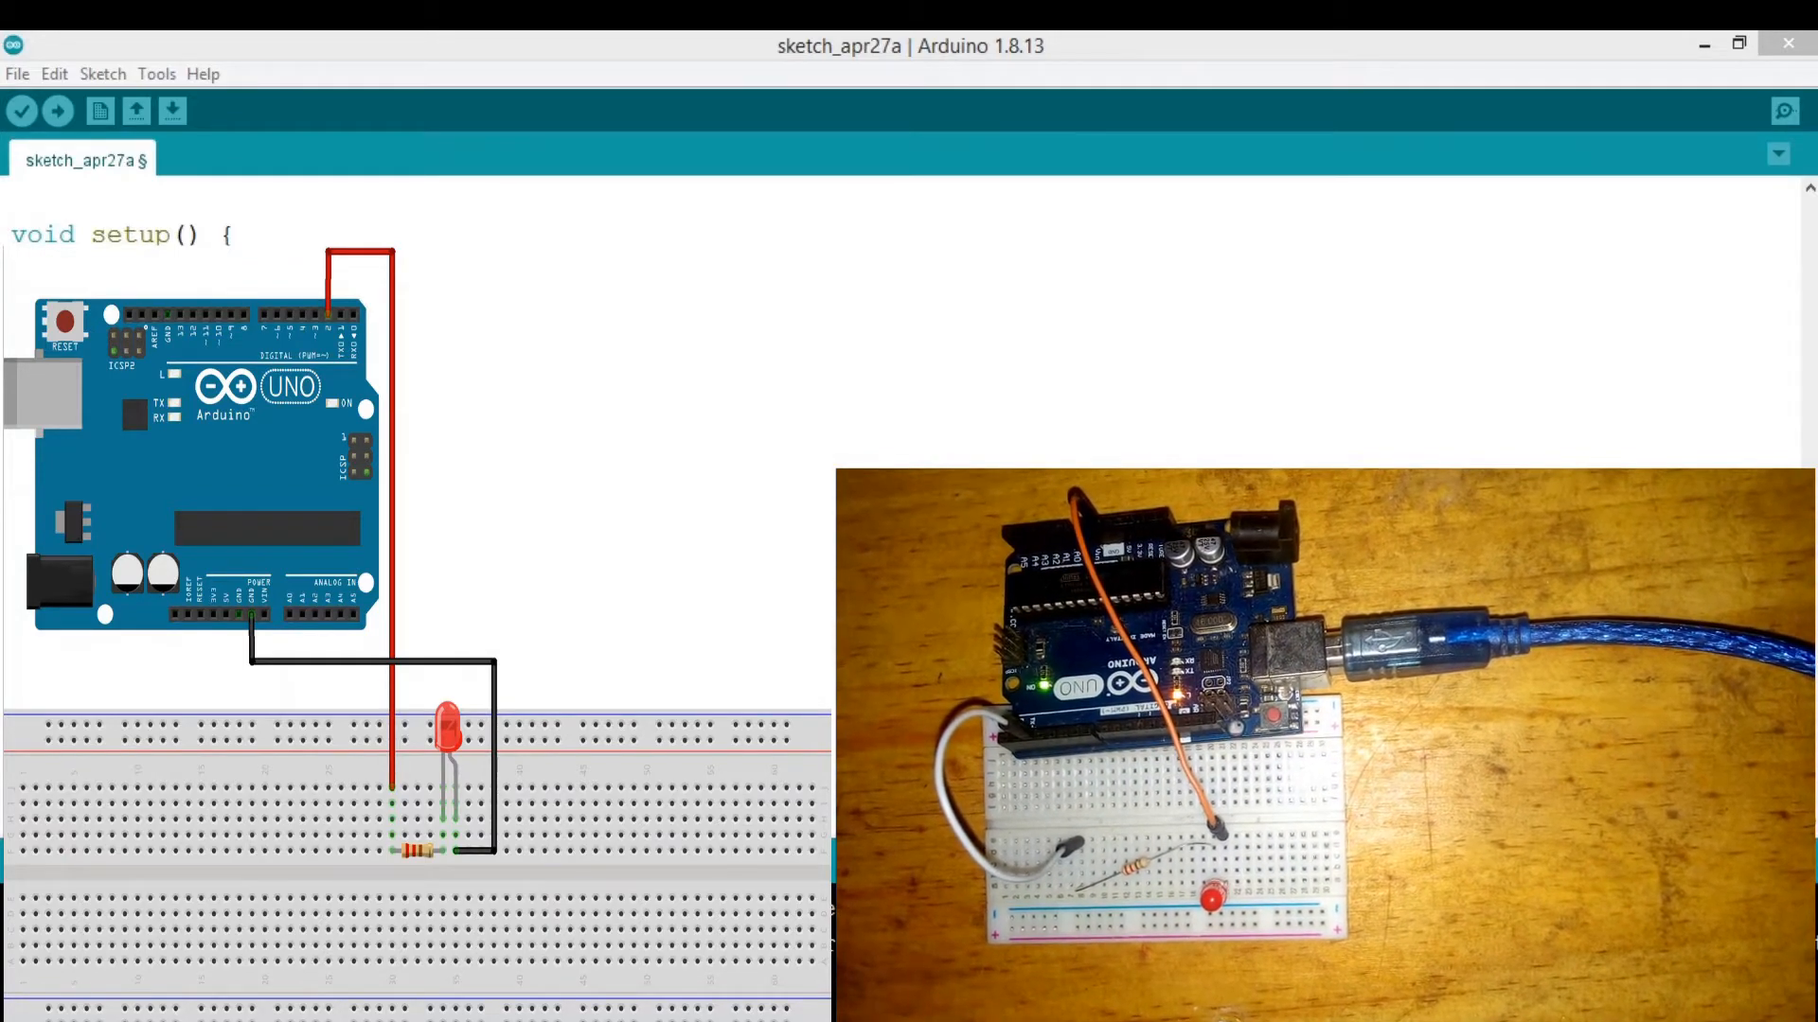
# Declare 'int led = 2;' at the top of the sketch above setup
pyautogui.click(21, 110)
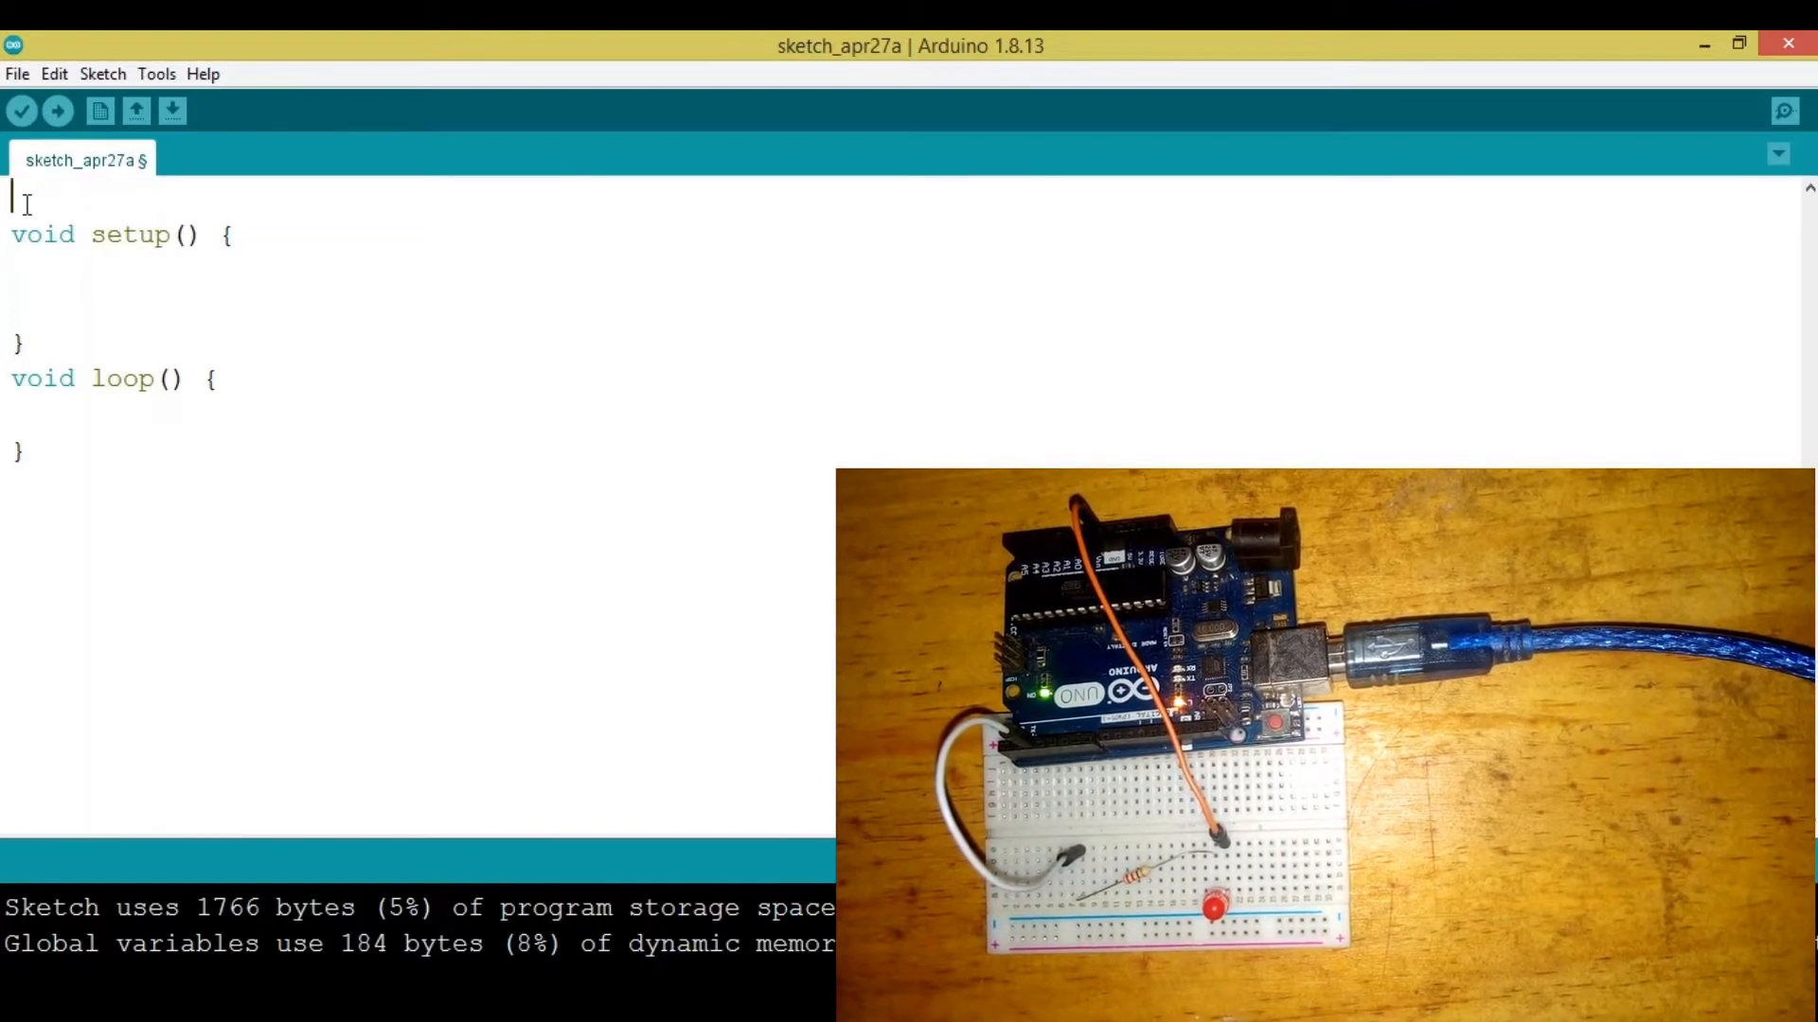
pyautogui.write('i')
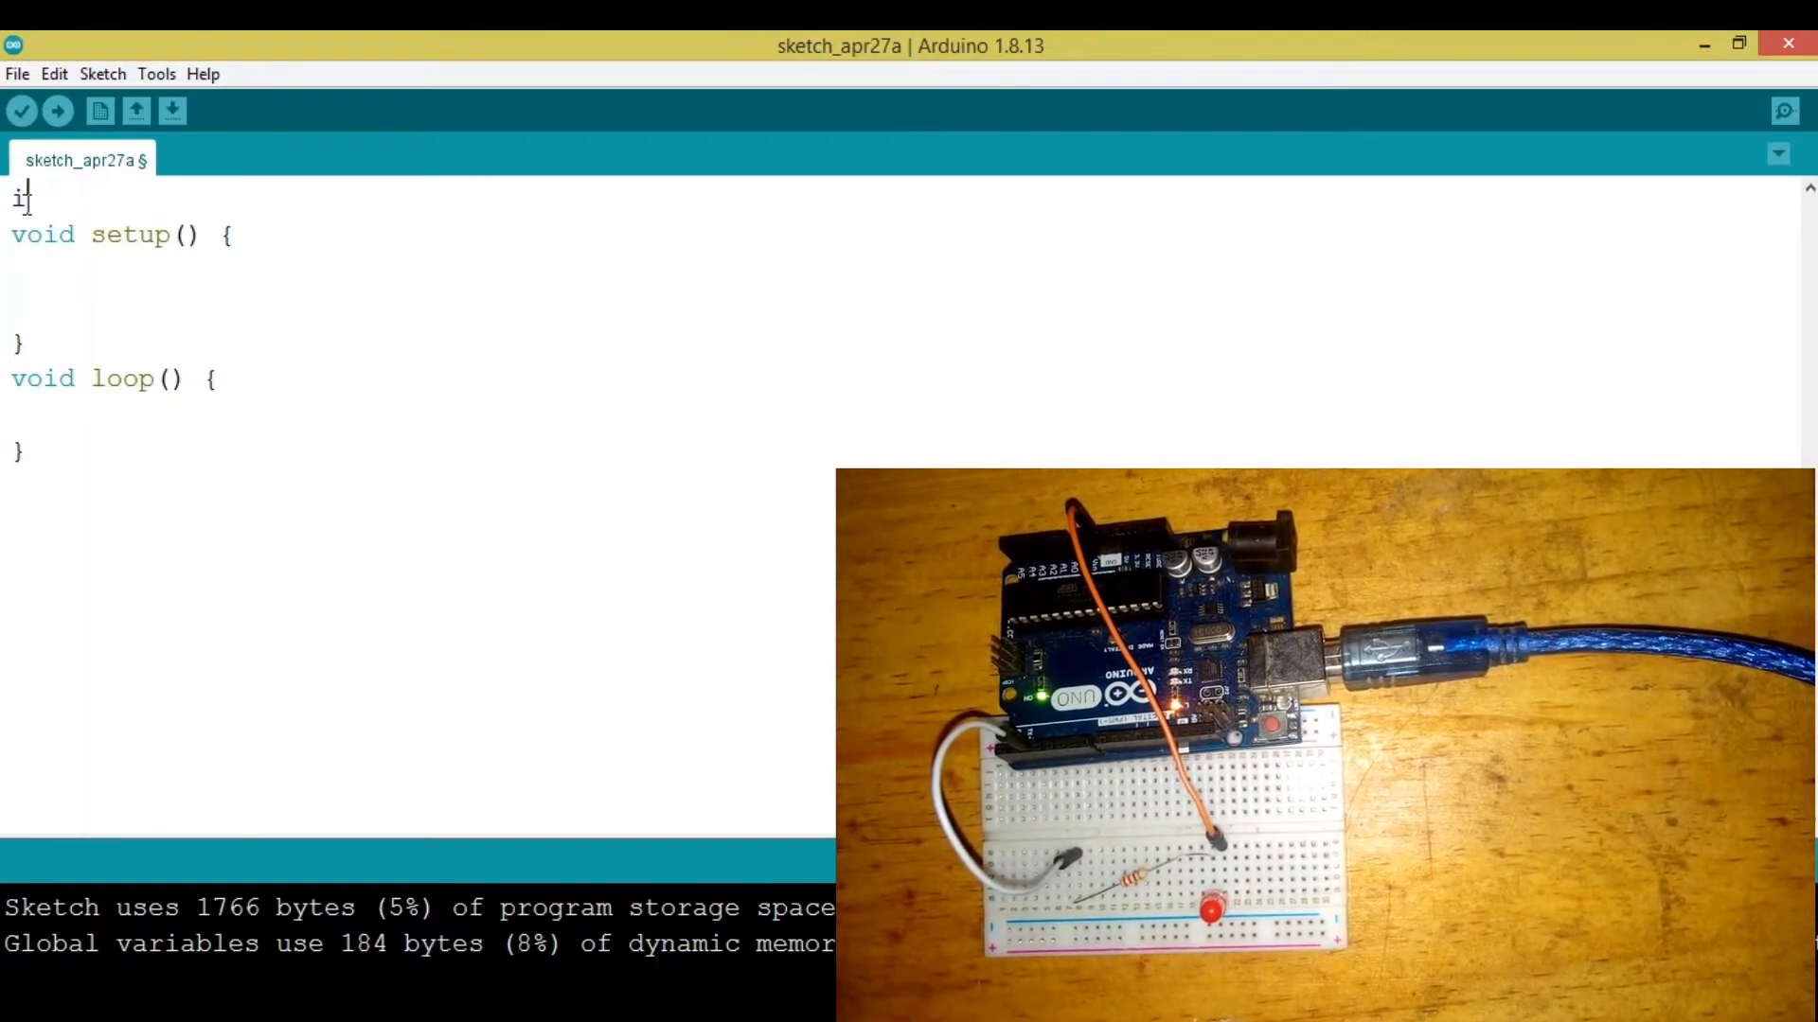
pyautogui.write('nt le')
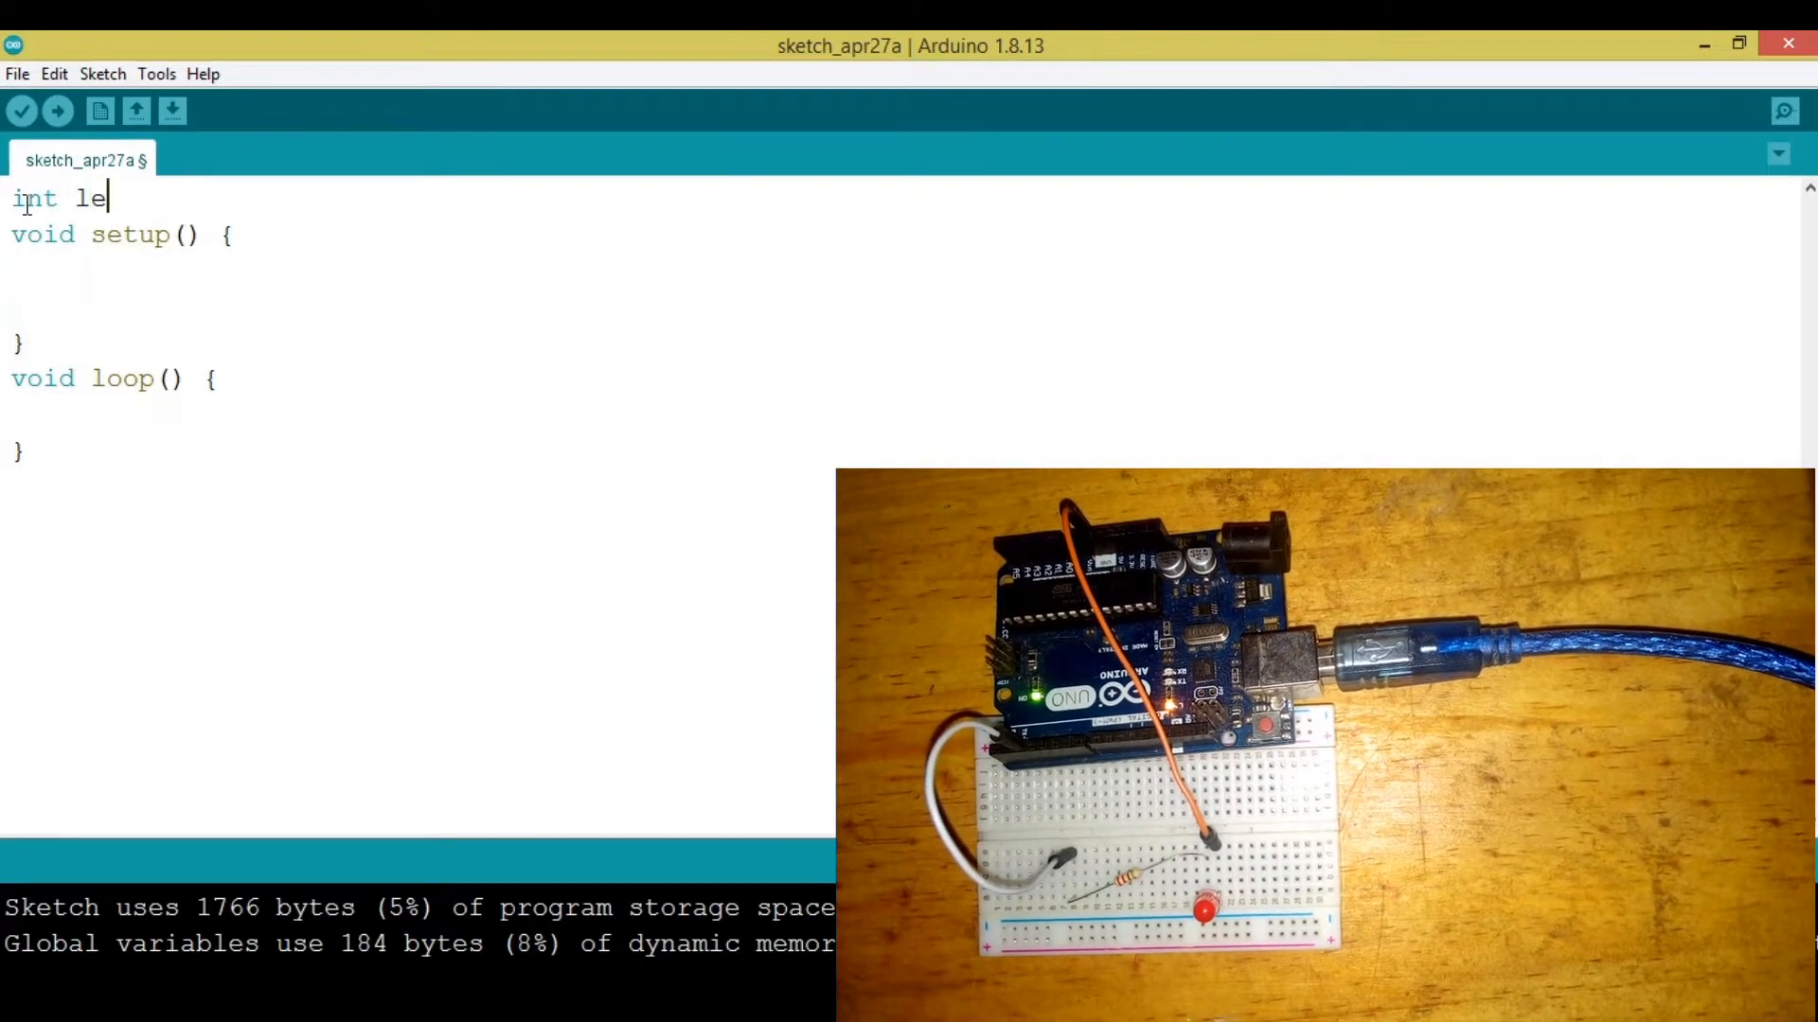
pyautogui.write('d =')
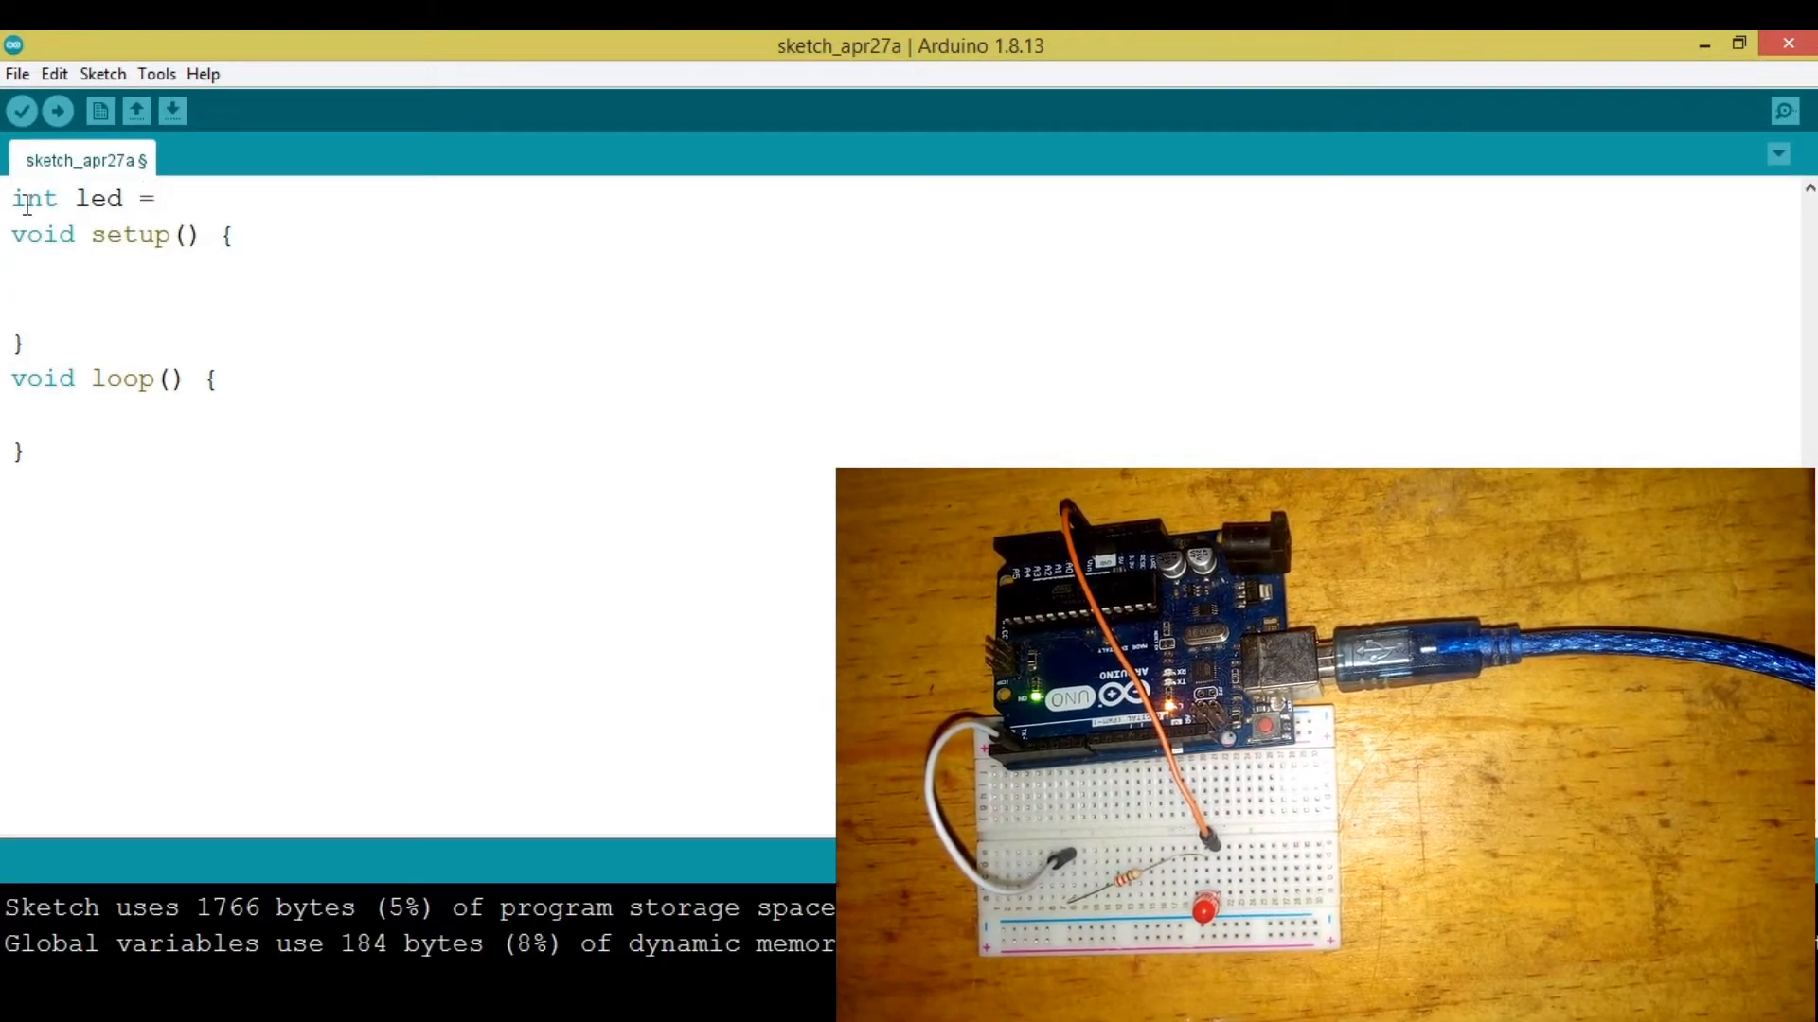
pyautogui.write('2;')
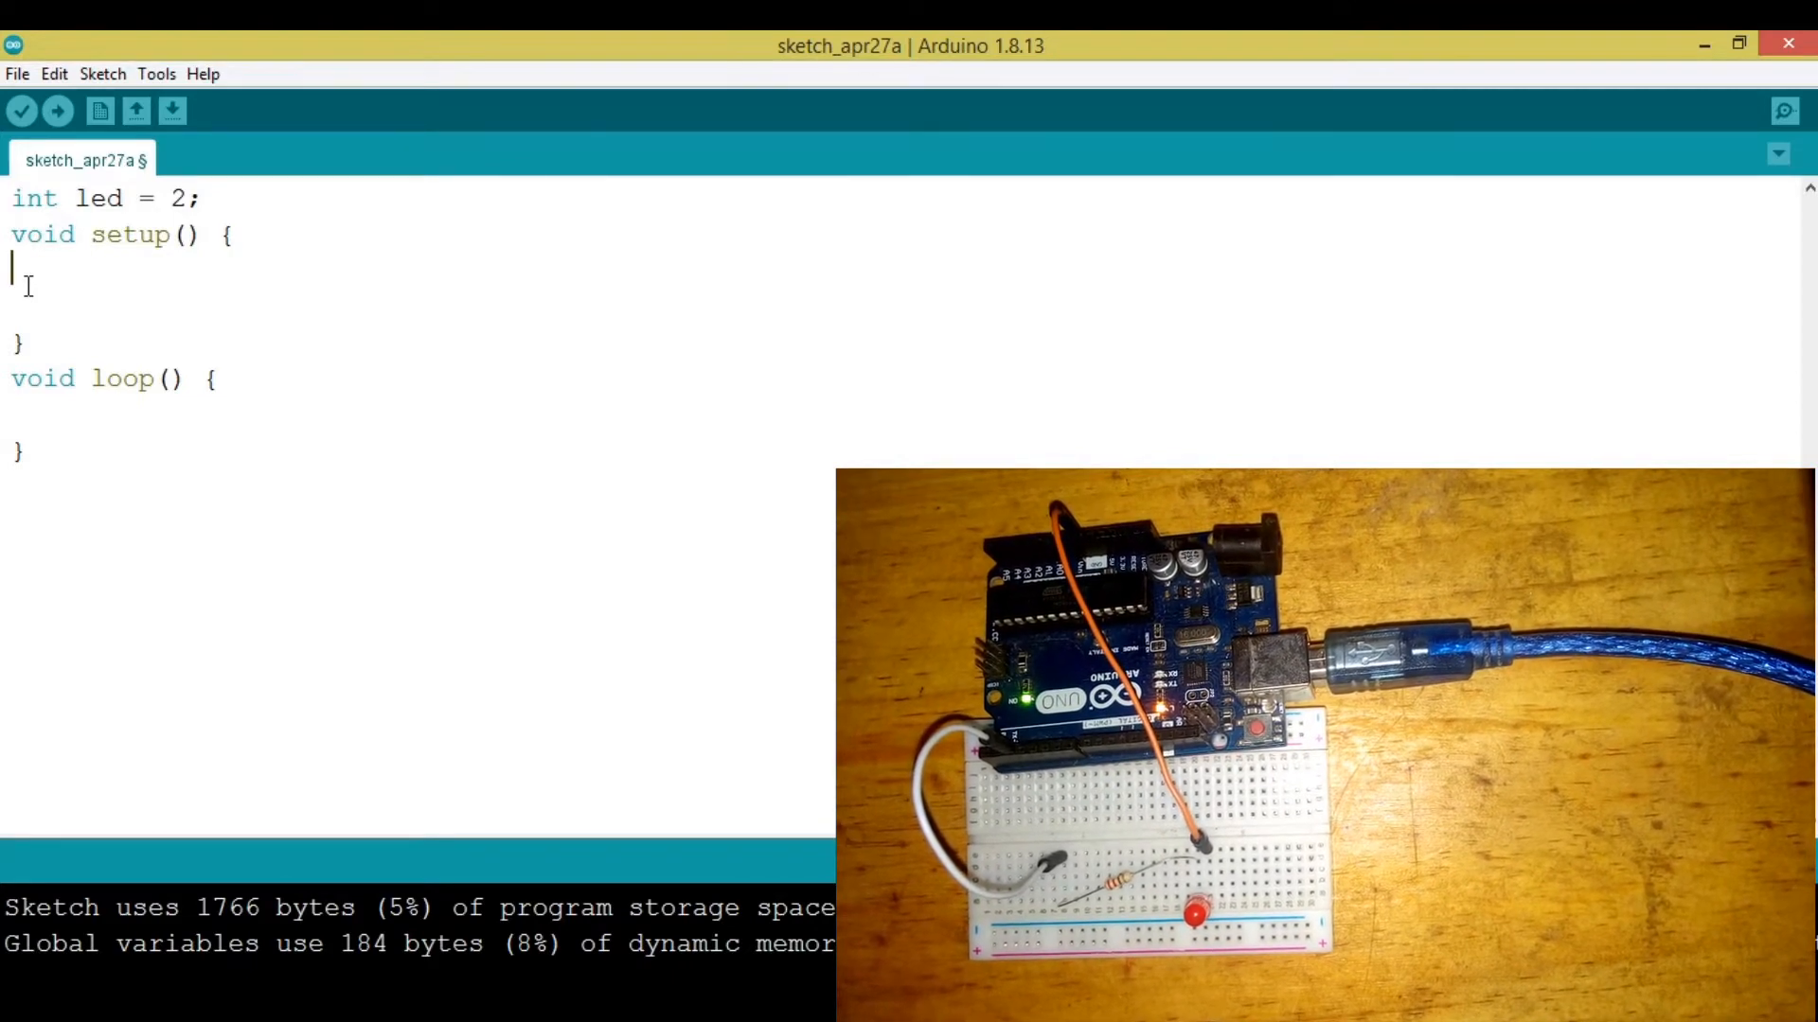
# Add 'pinMode(led, OUTPUT);' inside setup to make the LED pin an output
pyautogui.write('pinMo')
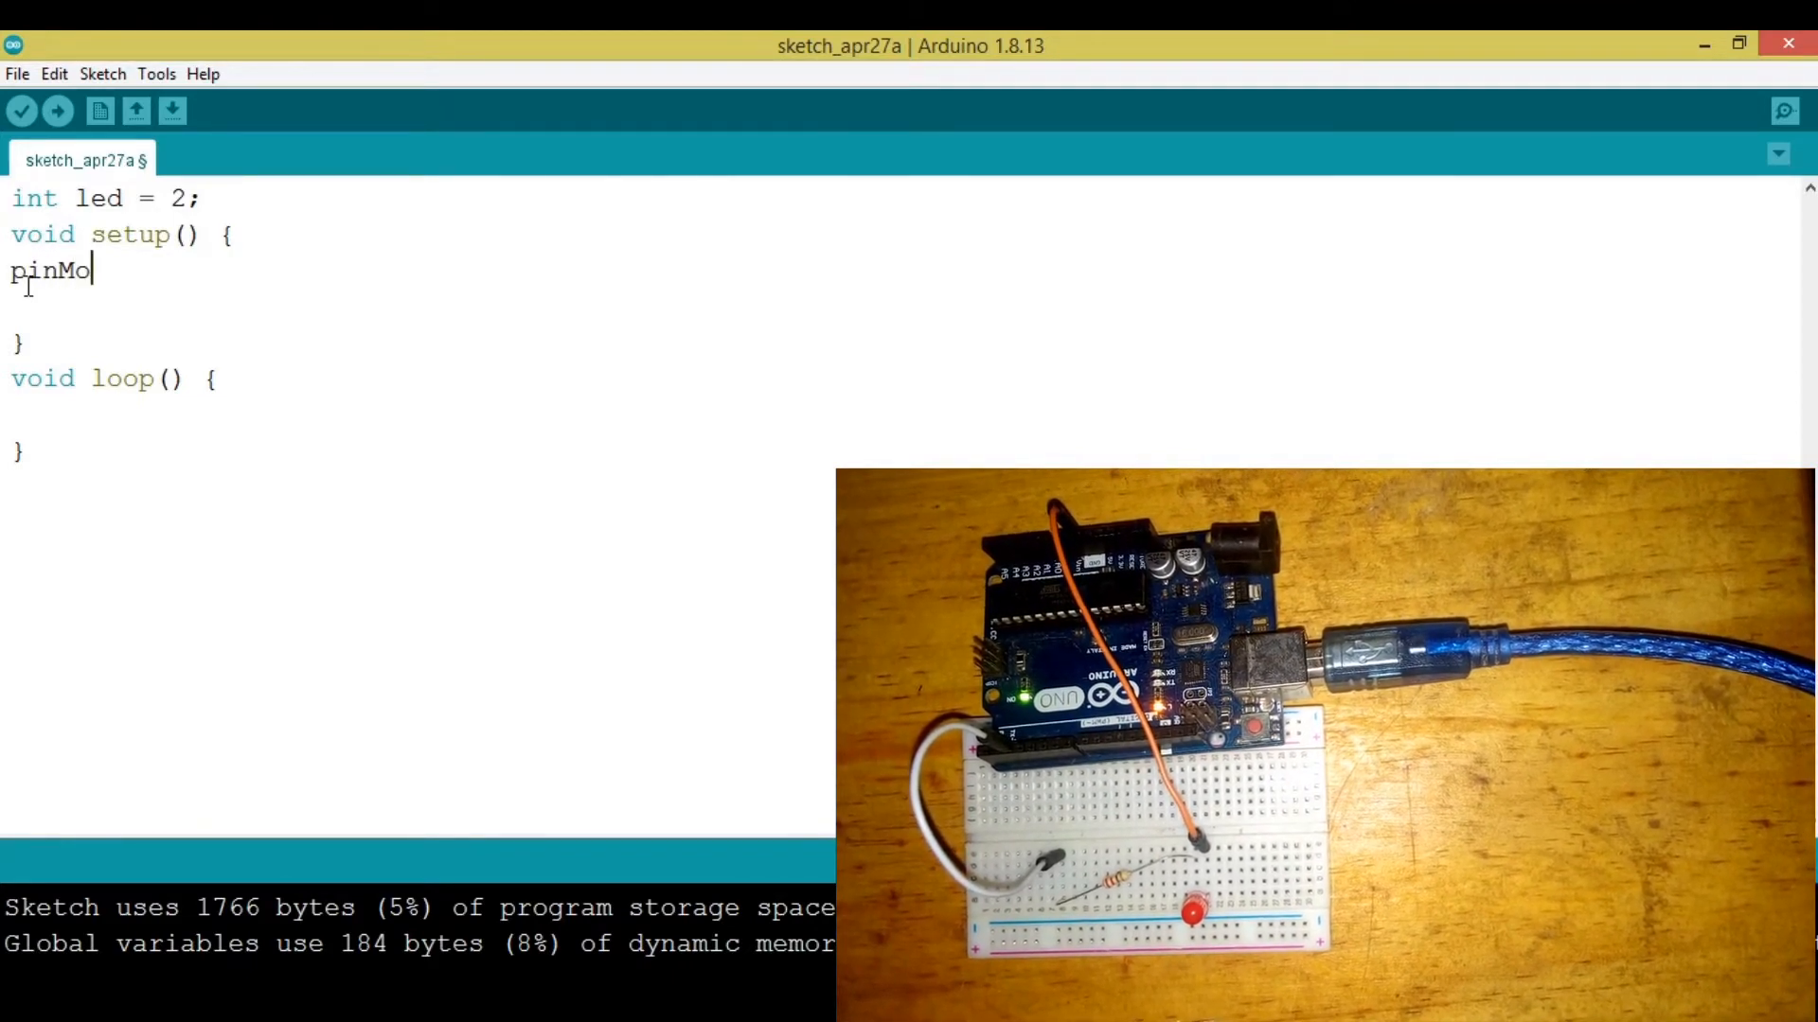
pyautogui.write('de();')
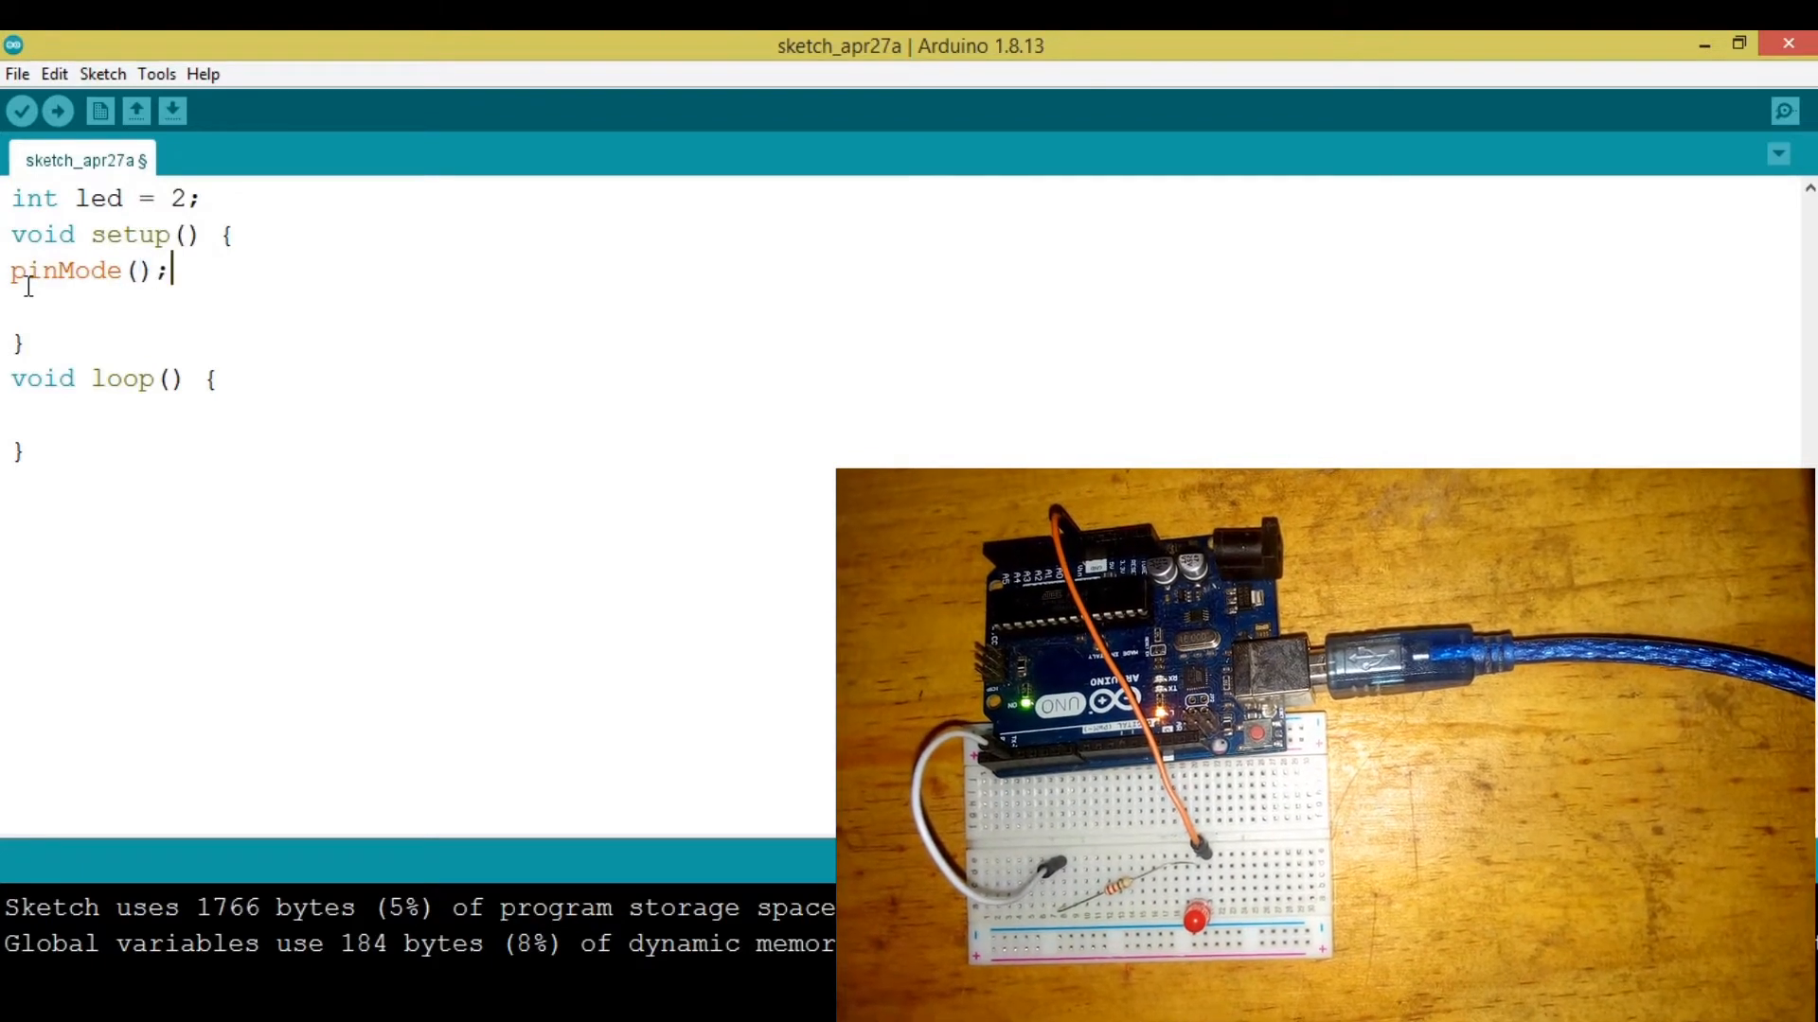
pyautogui.write('led')
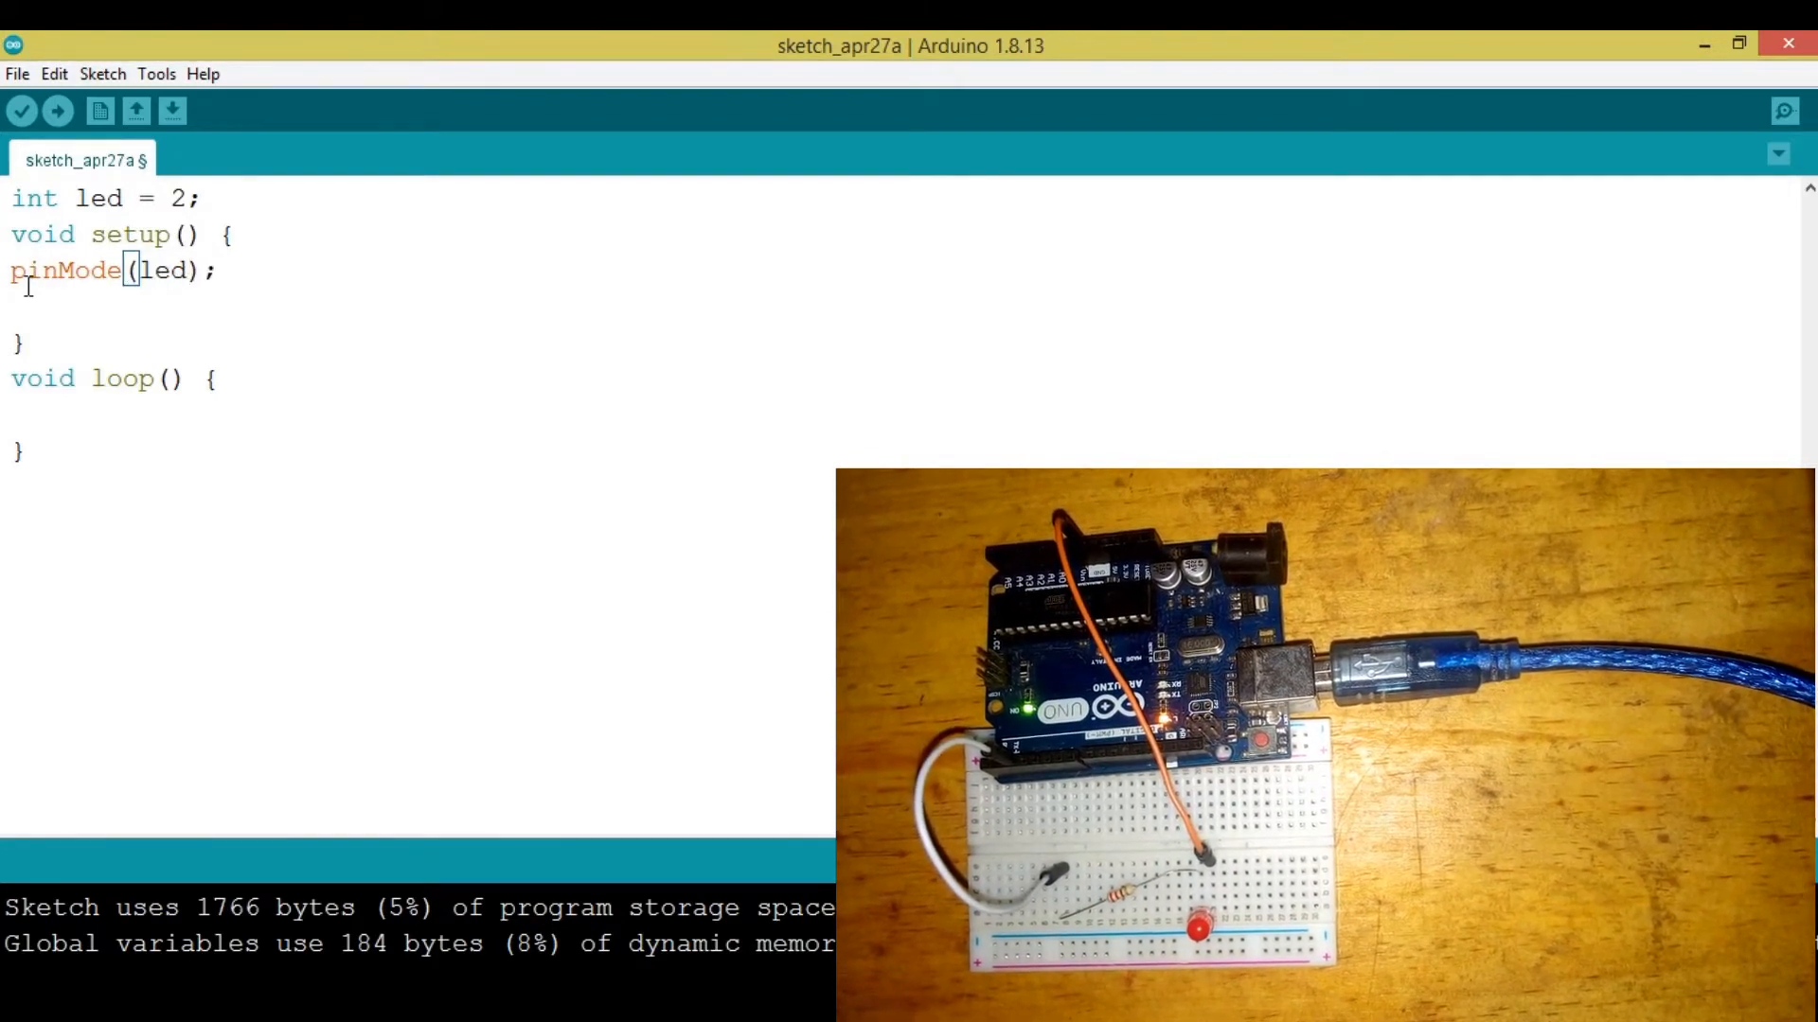
pyautogui.write(', OUTP')
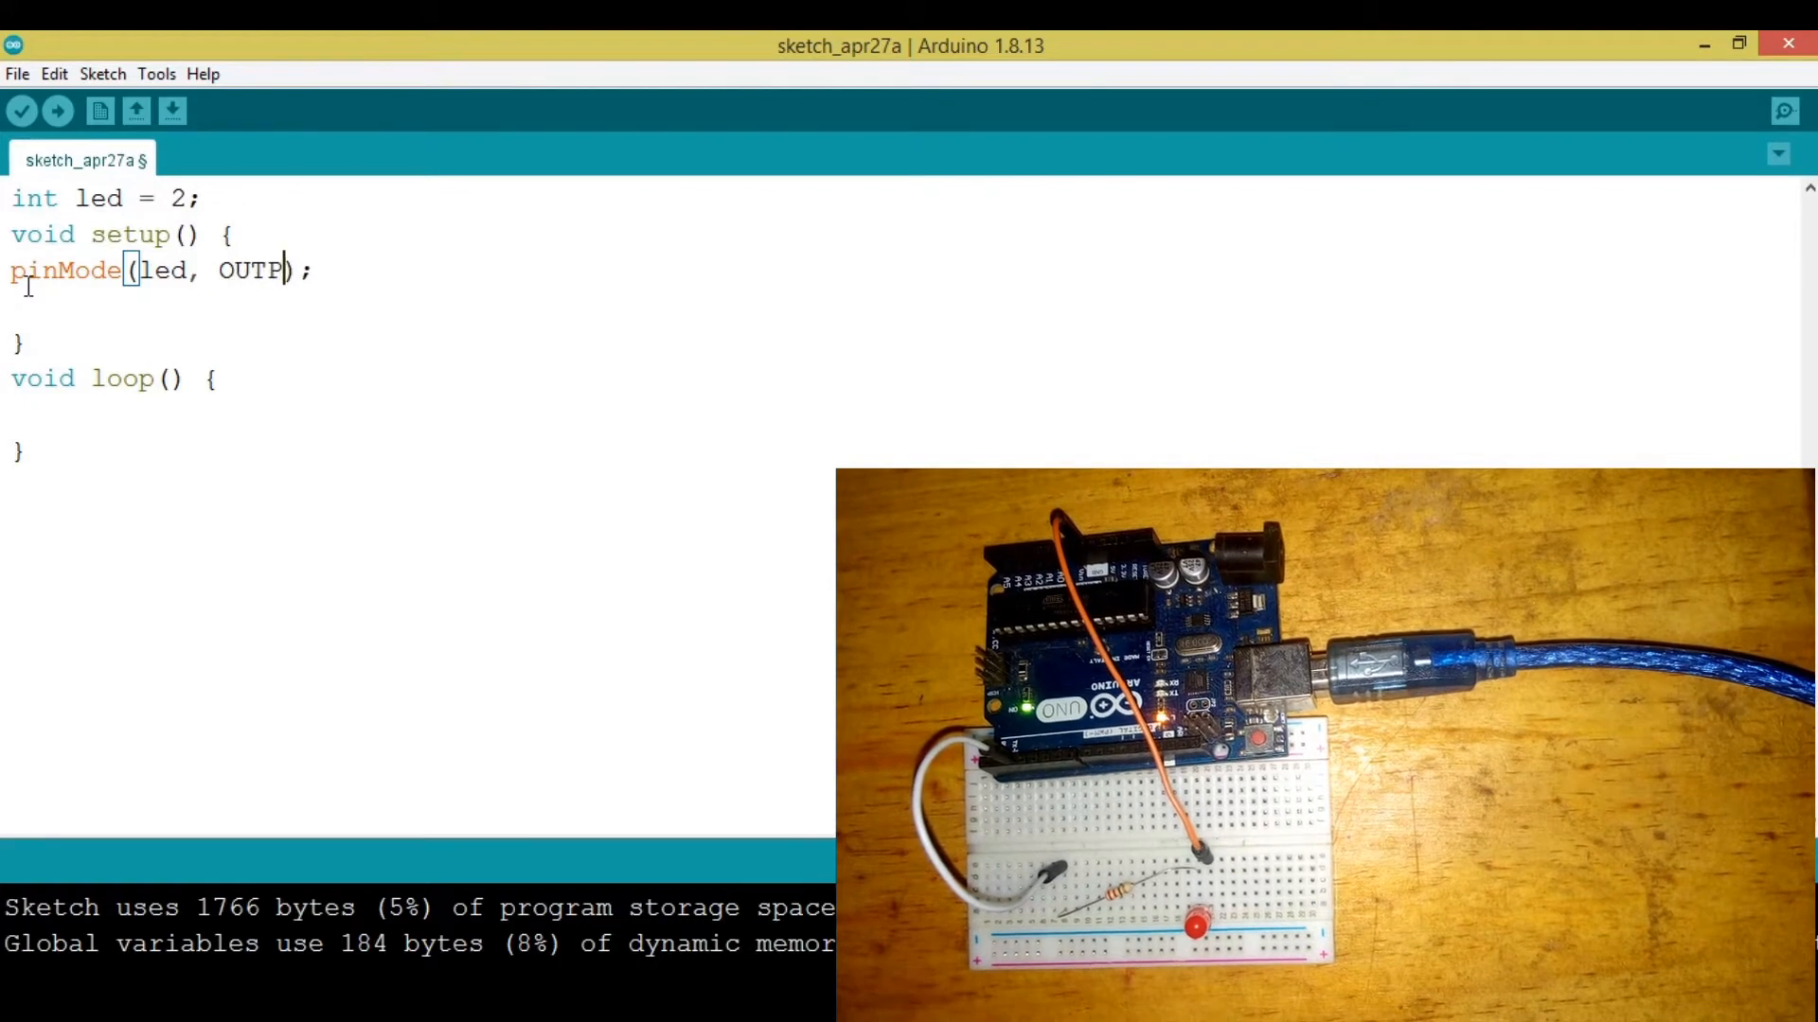
pyautogui.write('UT')
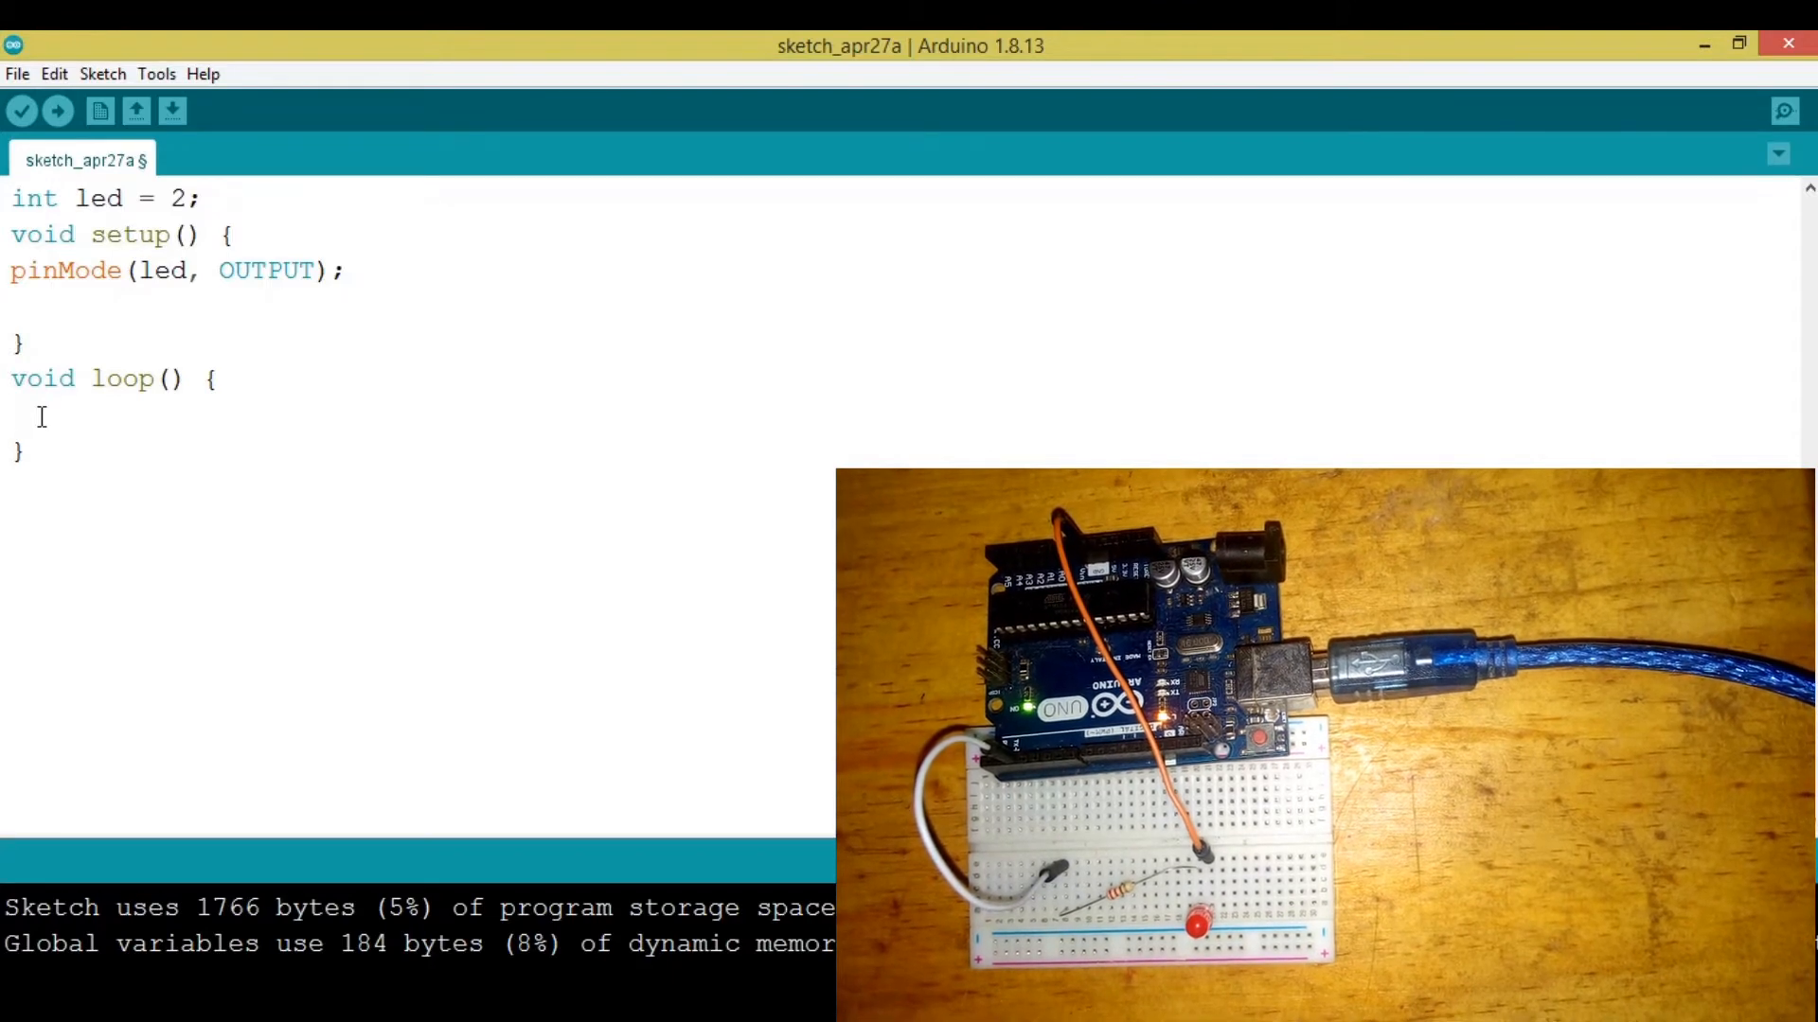
# Add 'digitalWrite(led, HIGH);' inside loop to drive the LED on
pyautogui.write('digital')
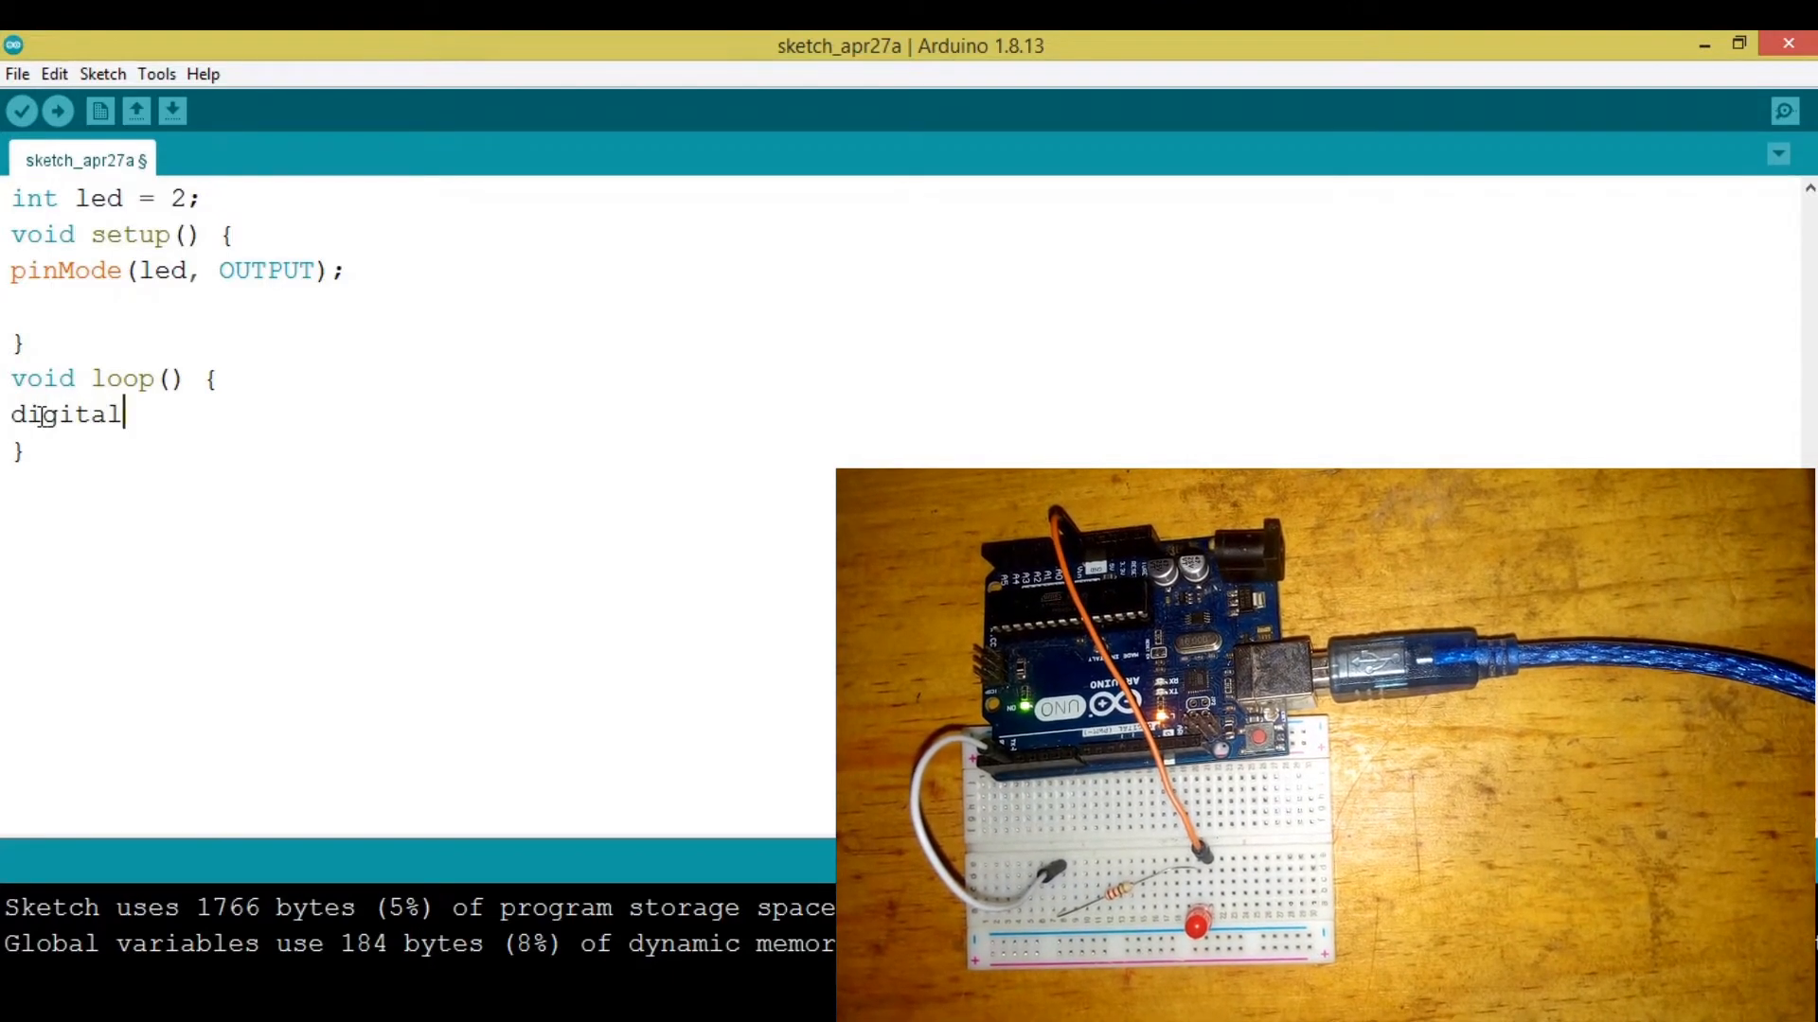
pyautogui.write('Write();')
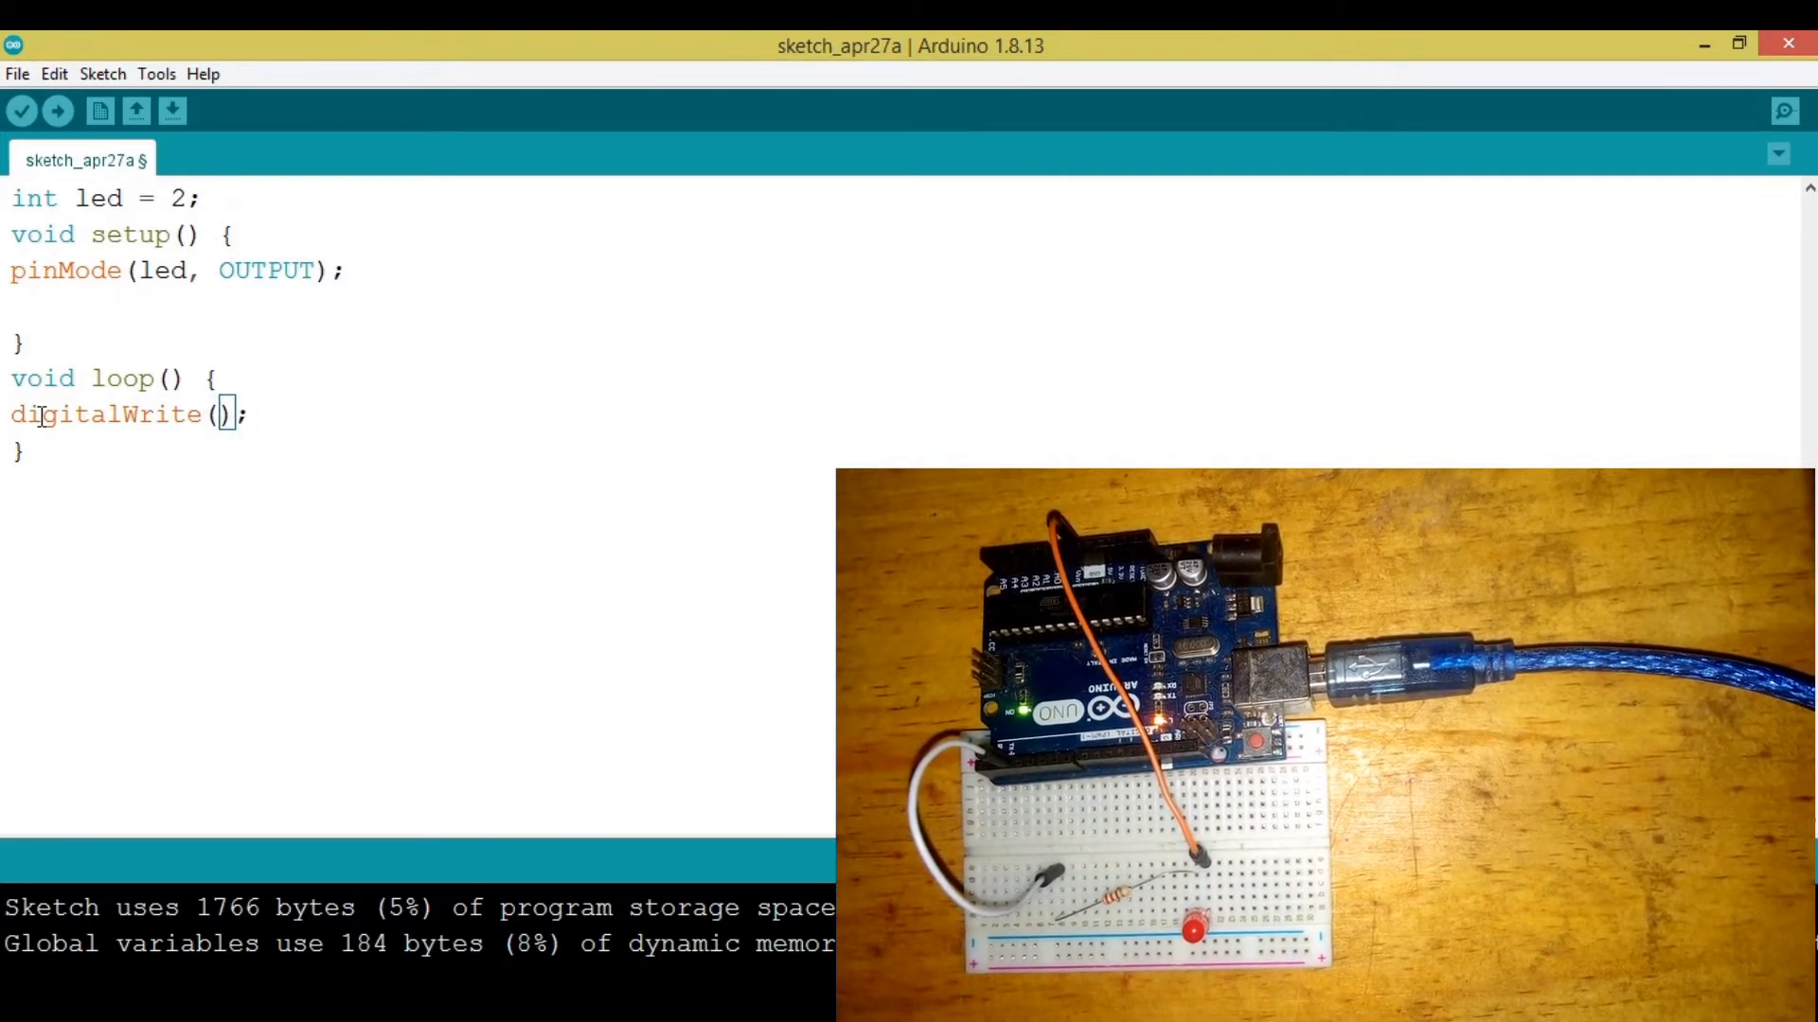
pyautogui.write('led,')
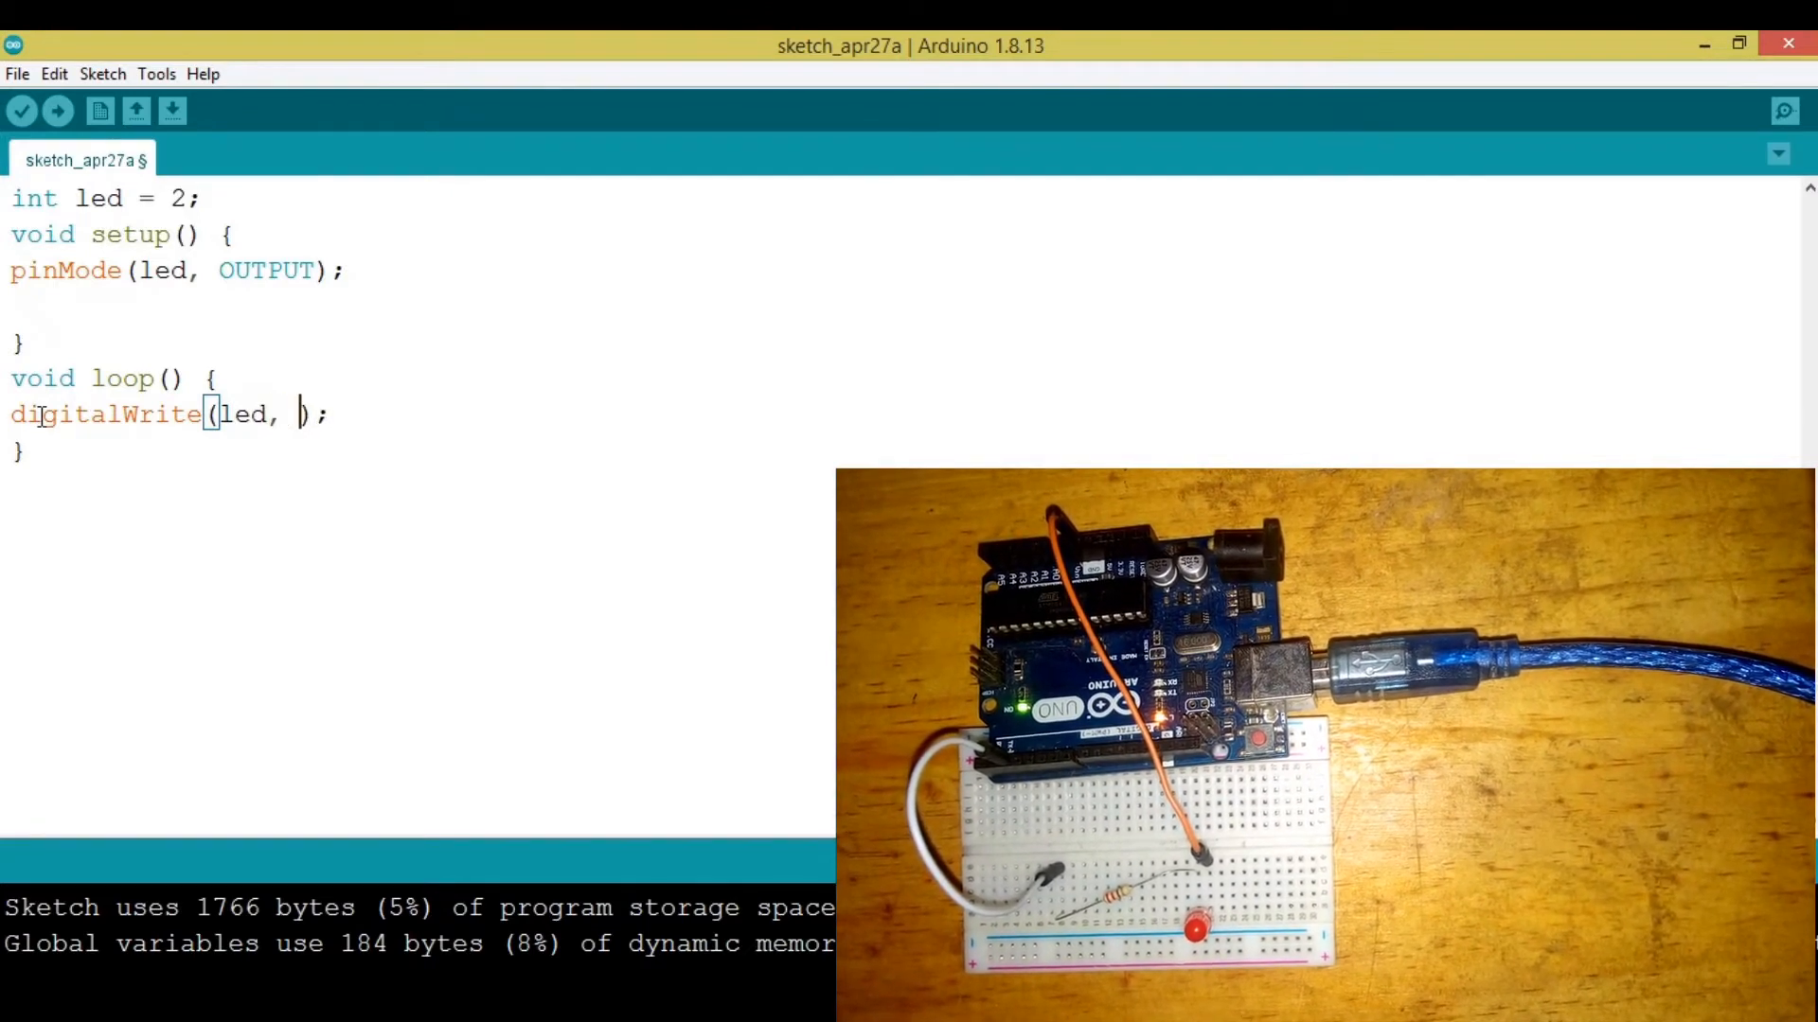
pyautogui.write('HIGH')
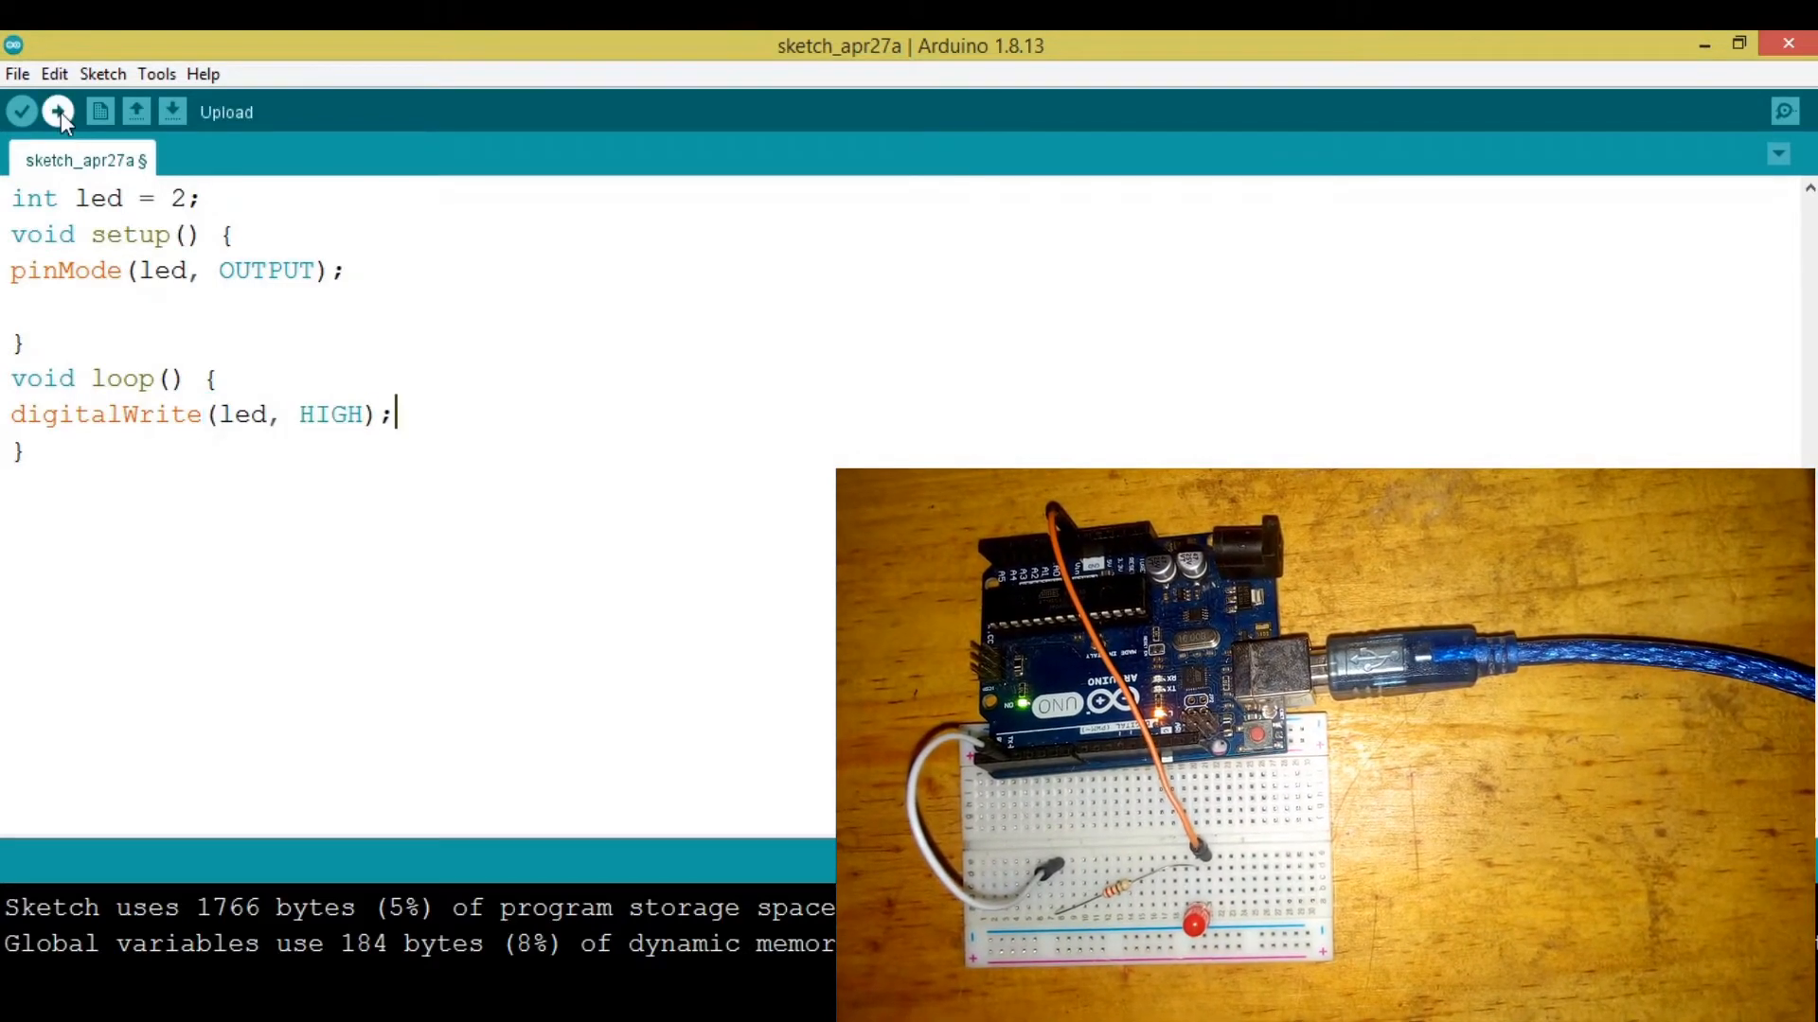
# Upload the sketch so the LED lights, then start a new line after the HIGH write
pyautogui.click(58, 112)
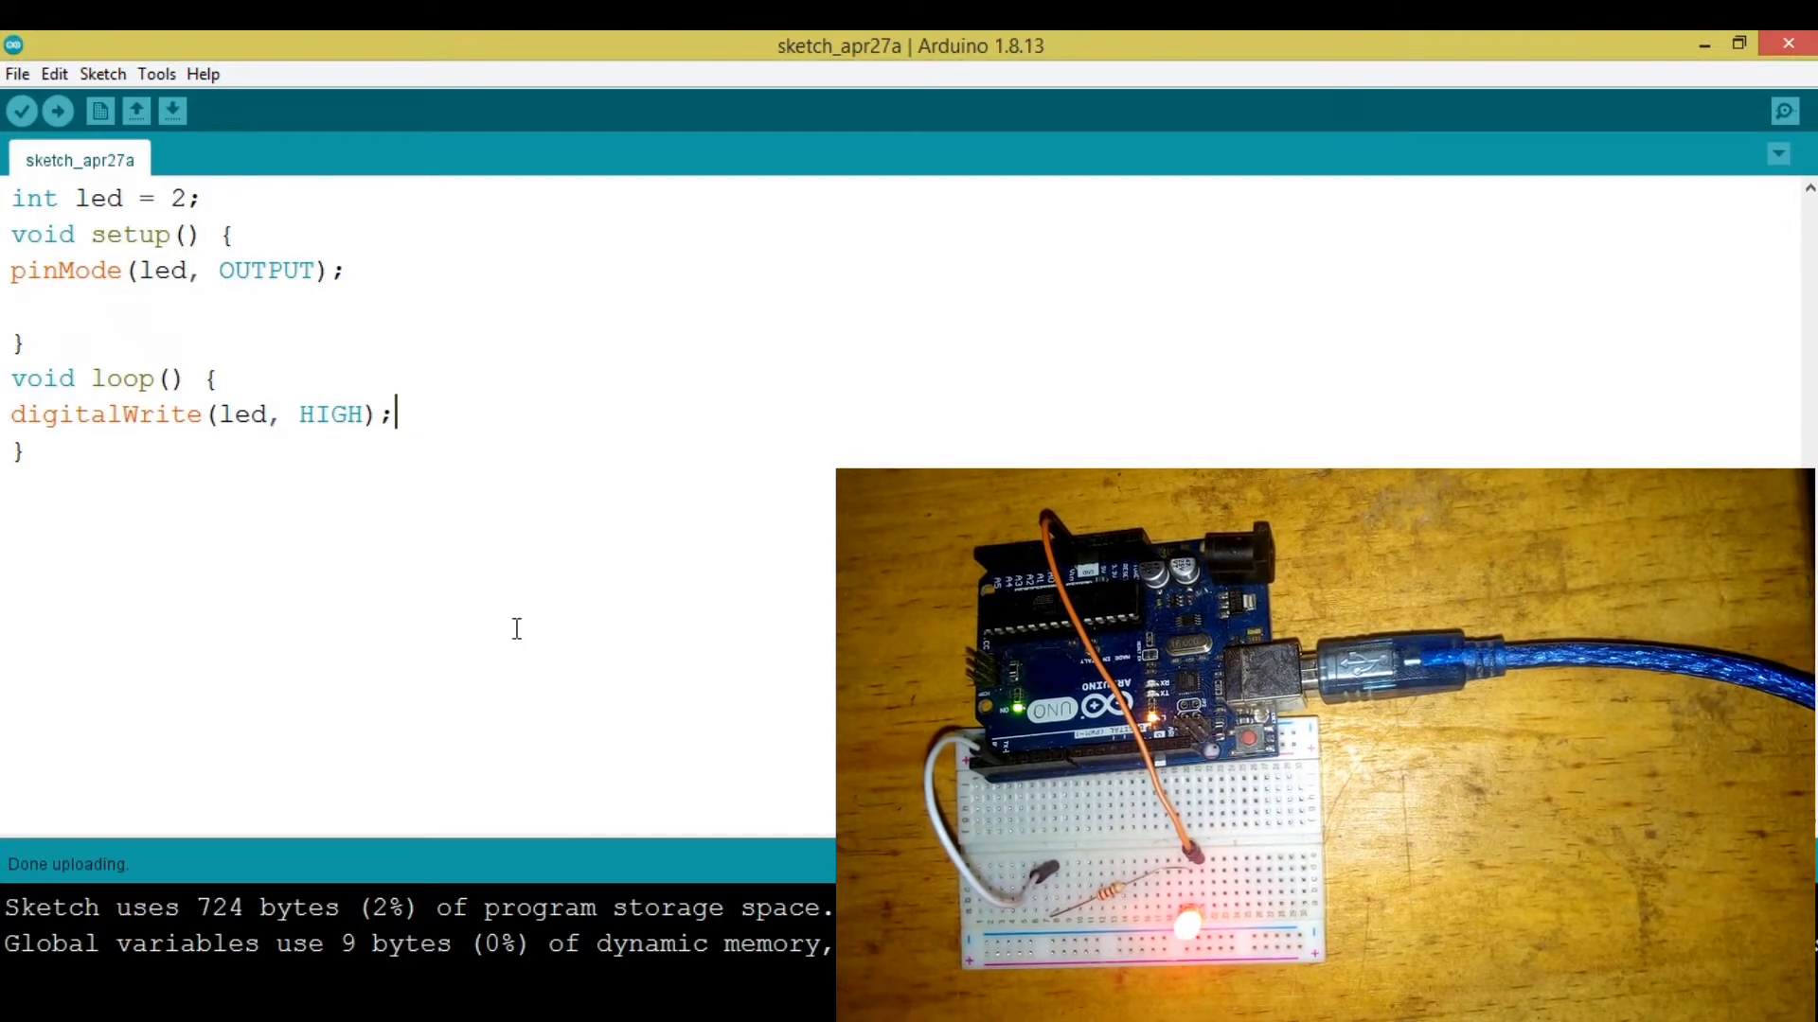
pyautogui.press('enter')
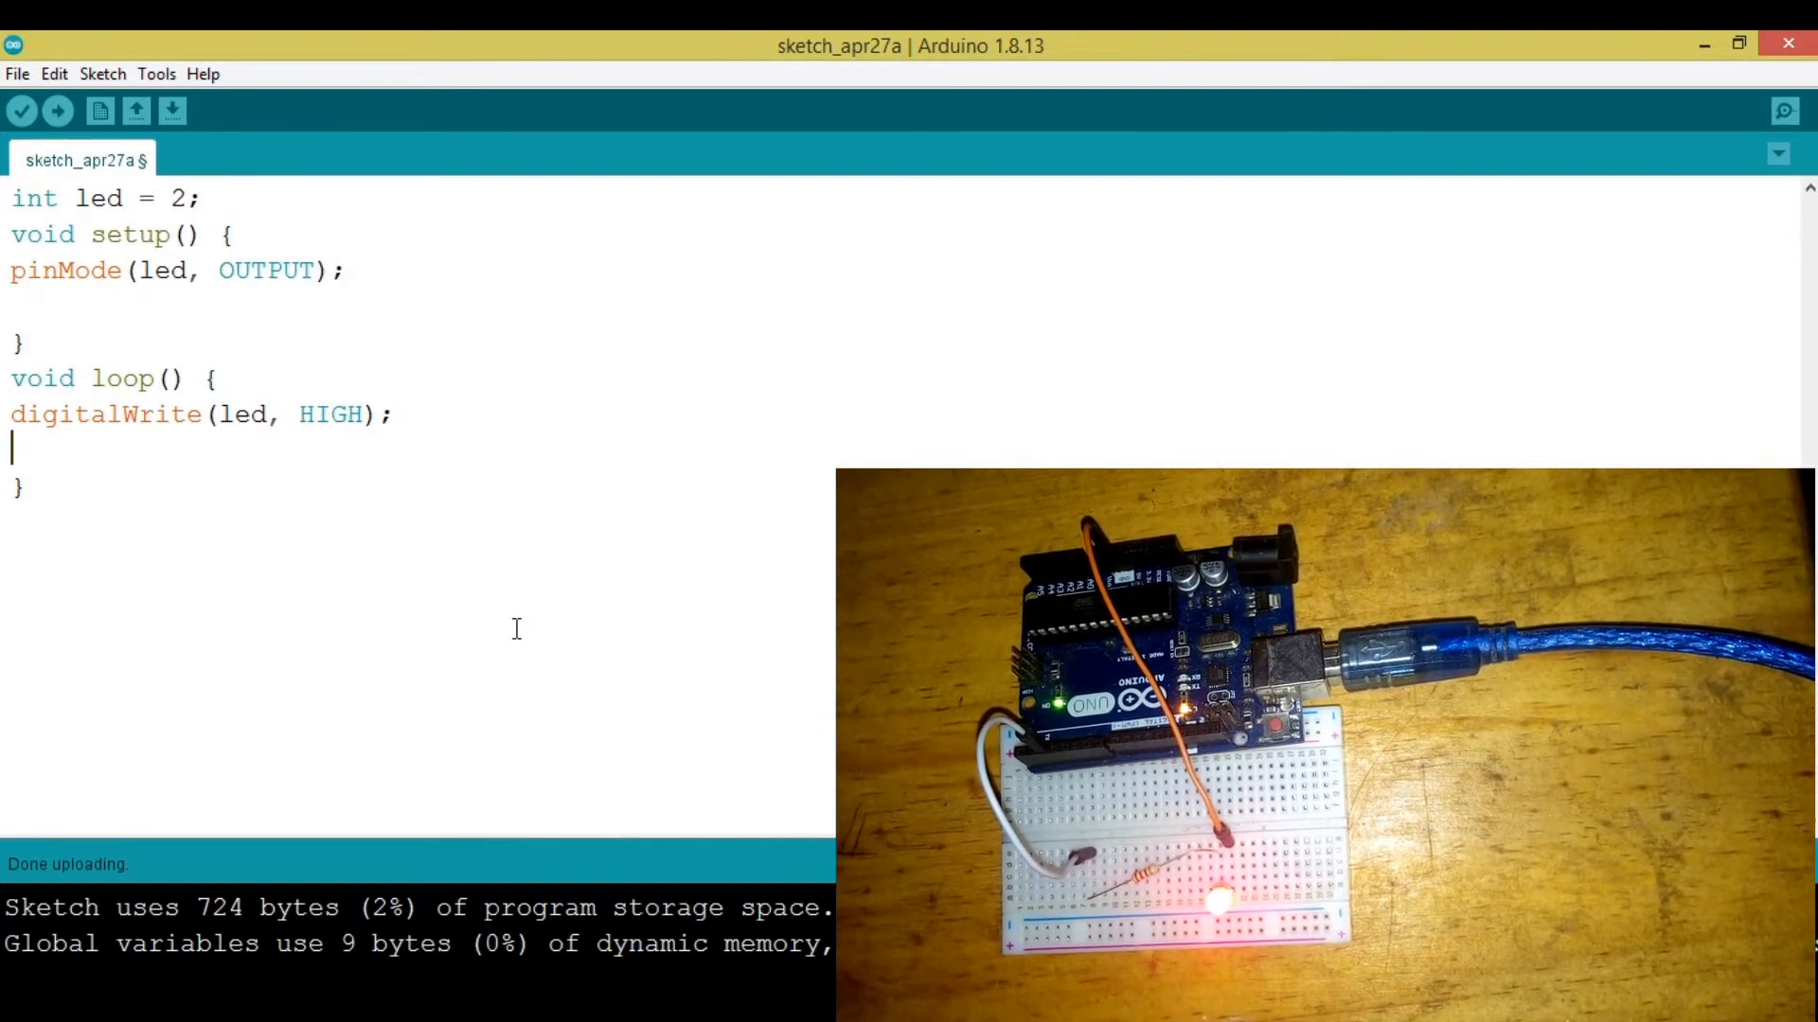
# Add 'delay(500);' after the HIGH write in loop
pyautogui.write('de')
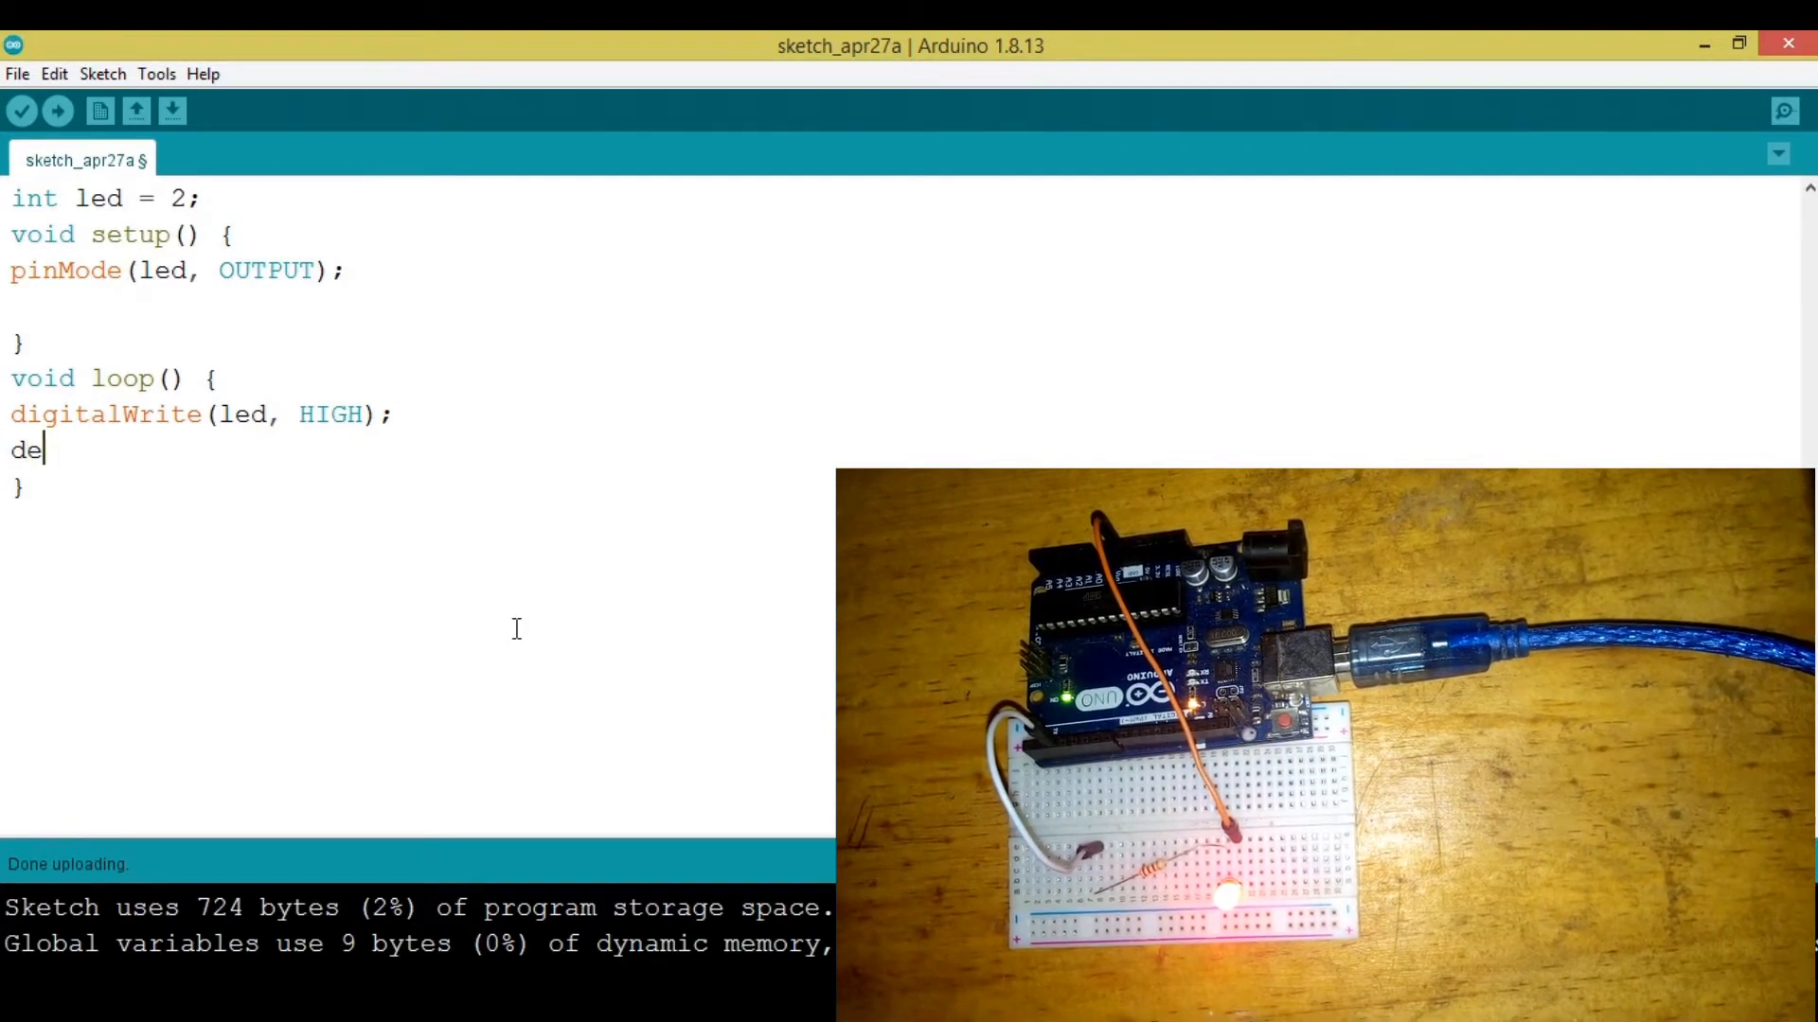
pyautogui.write('lay')
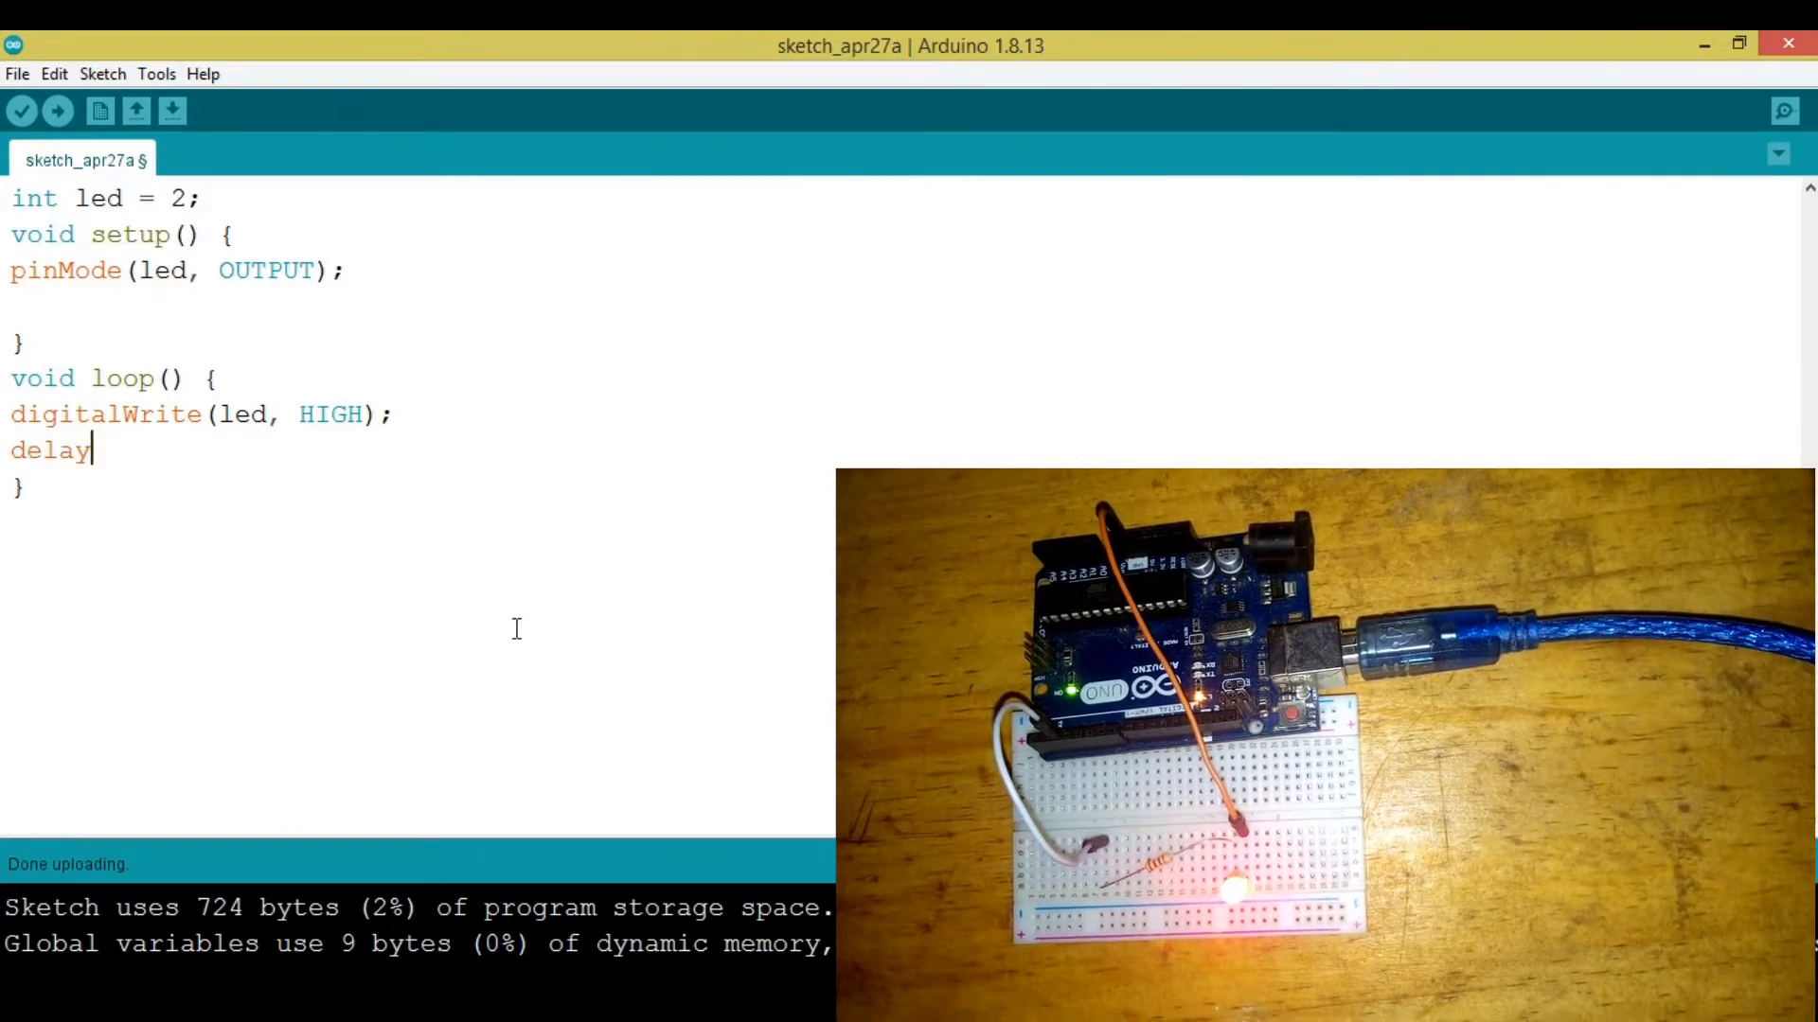
pyautogui.write('();')
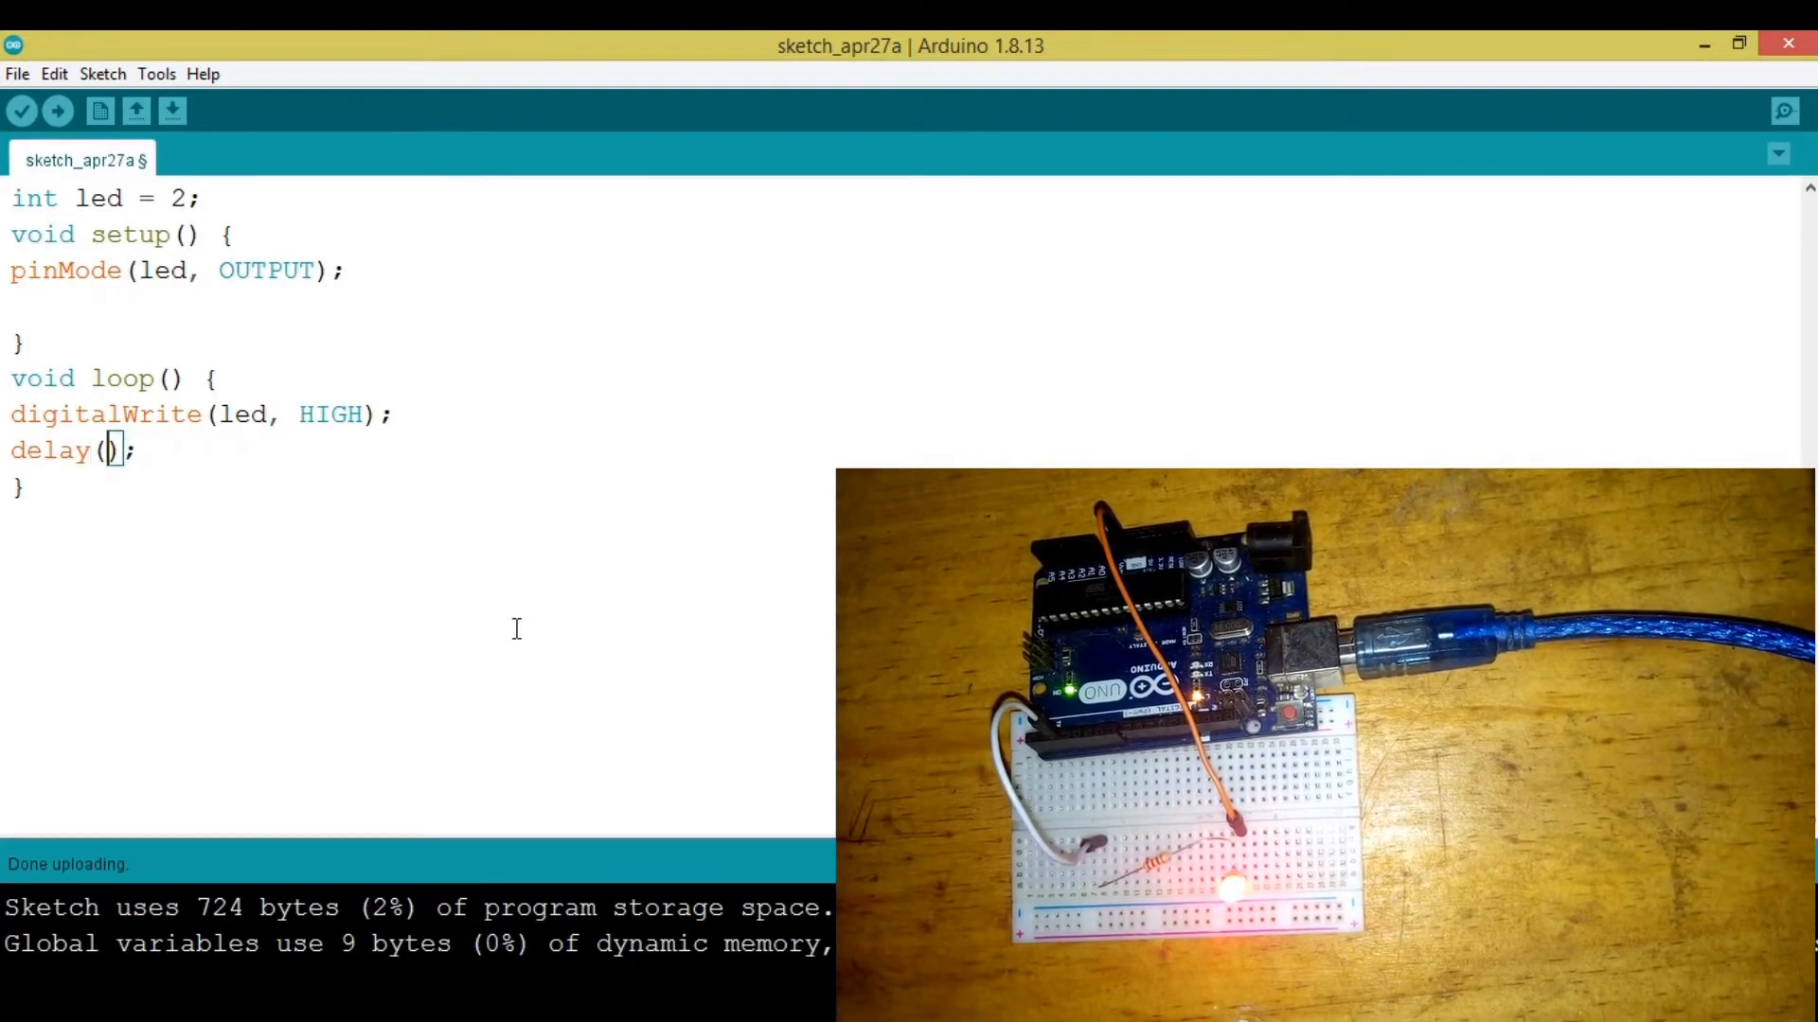
pyautogui.write('500')
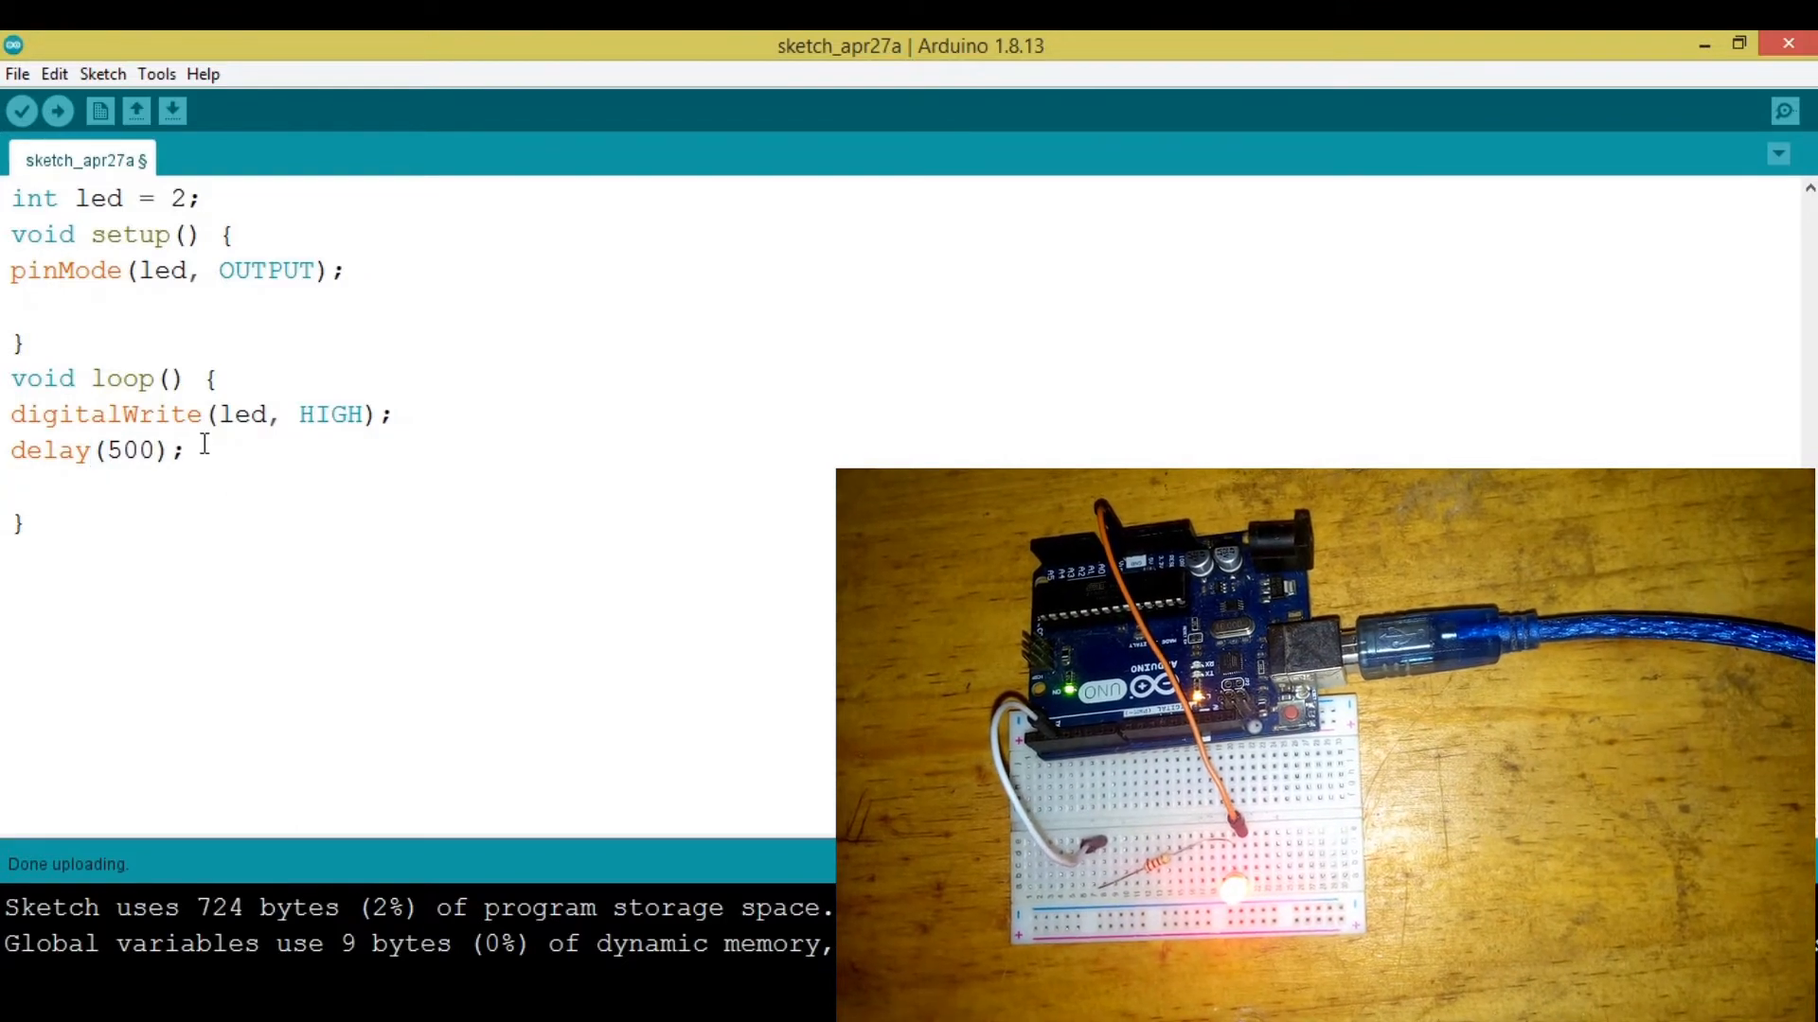
# Add a LOW write to the LED followed by another 'delay(500);' to complete the blink
pyautogui.write('dita')
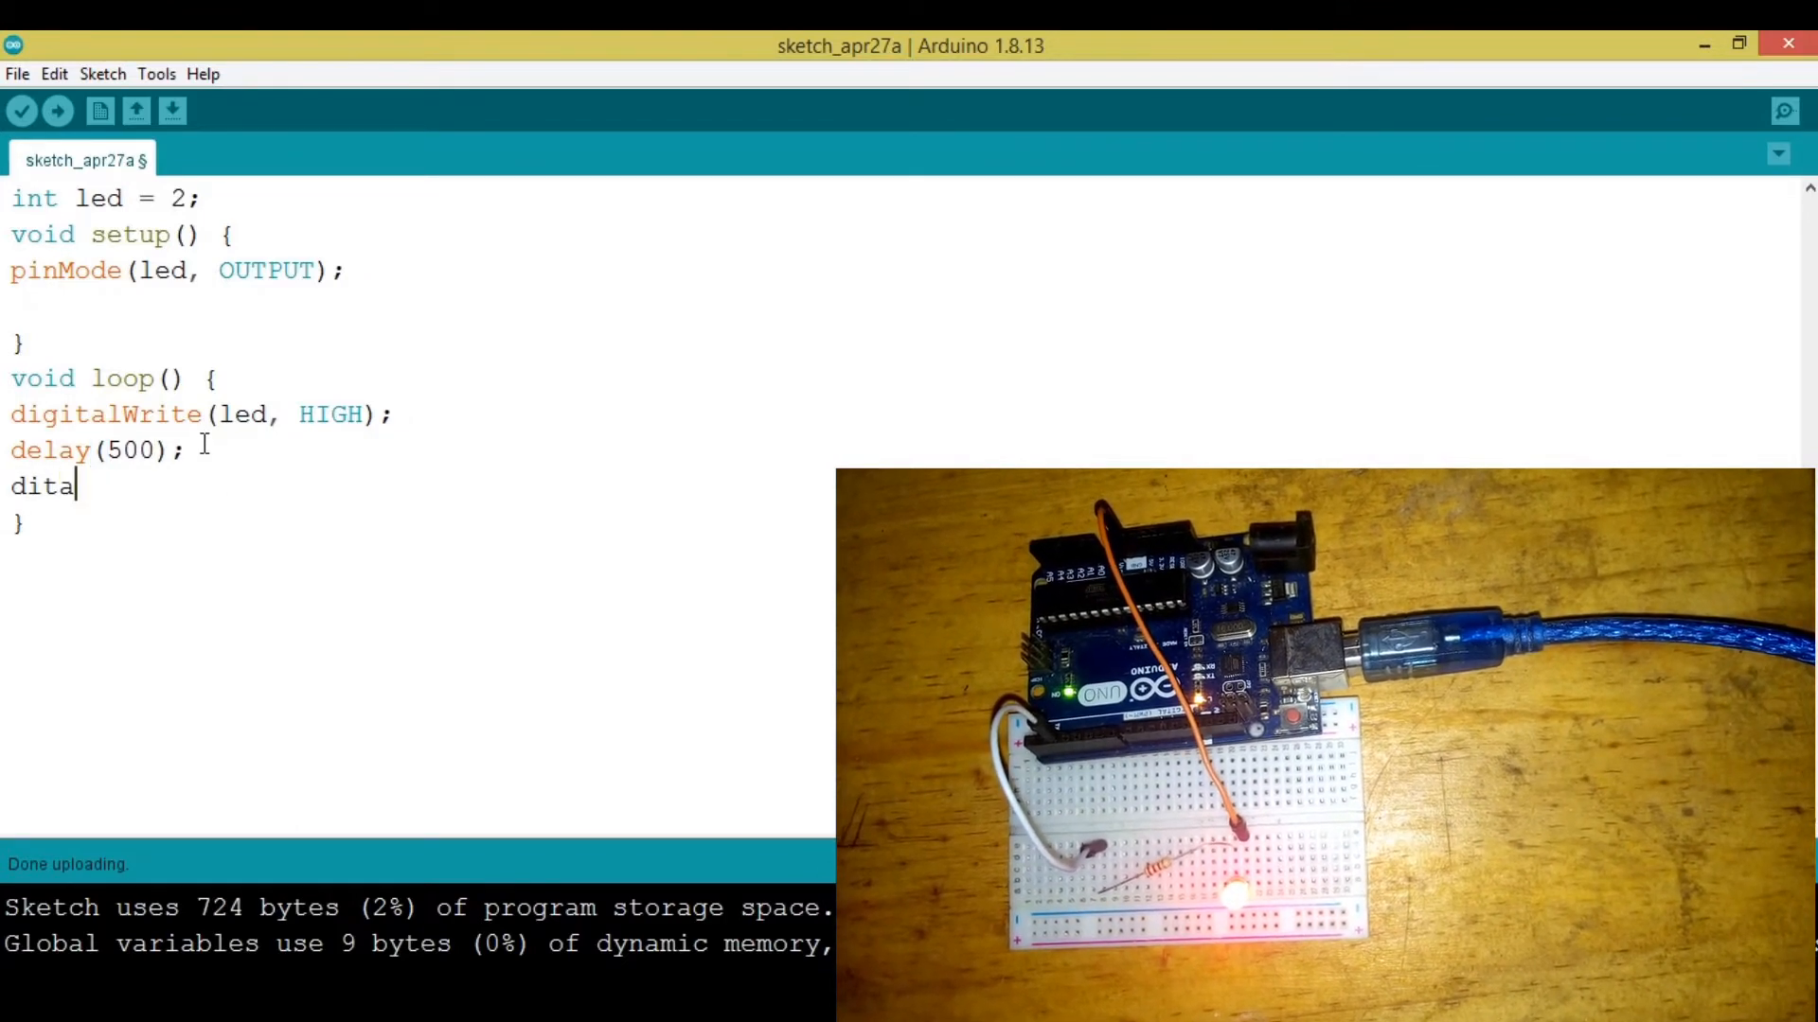
pyautogui.write('lW')
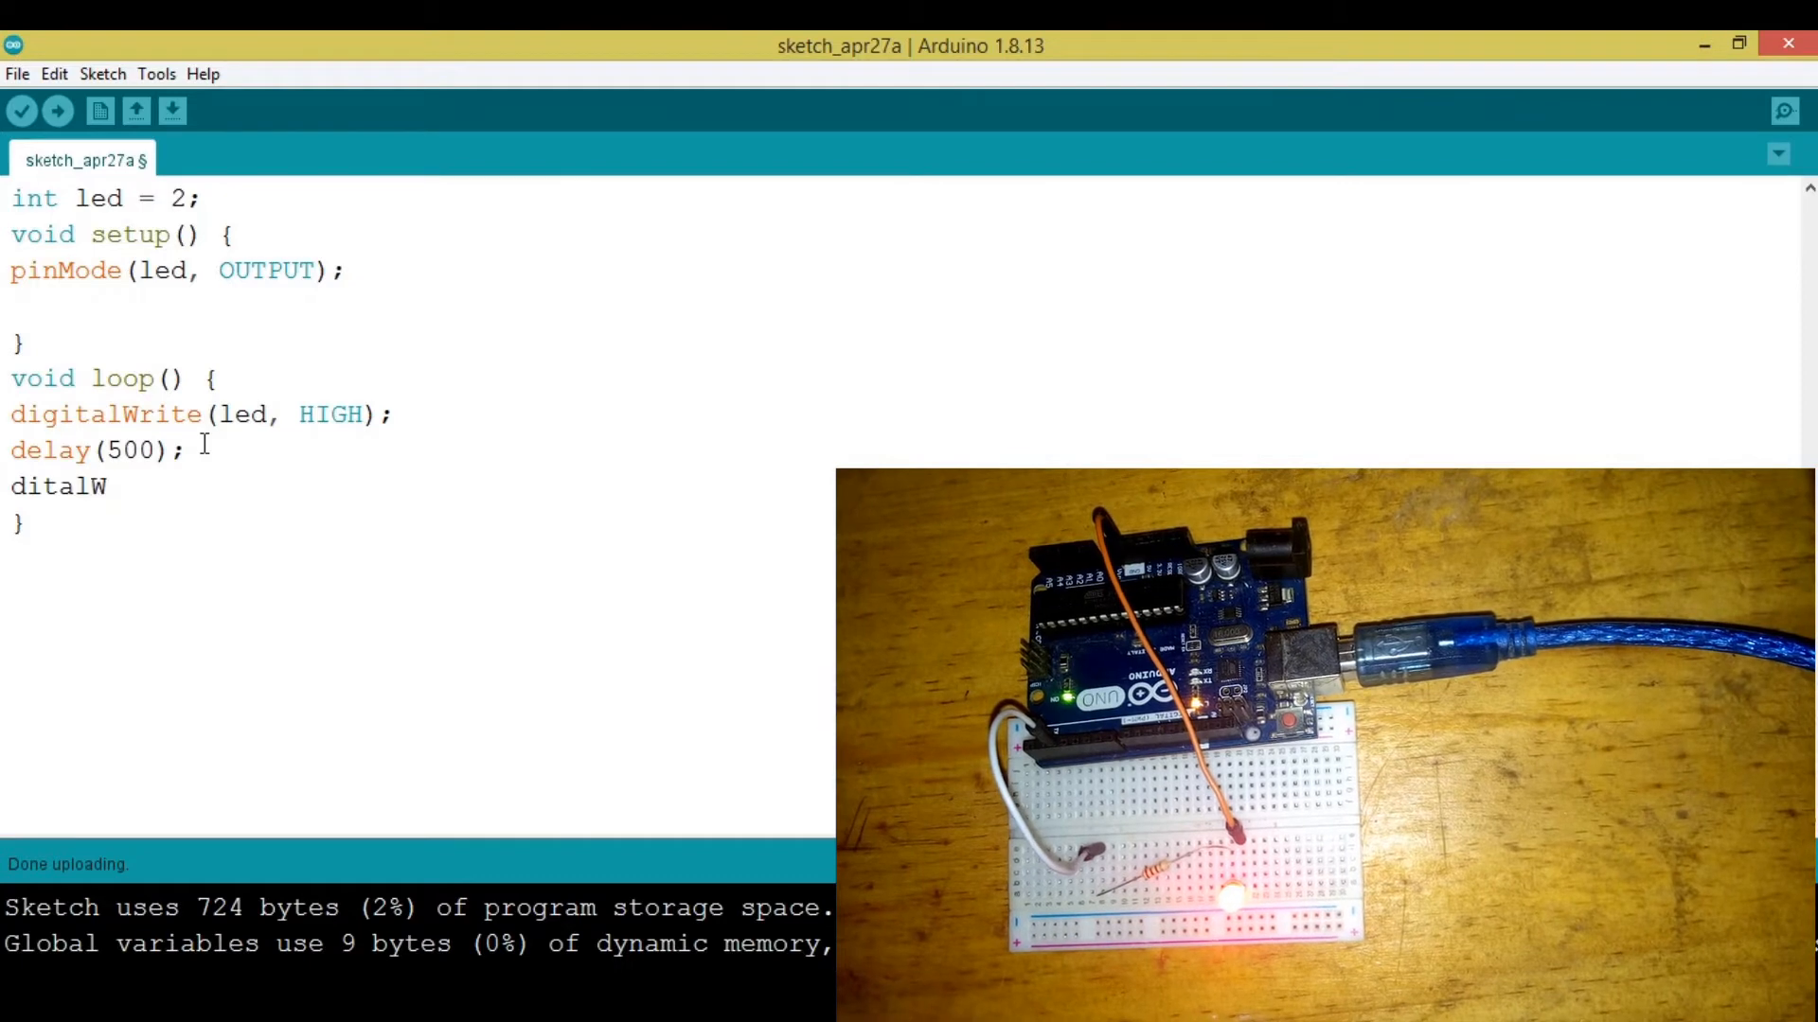
pyautogui.write('rite();')
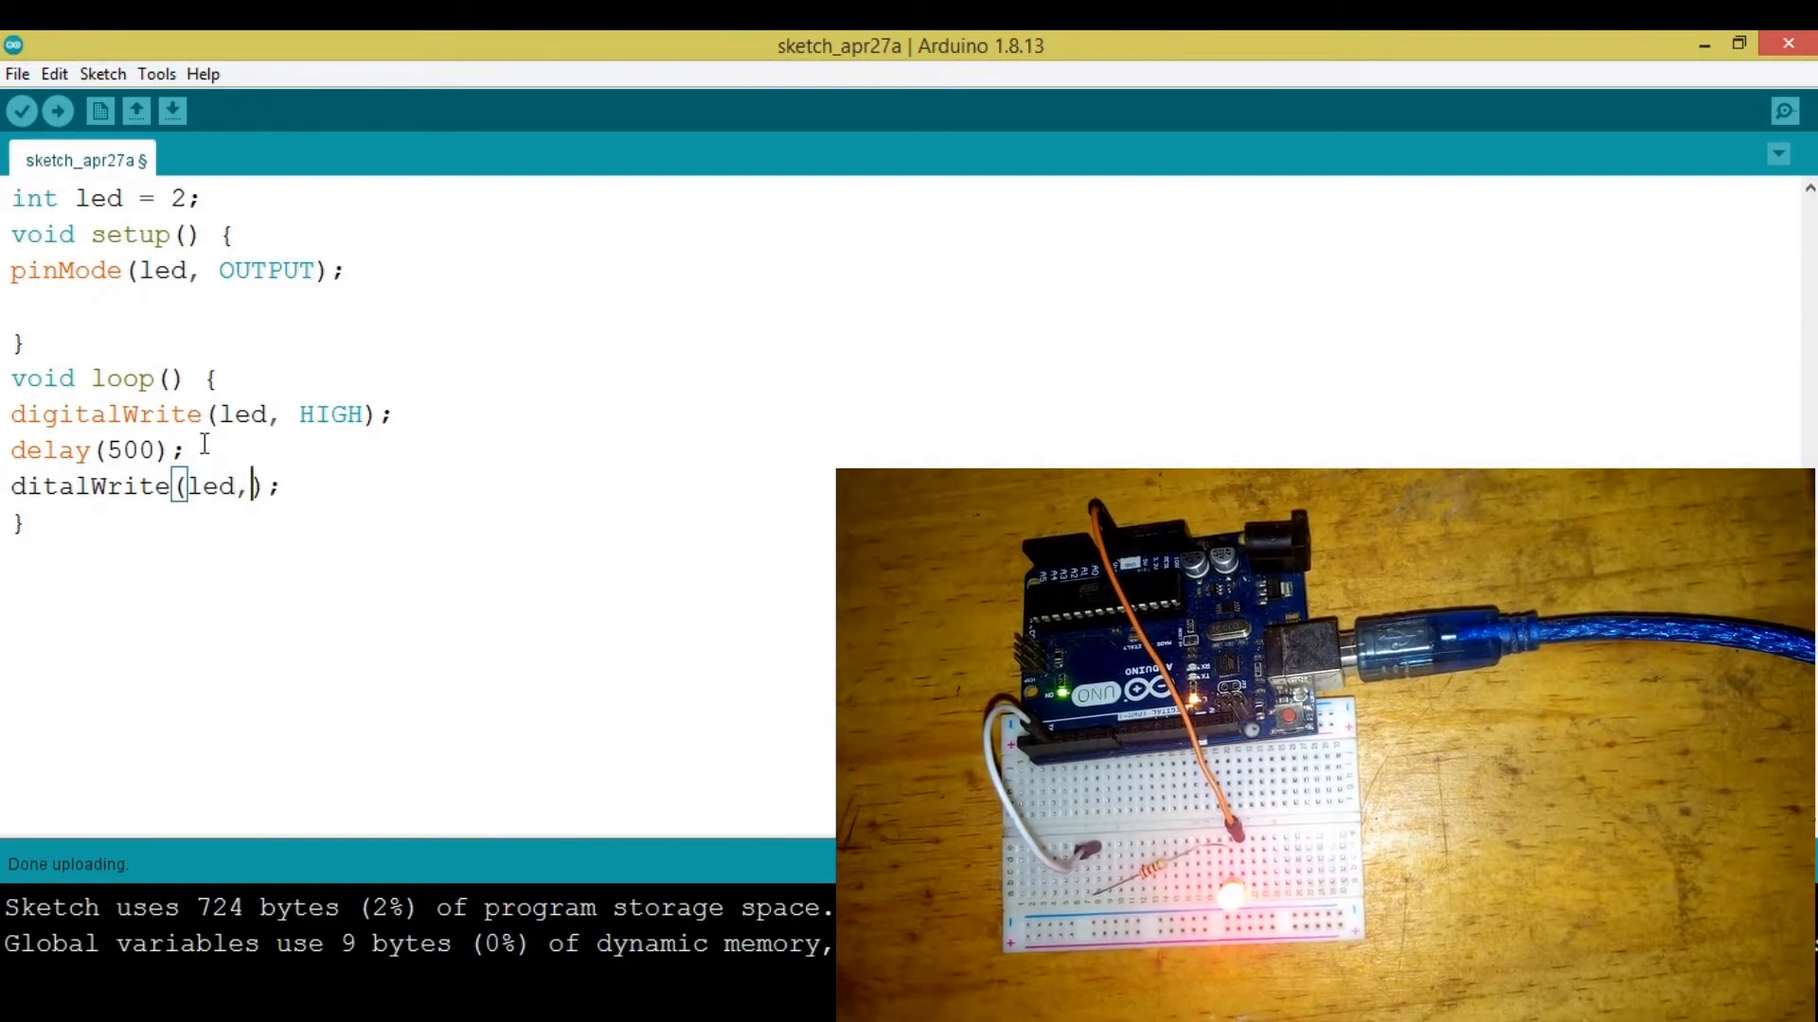
pyautogui.write('" "')
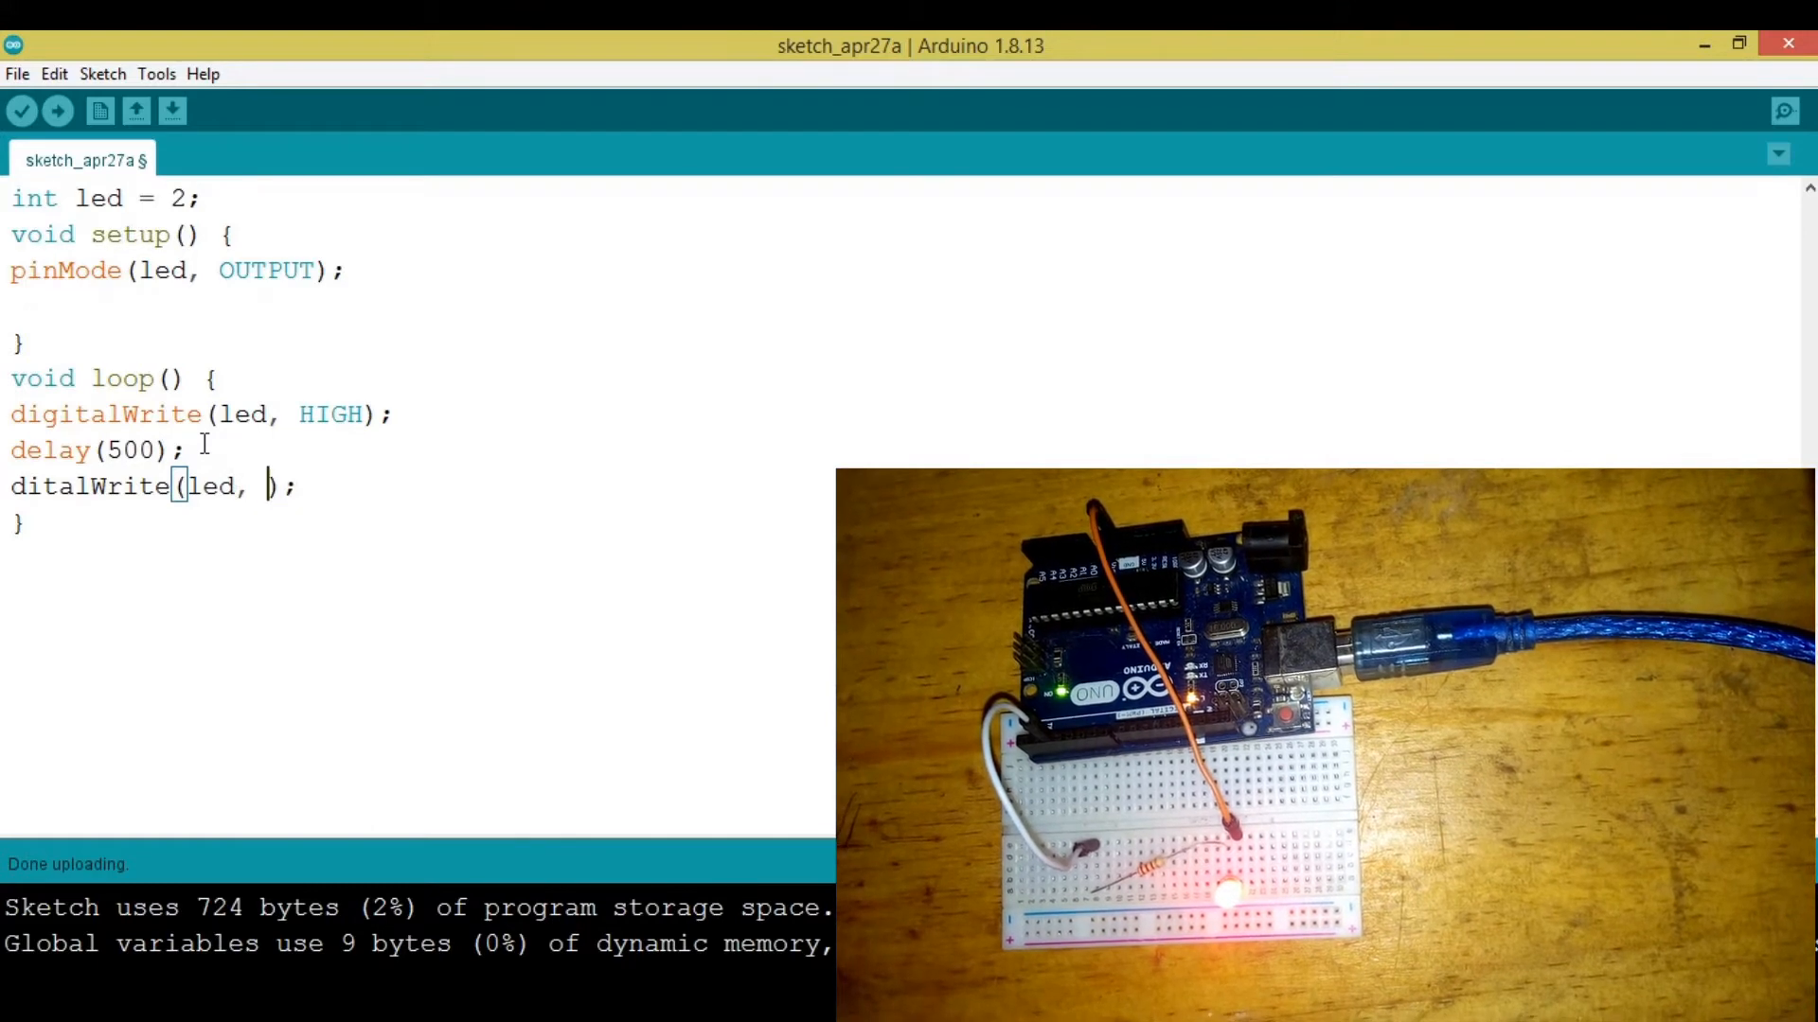
pyautogui.write('LOW')
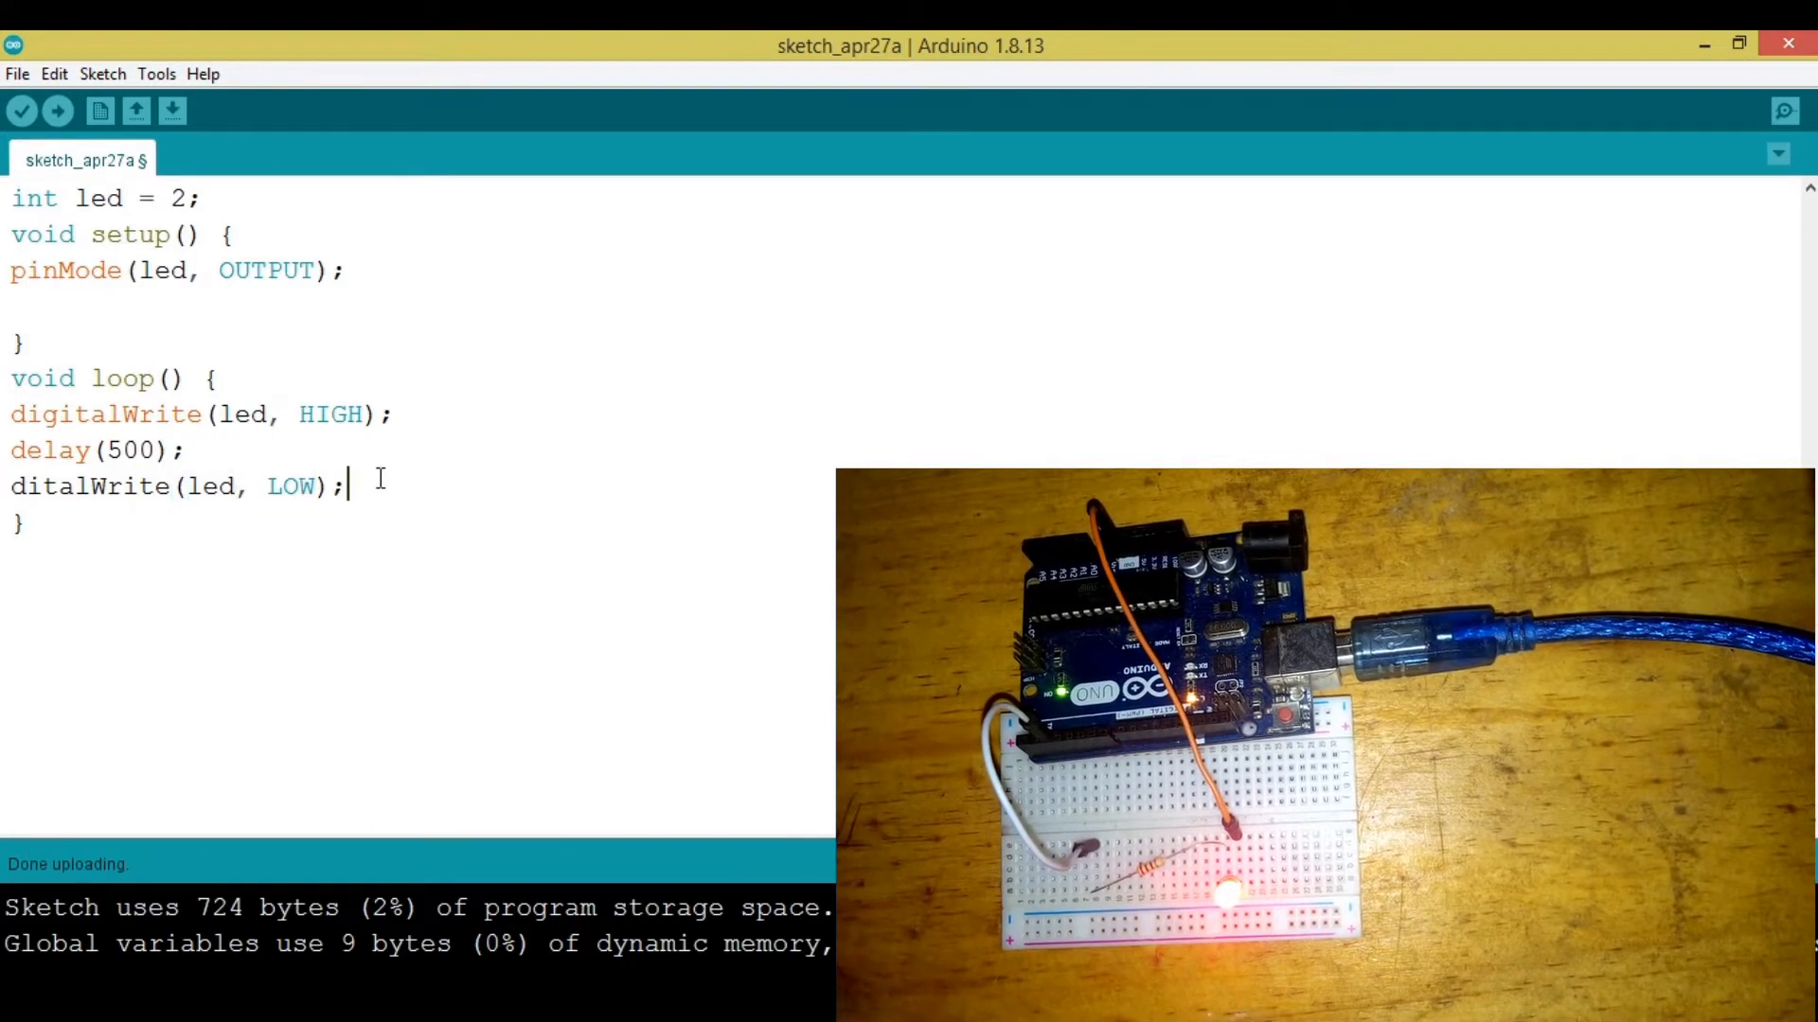
pyautogui.write('DELA')
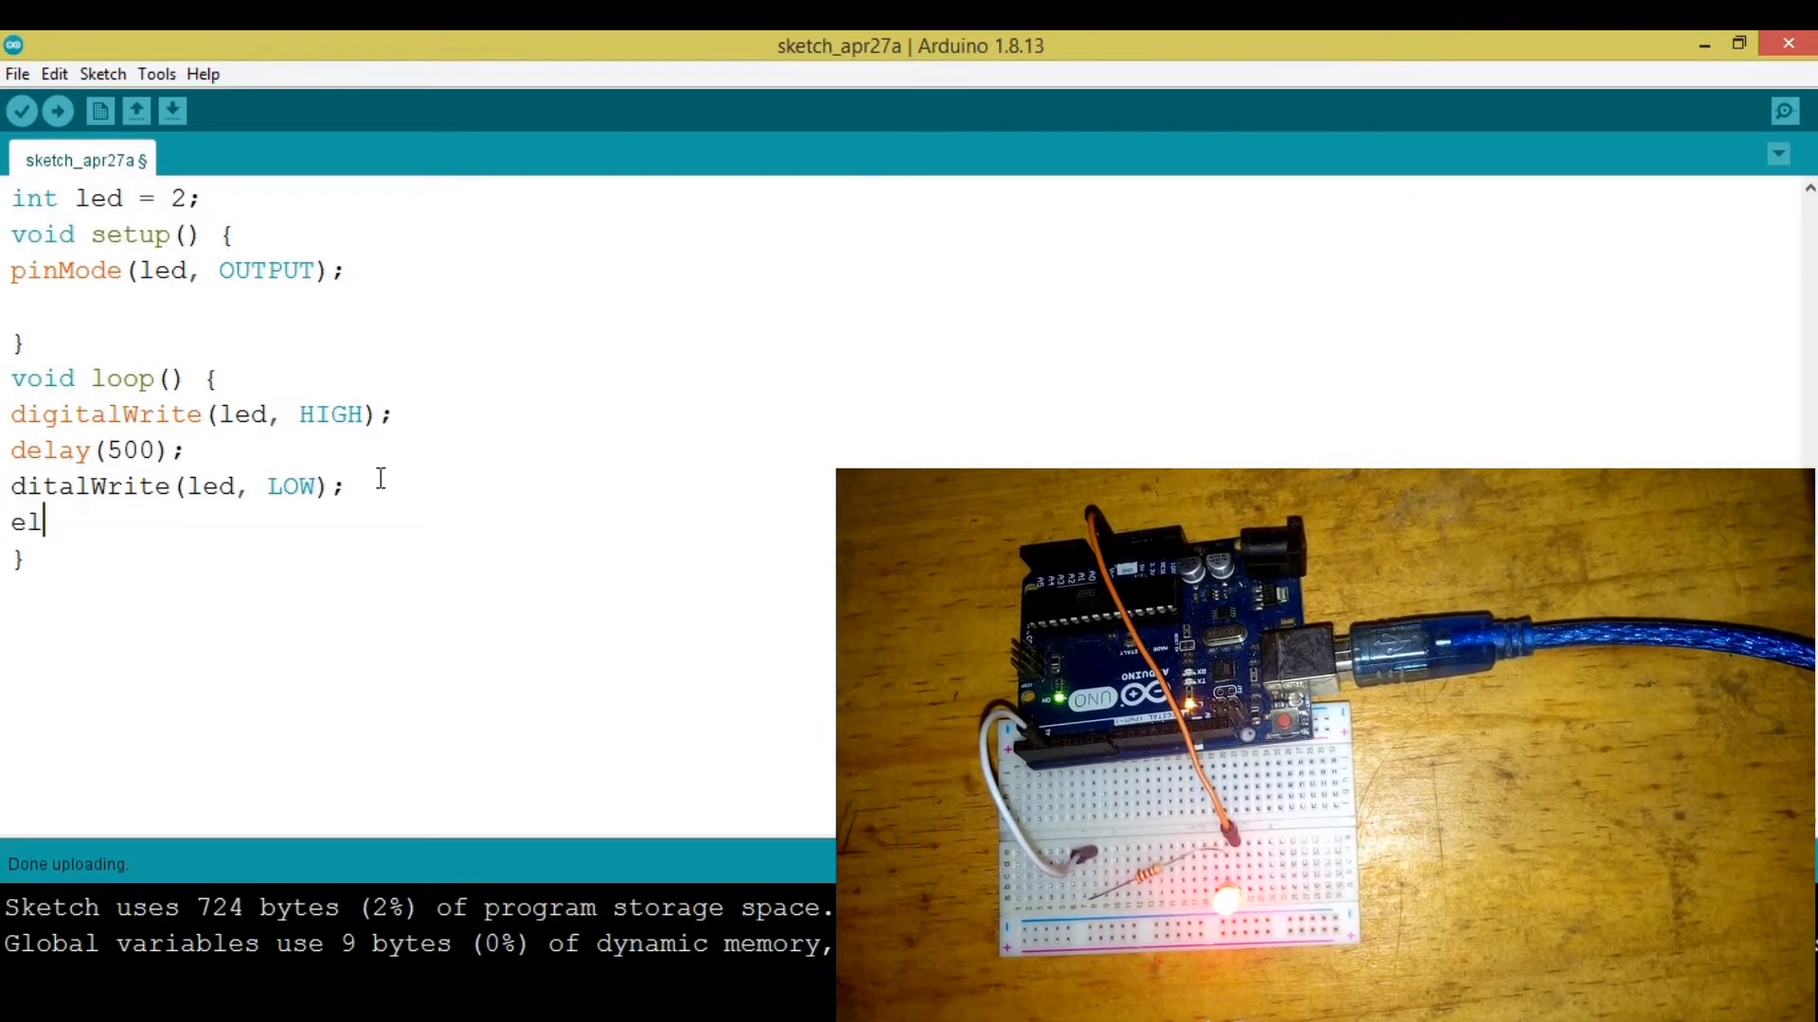
pyautogui.write('delay();')
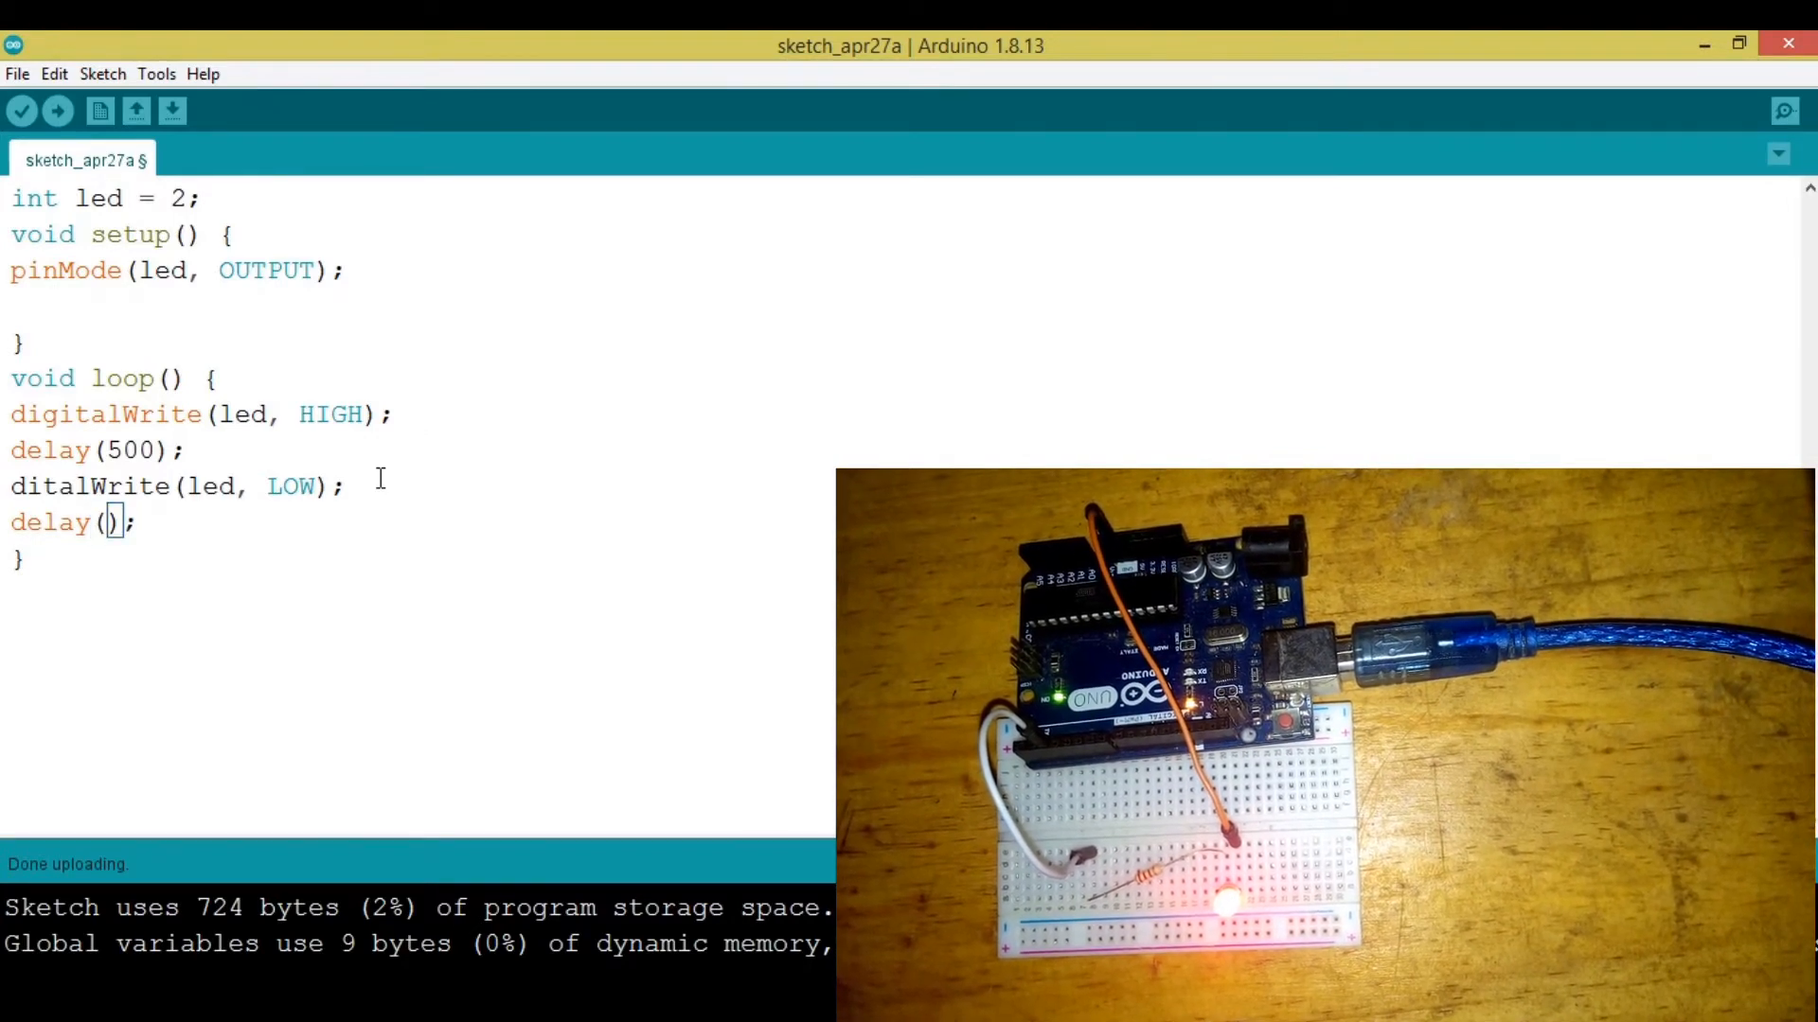
pyautogui.write('500')
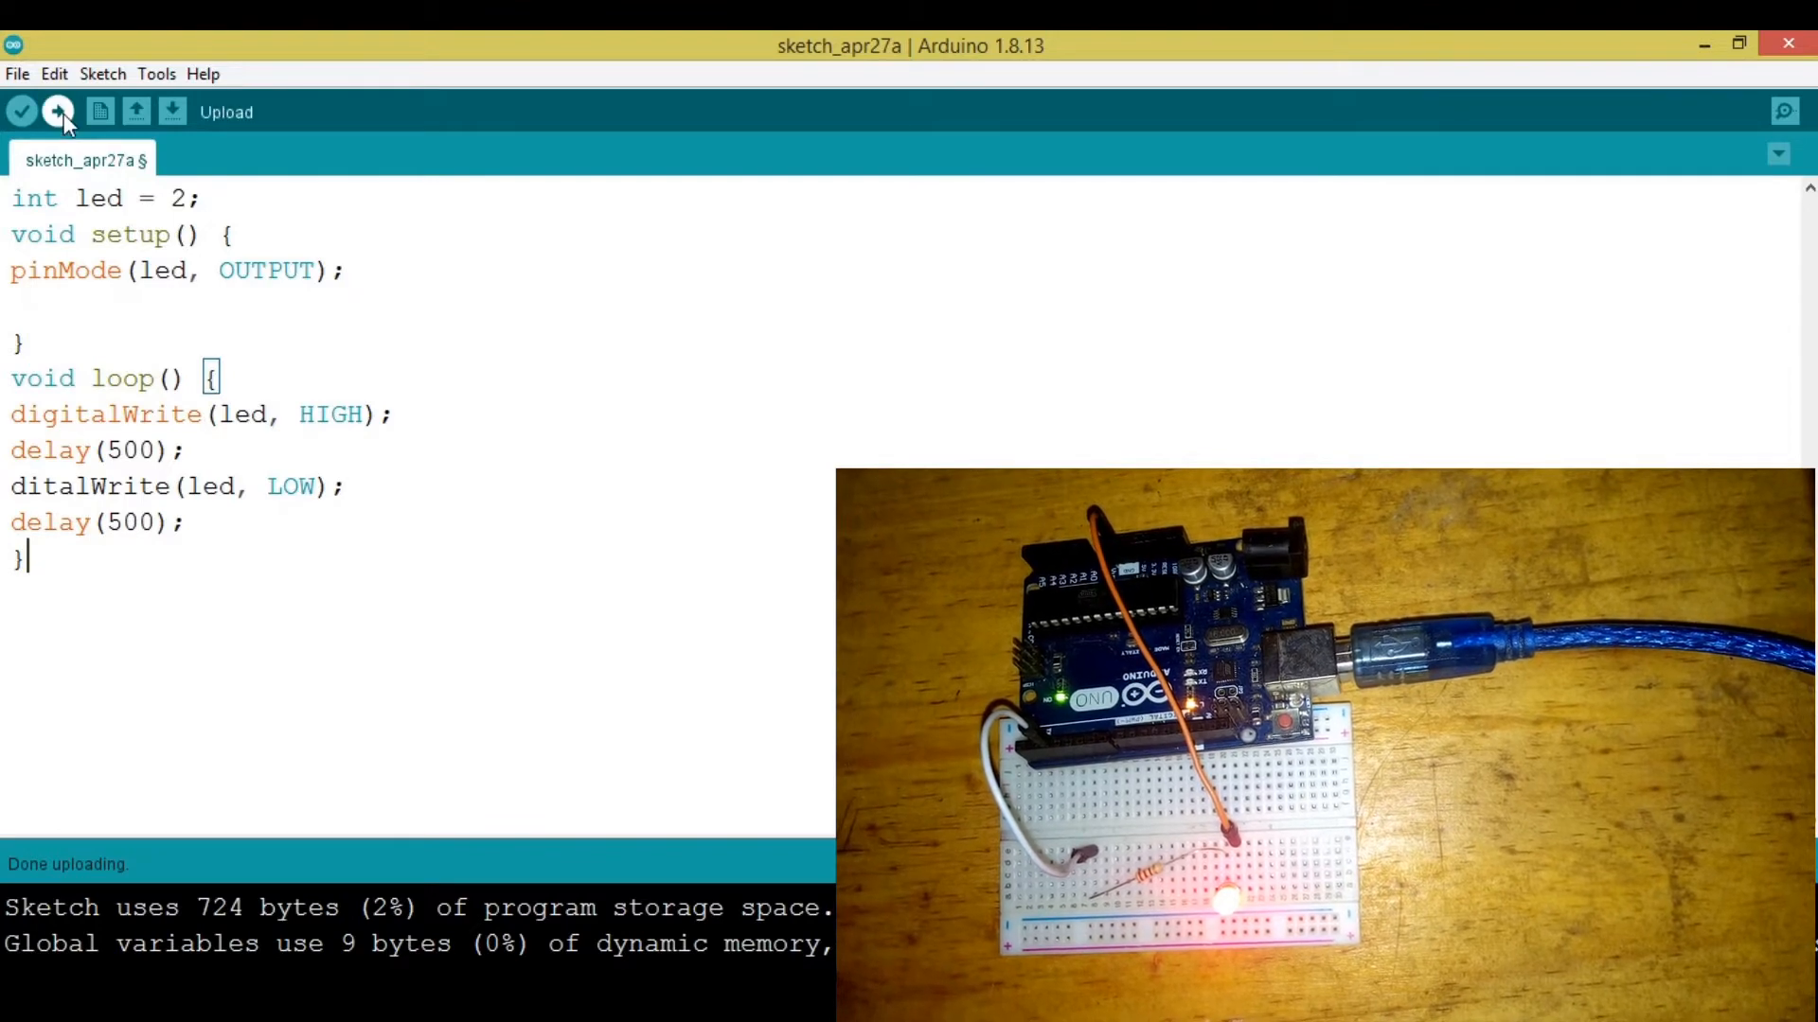
# Correct the misspelled 'ditalWrite' to 'digitalWrite' after the compile error and re-upload the blink sketch
pyautogui.click(59, 112)
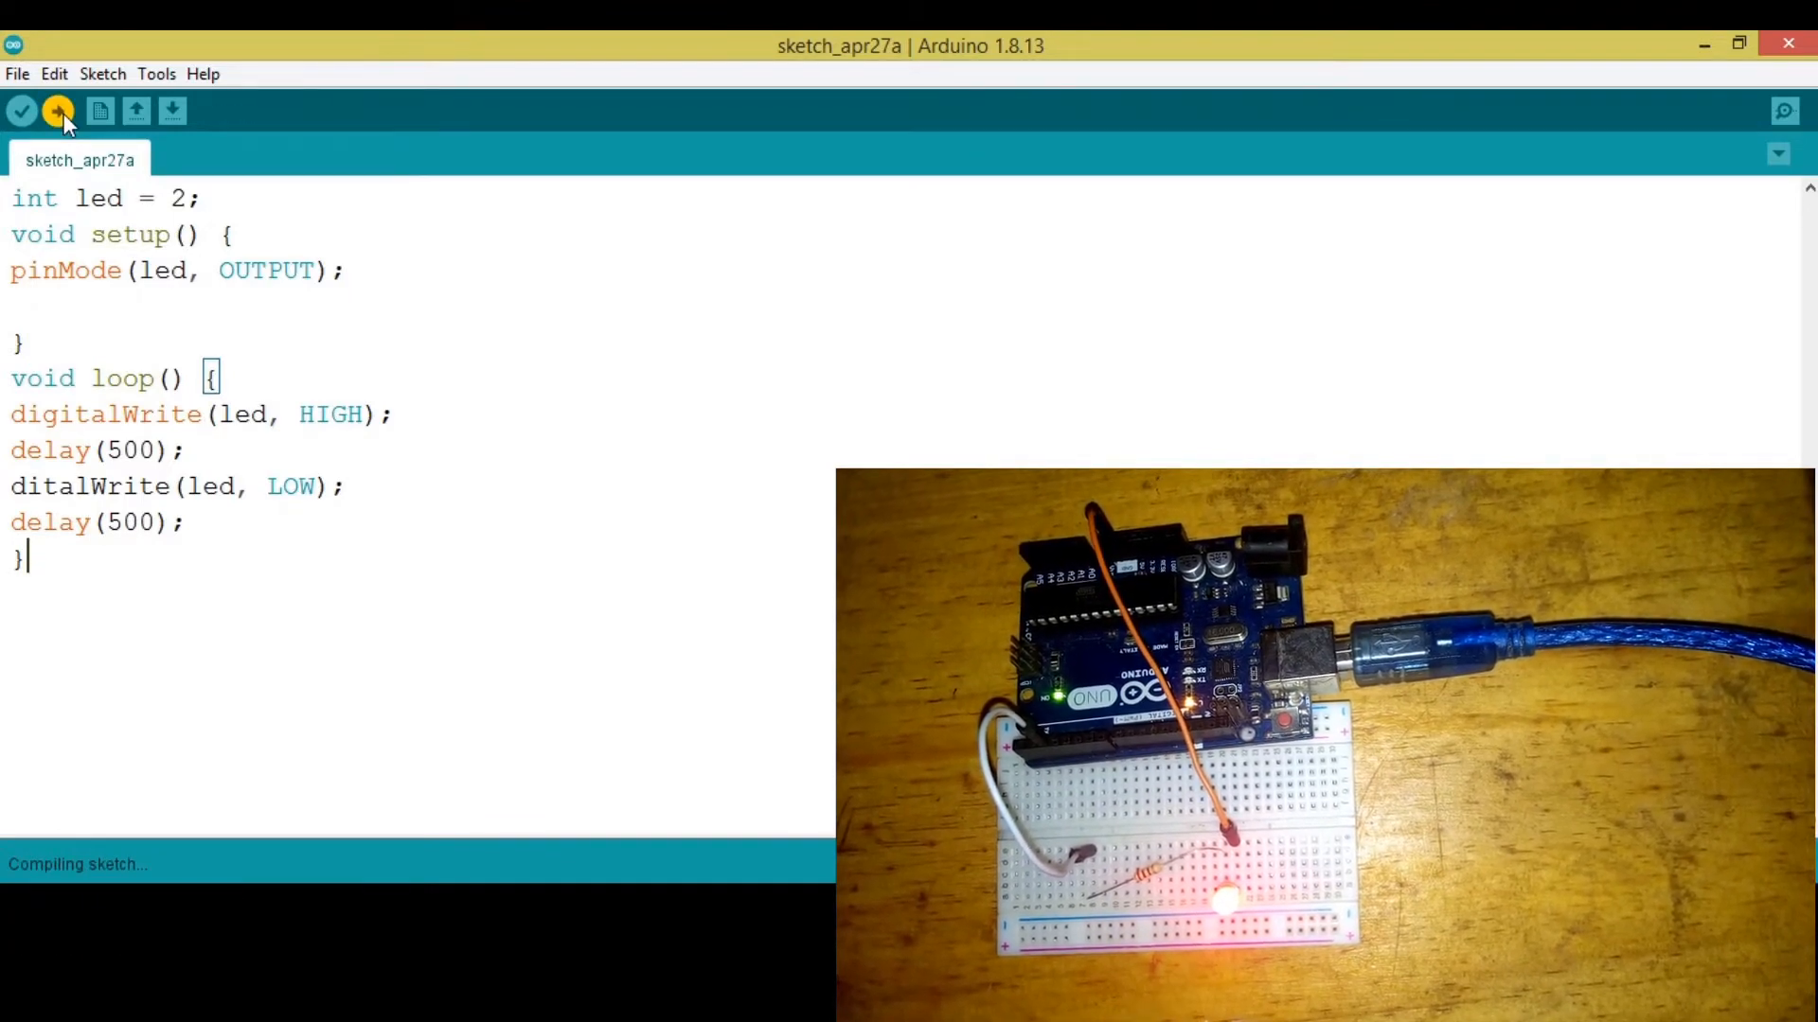
pyautogui.click(58, 110)
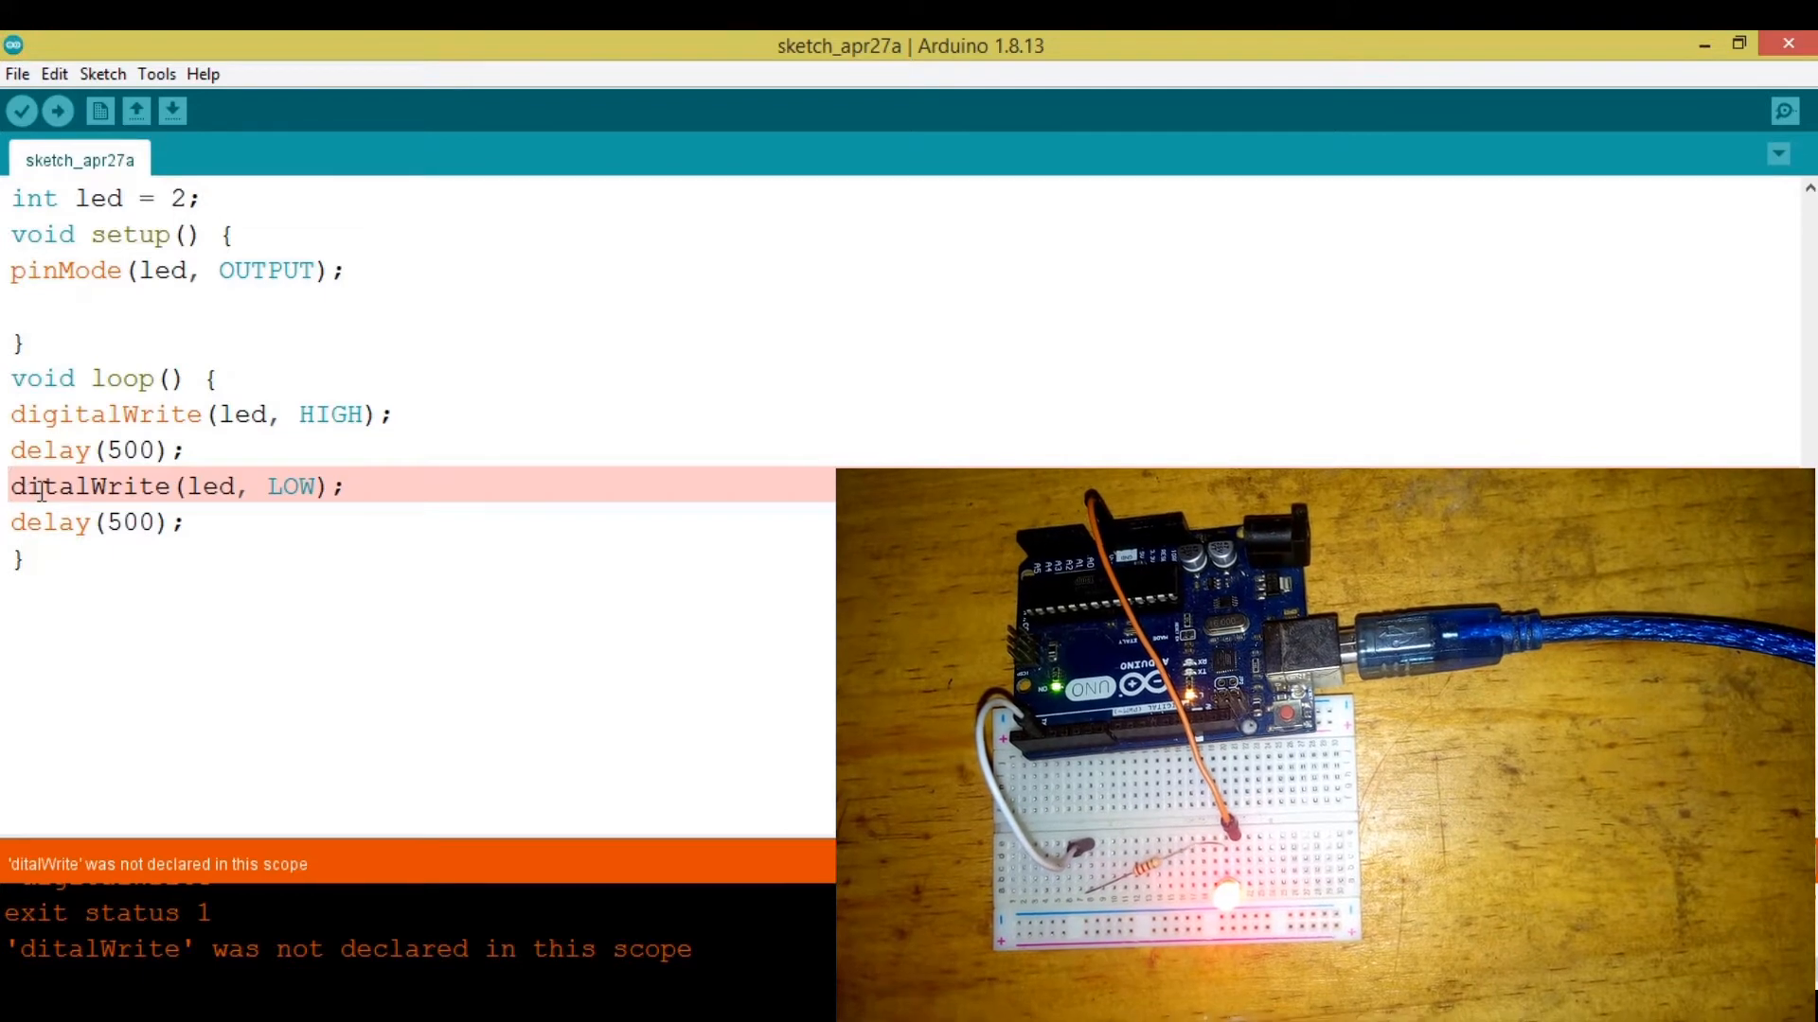
pyautogui.write('gi')
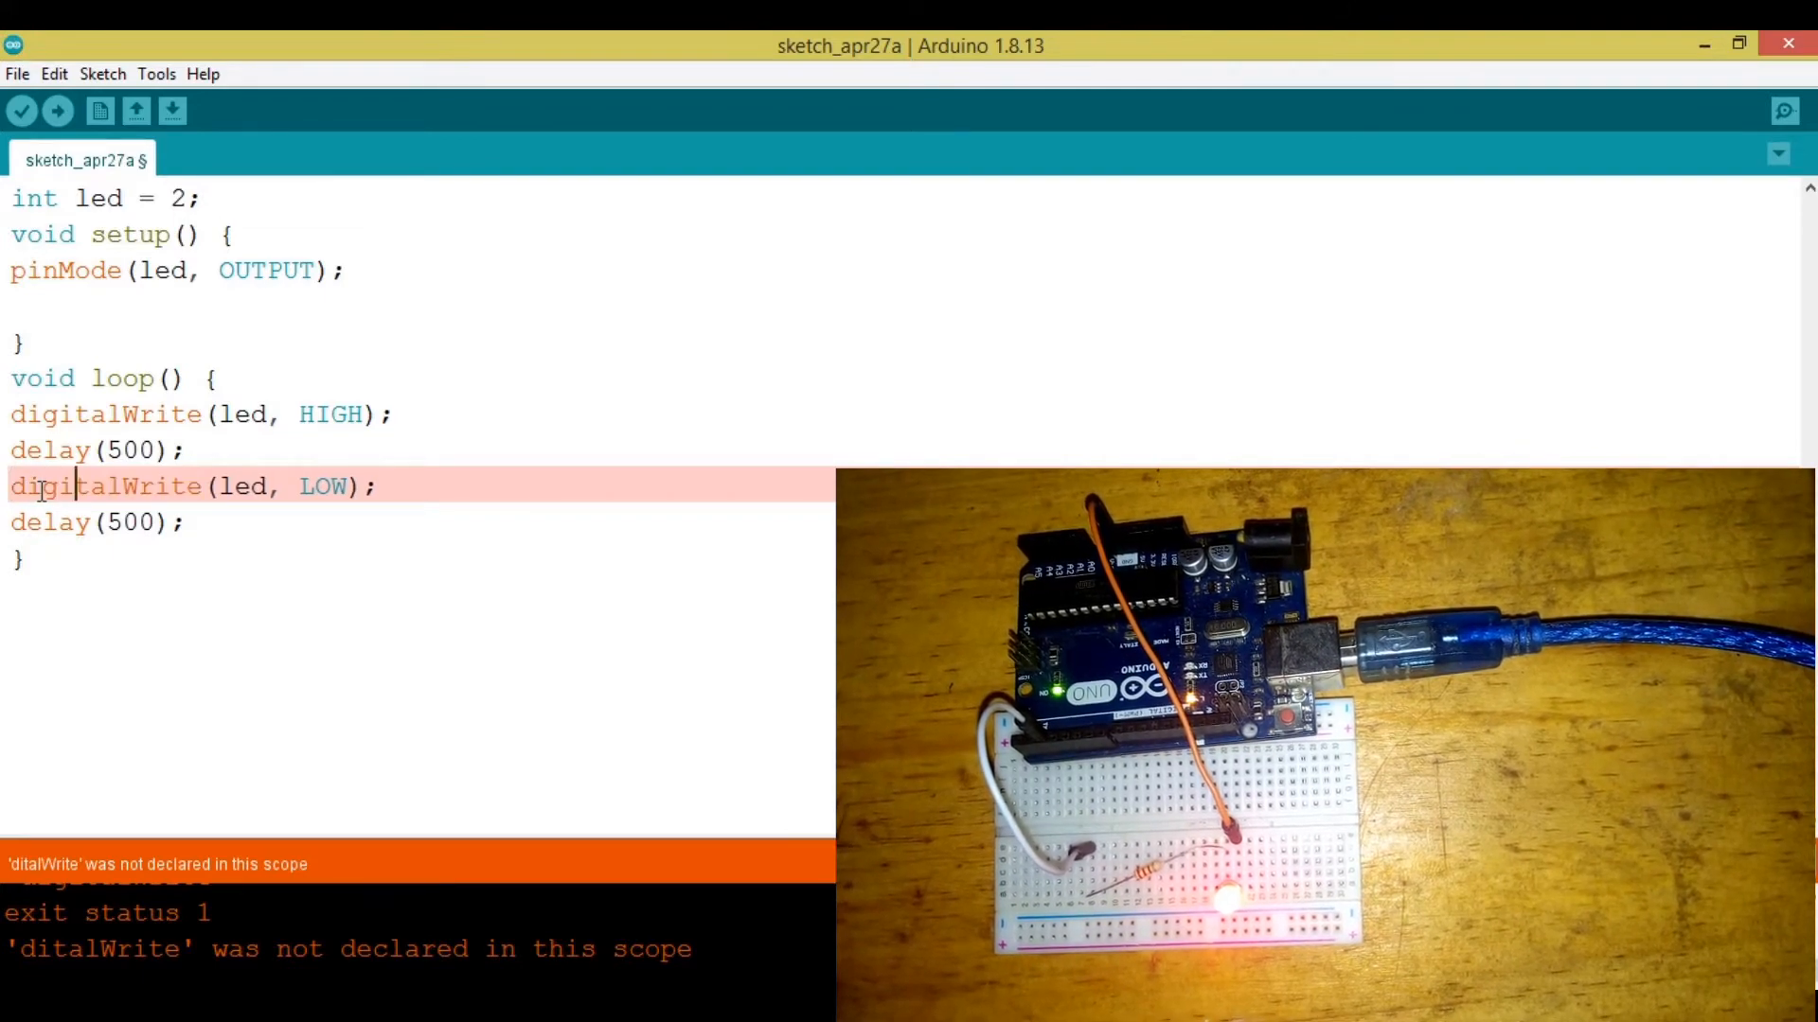
pyautogui.click(57, 109)
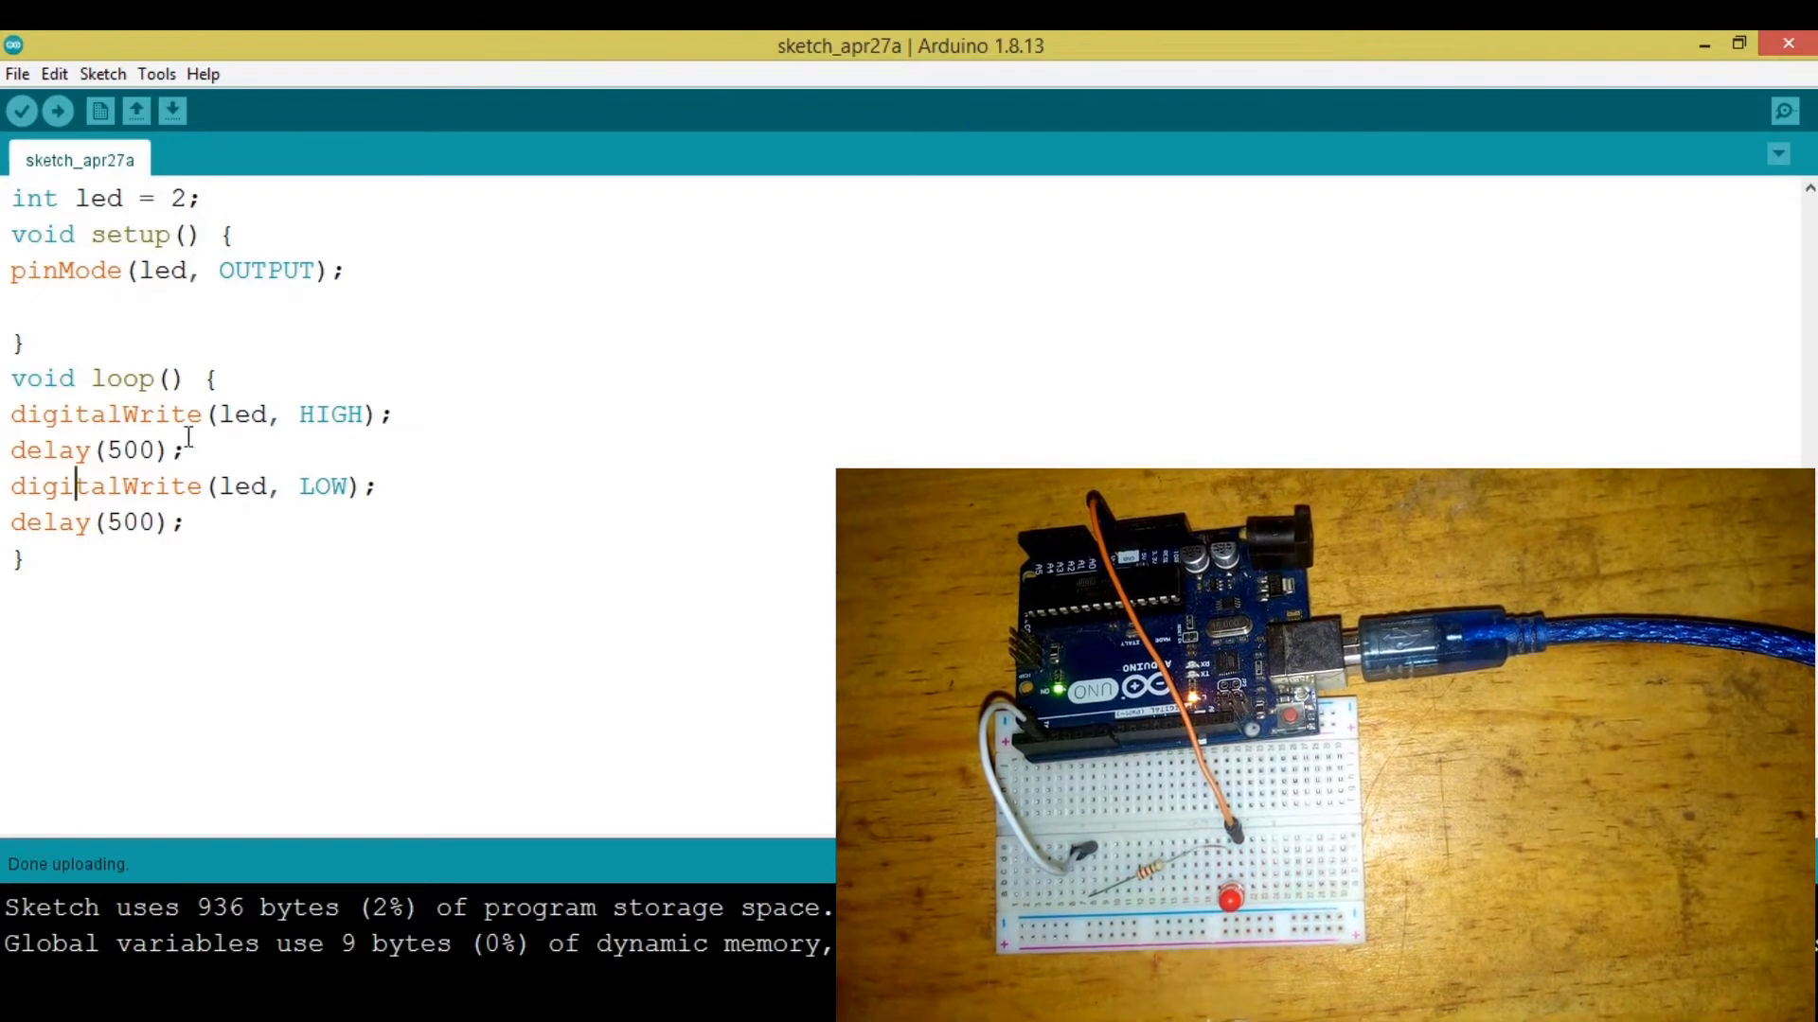
# Delete the blink statements from loop and add 'Serial.begin(9600);' in setup
pyautogui.moveTo(12, 415); pyautogui.dragTo(186, 523)
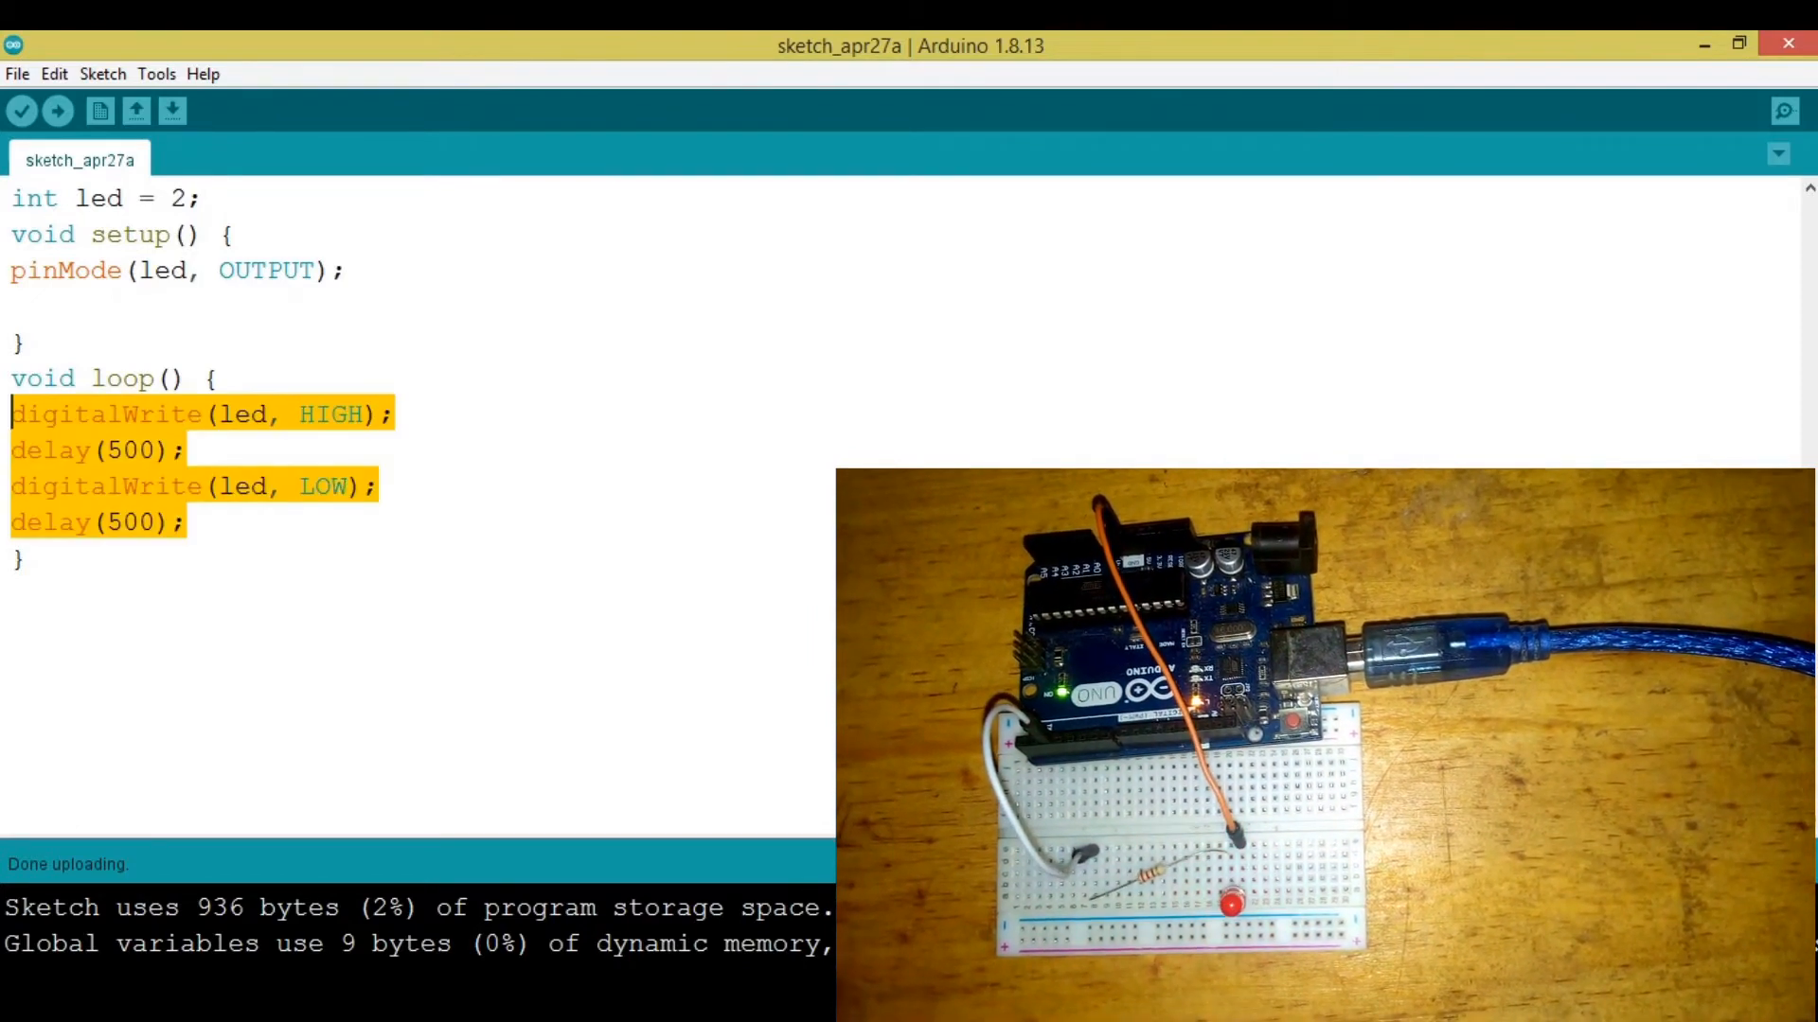
pyautogui.press('Delete')
pyautogui.write('//')
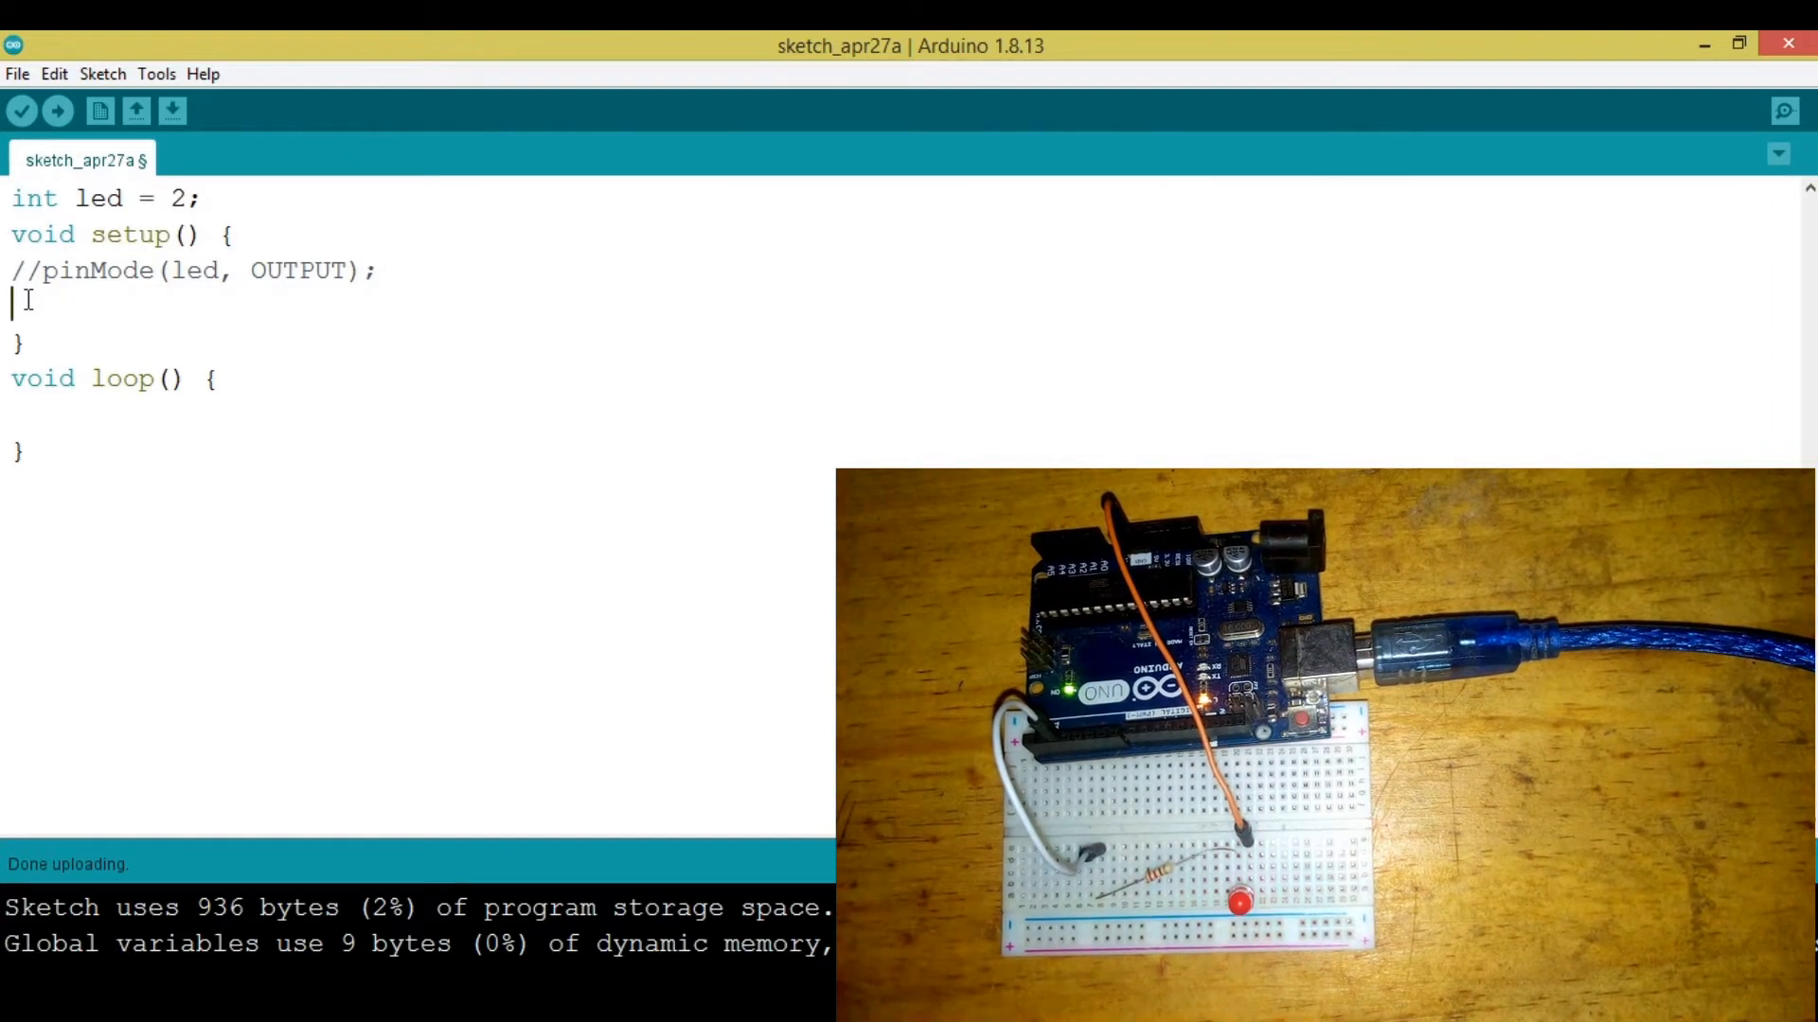
pyautogui.write('Serial')
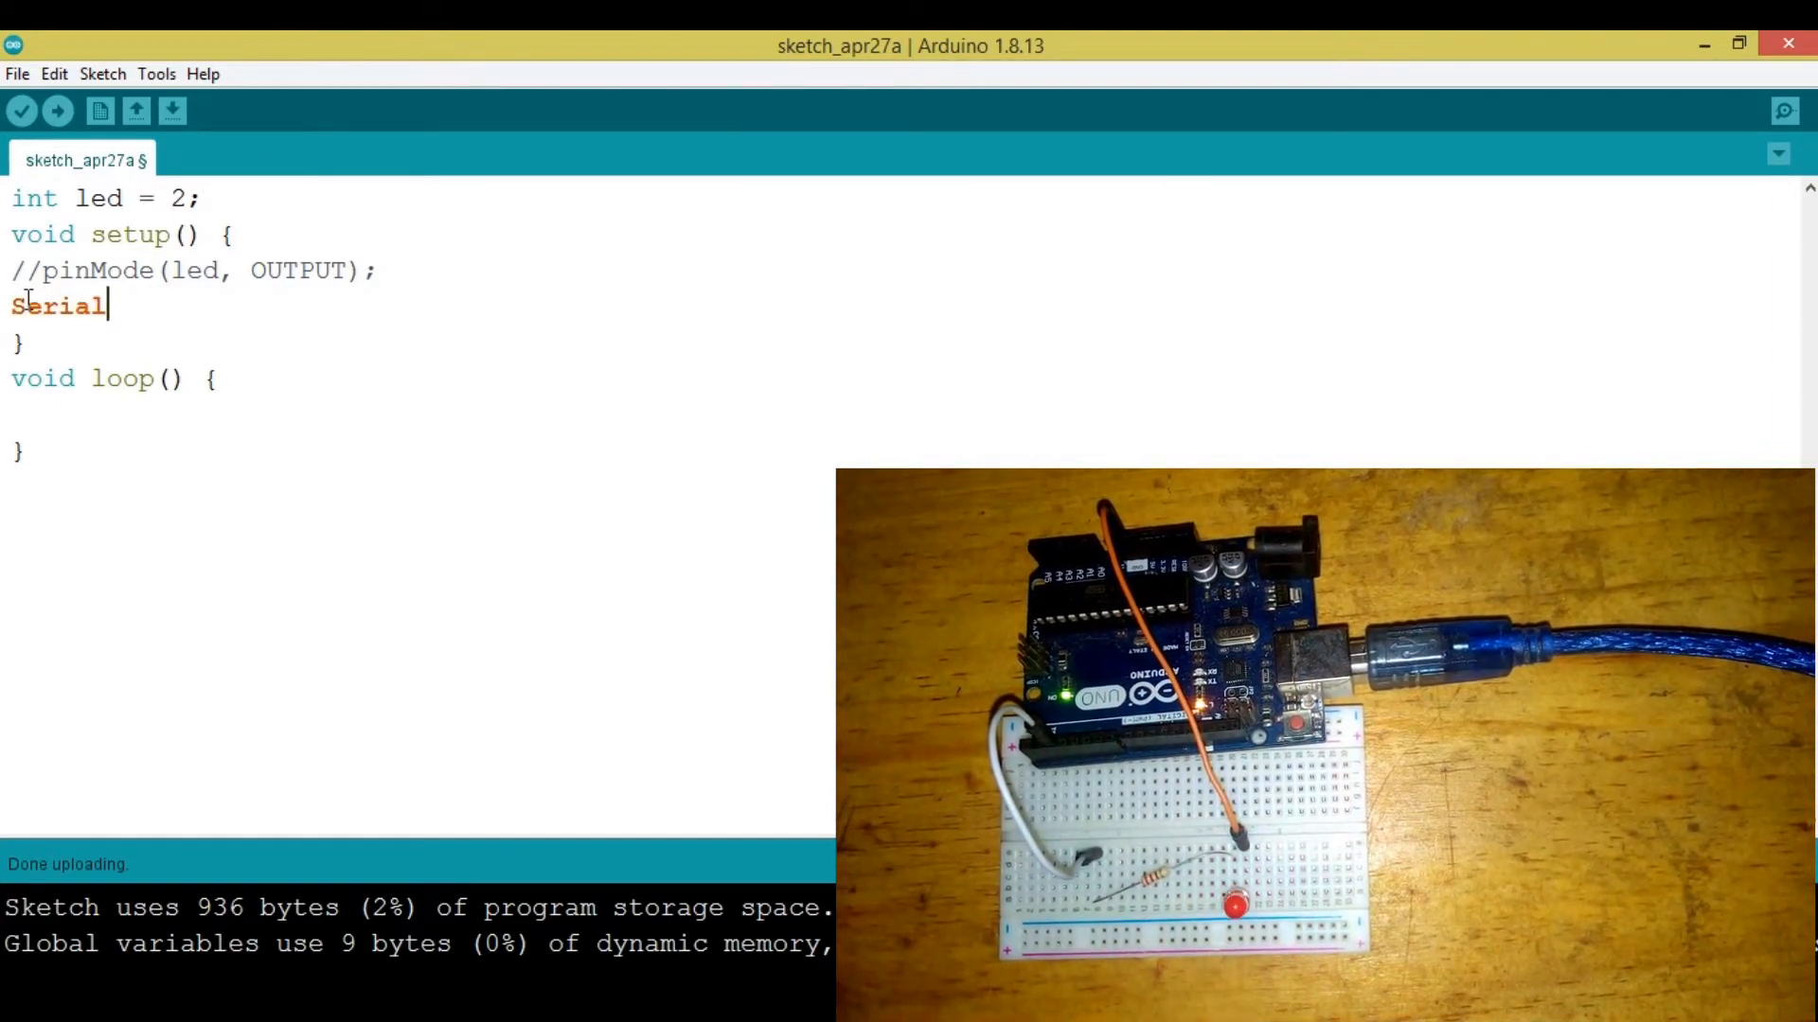
pyautogui.write('.begin();')
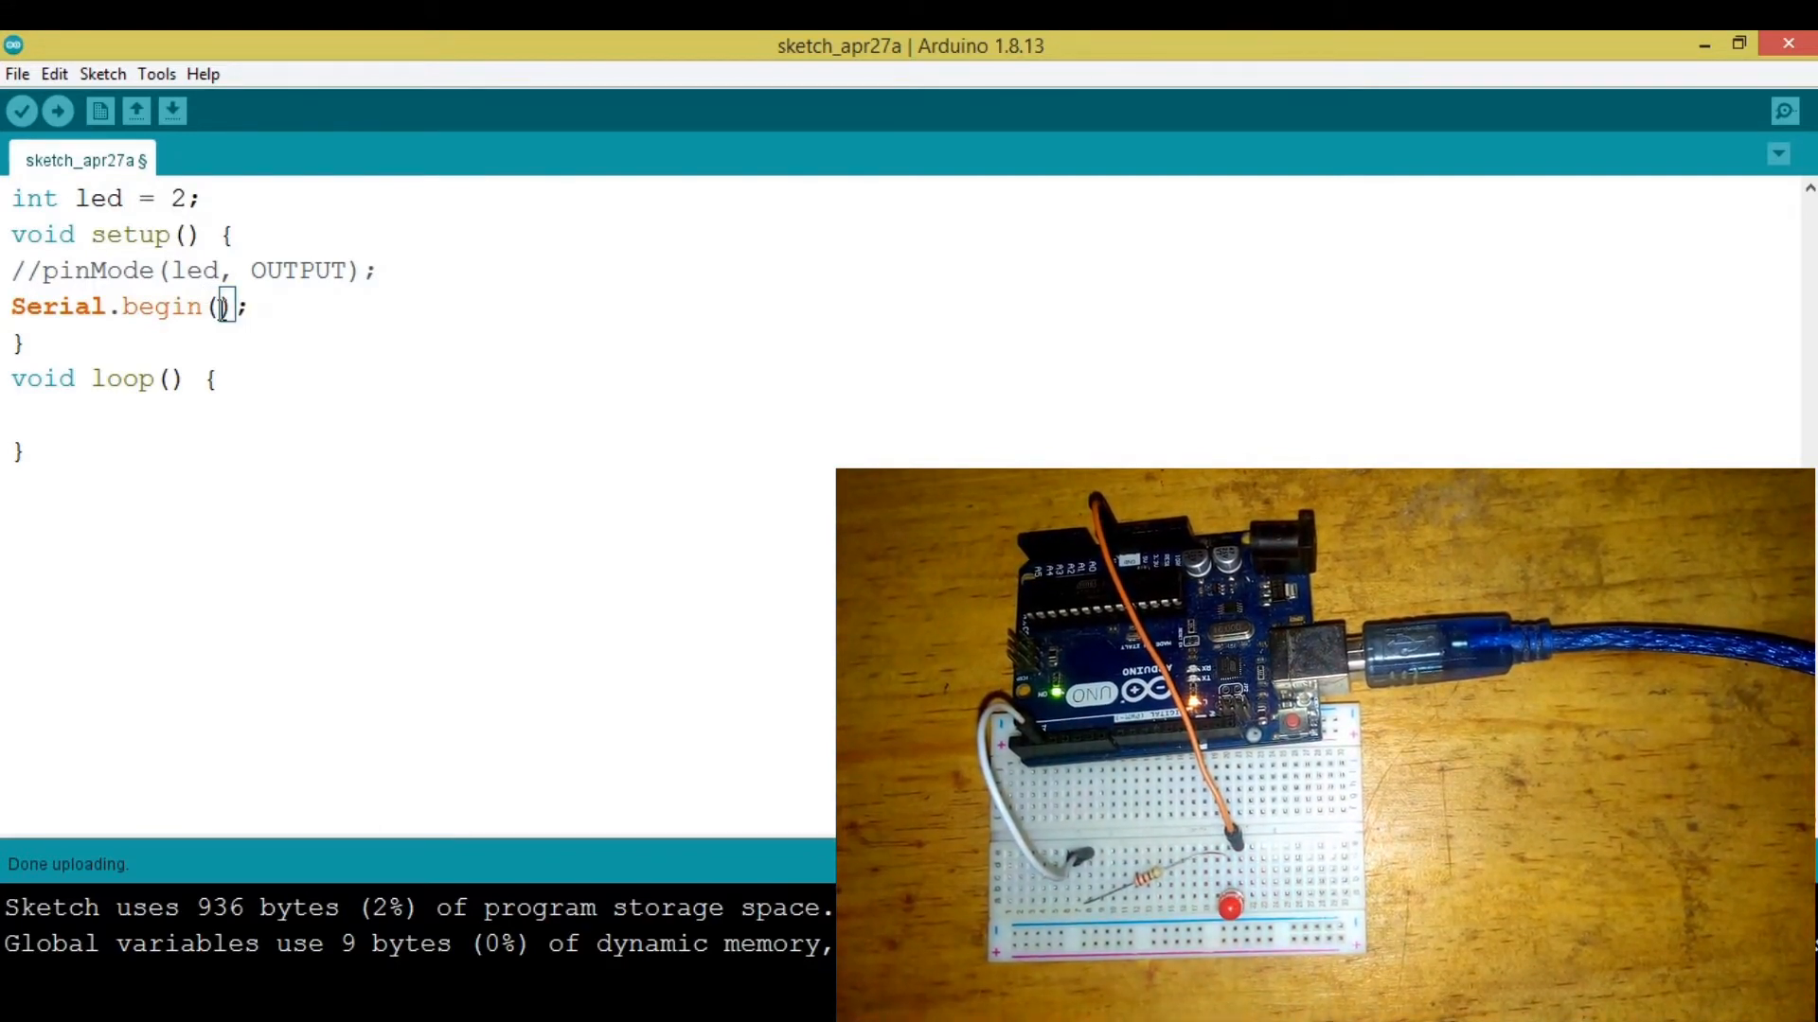
pyautogui.write('9')
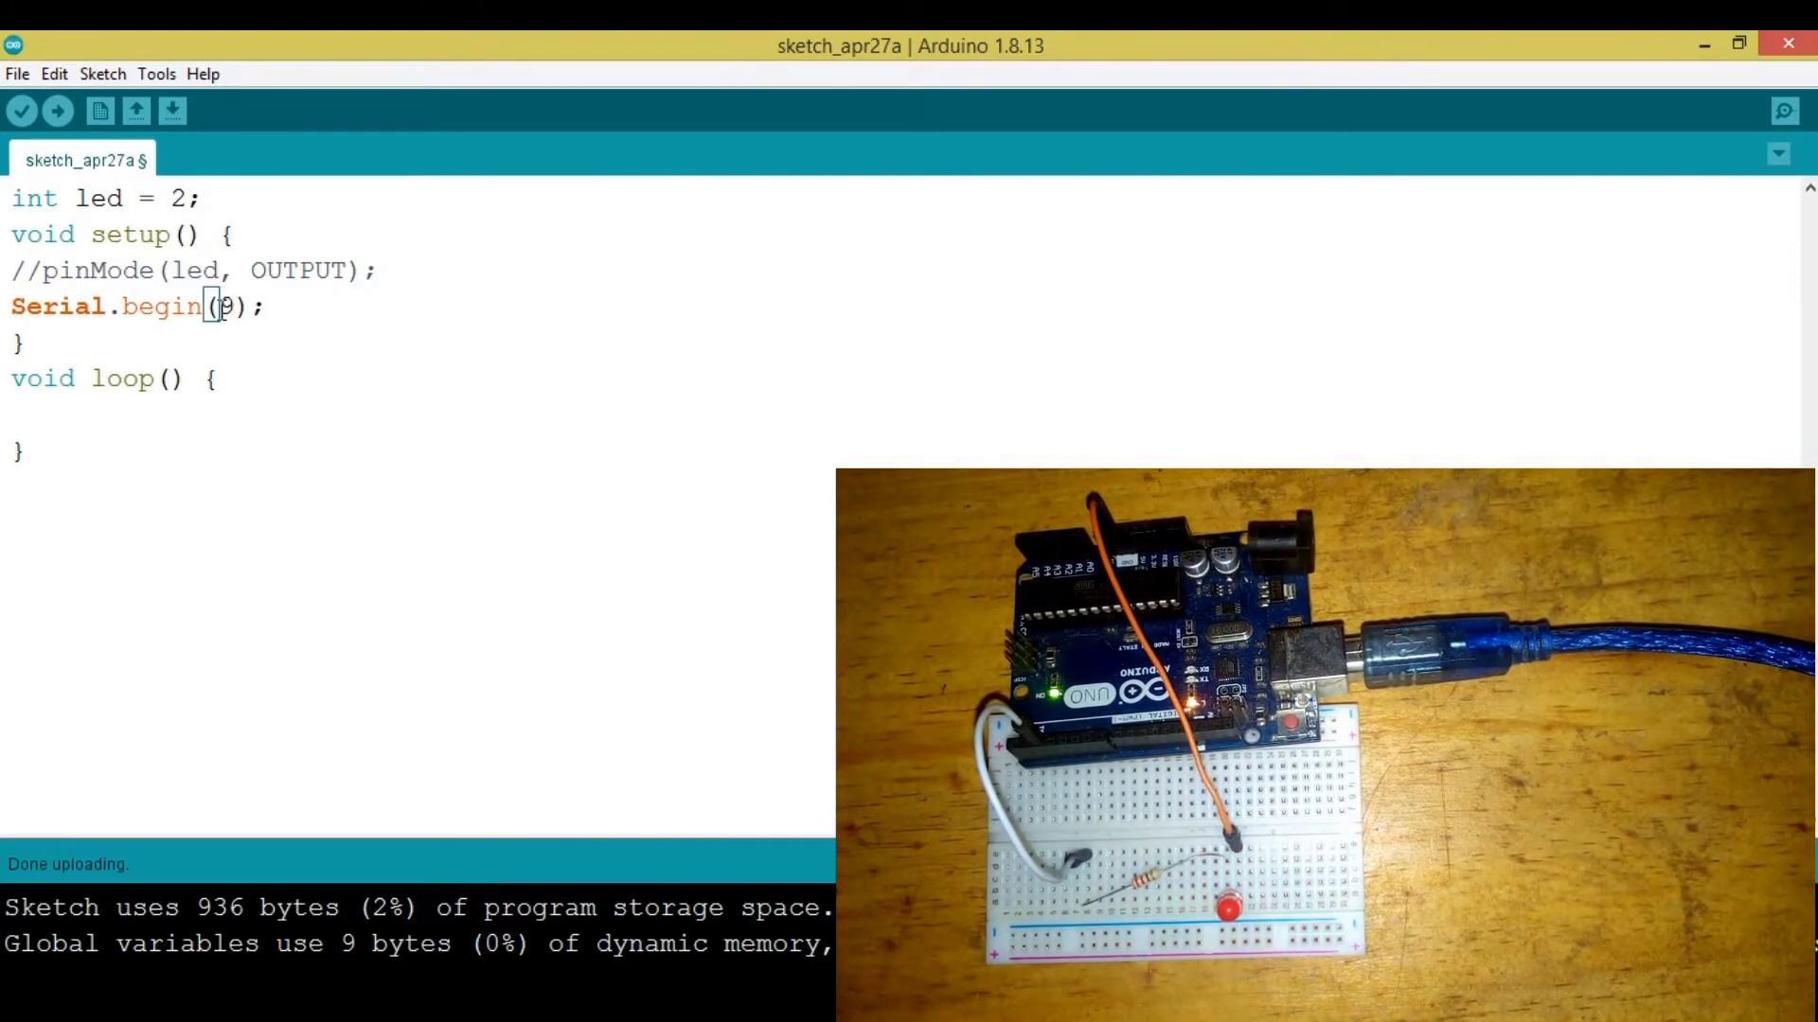
pyautogui.write('600')
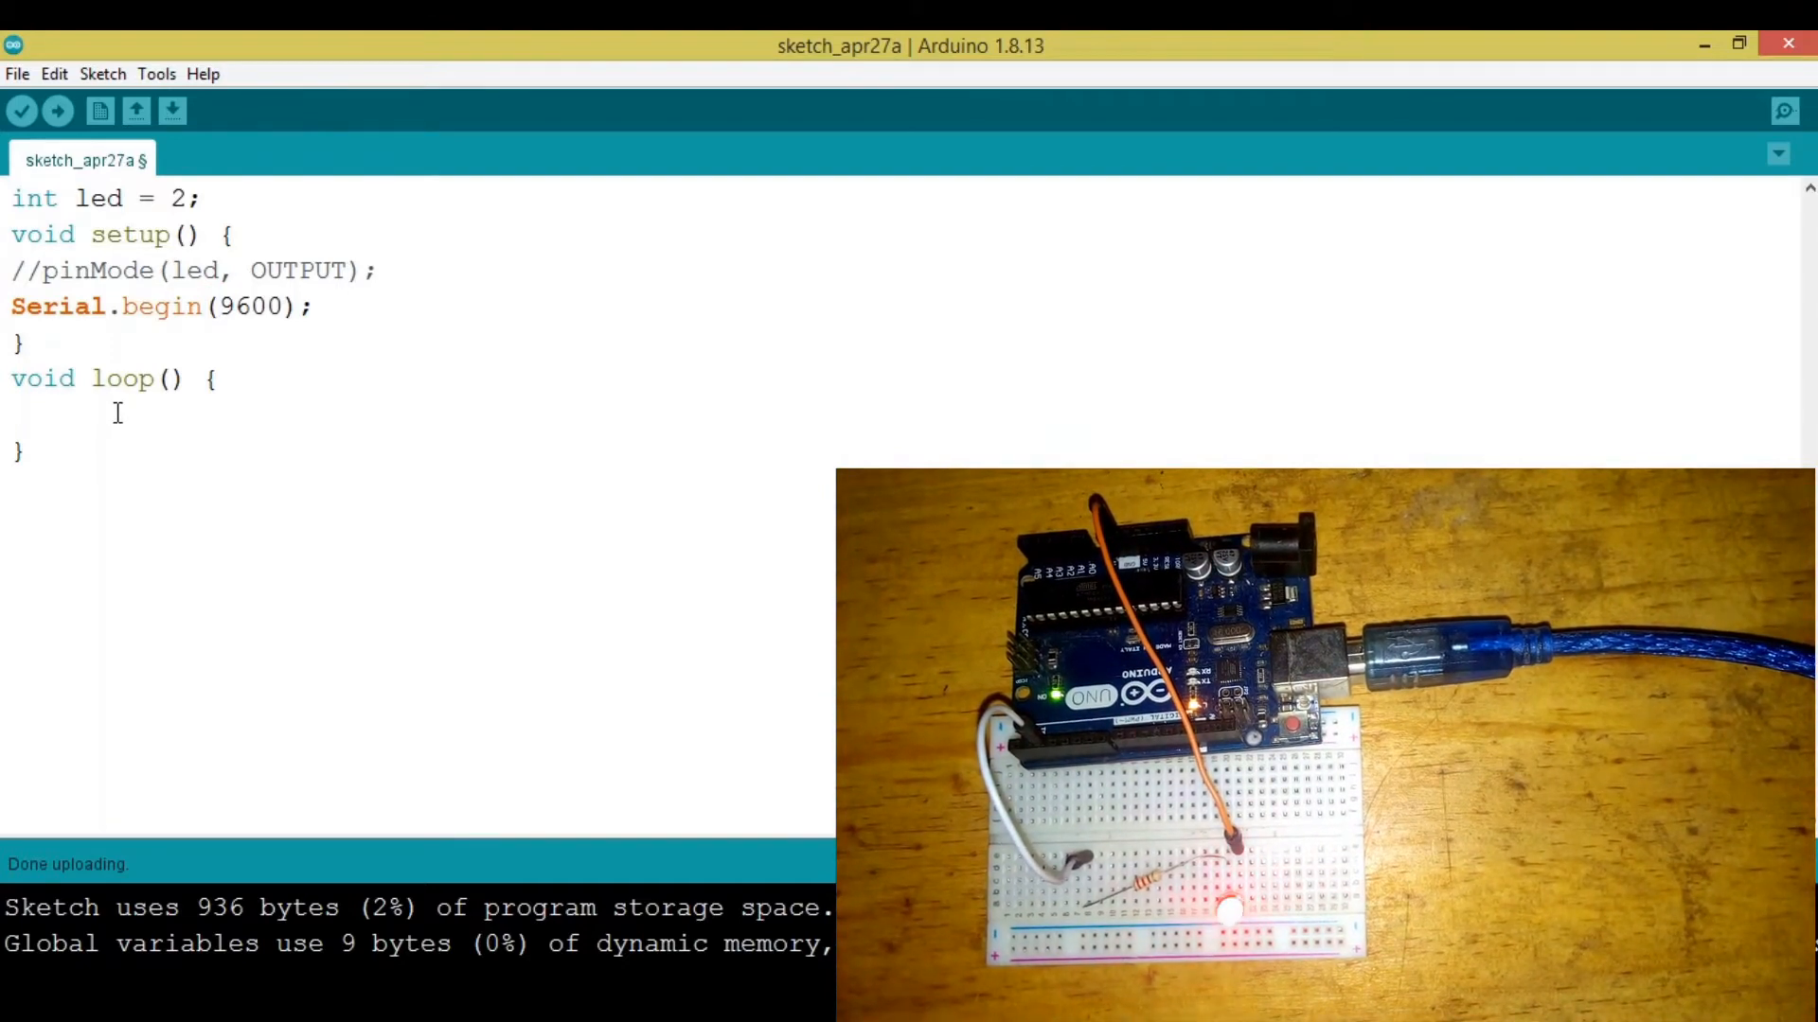
# Add 'Serial.println("Hello world");' in loop and upload the sketch to the board
pyautogui.write('Serial')
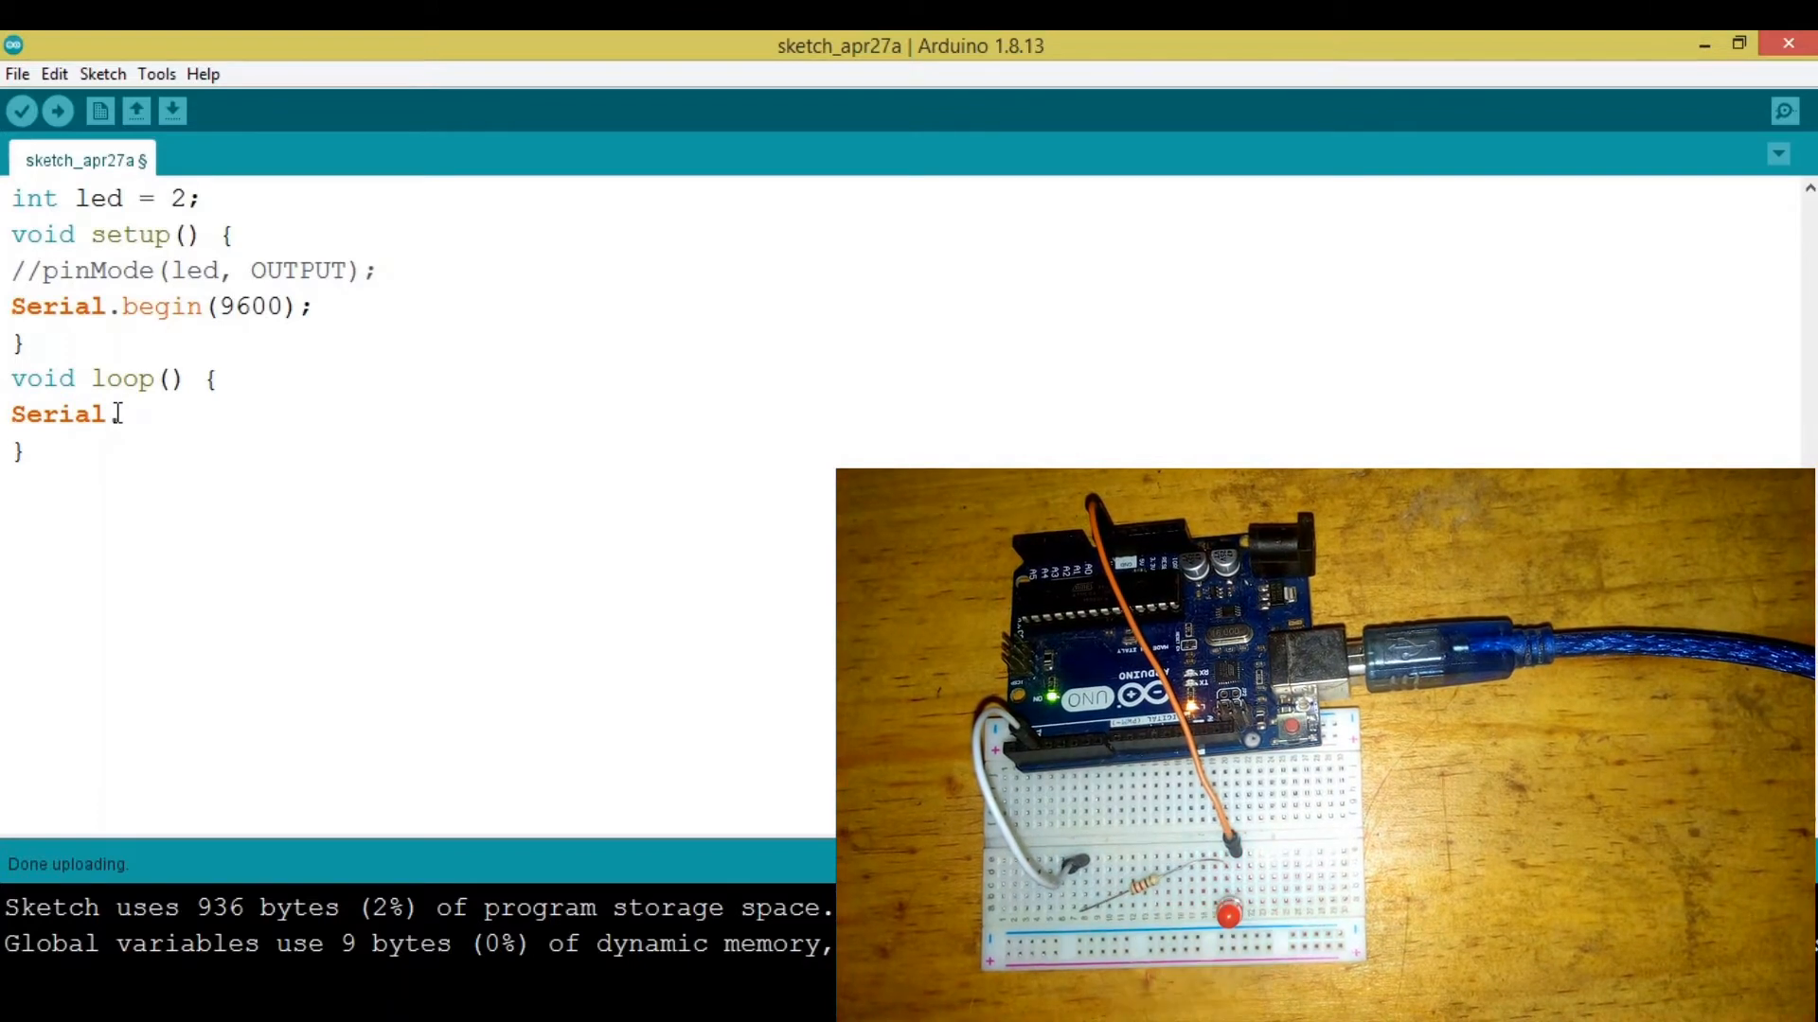
pyautogui.write('print')
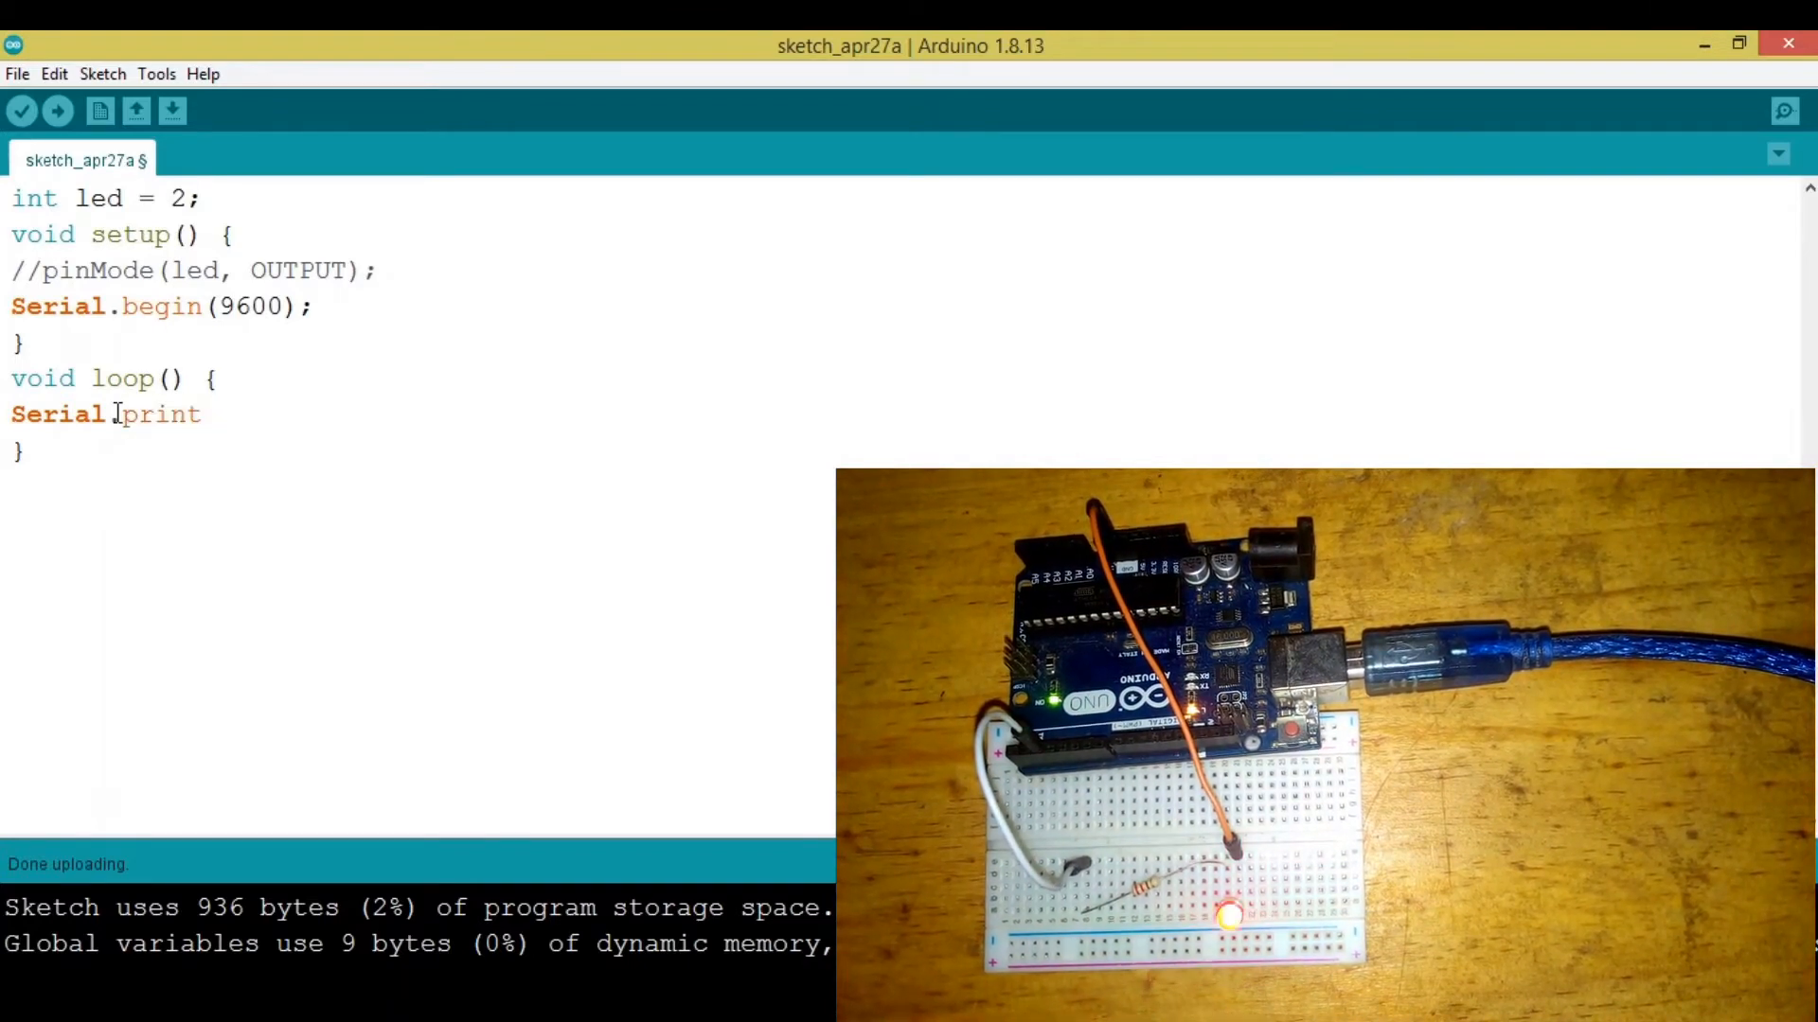
pyautogui.write('ln()')
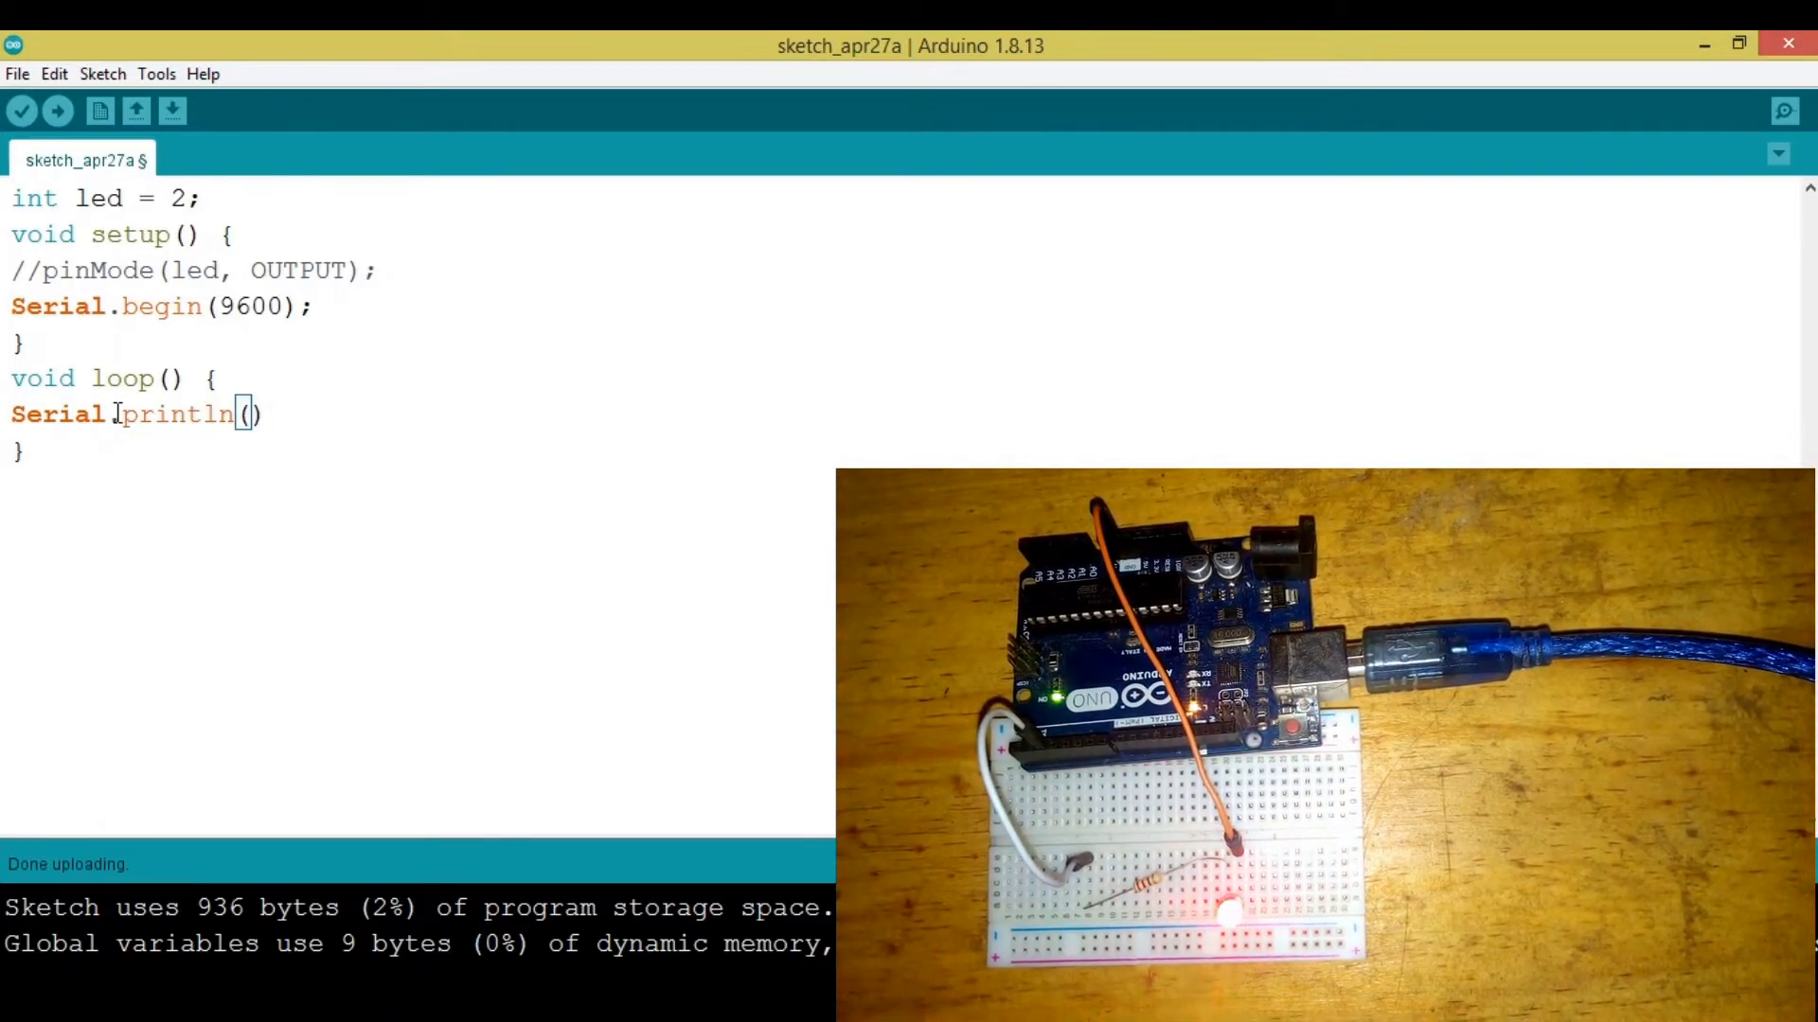
pyautogui.write('""')
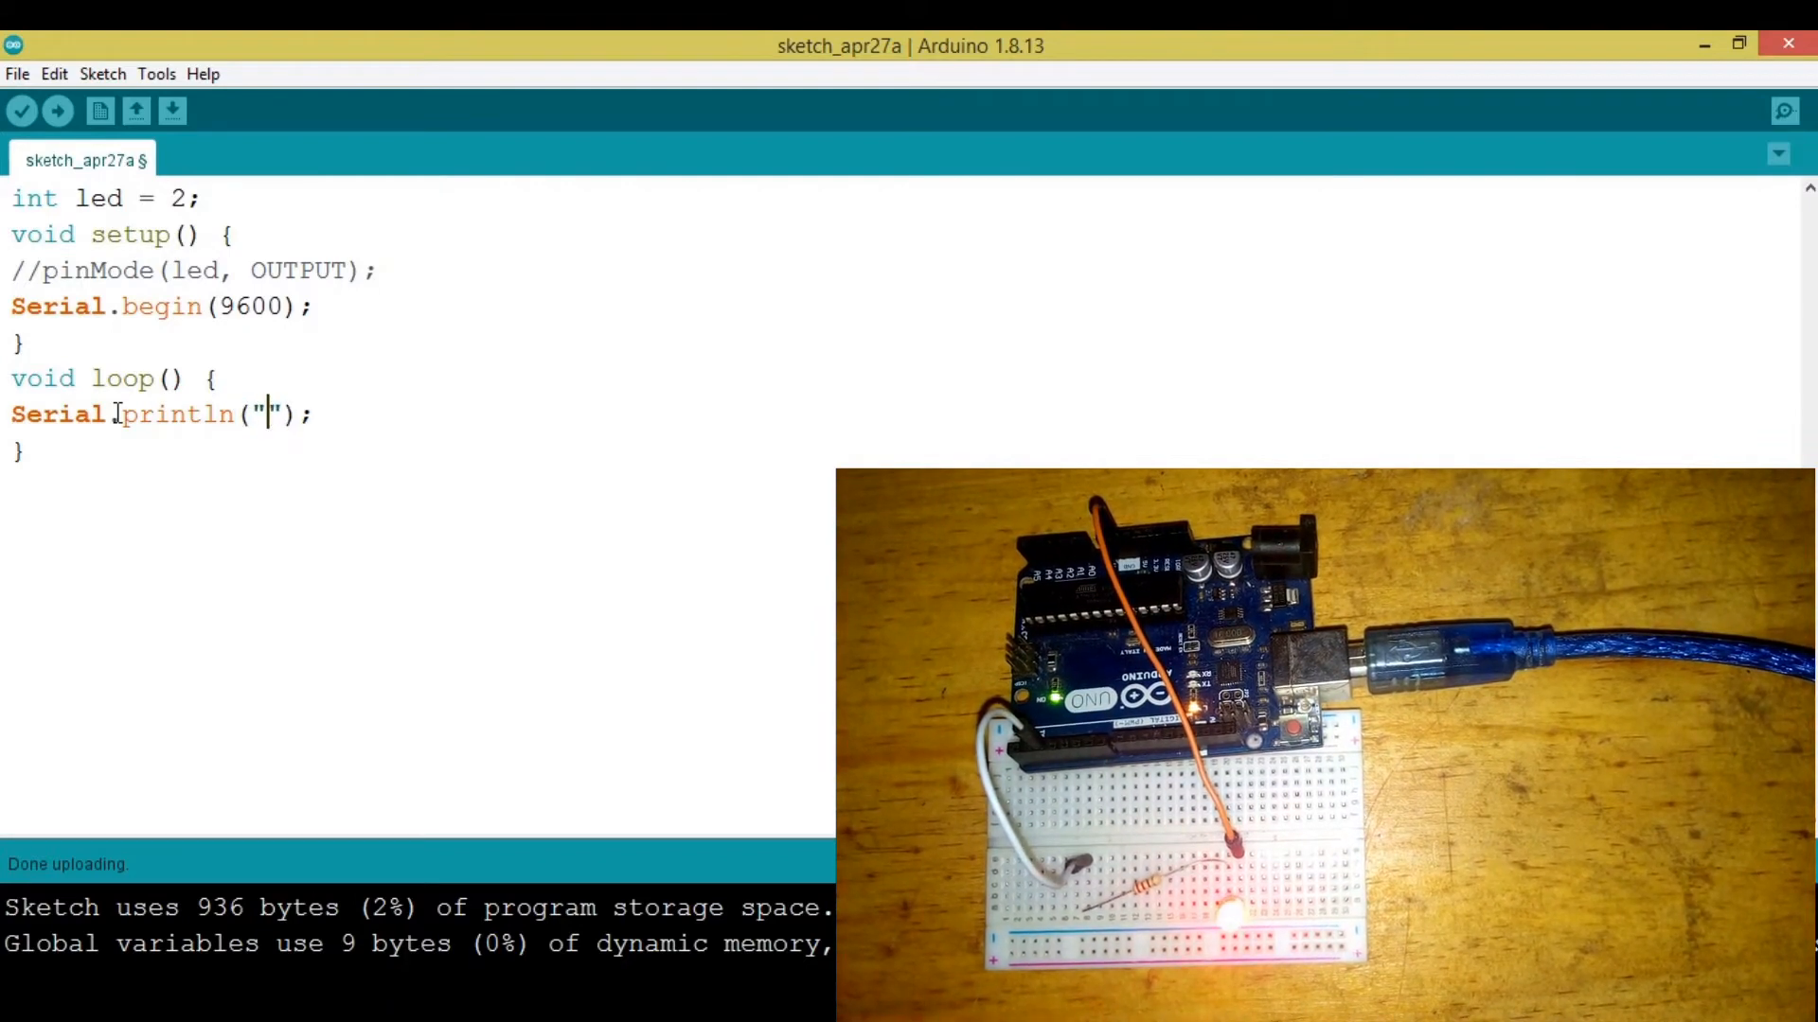
pyautogui.write('Hello w')
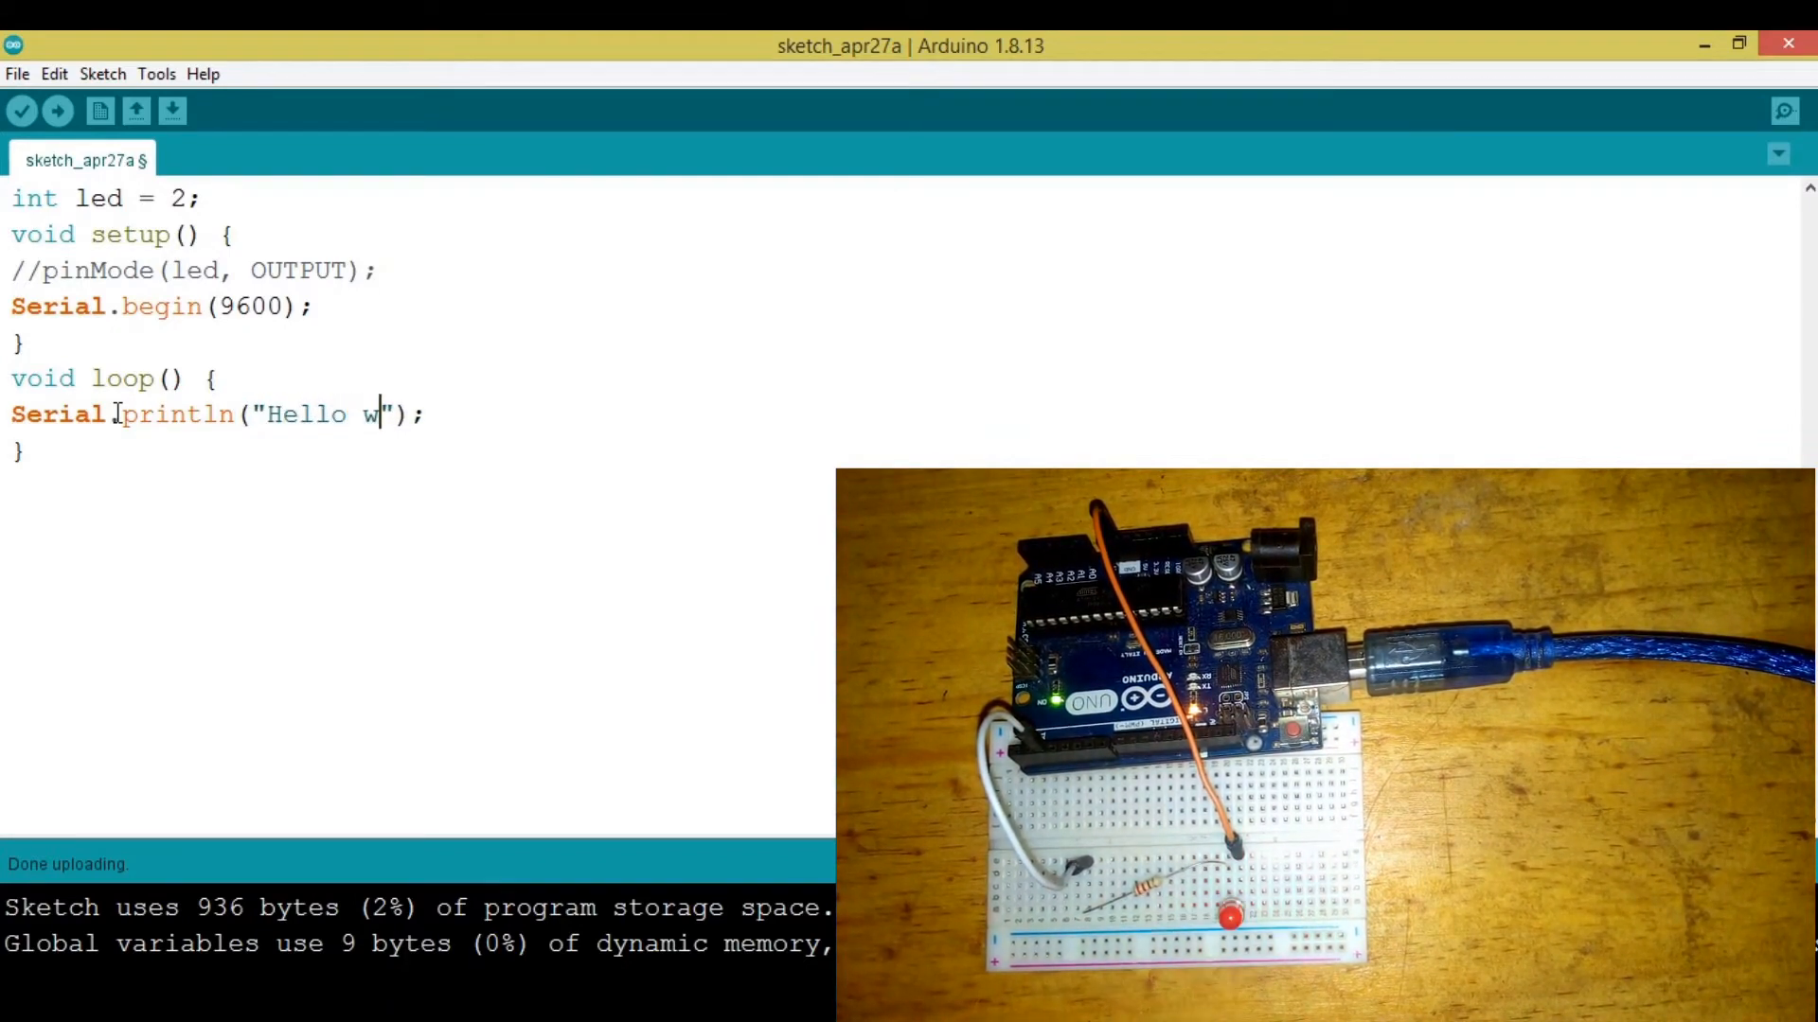
pyautogui.write('orld')
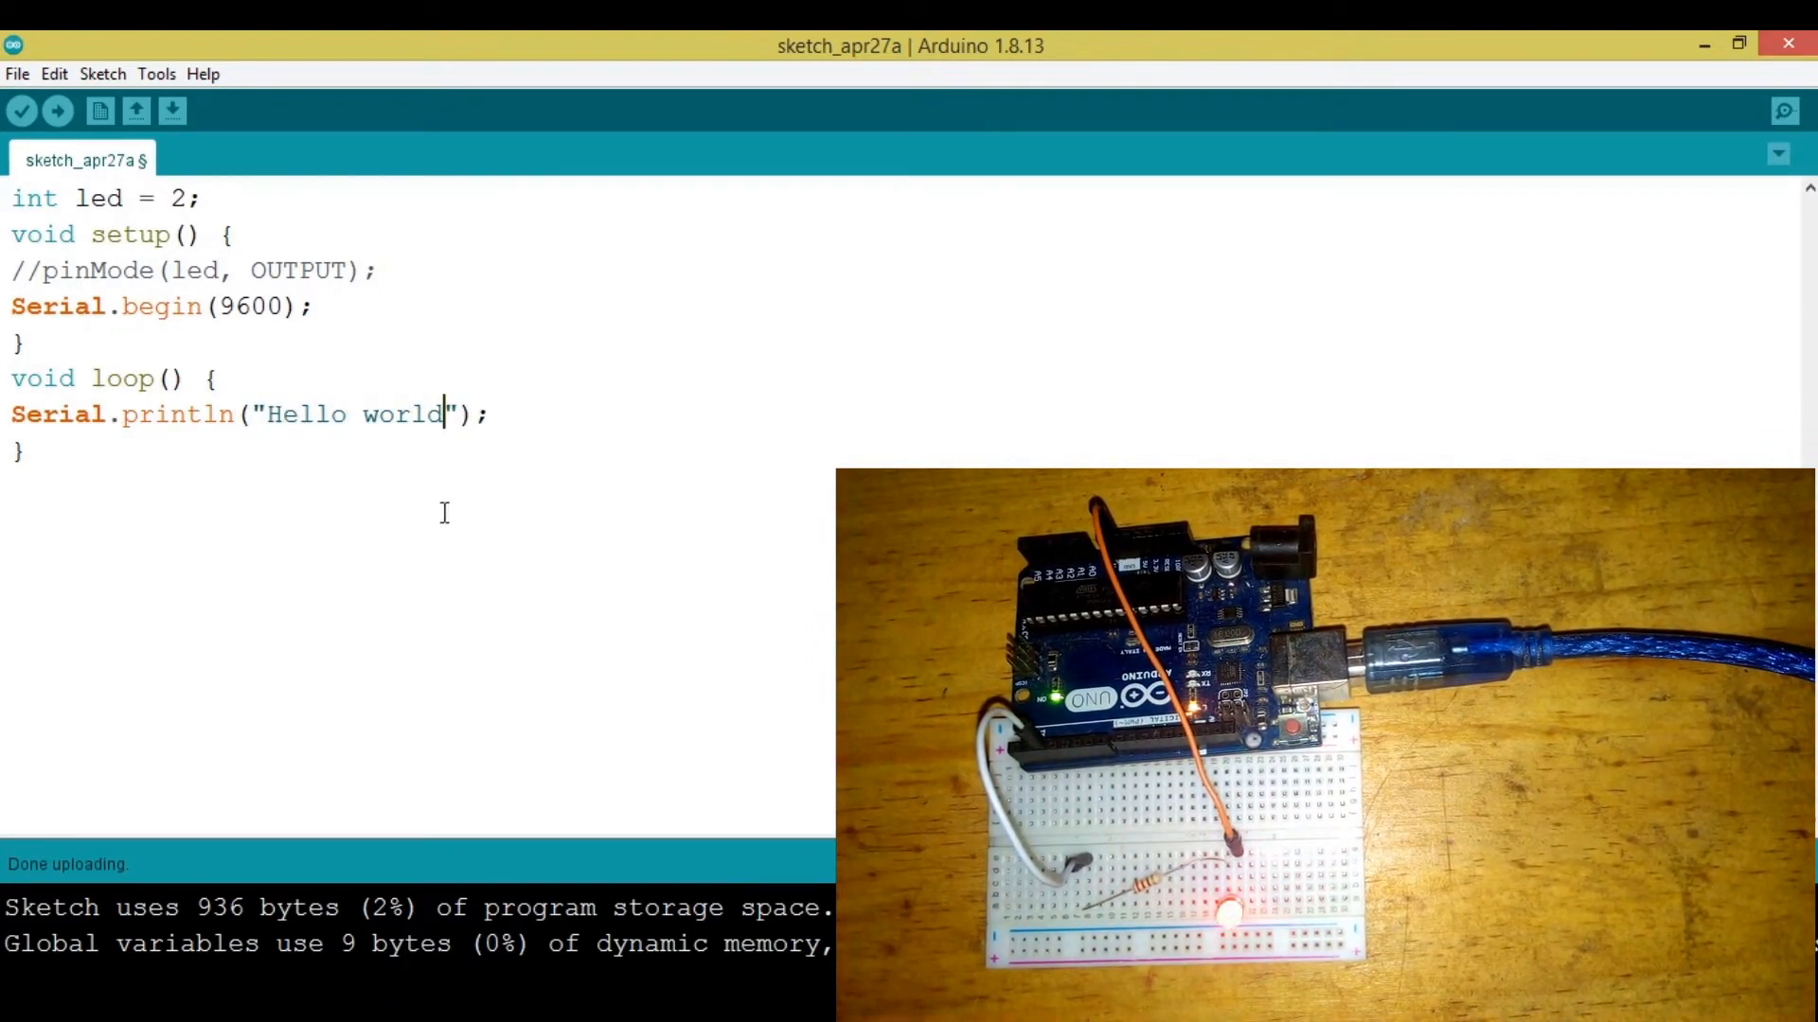
pyautogui.click(57, 110)
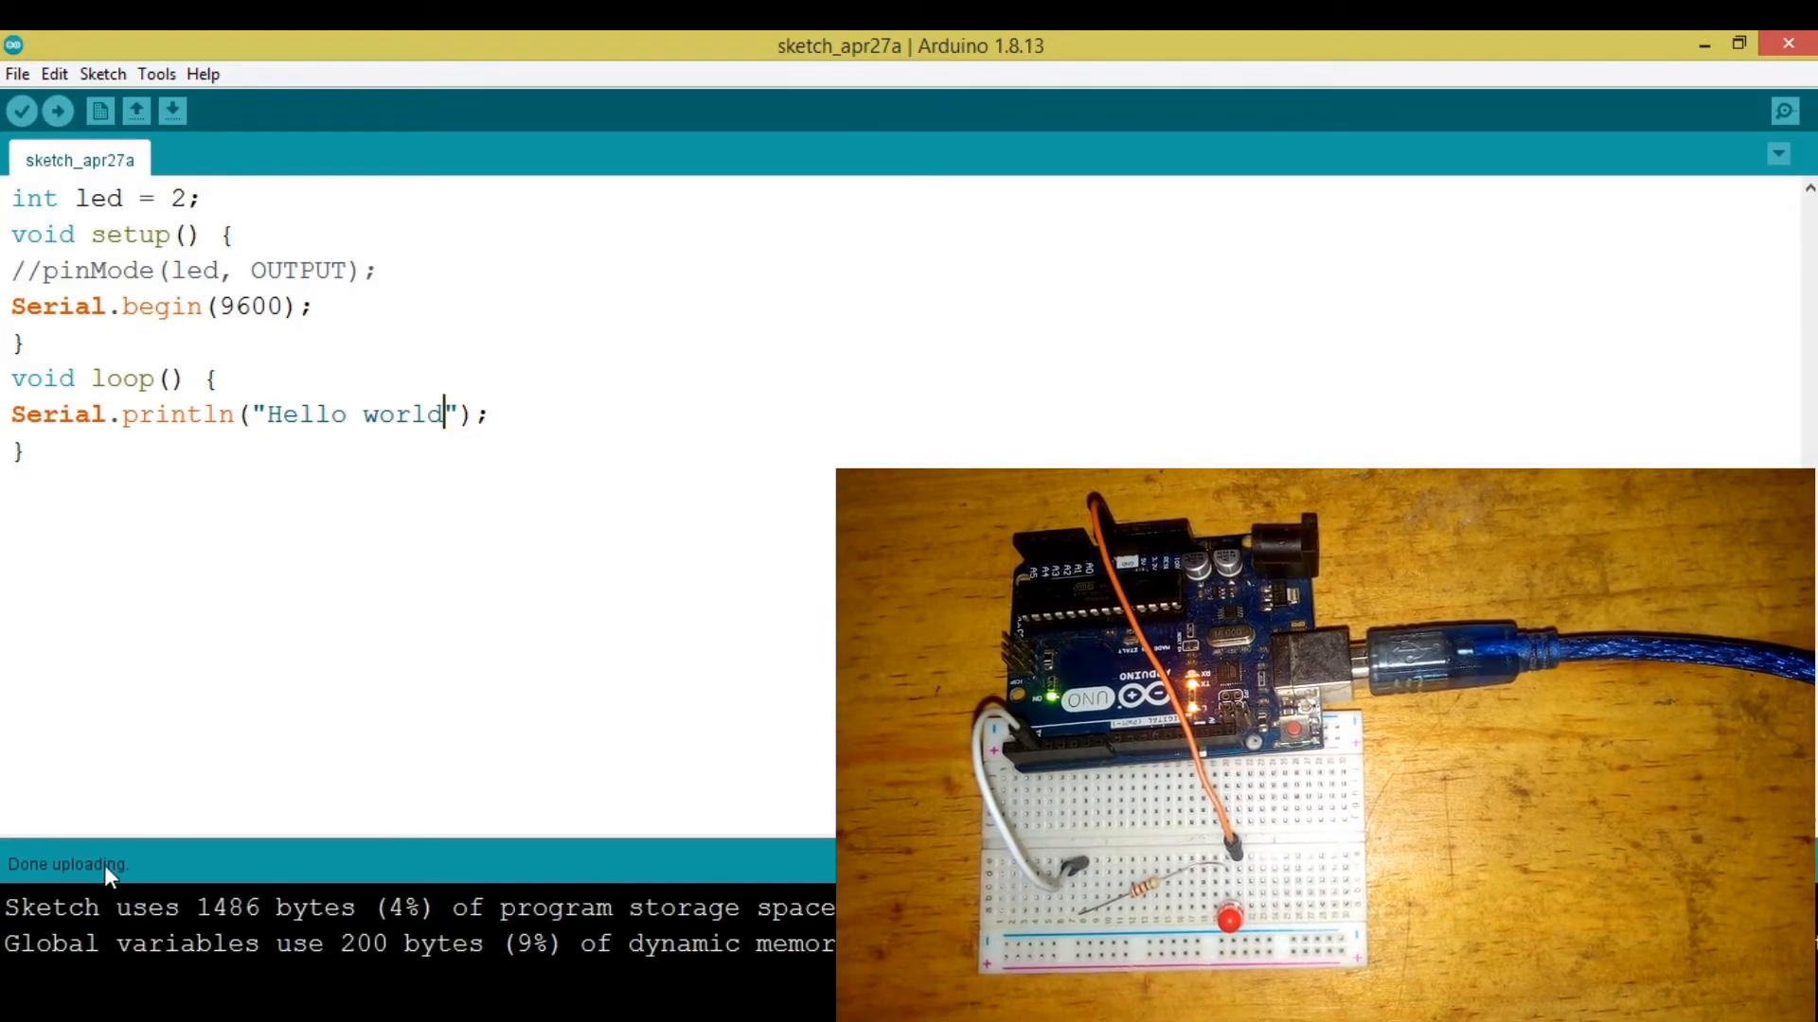
pyautogui.moveTo(1783, 112)
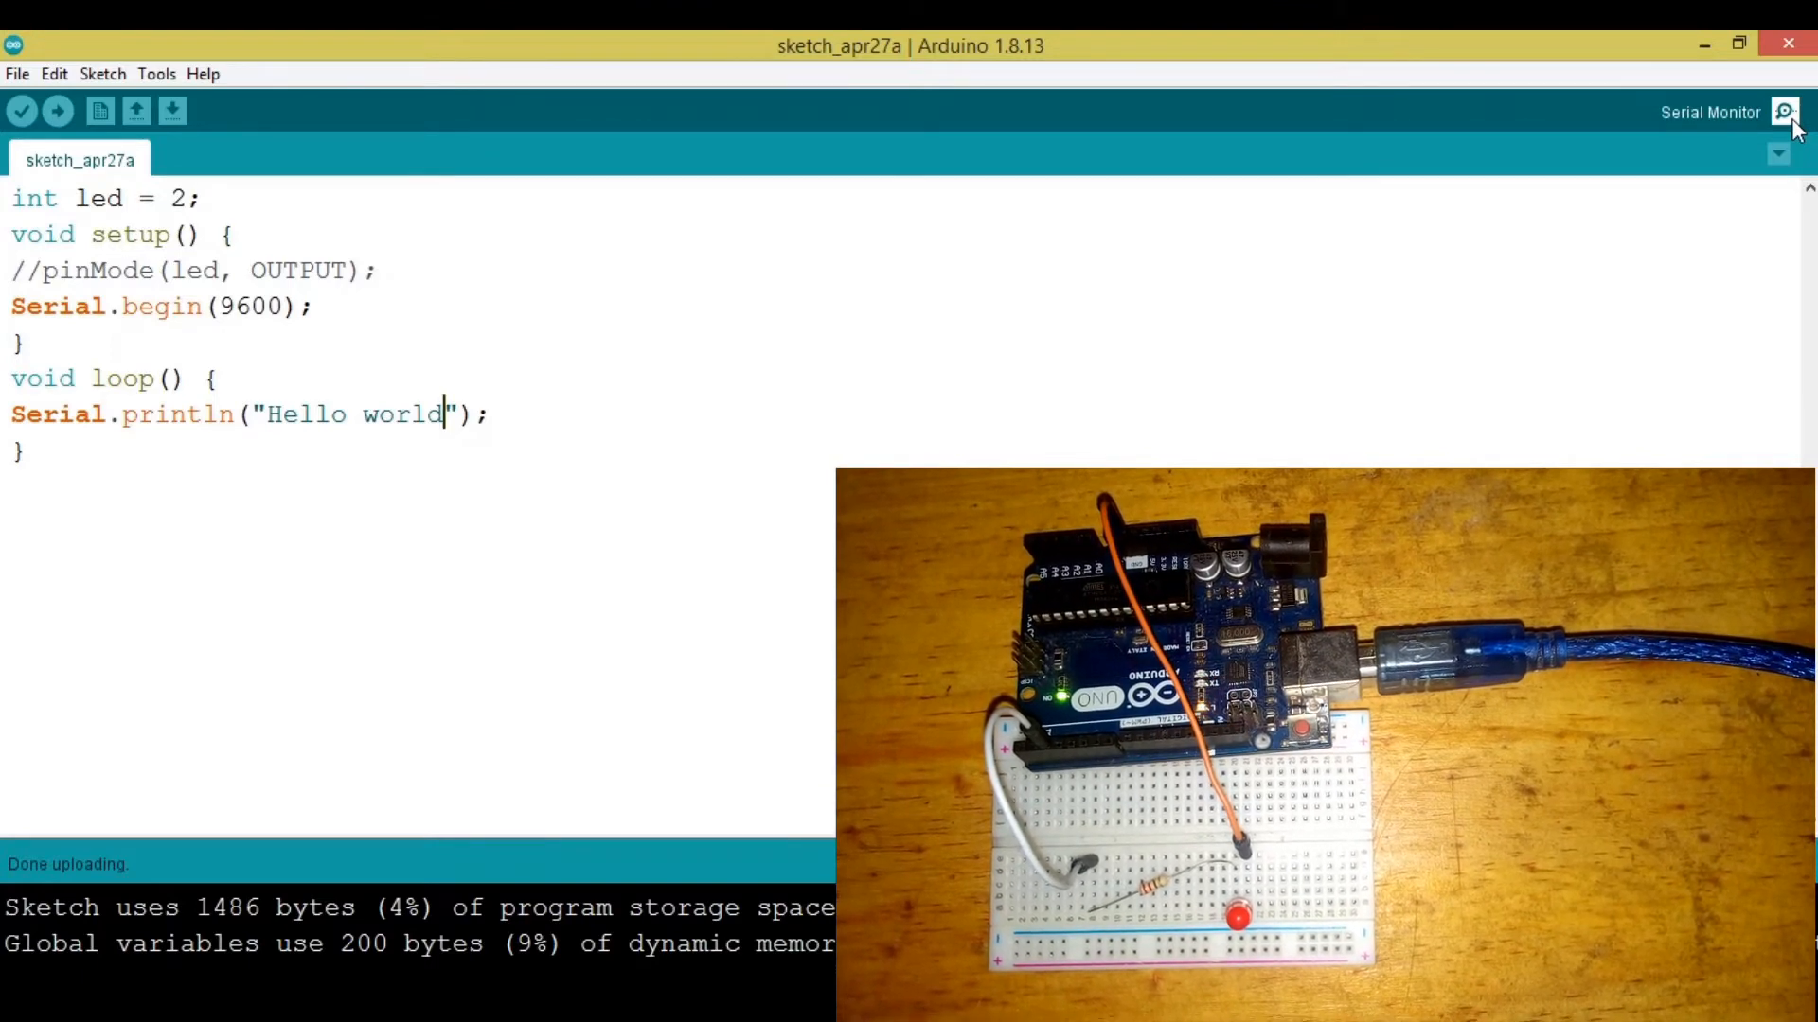
pyautogui.click(1784, 111)
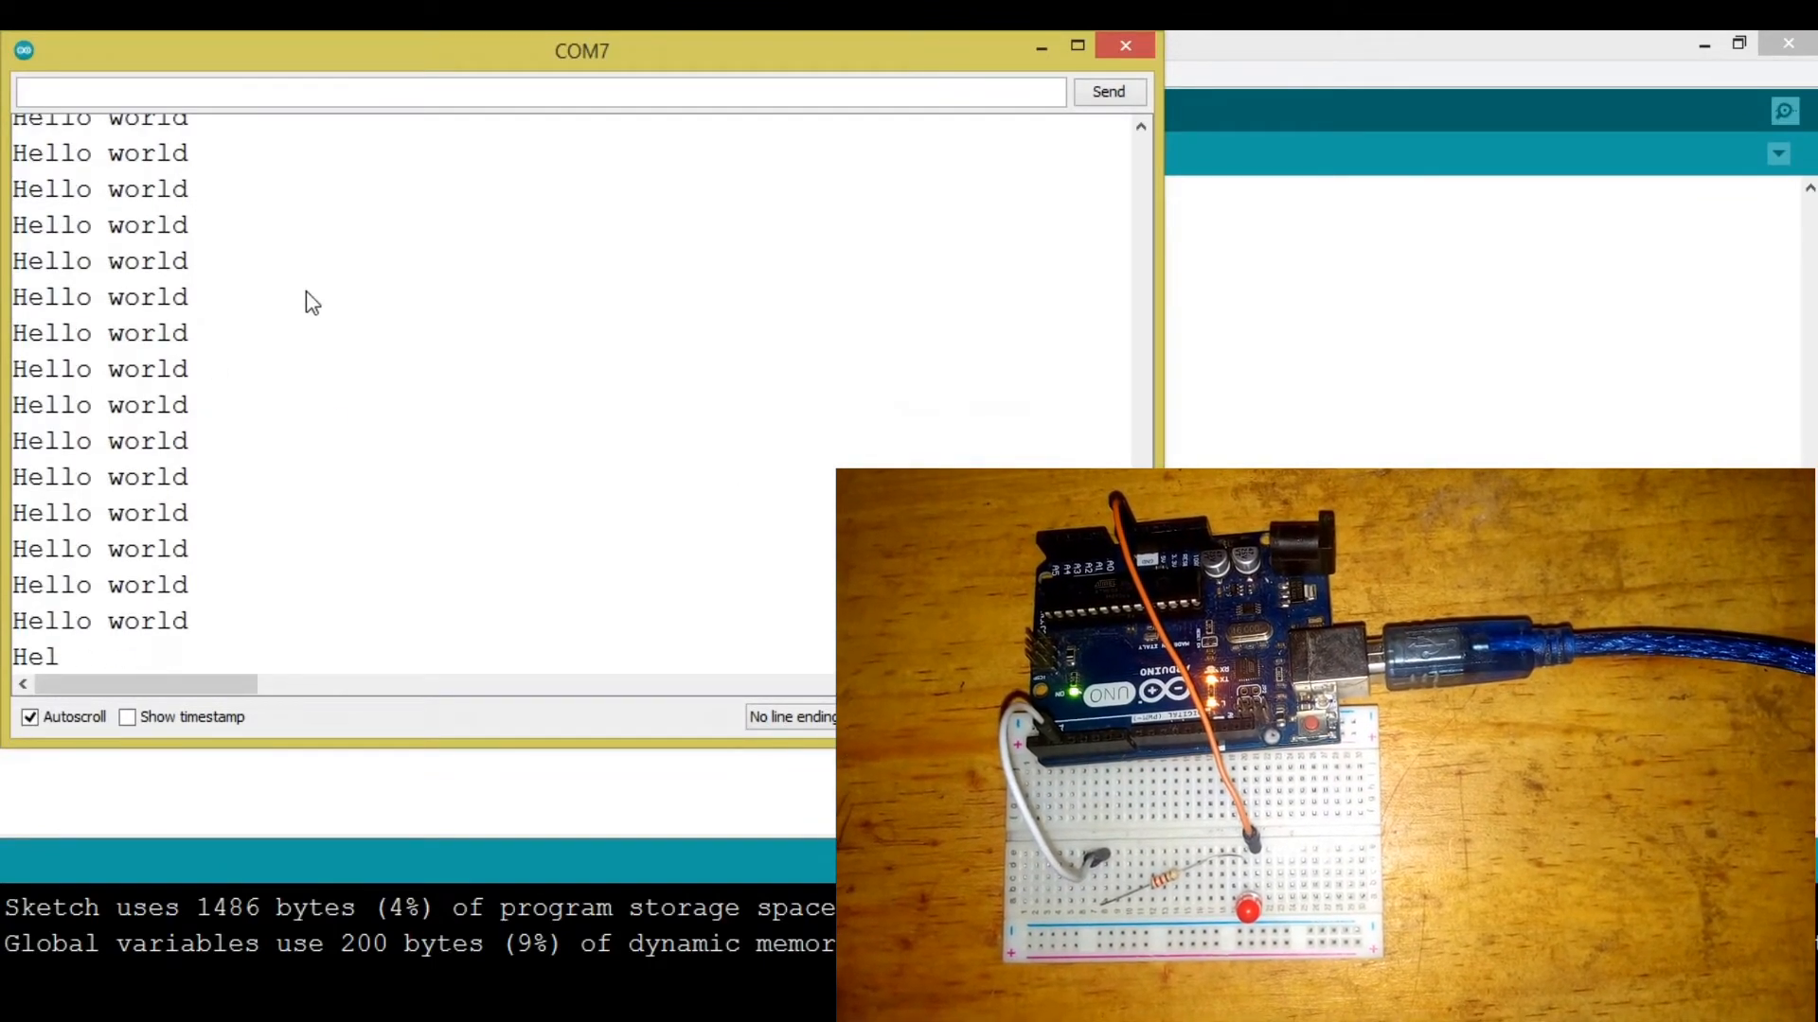
pyautogui.click(1123, 45)
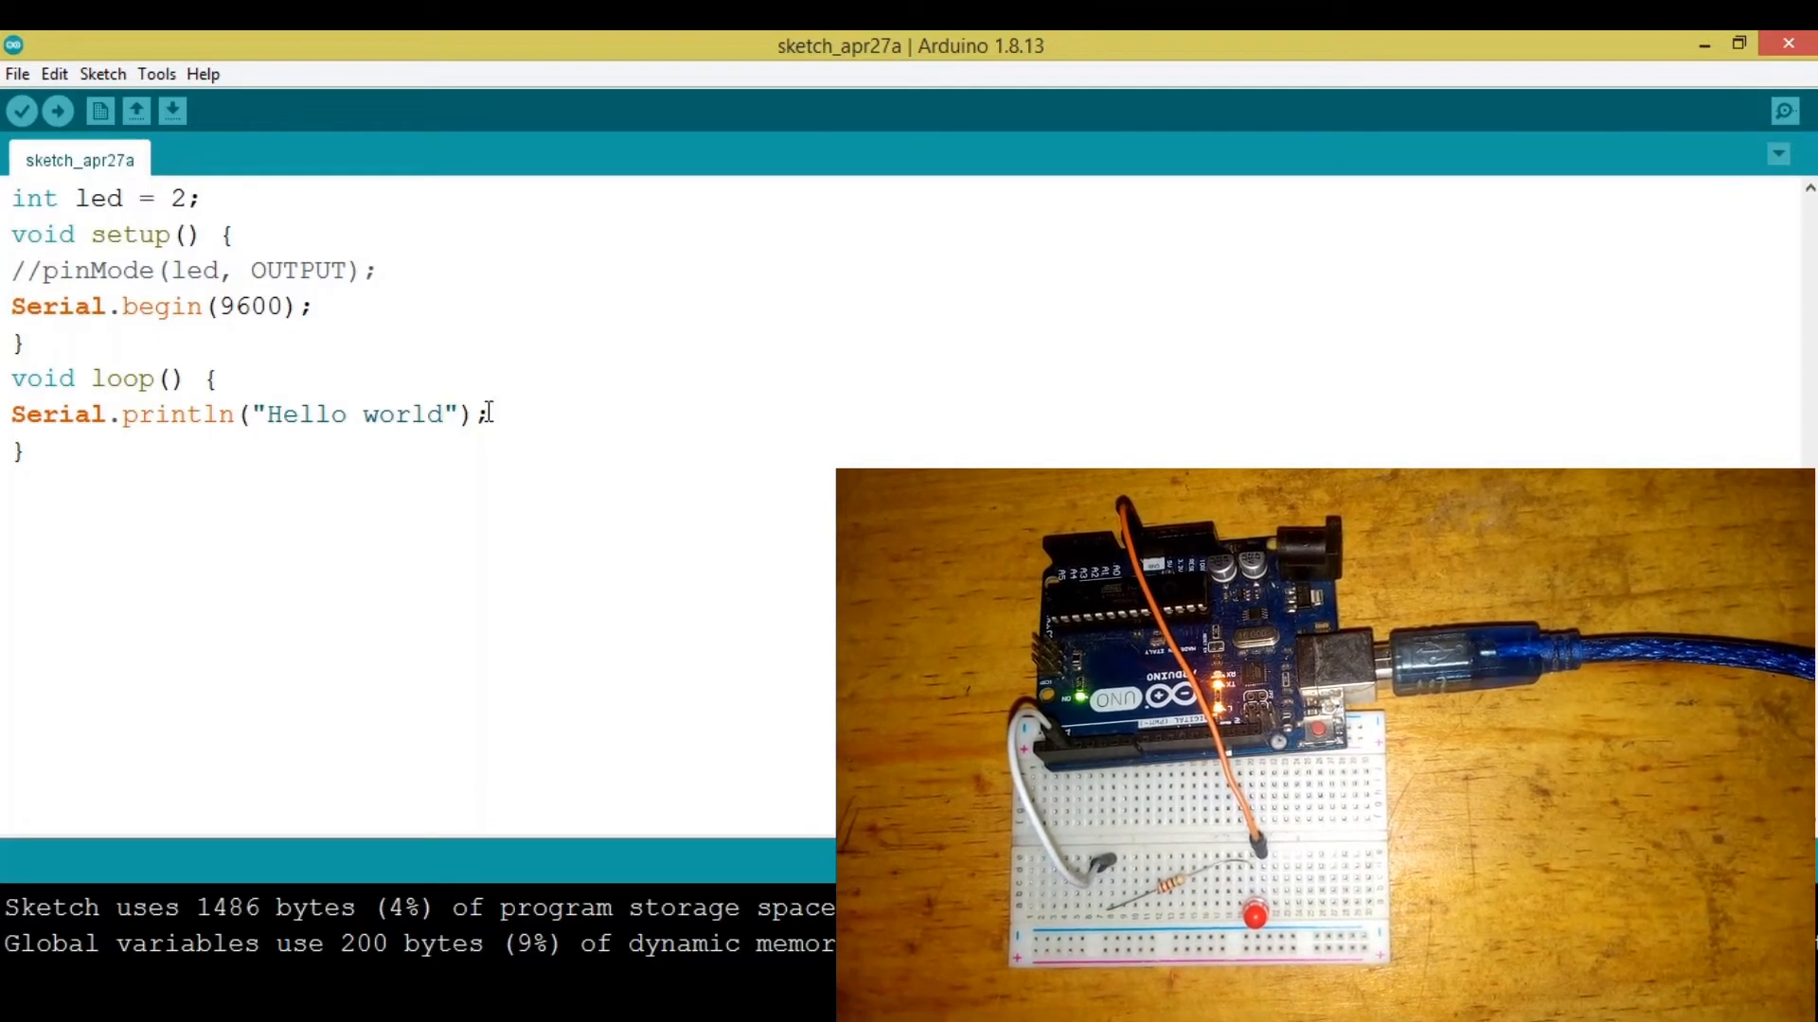
# Remove the Hello world print line, add a blank line under led, and enter '2' in the Serial Monitor
pyautogui.tripleClick(231, 414)
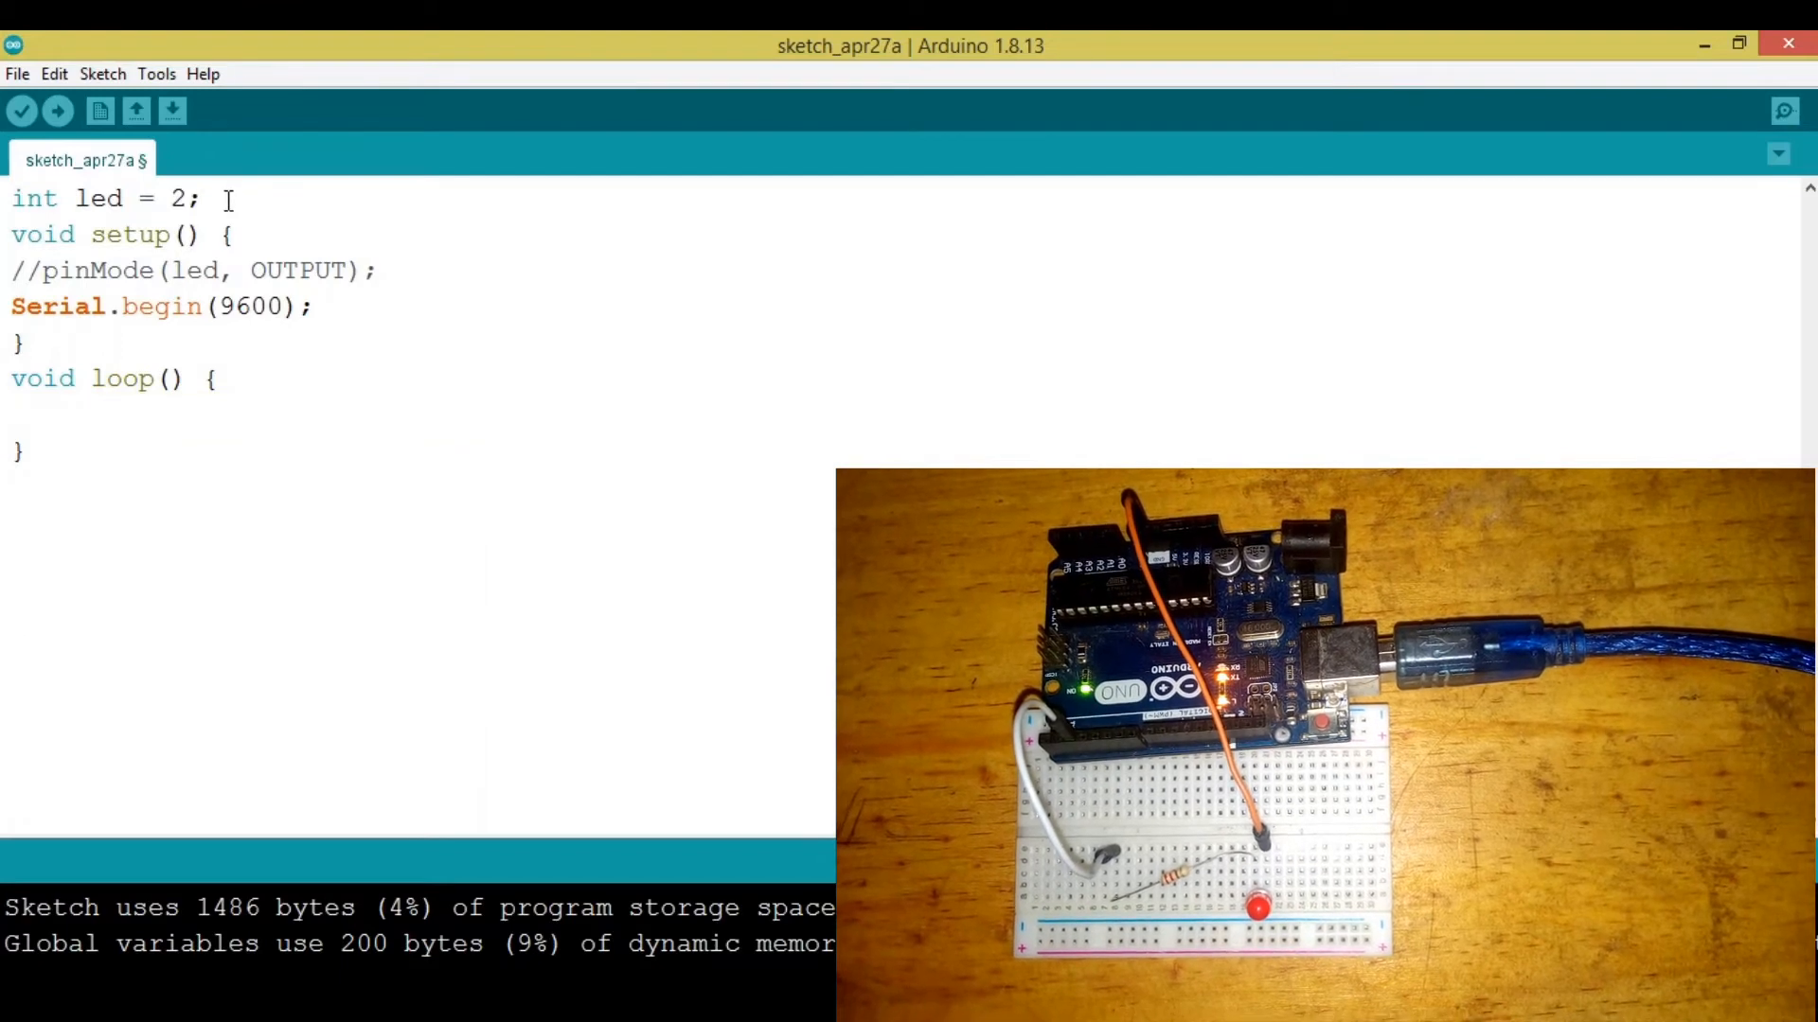
pyautogui.press('enter')
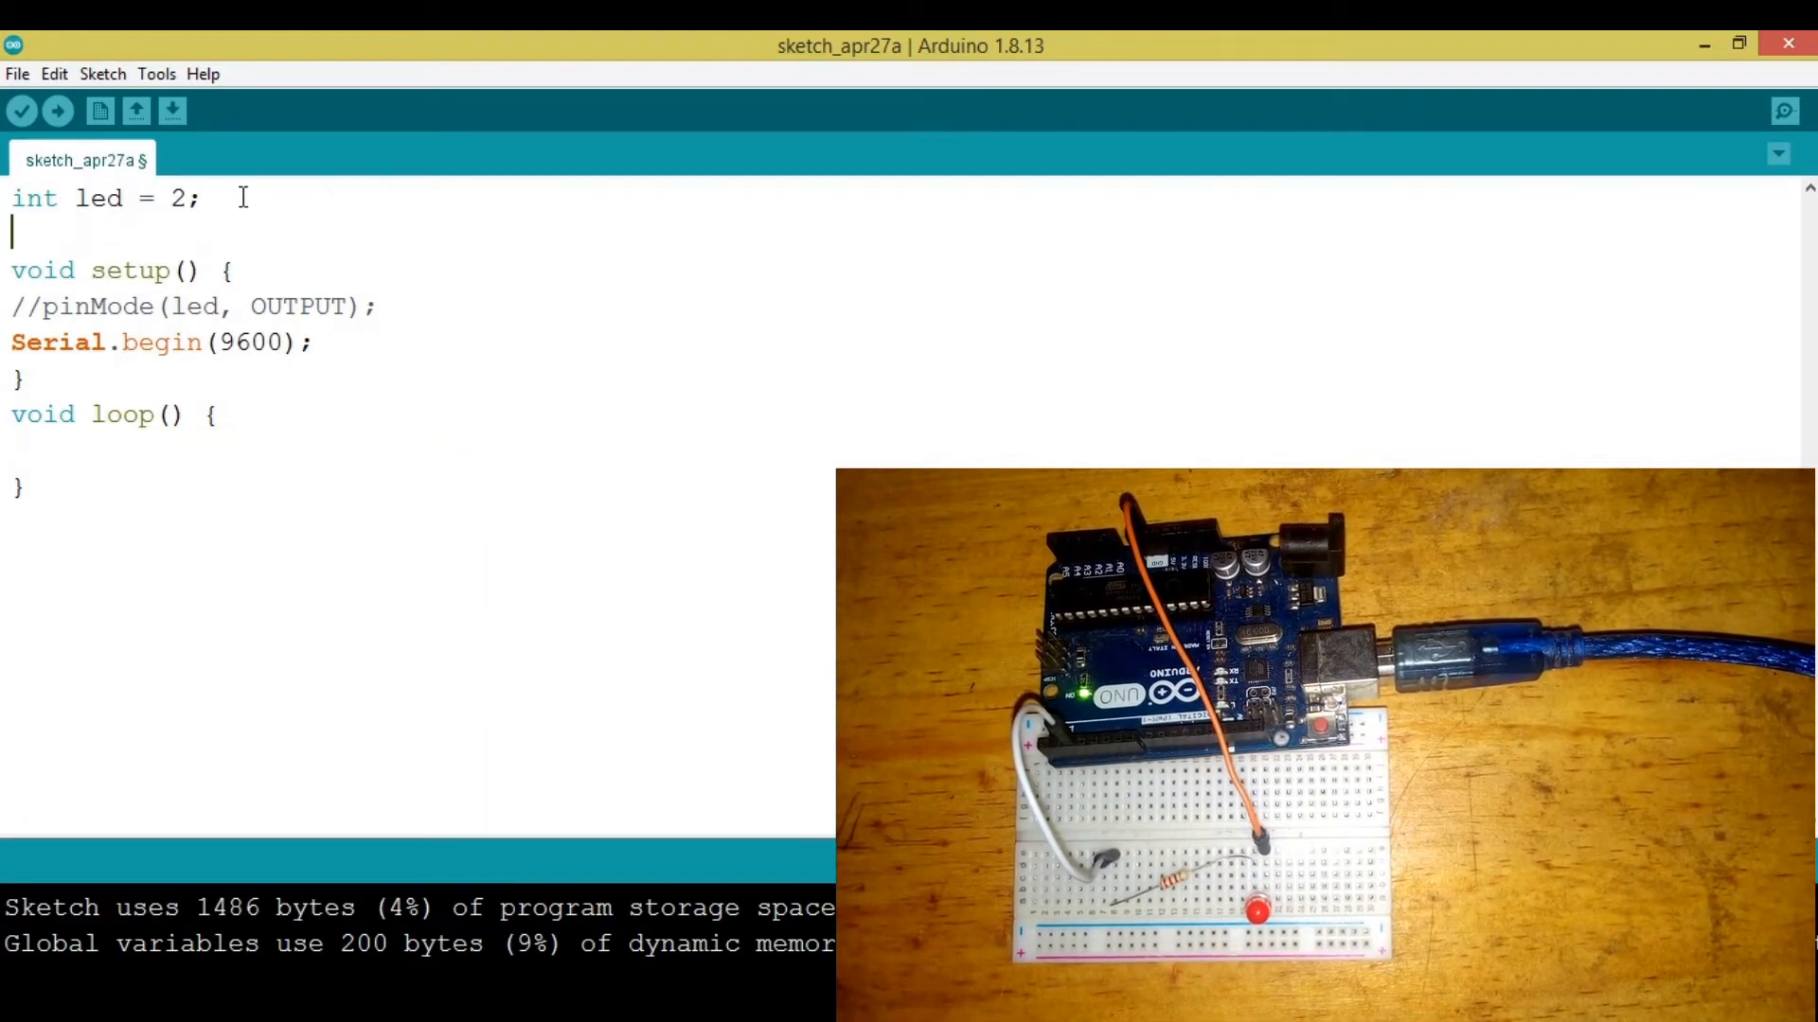
pyautogui.click(1782, 112)
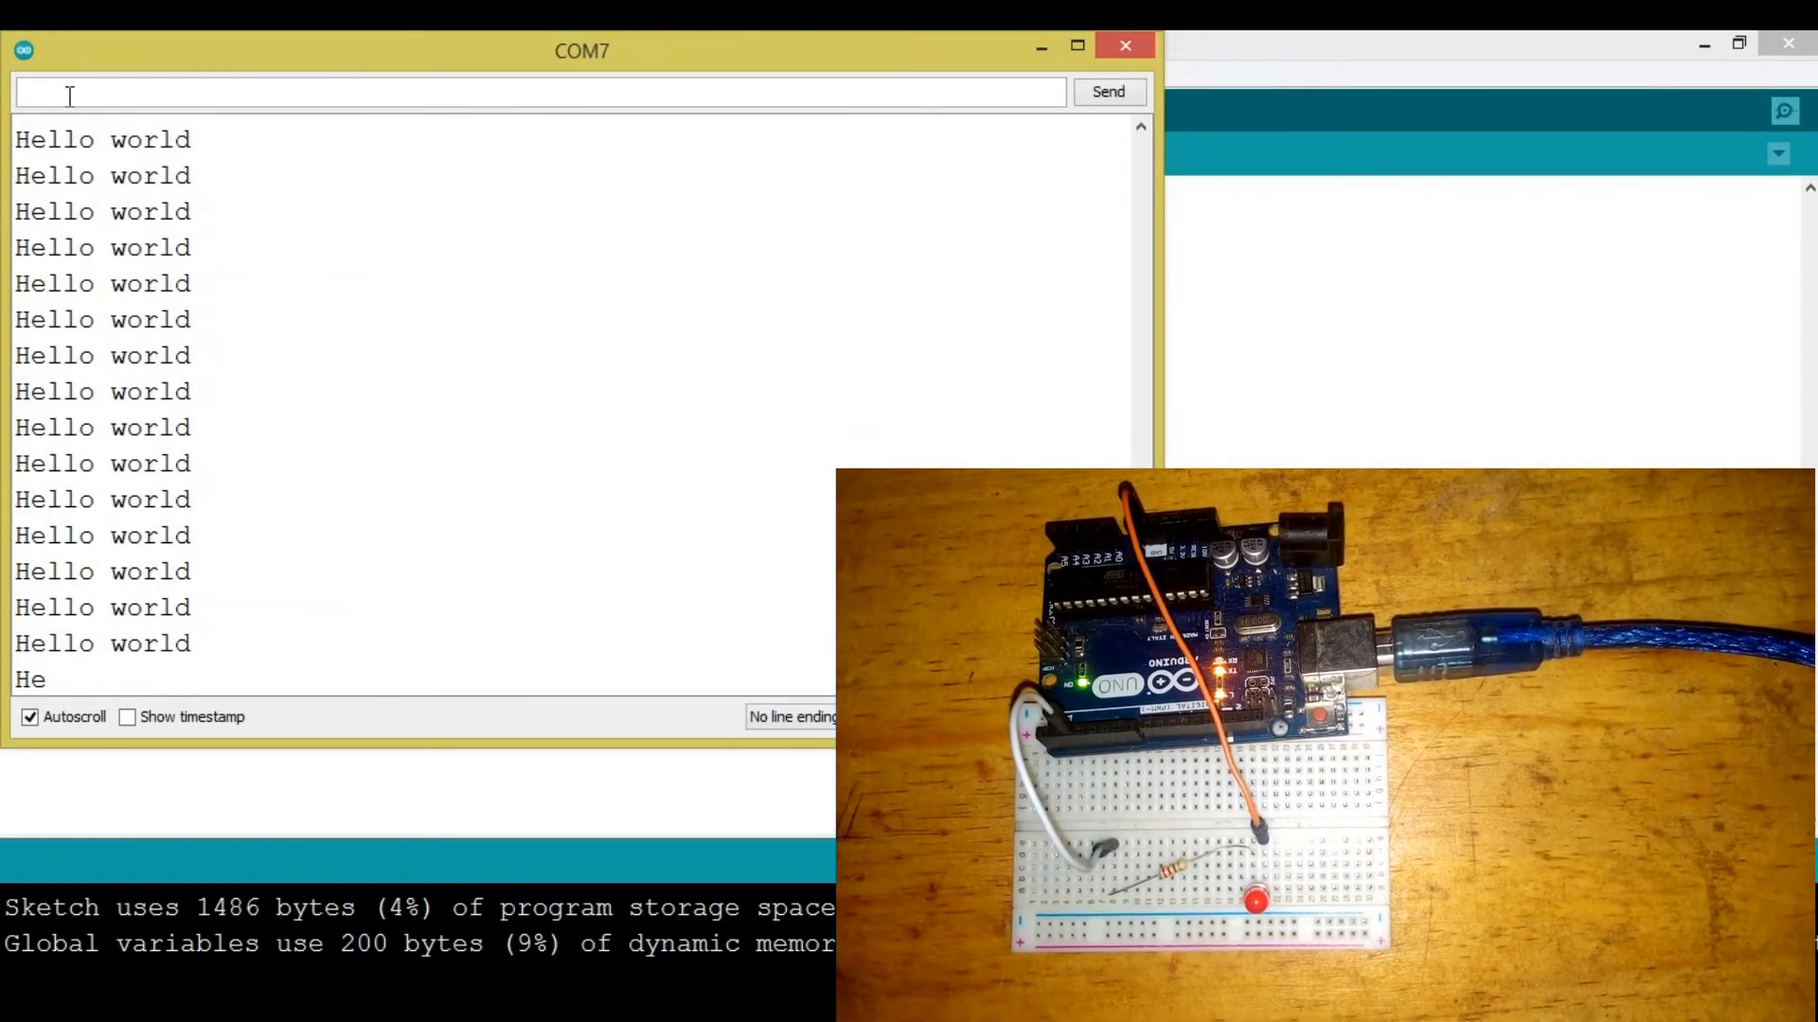
pyautogui.write('2;')
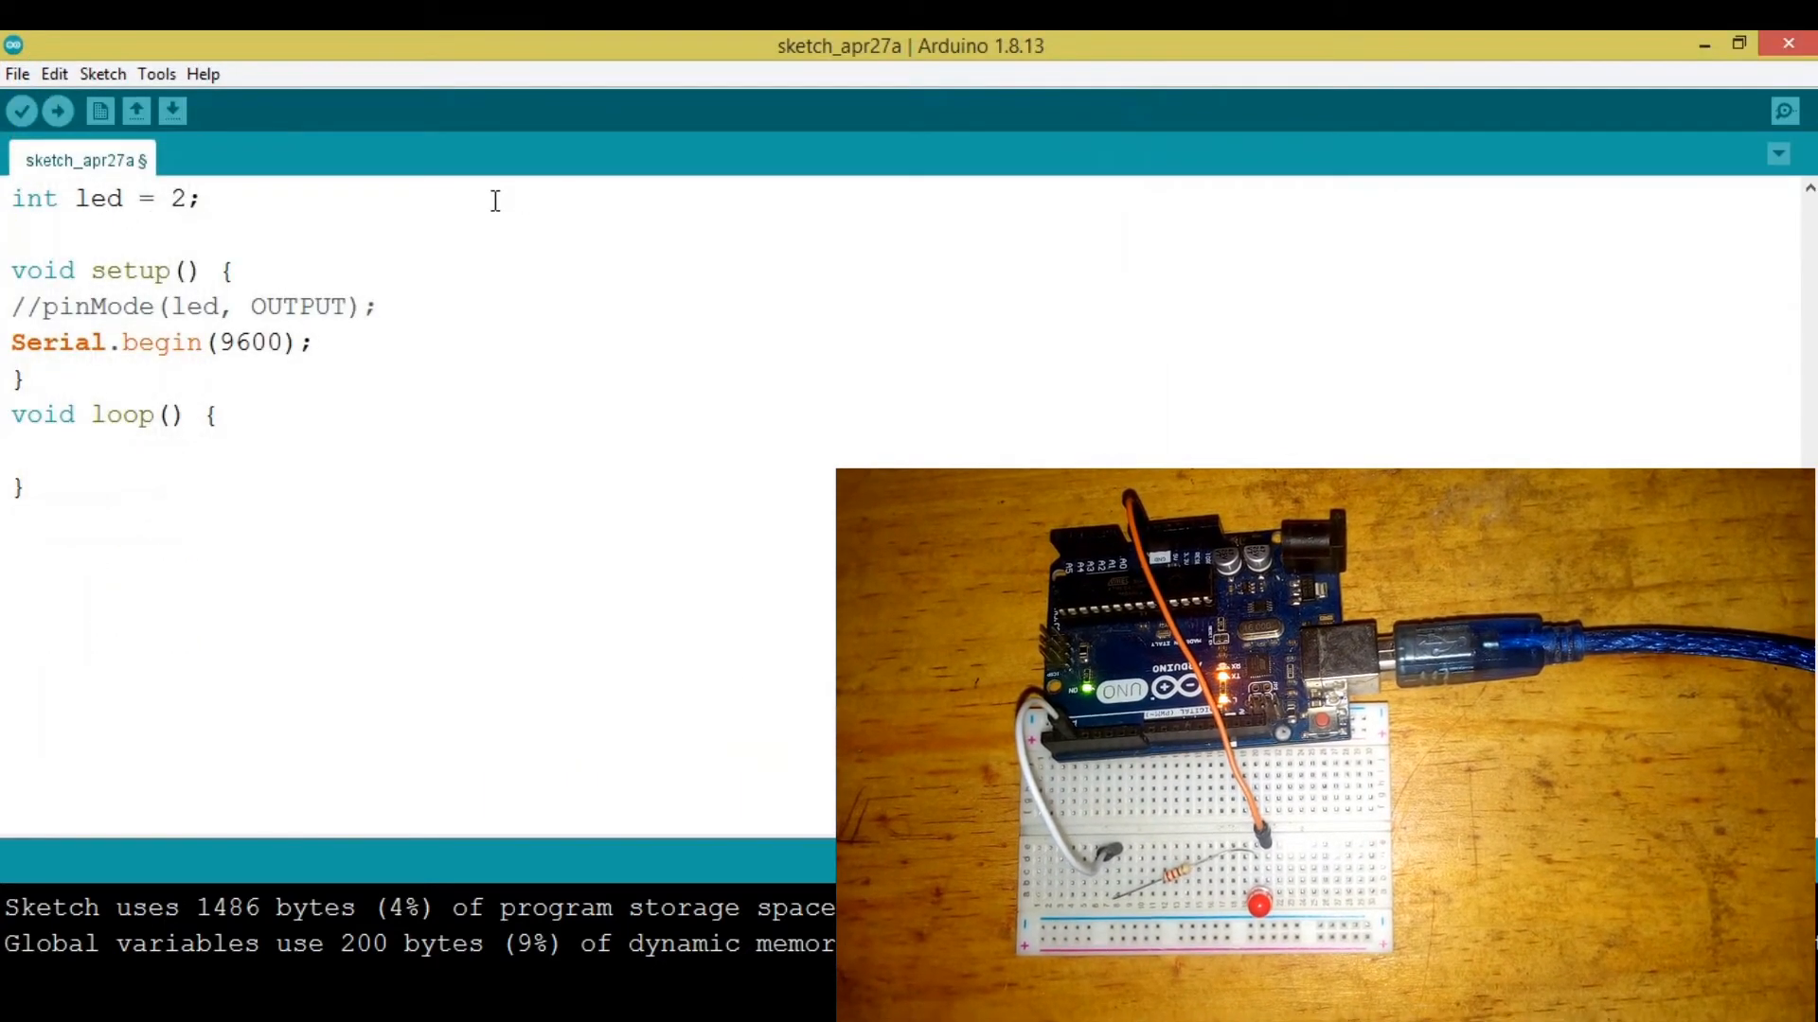
# Declare 'int entry = 0' under the led variable, then check and close the Serial Monitor
pyautogui.write('int en')
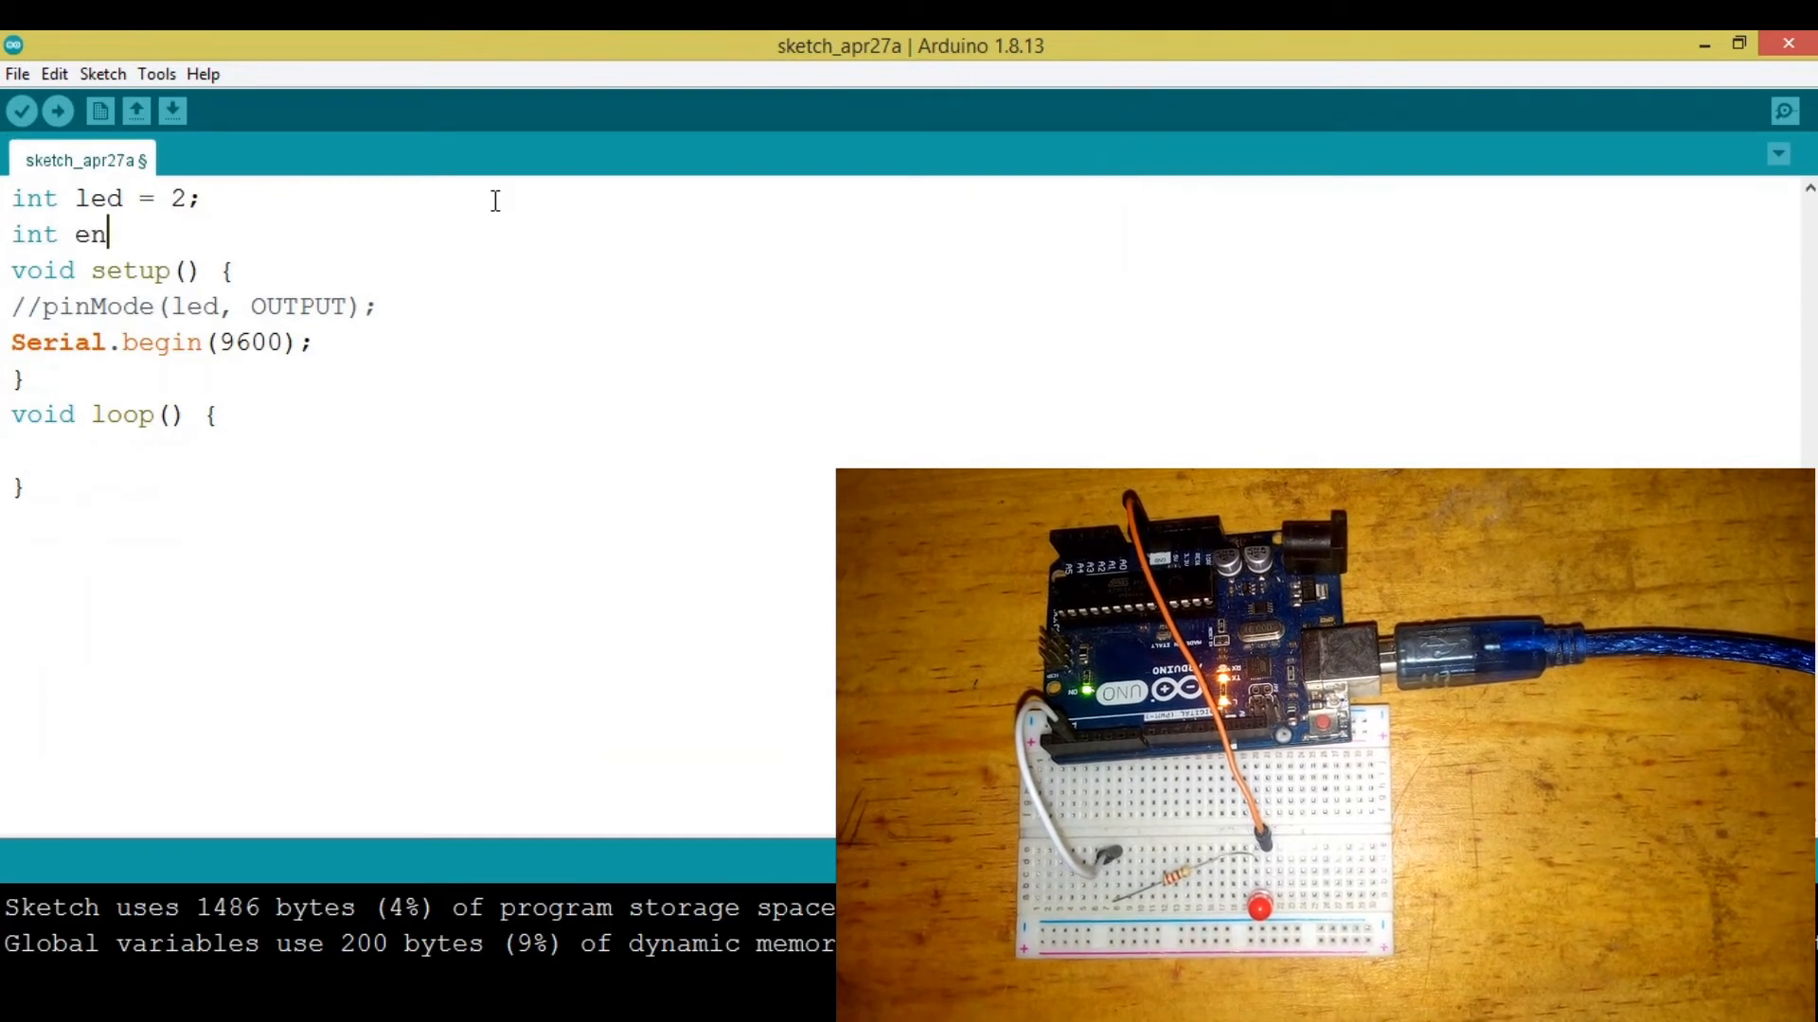
pyautogui.write('try =')
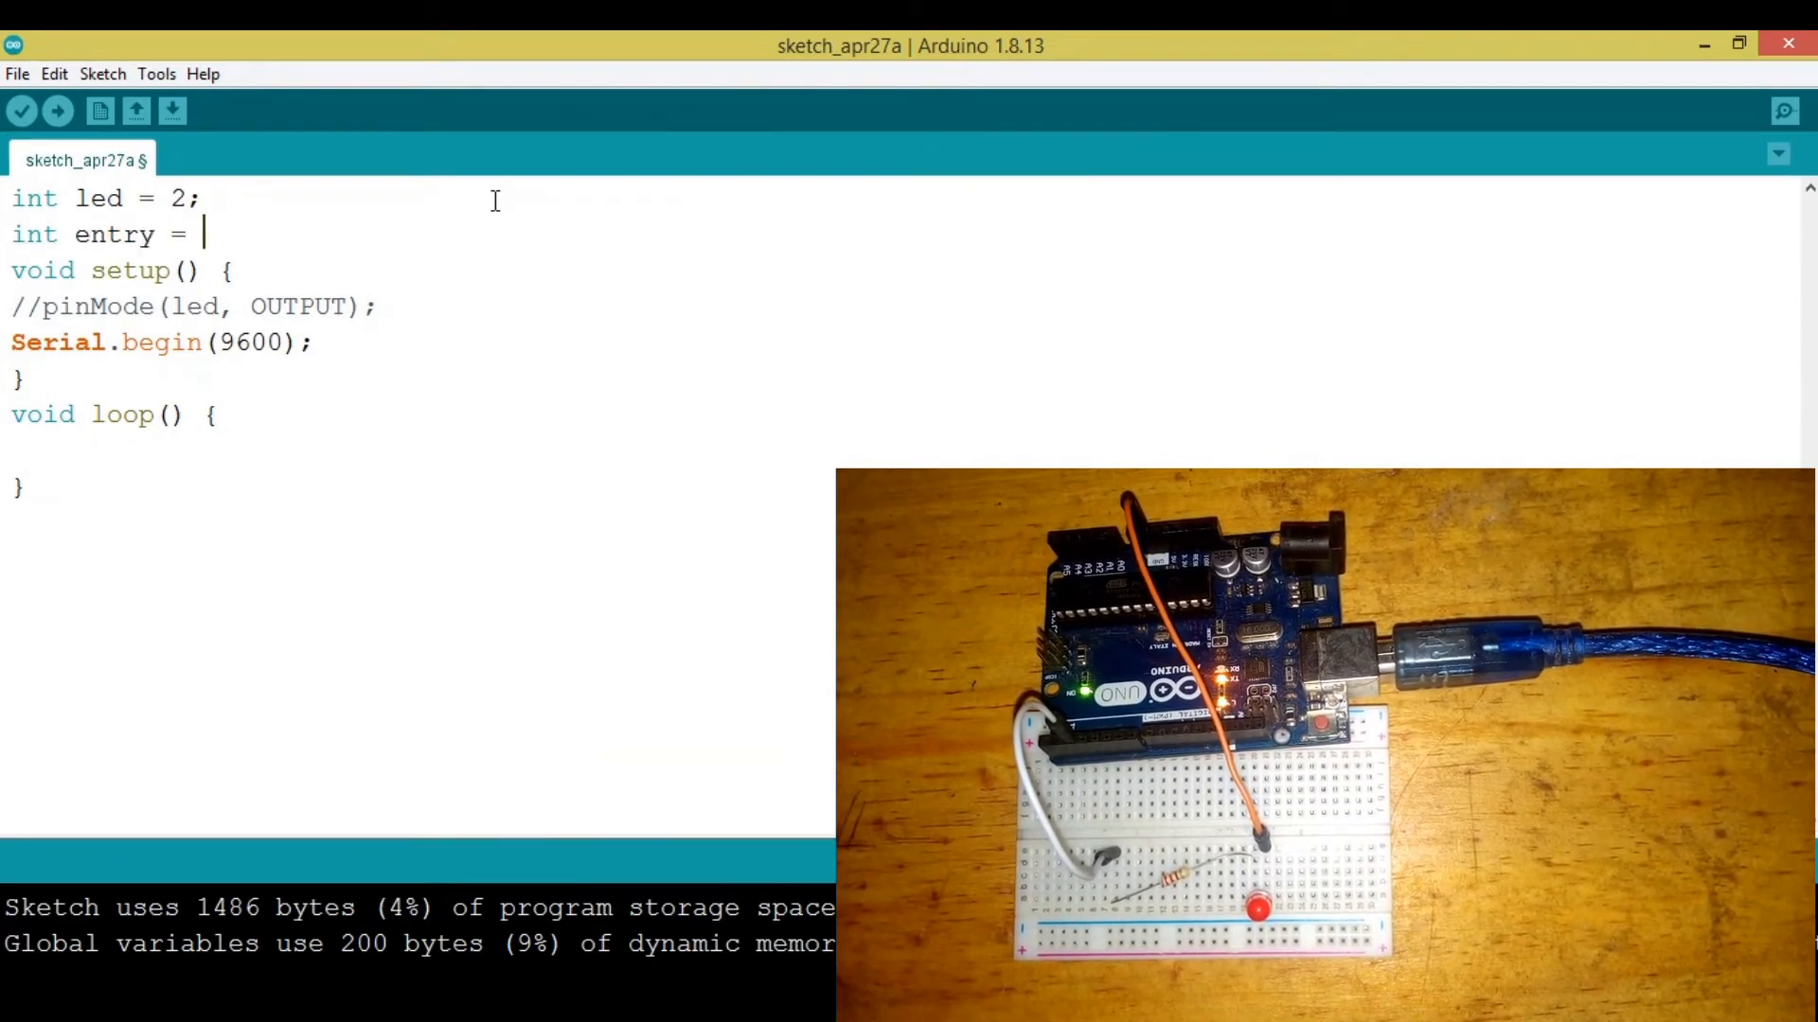
pyautogui.write('0')
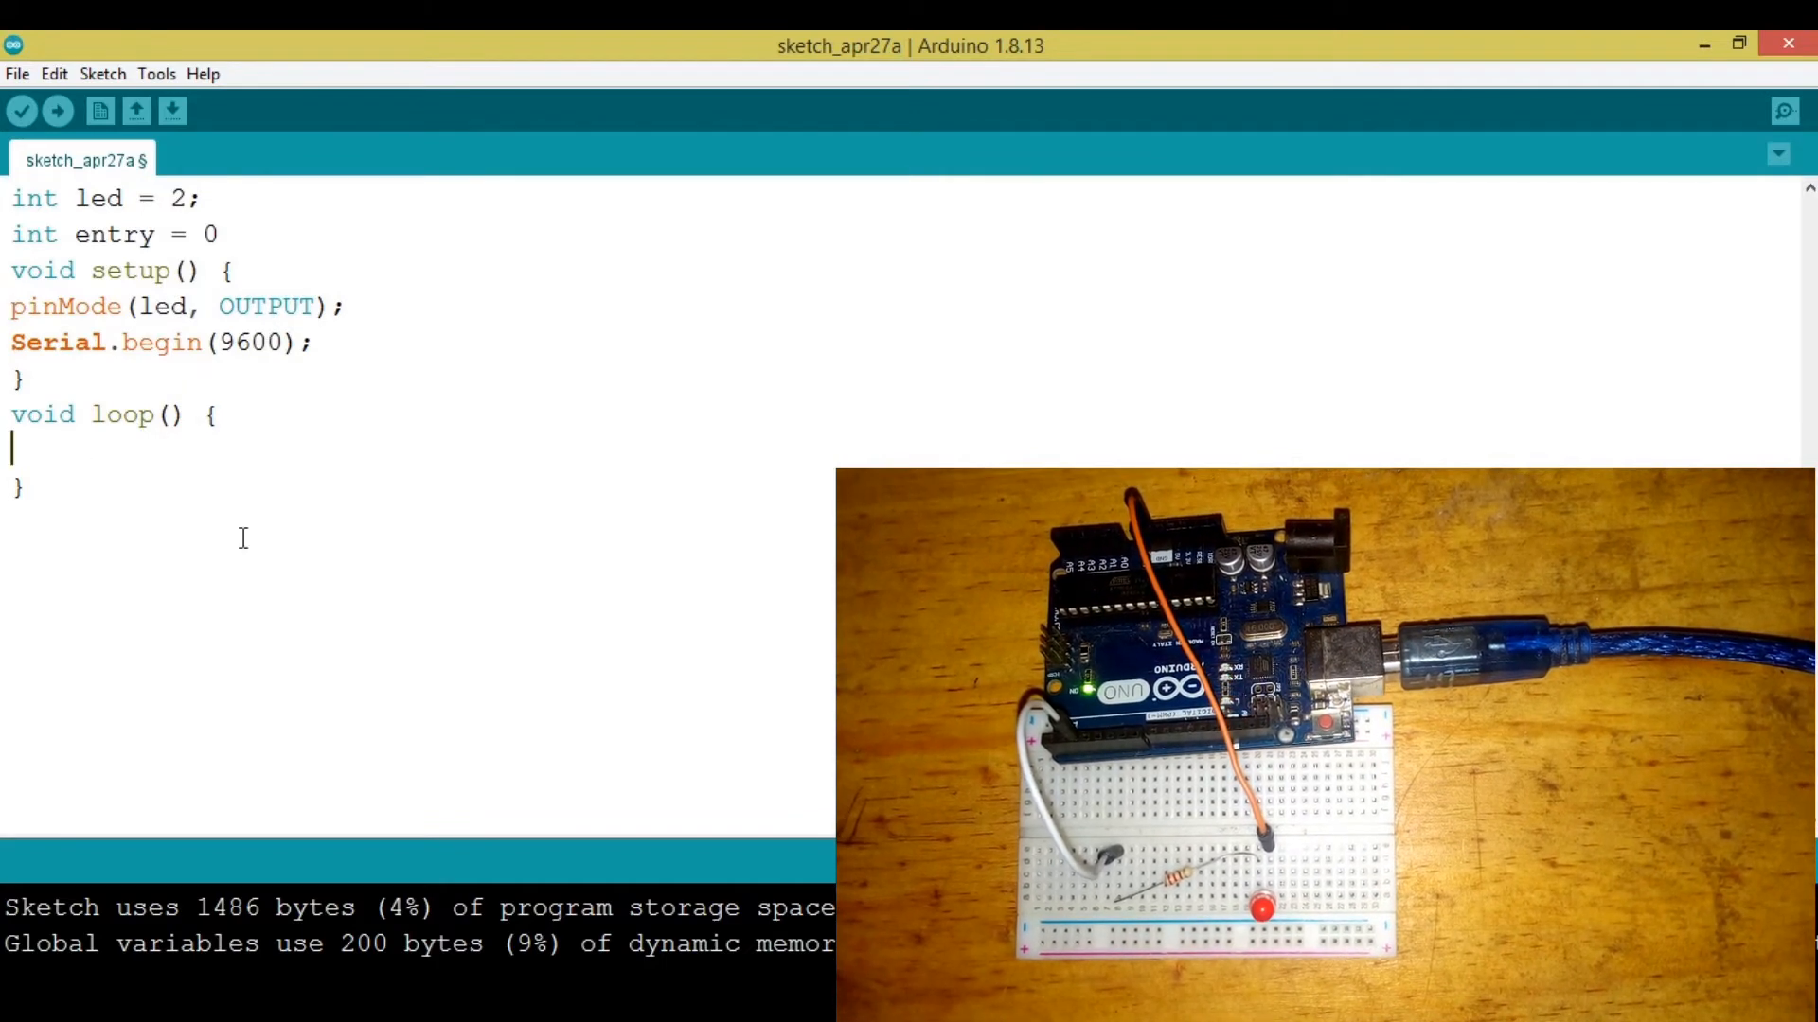
pyautogui.click(1783, 110)
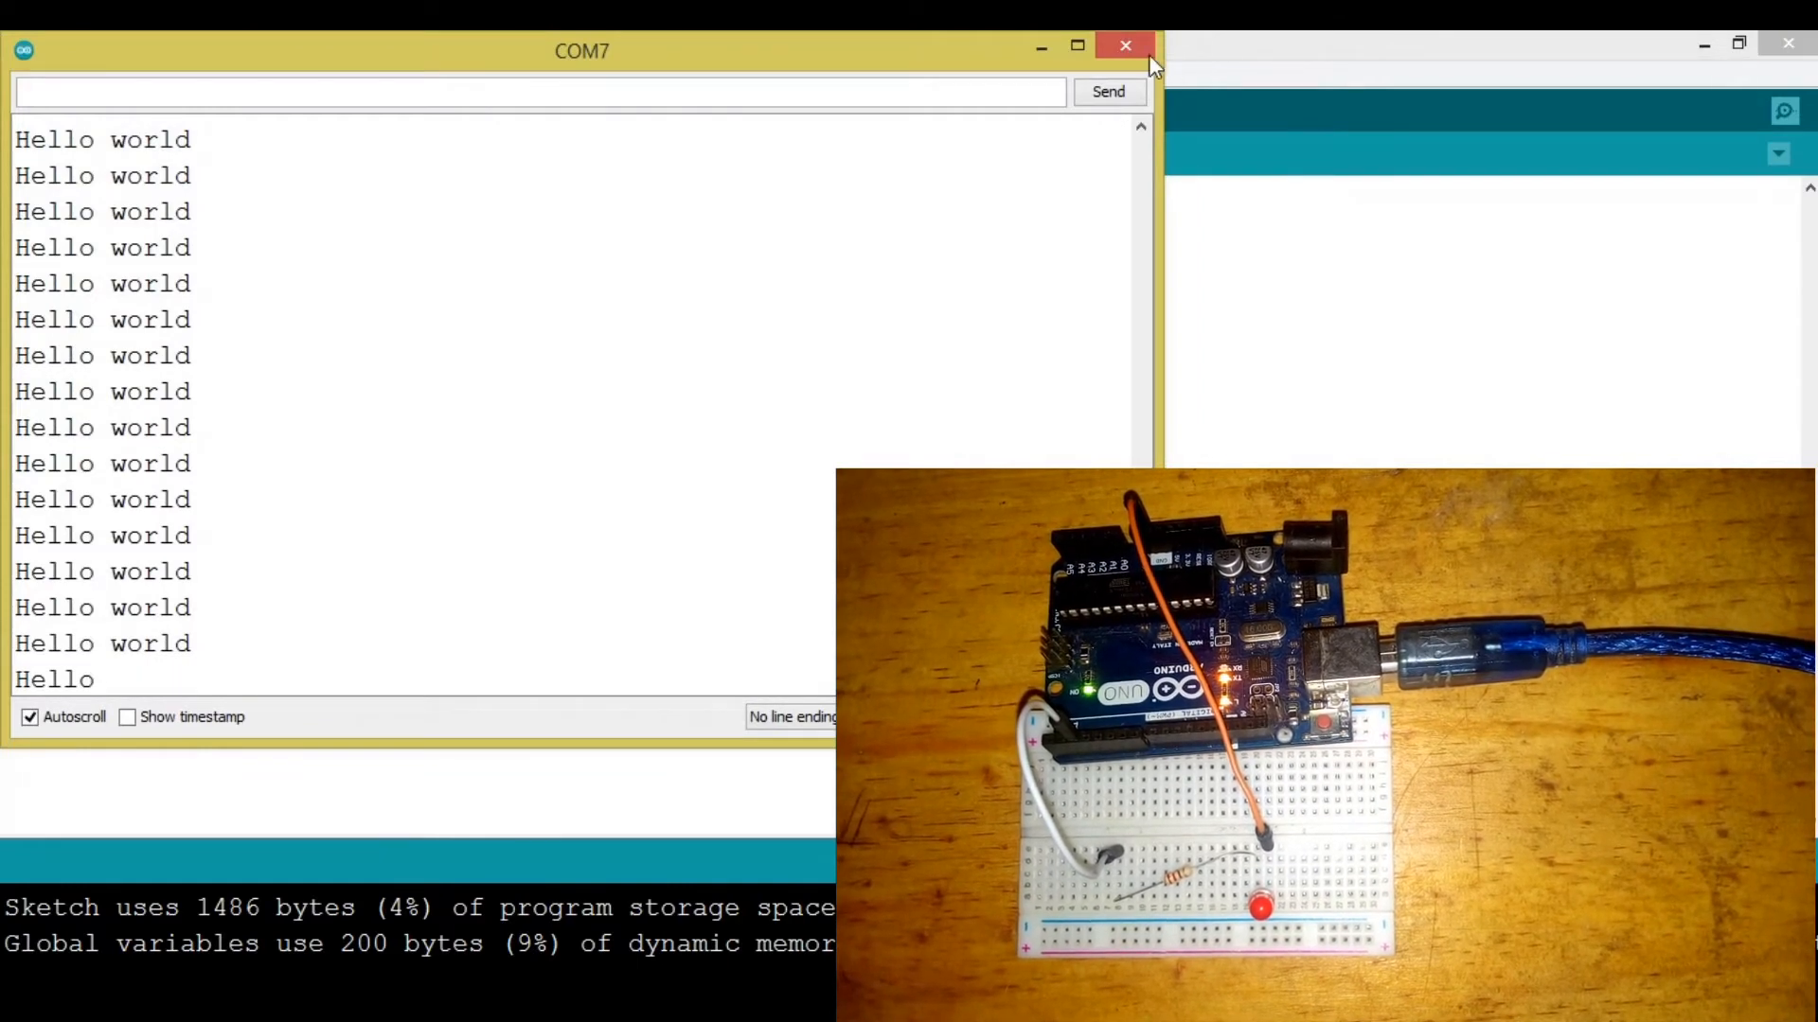
pyautogui.click(1122, 45)
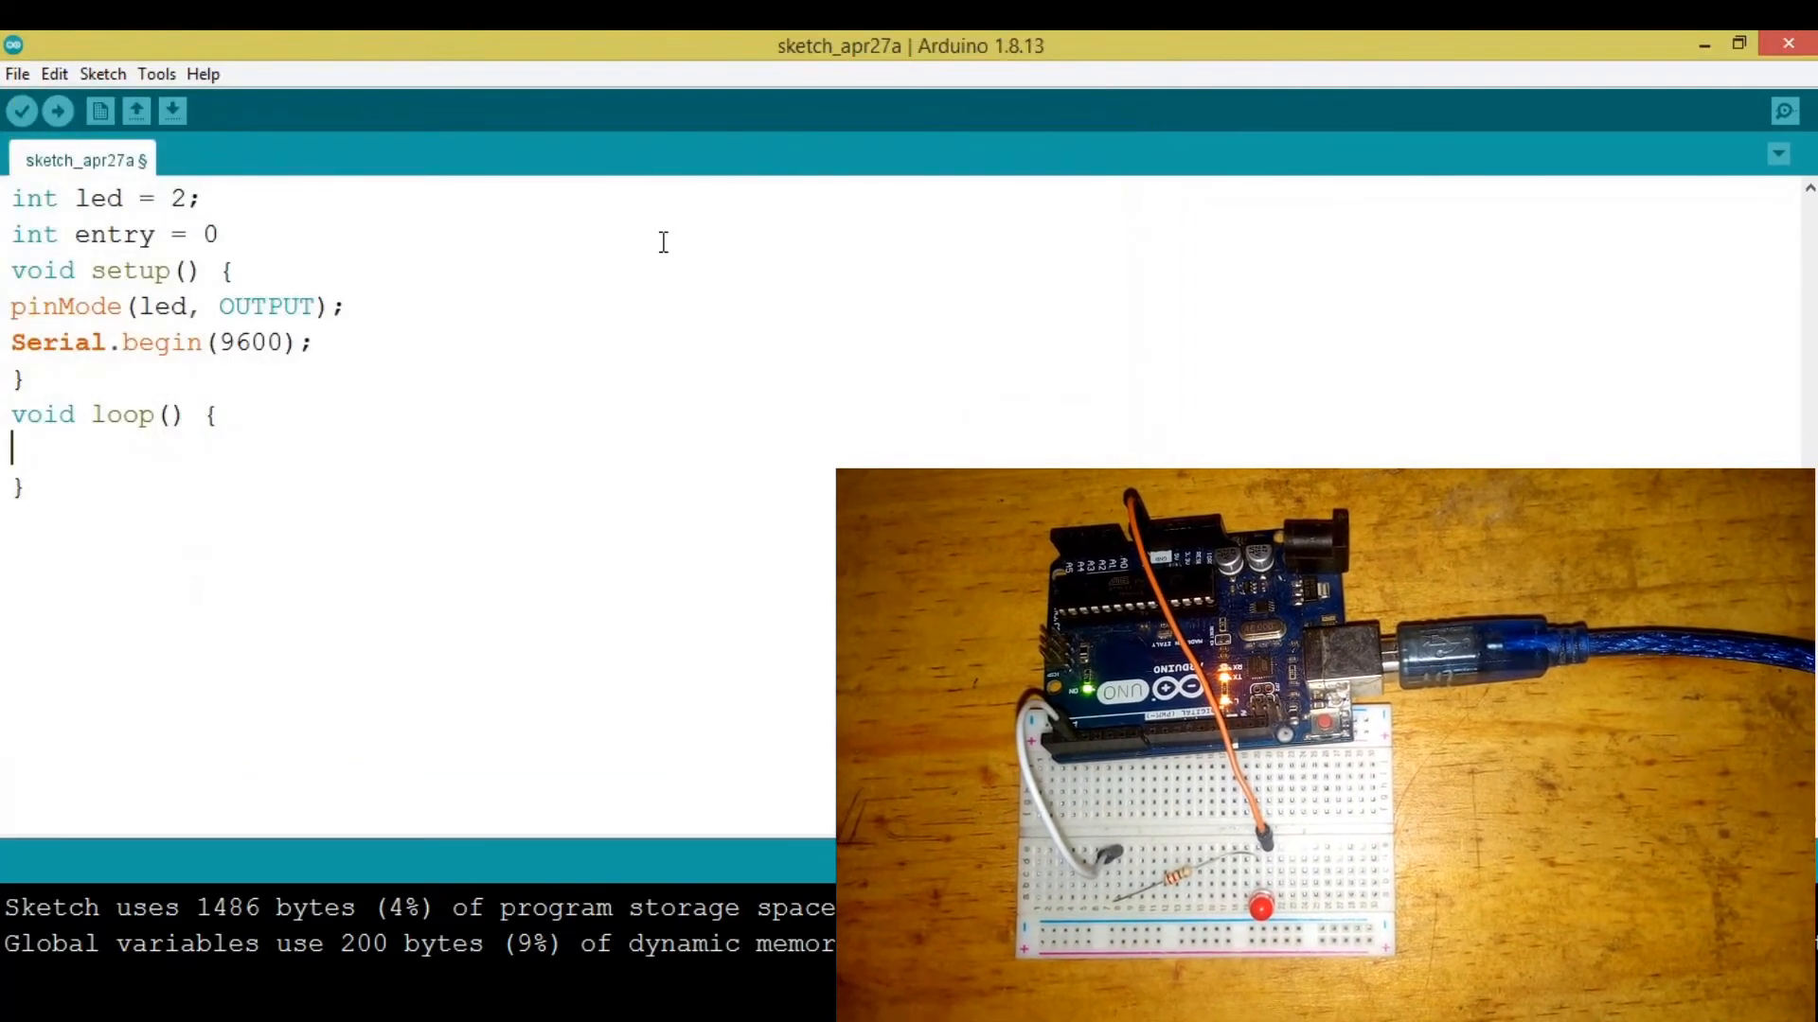
# Write the 'if(Serial.available()>0){ }' block inside loop
pyautogui.write('if()')
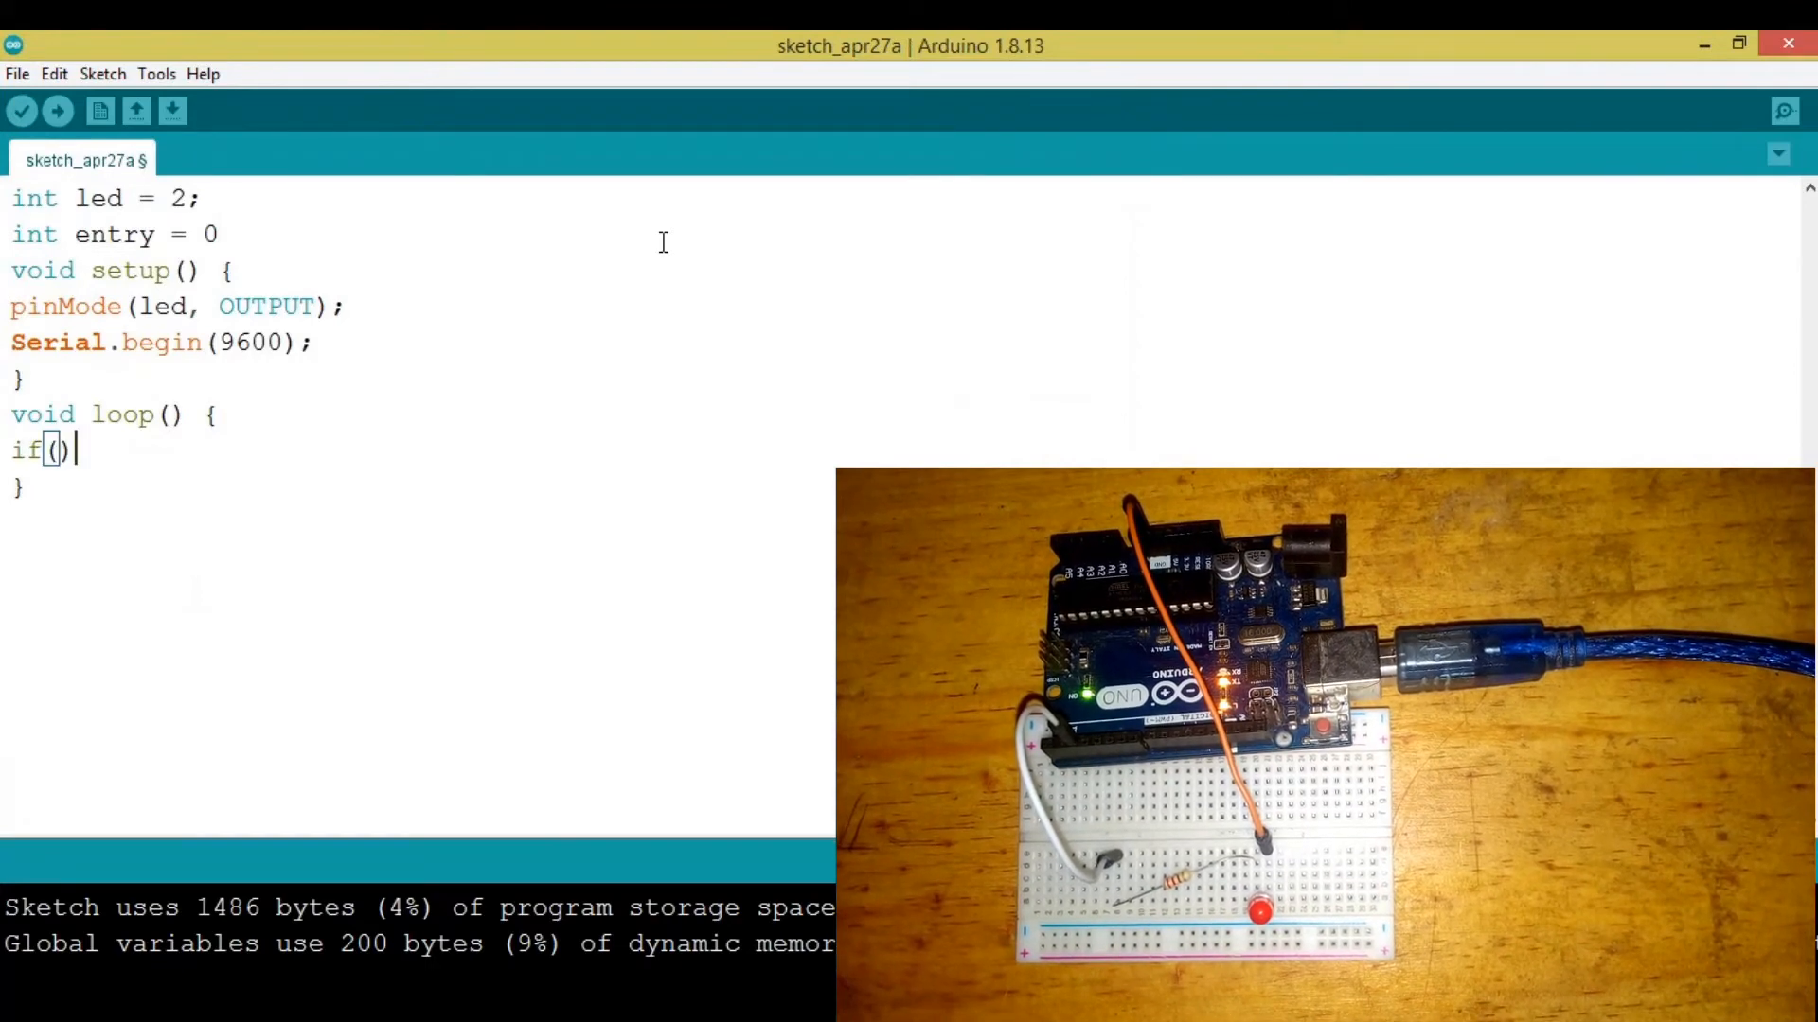
pyautogui.write('{}')
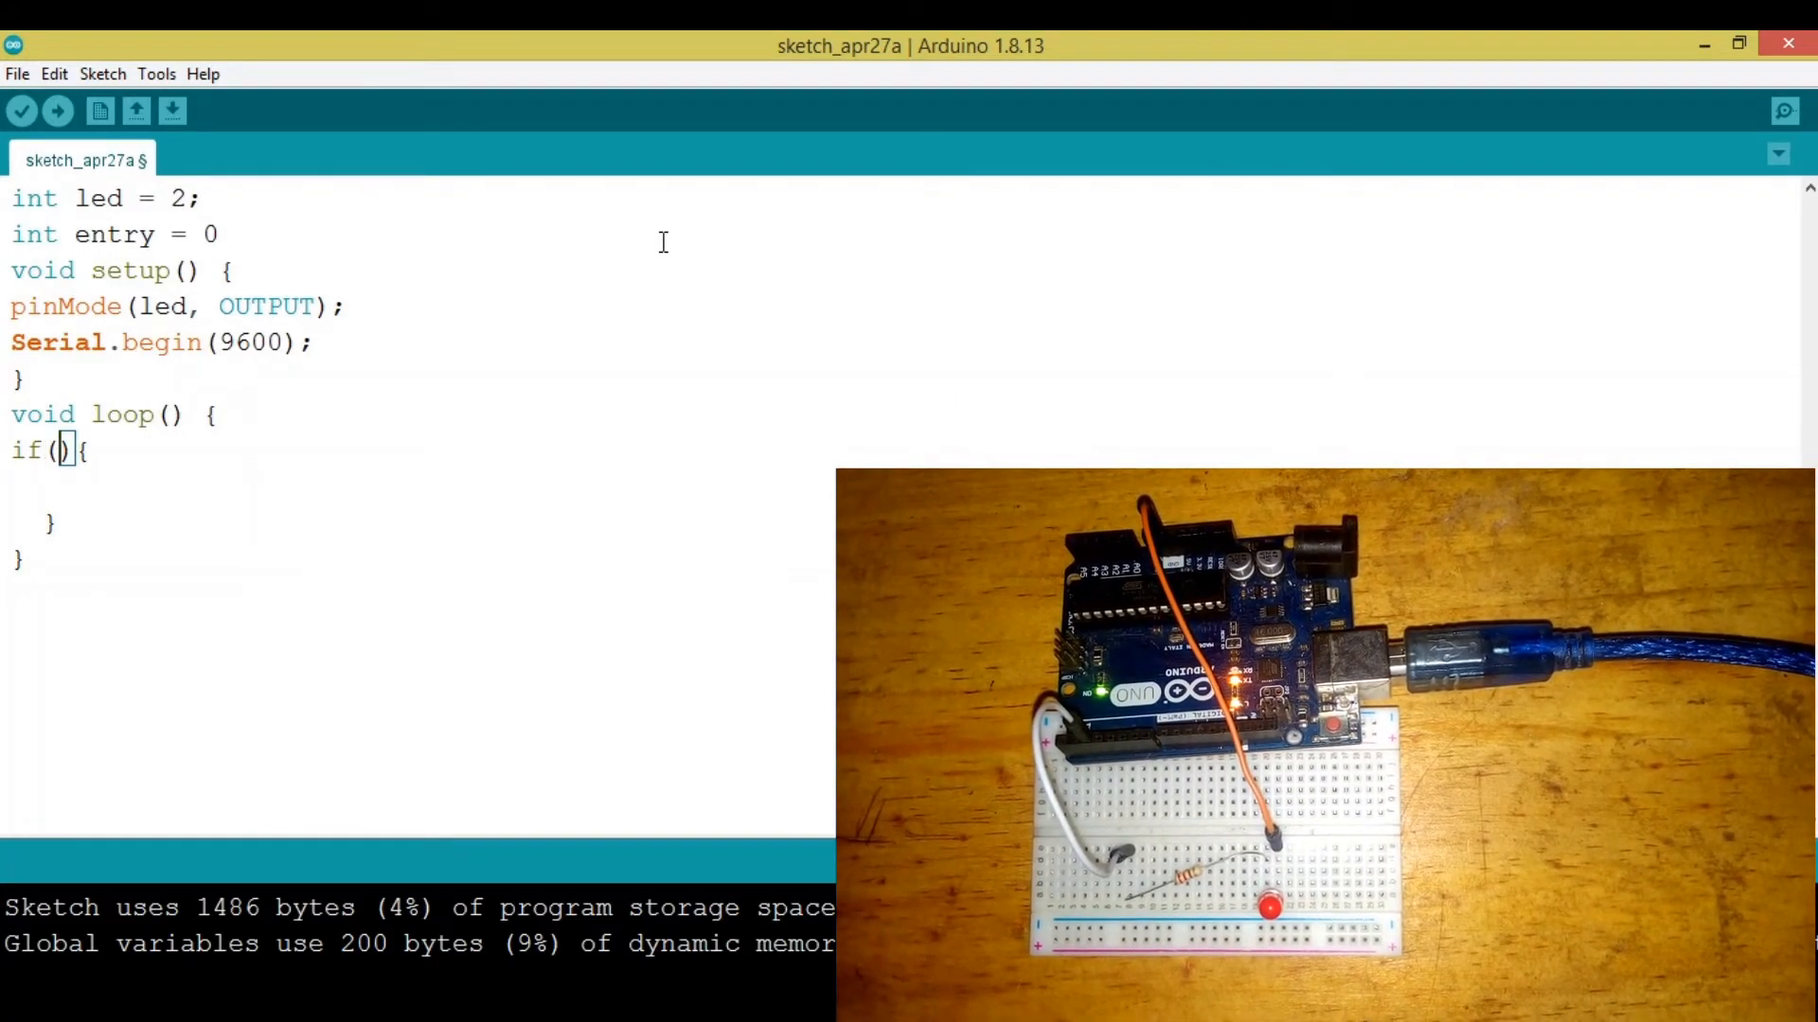
pyautogui.write('S')
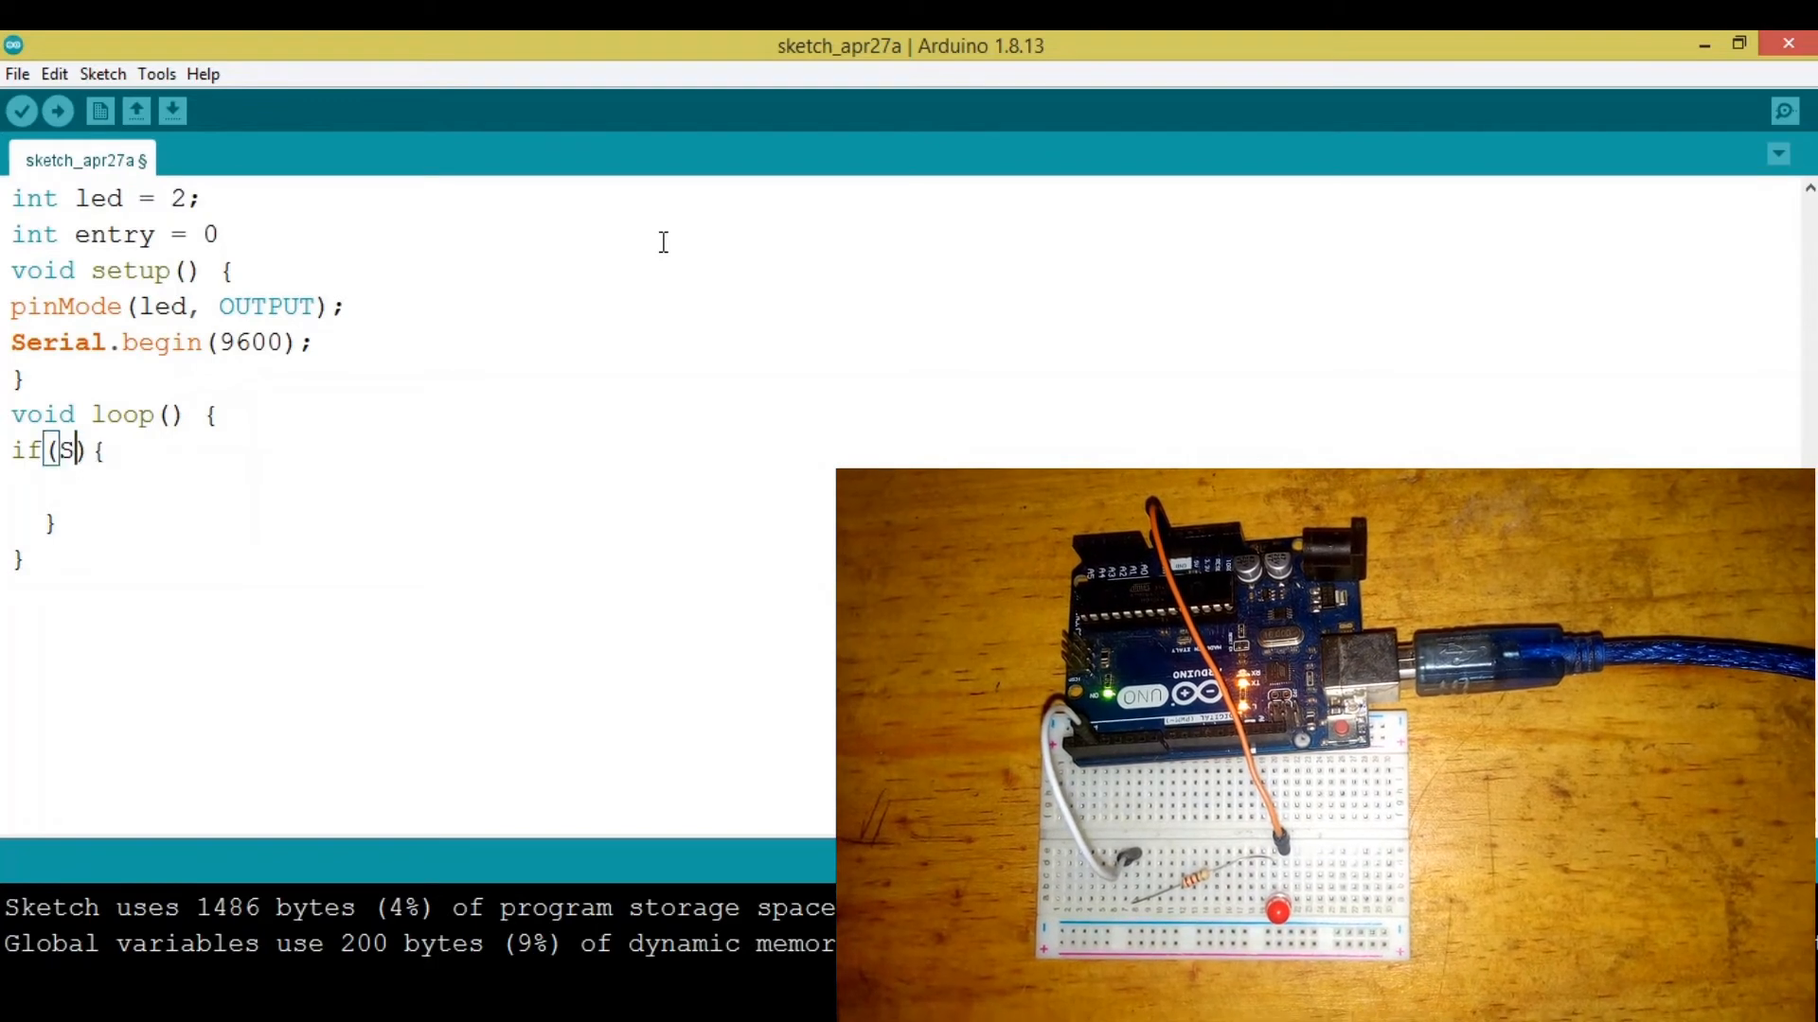
pyautogui.write('erial')
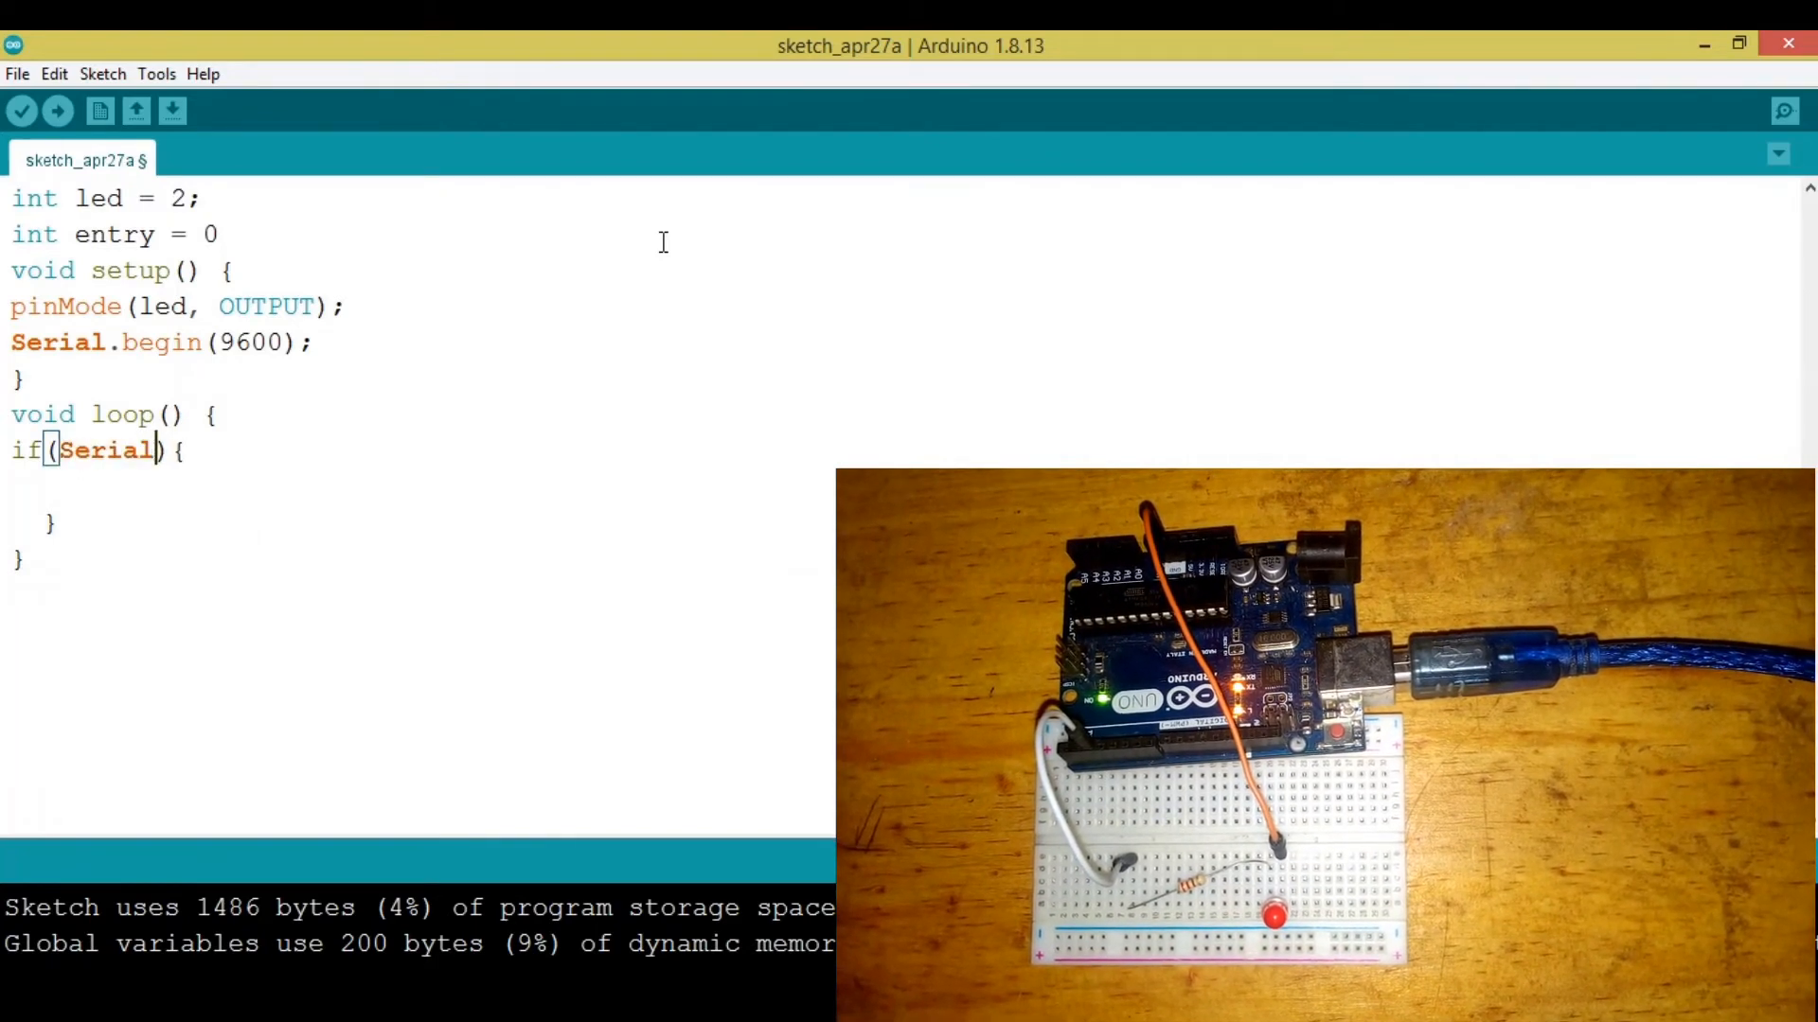
pyautogui.write('.')
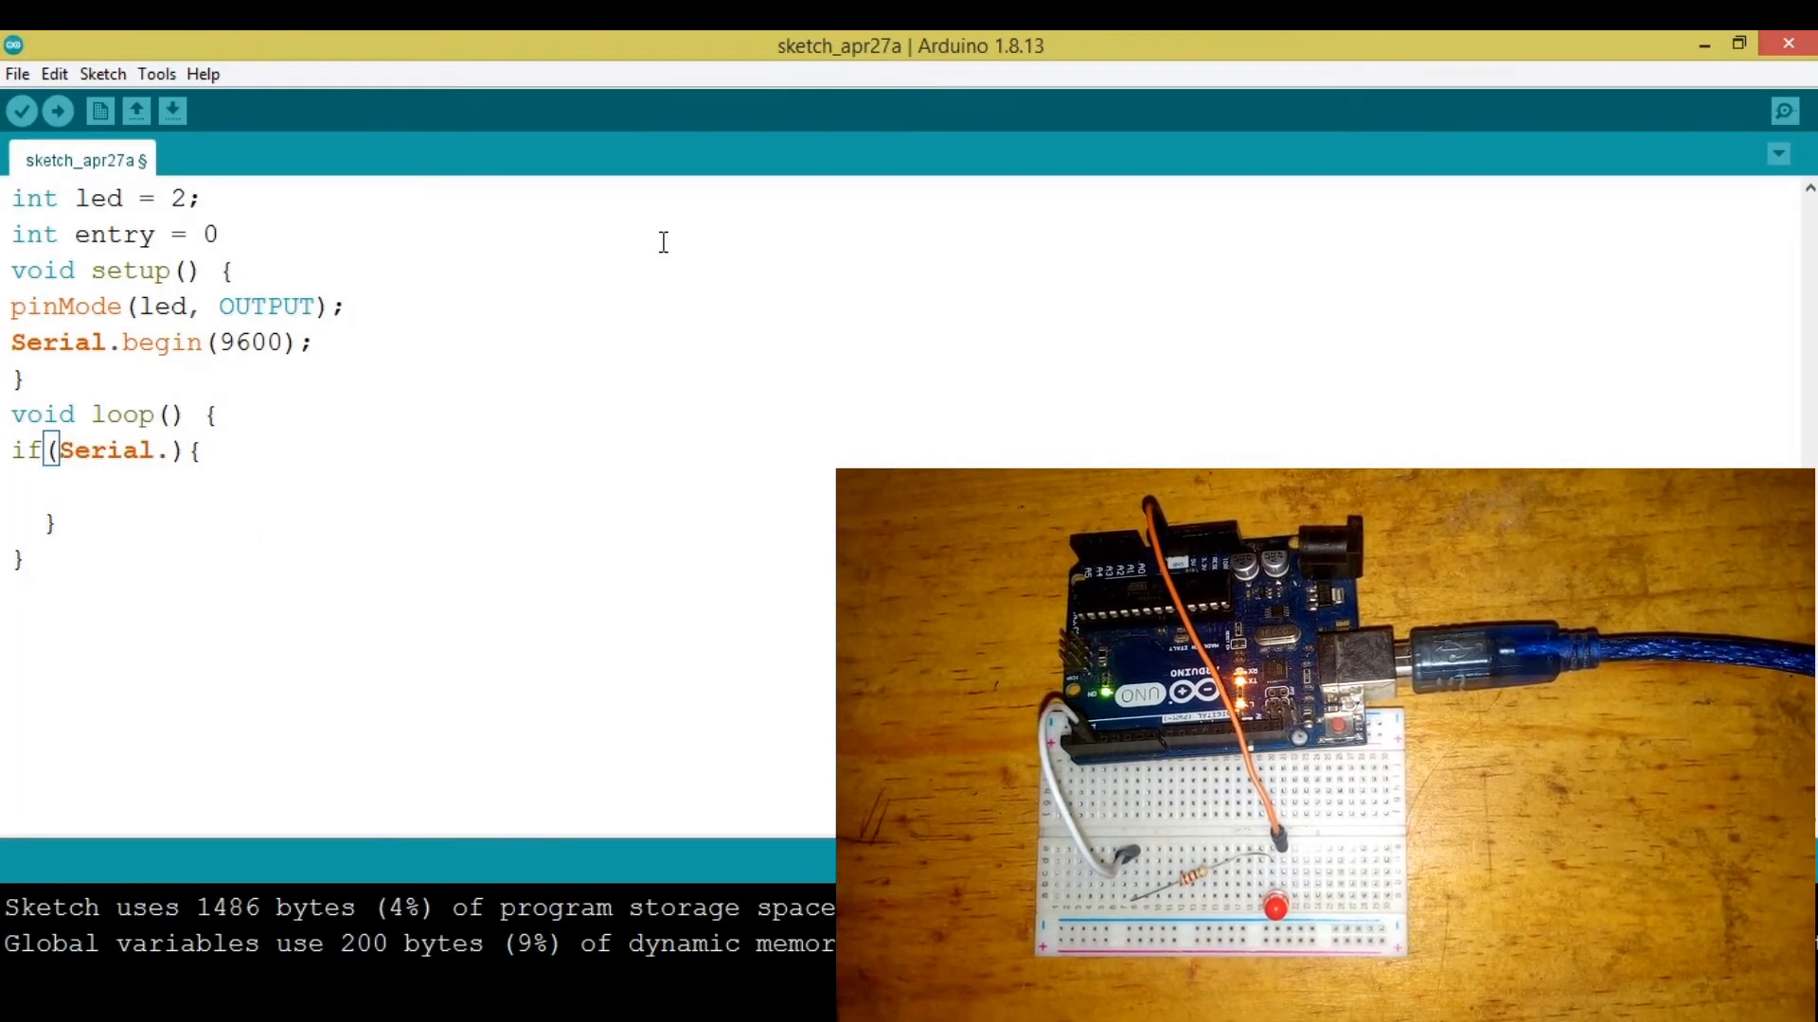
pyautogui.write('available')
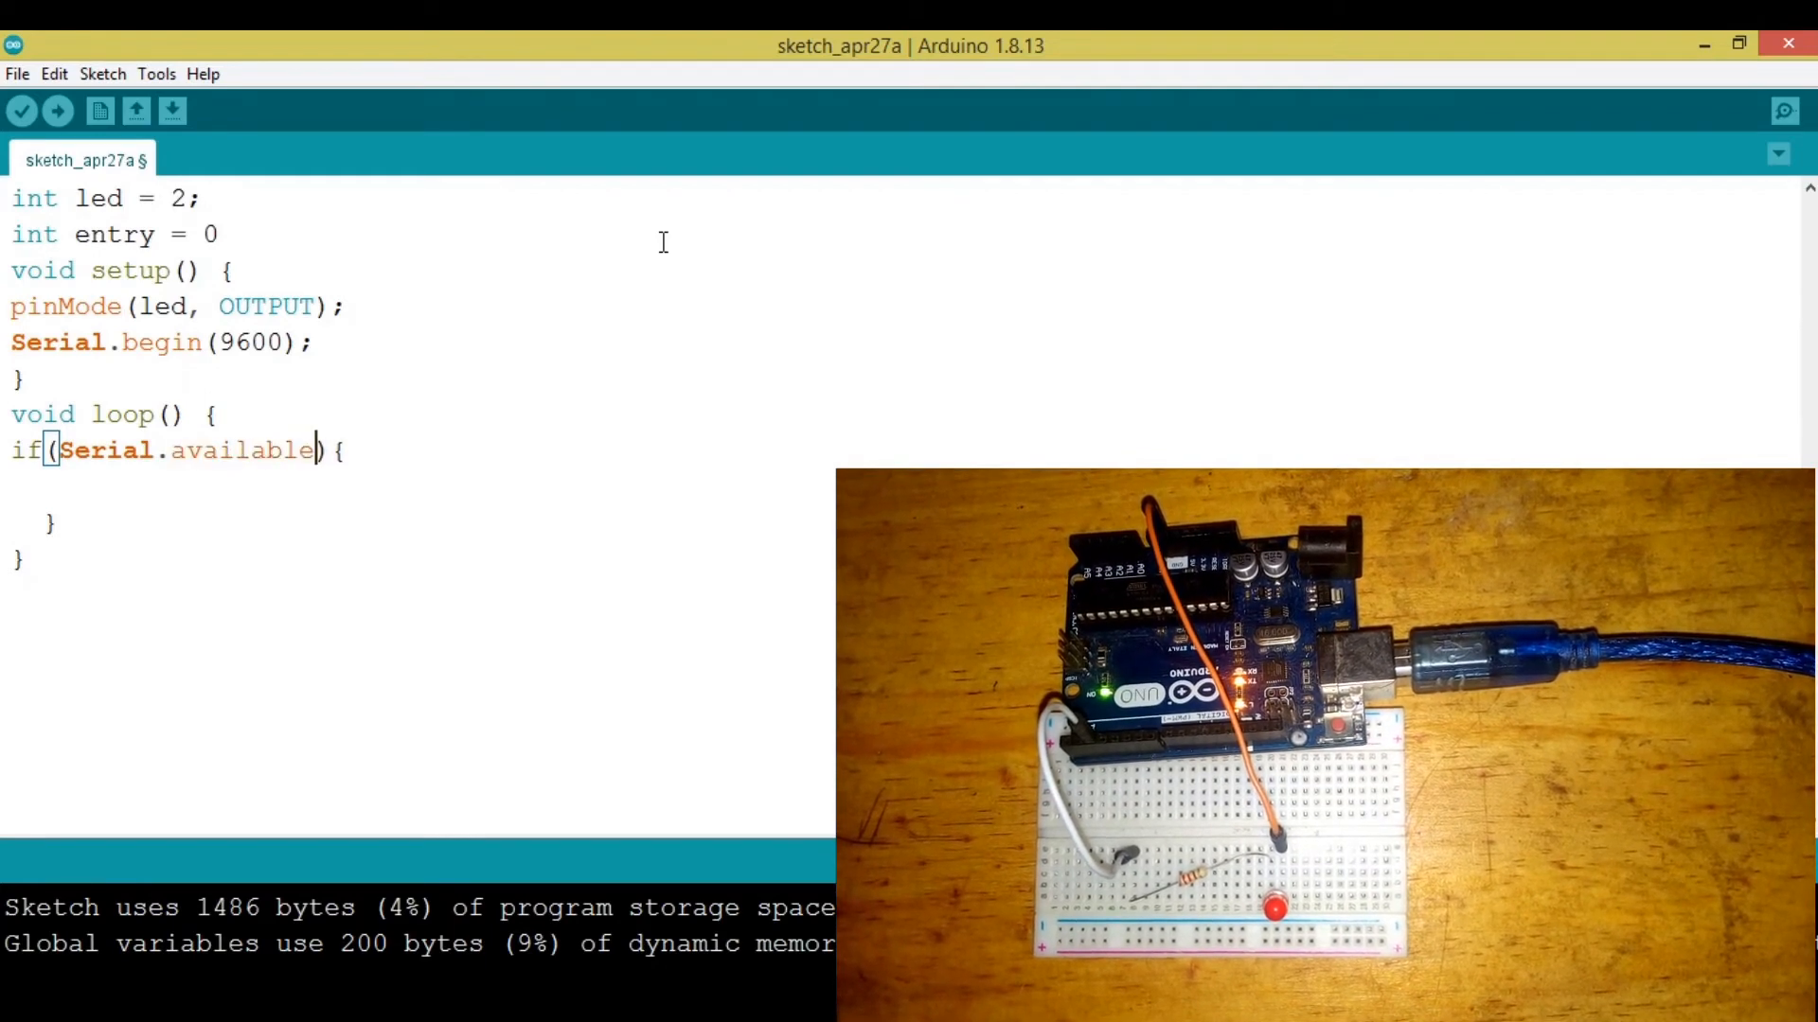
pyautogui.write('()>')
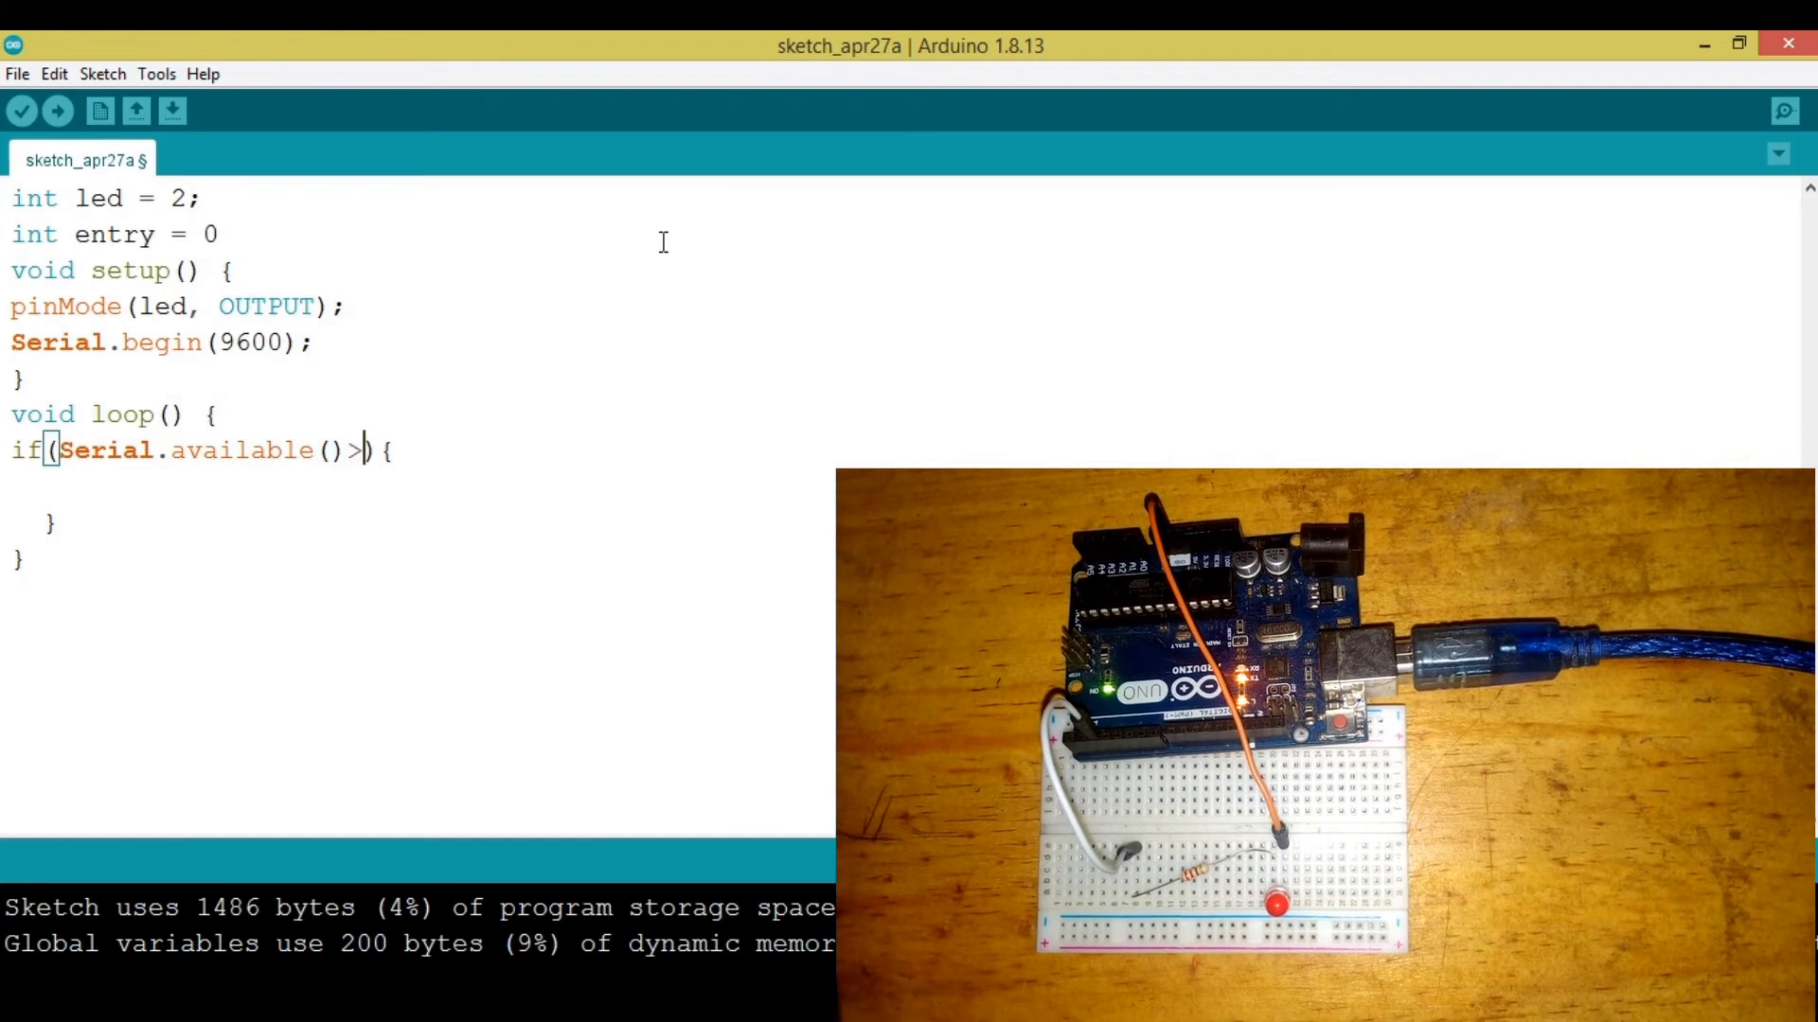
pyautogui.write('0')
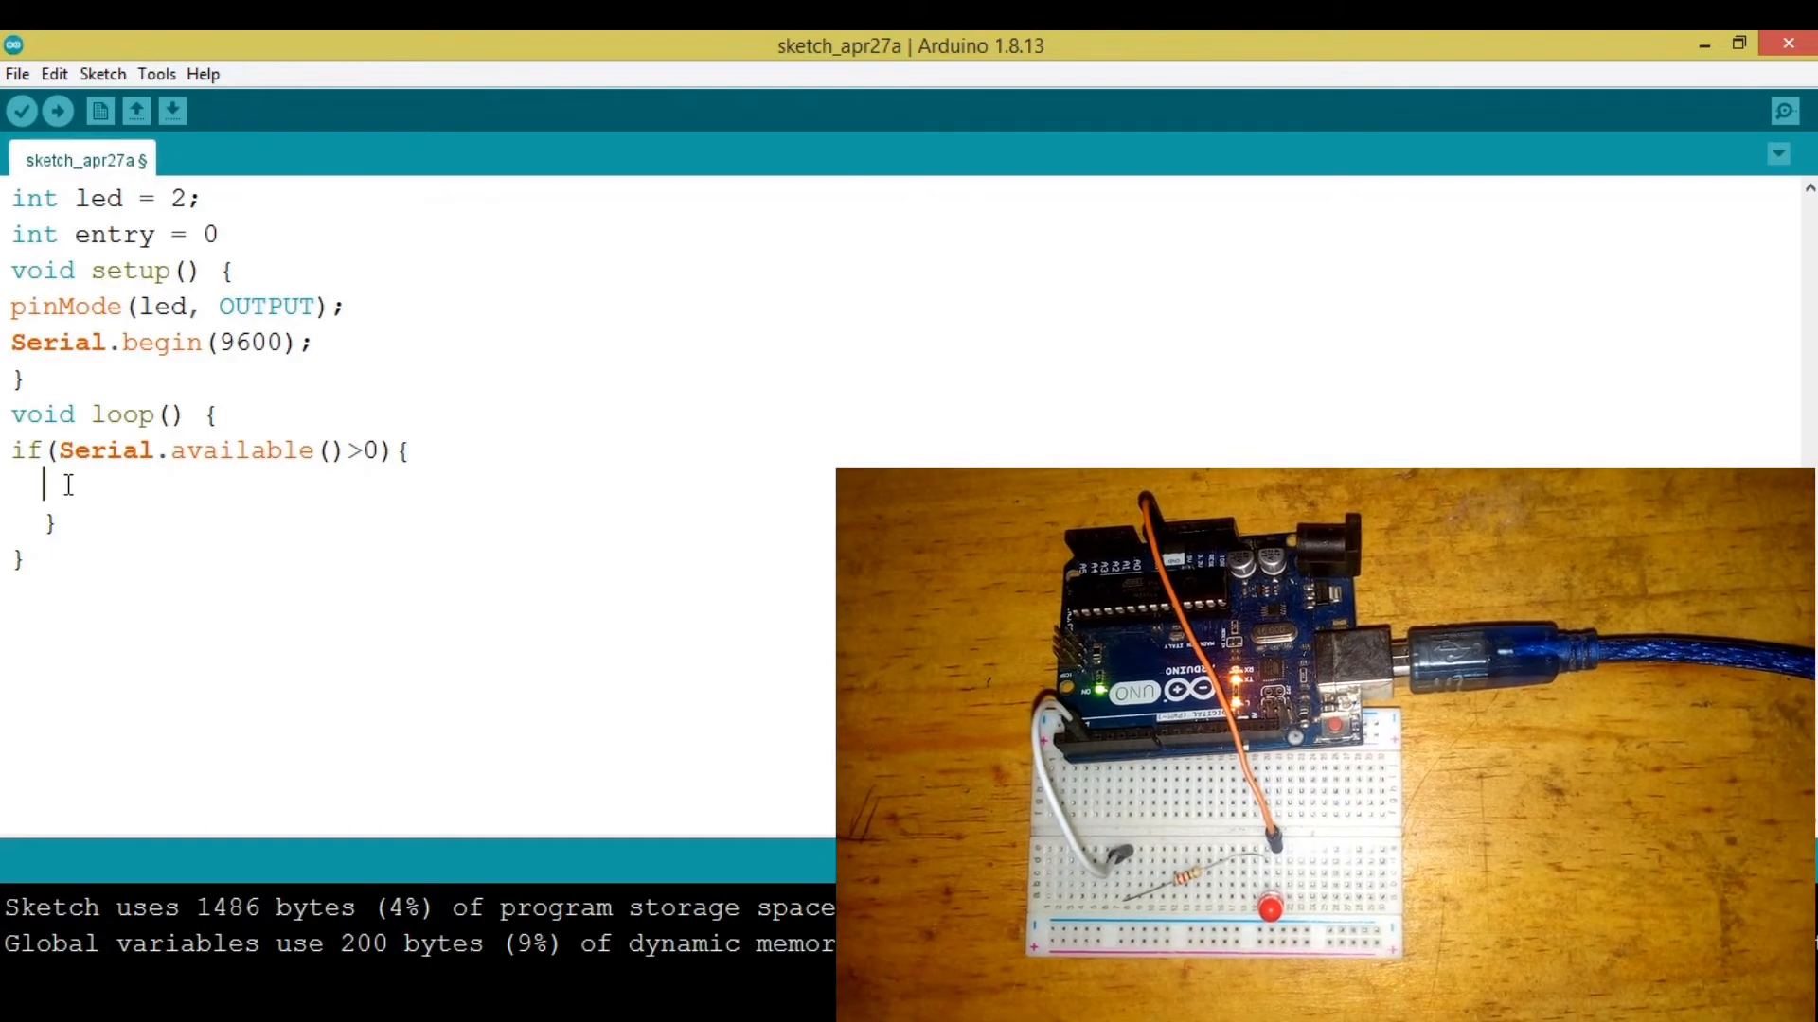
# Assign 'entry= Serial.read();' inside the if block
pyautogui.write('entry=')
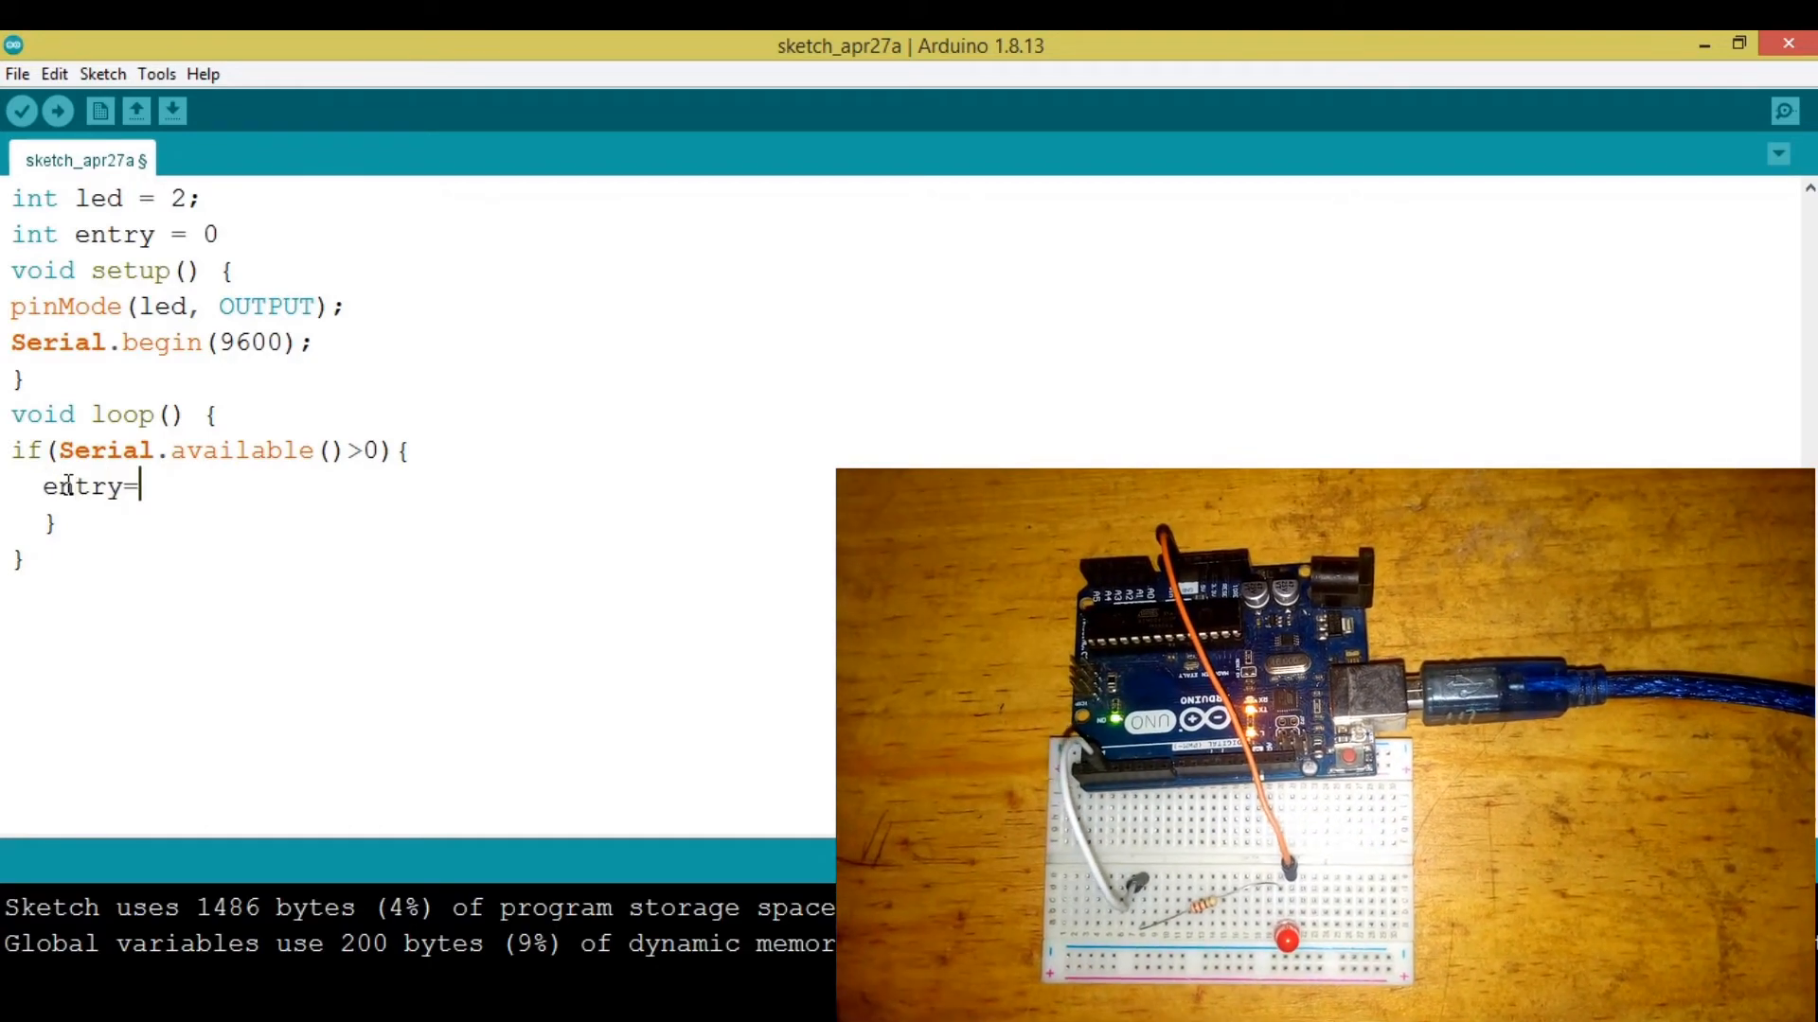
pyautogui.write('Serial.')
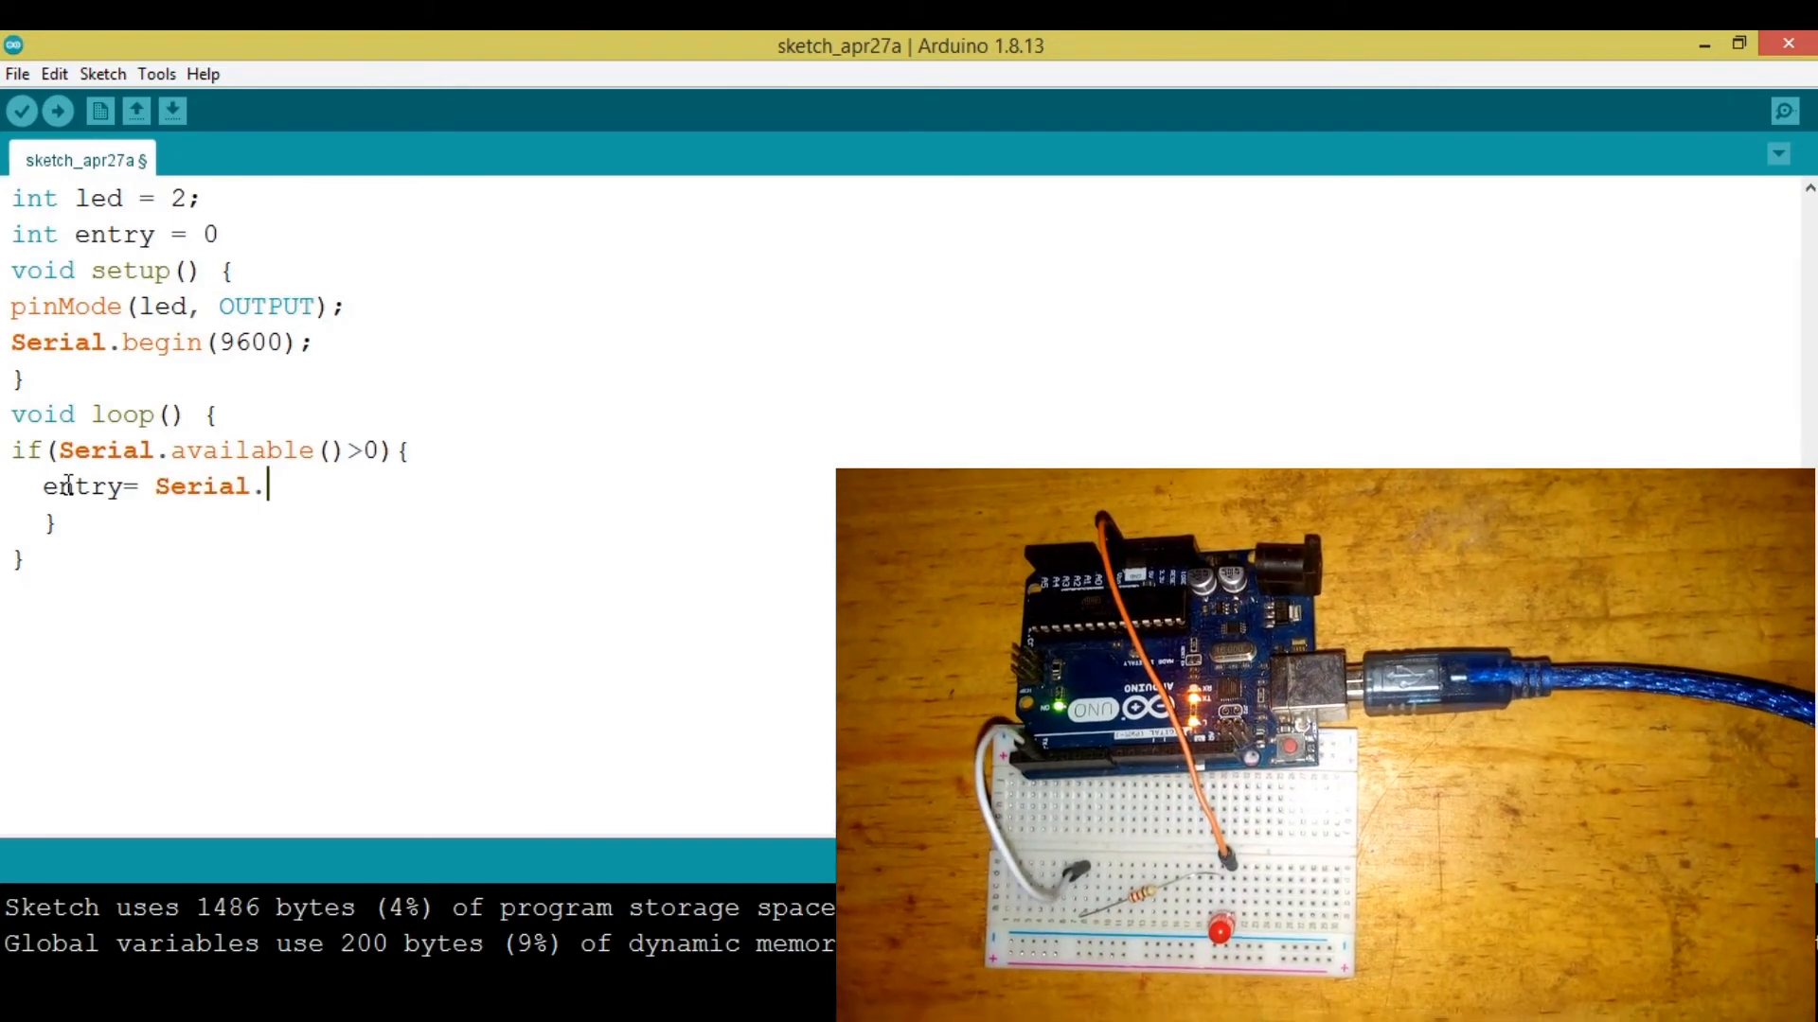
pyautogui.write('read')
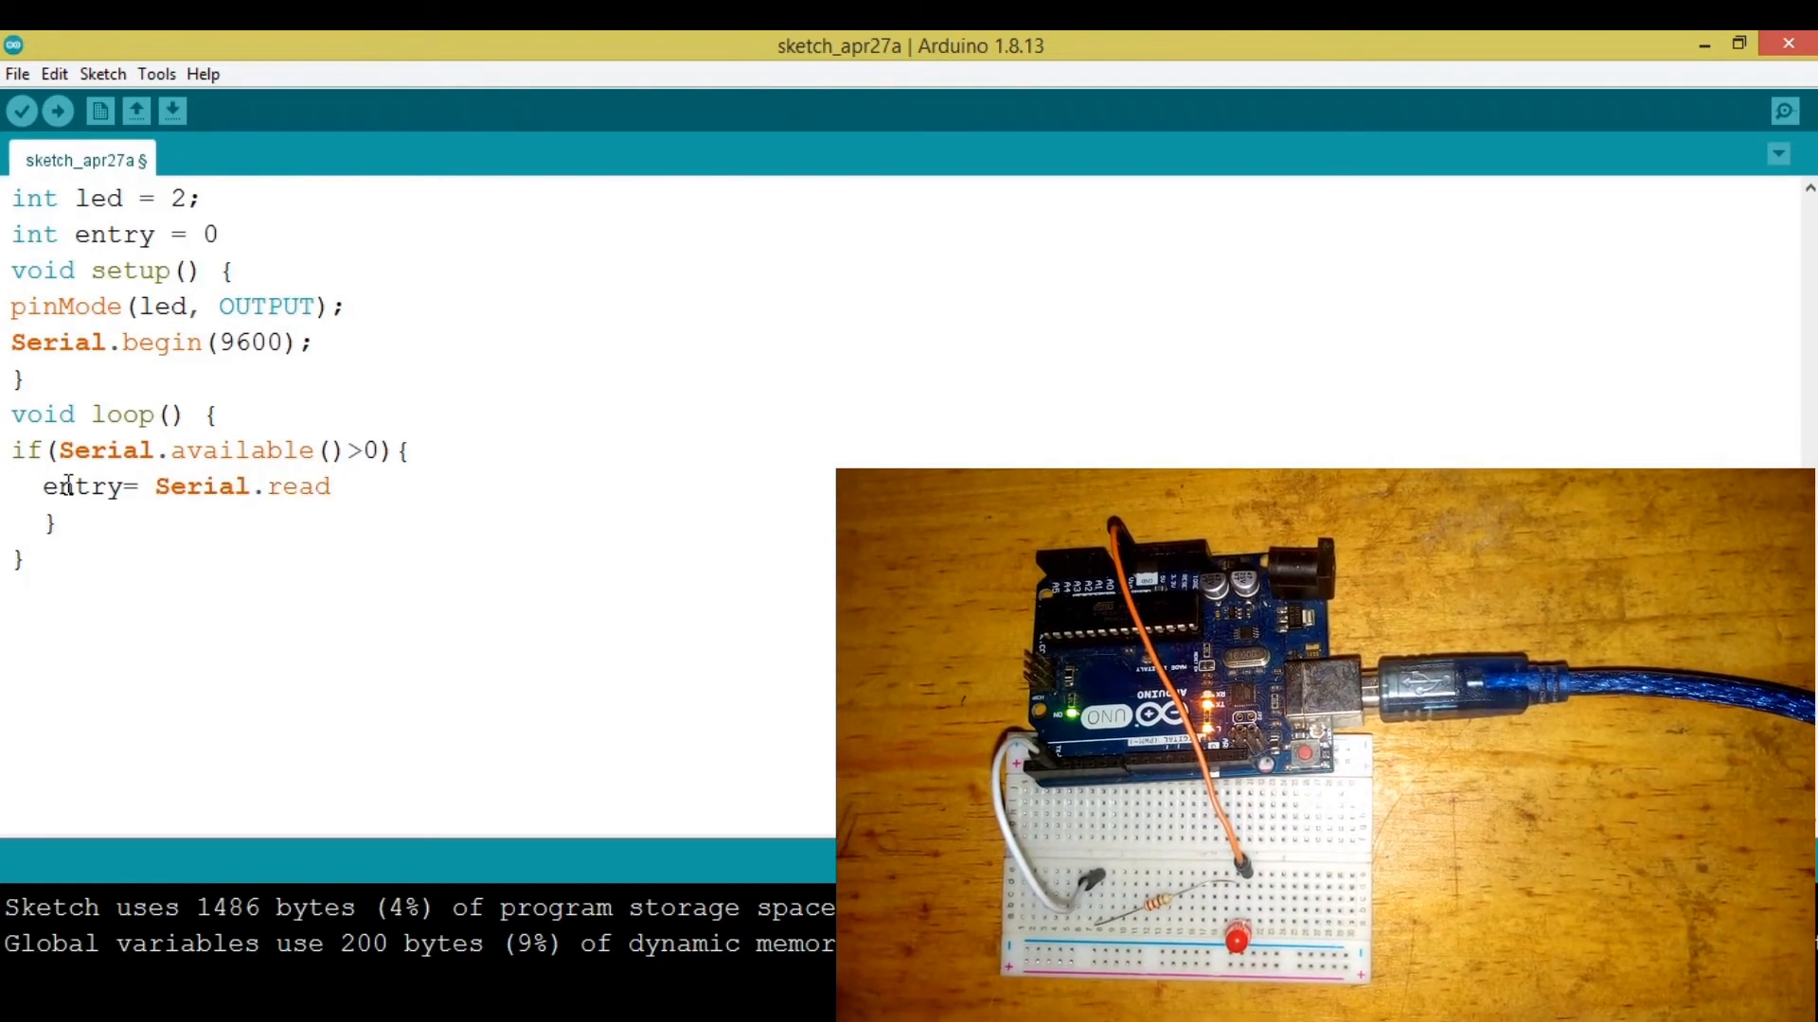
pyautogui.write('()')
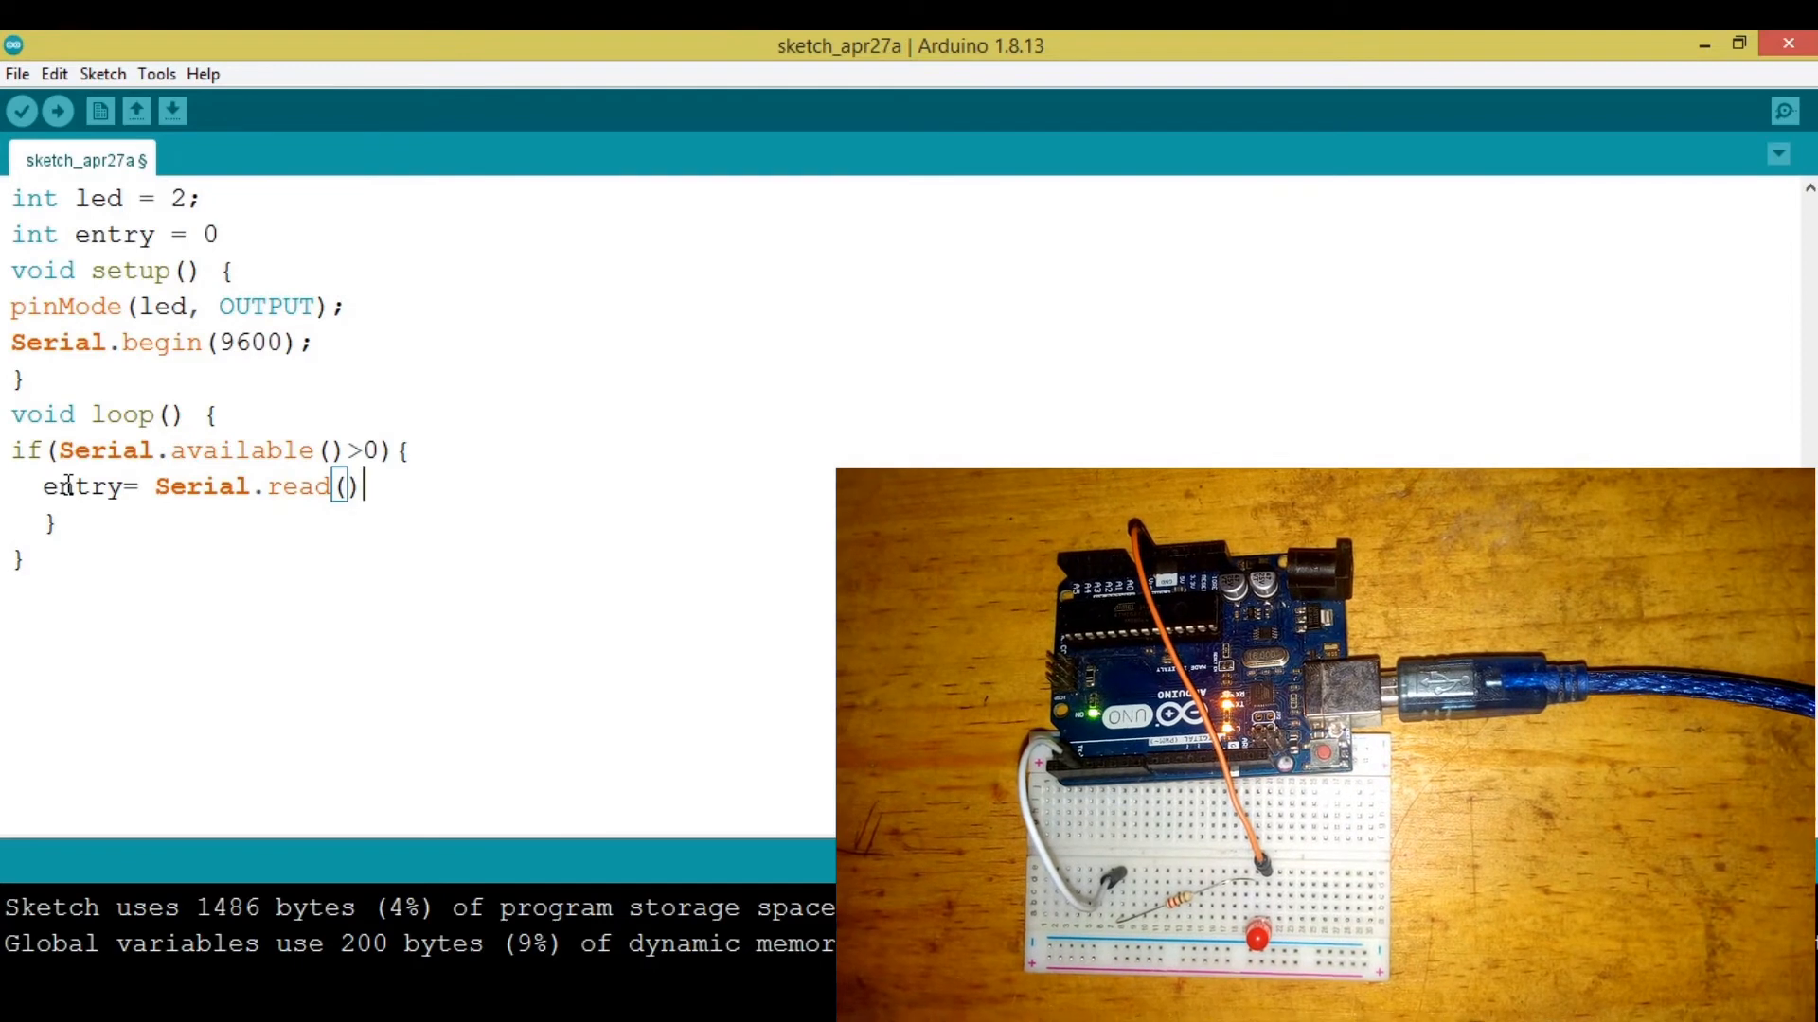
pyautogui.write(';')
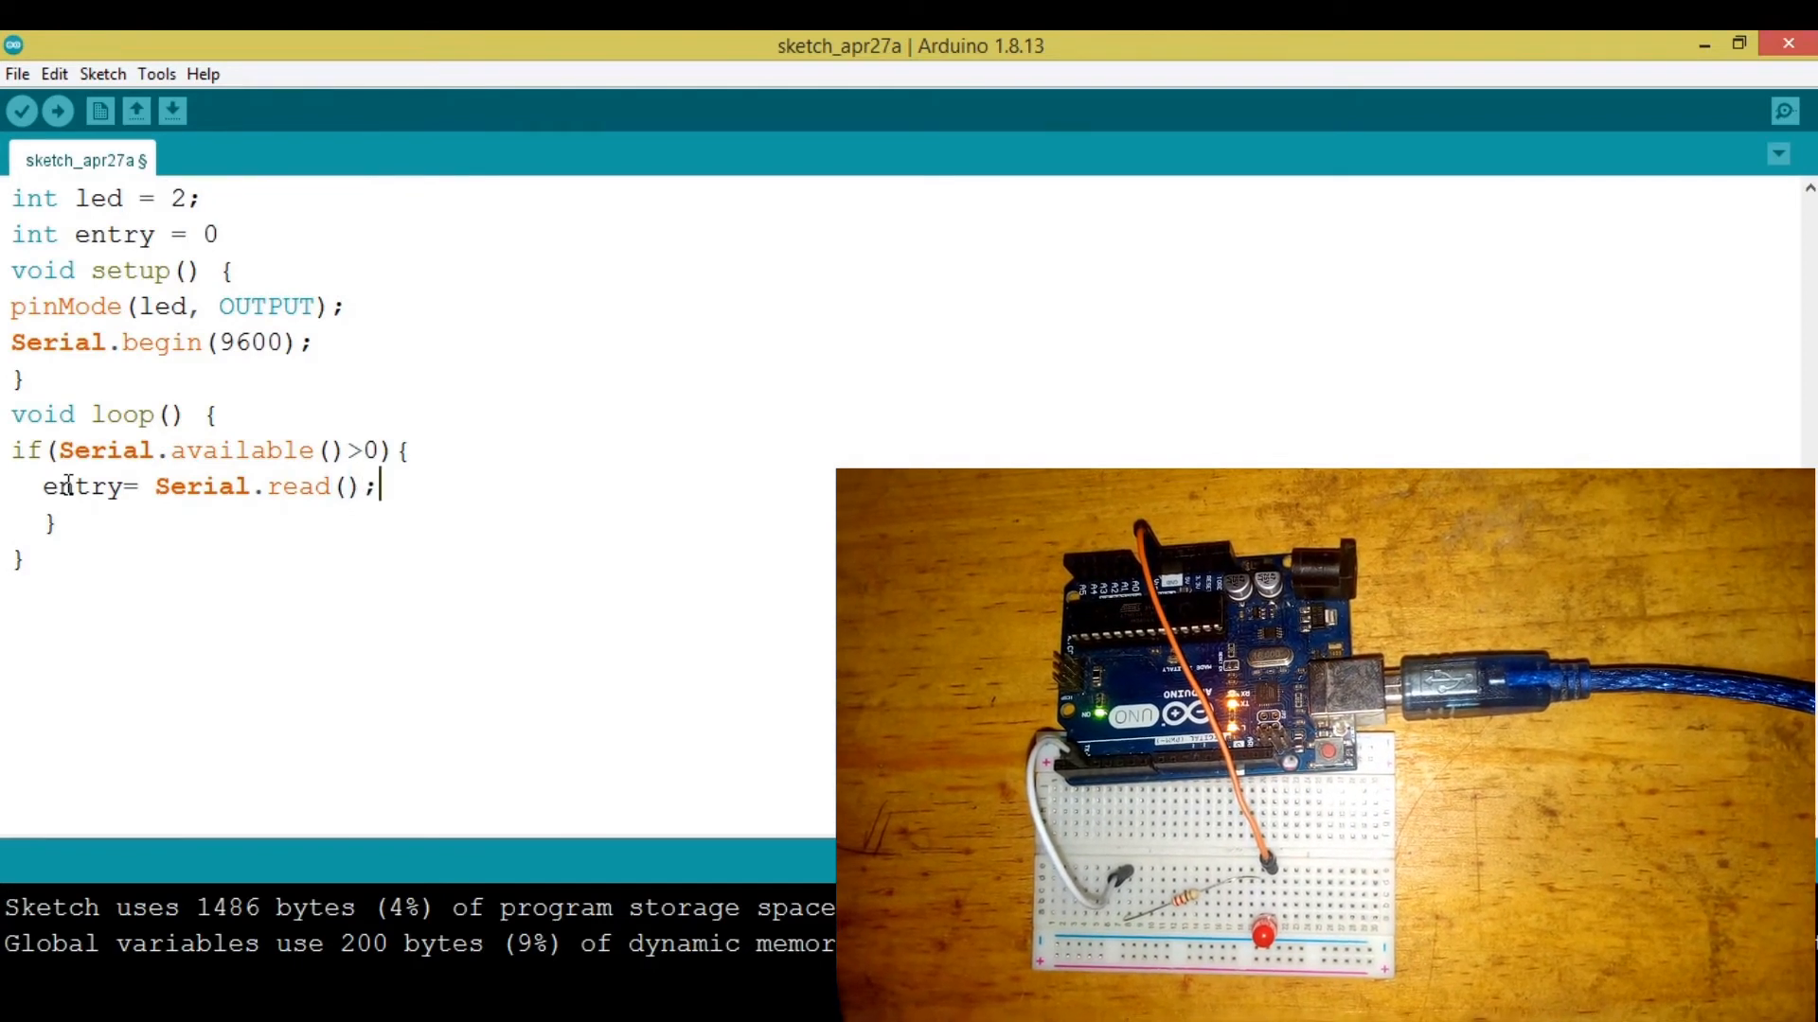
# Start a new line under the read statement, send '1' in the Serial Monitor, and close it
pyautogui.press('Enter')
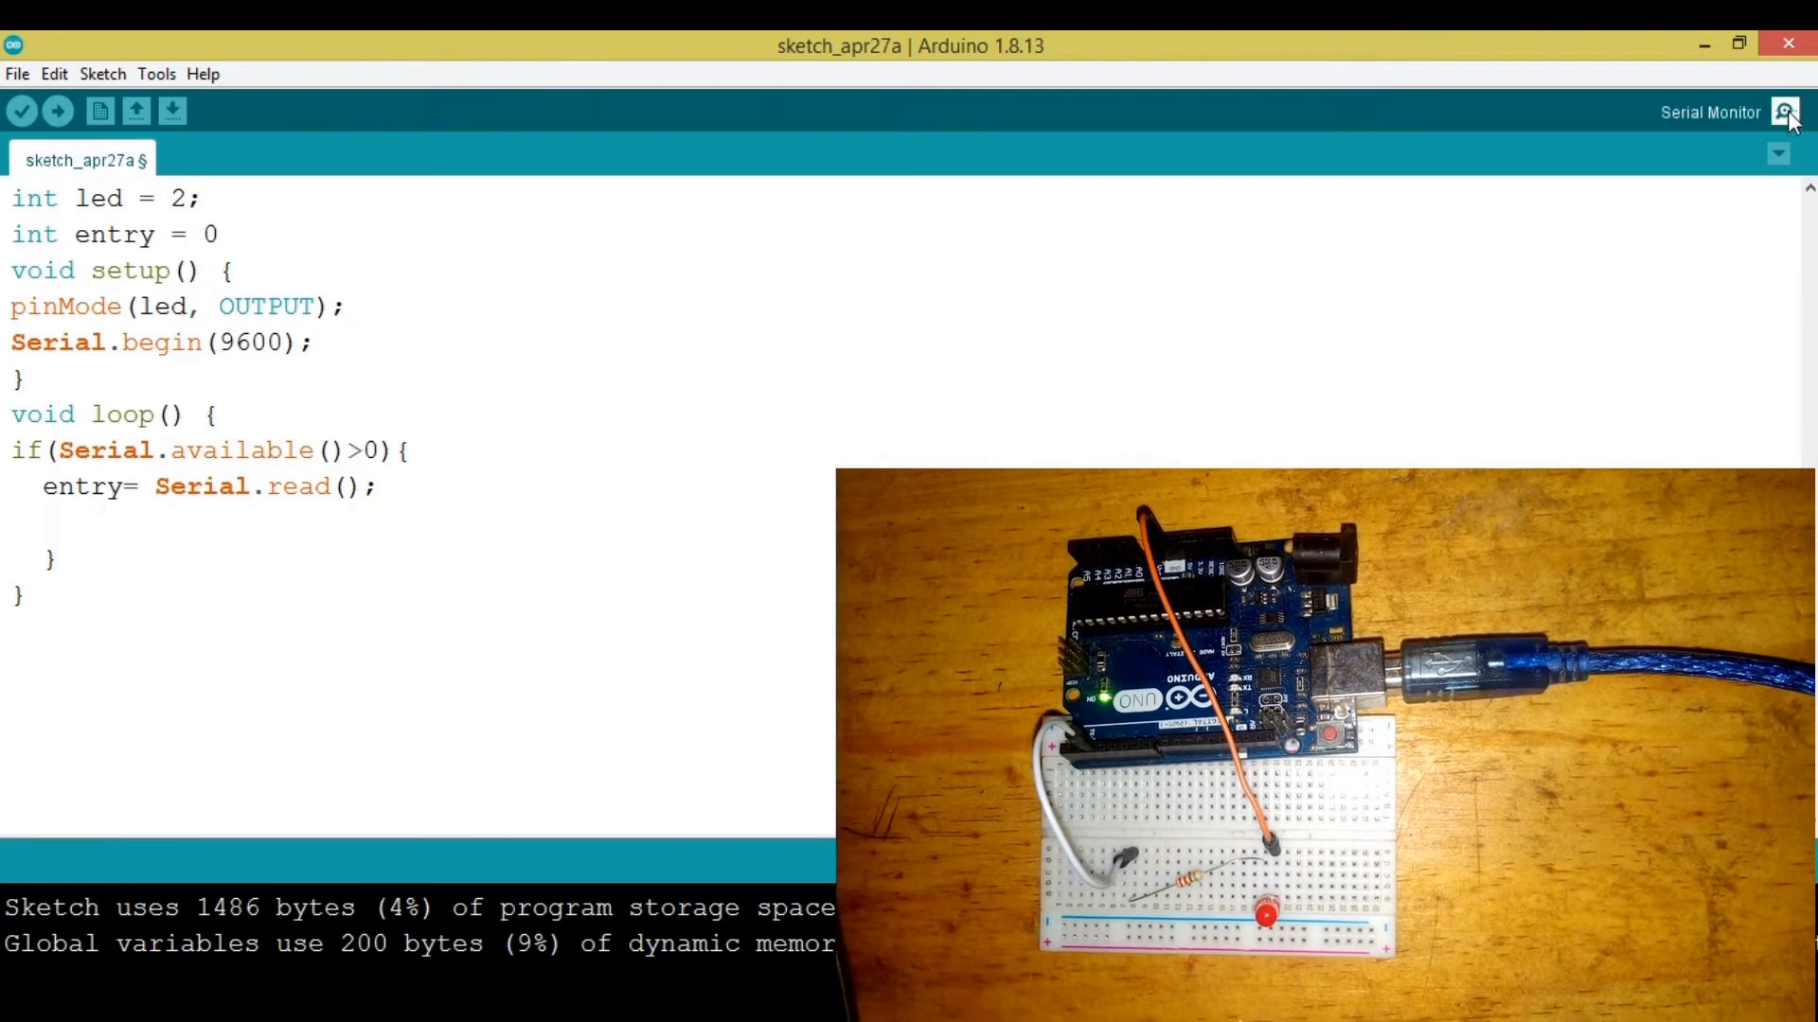
pyautogui.click(1785, 112)
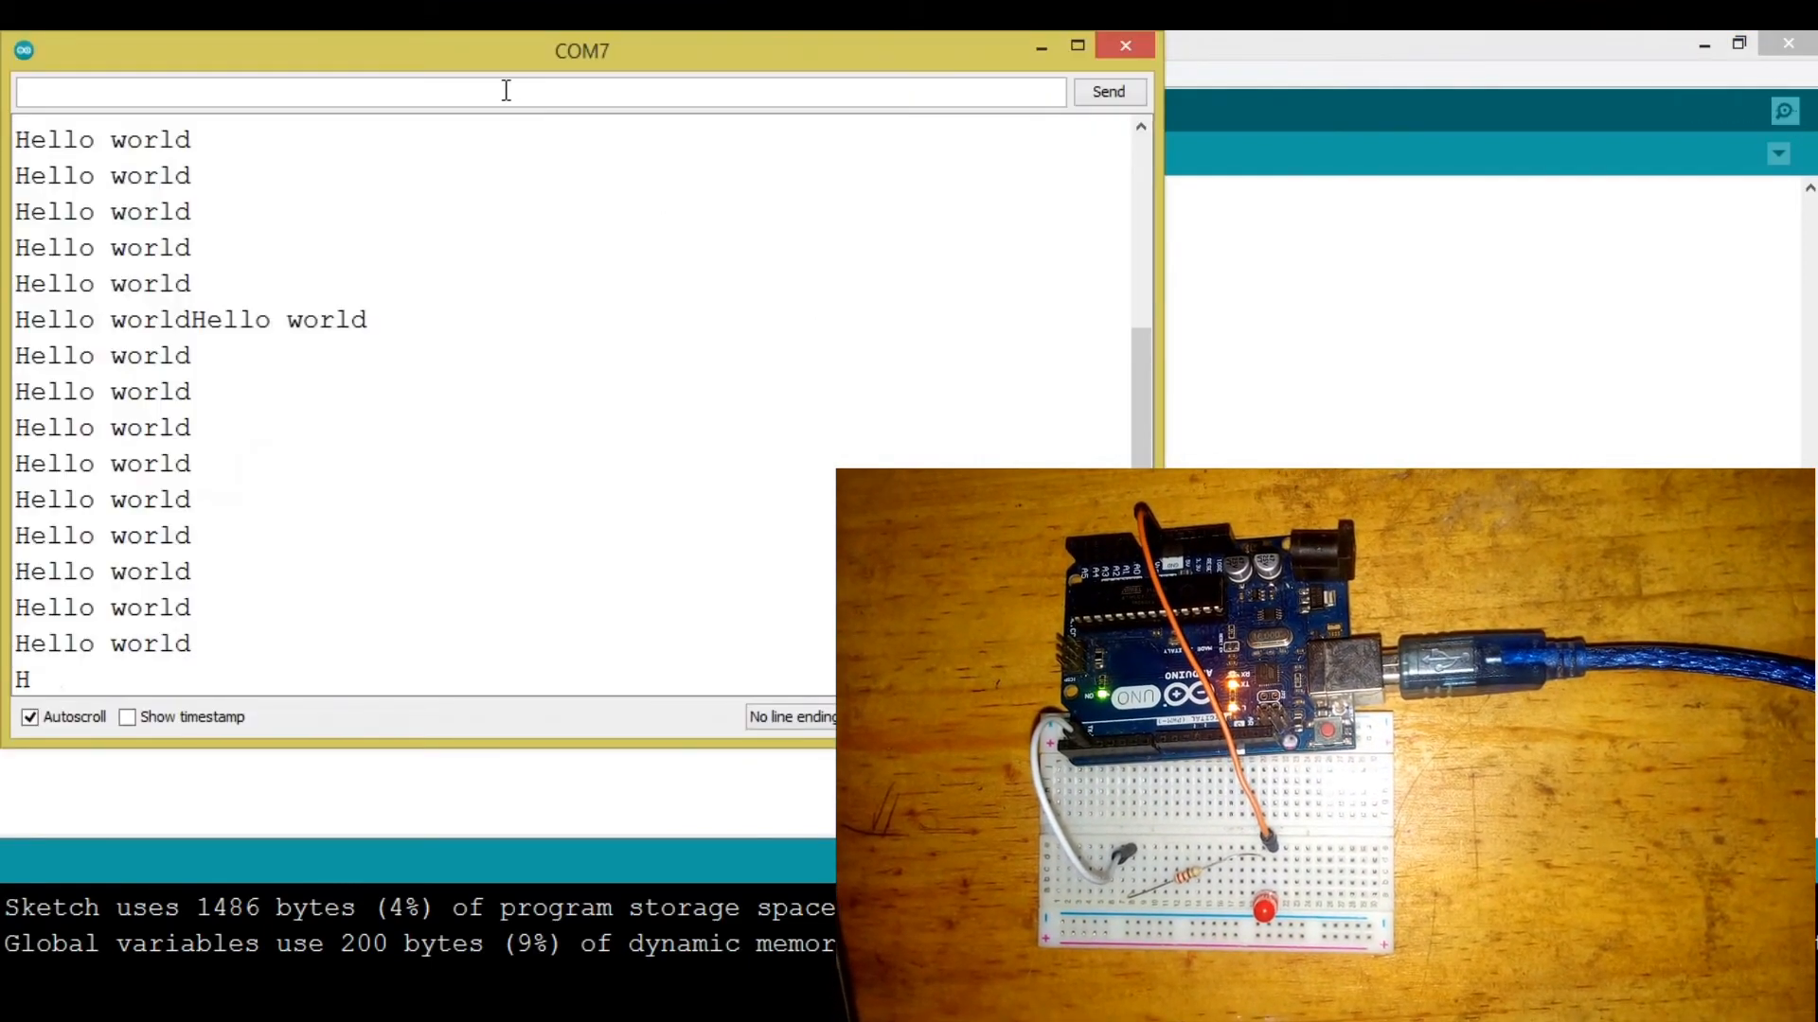
pyautogui.write('1')
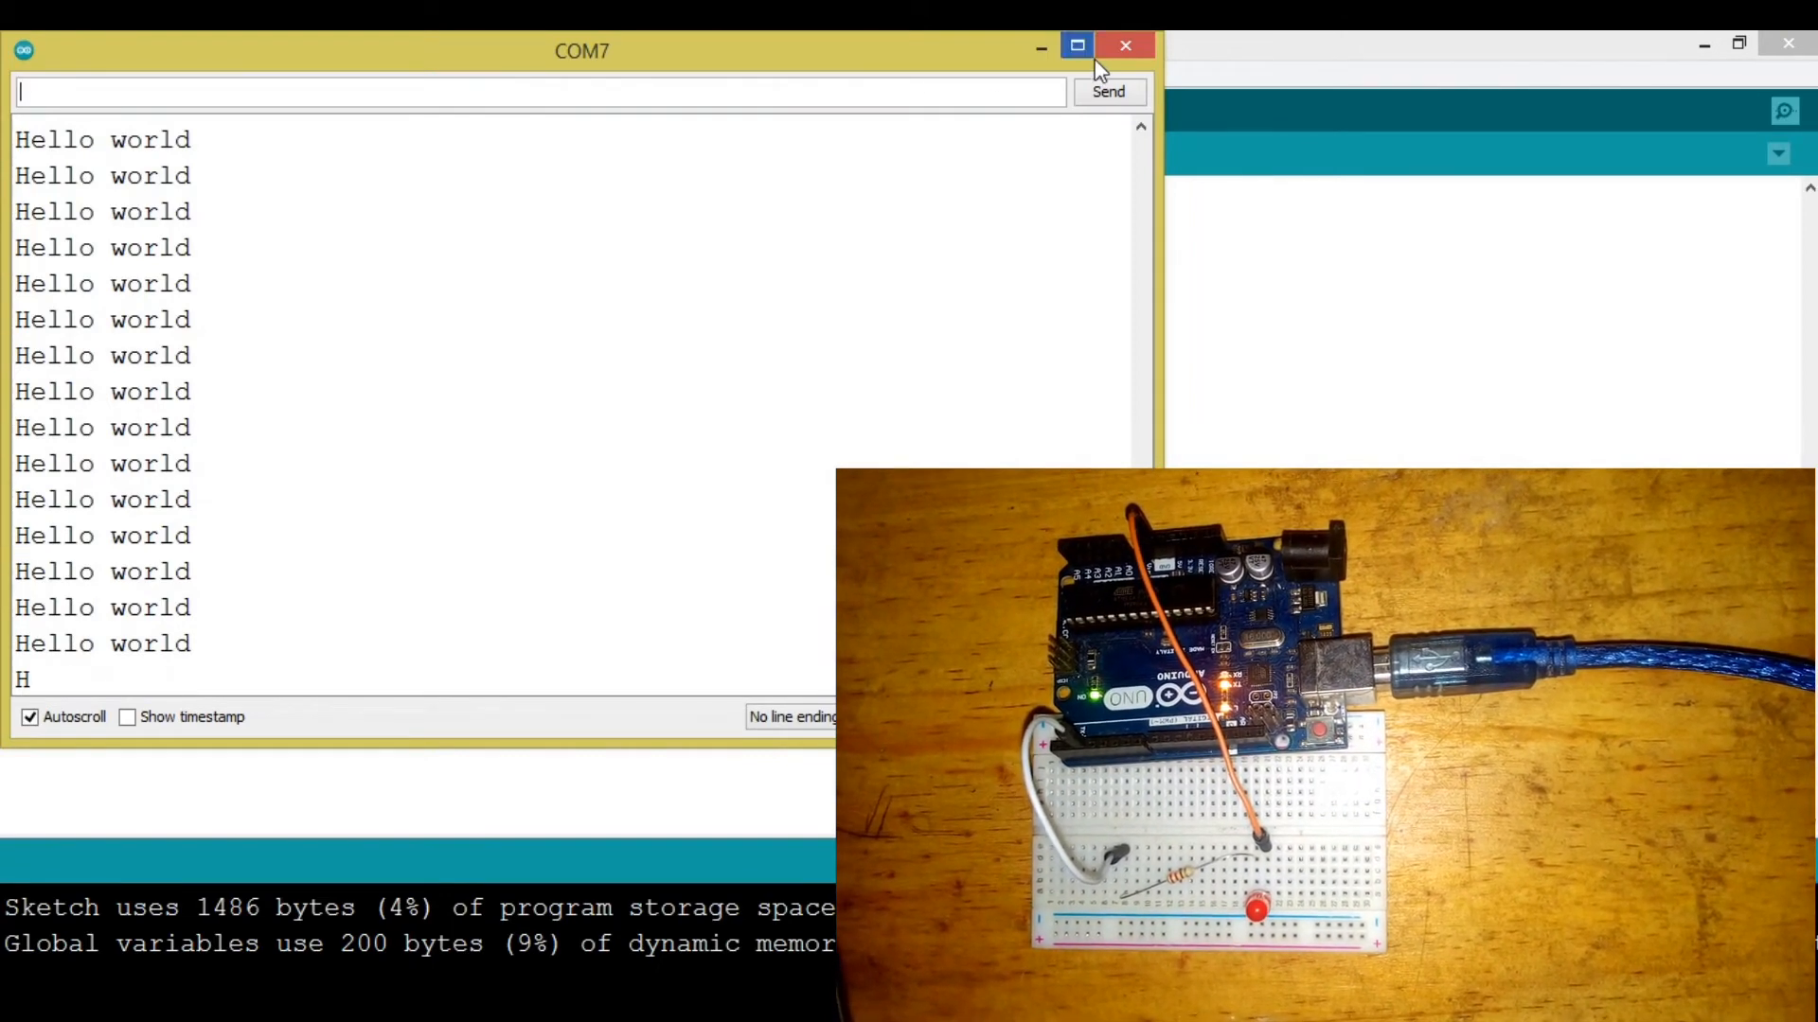
pyautogui.click(1122, 45)
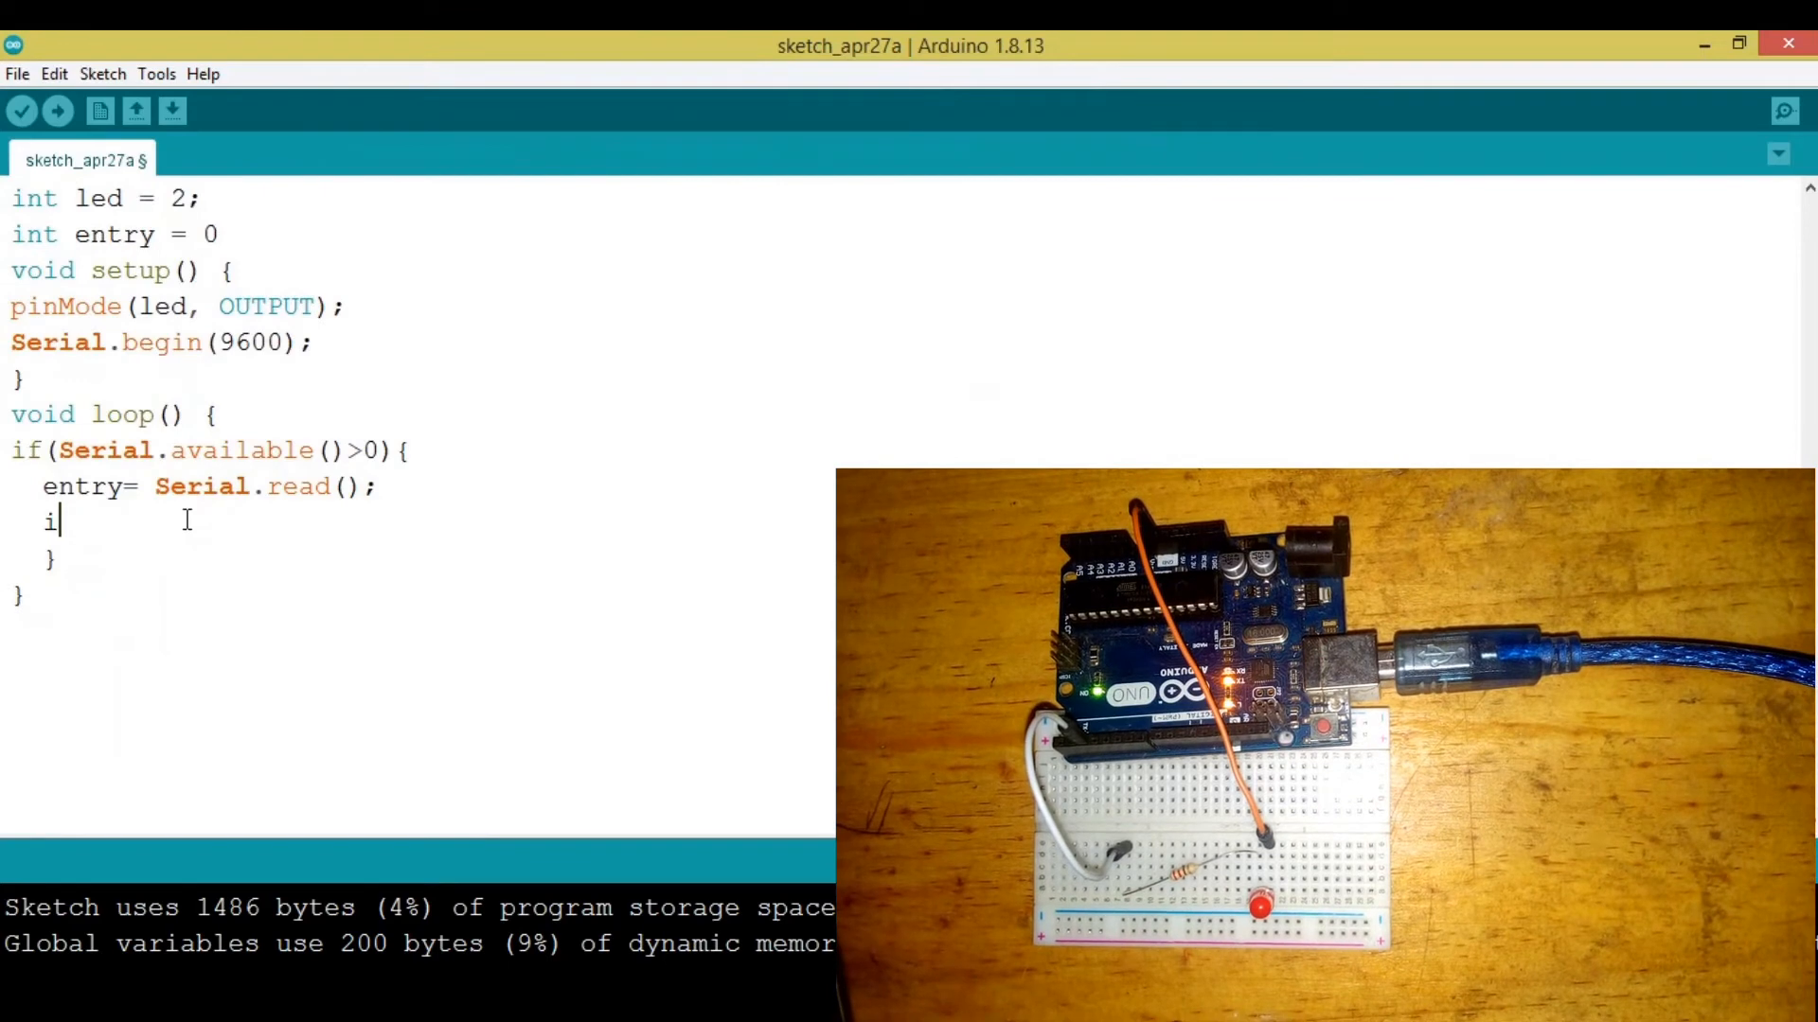
# Write the condition if (entry == '1') { } for an incoming '1'
pyautogui.write('f(){')
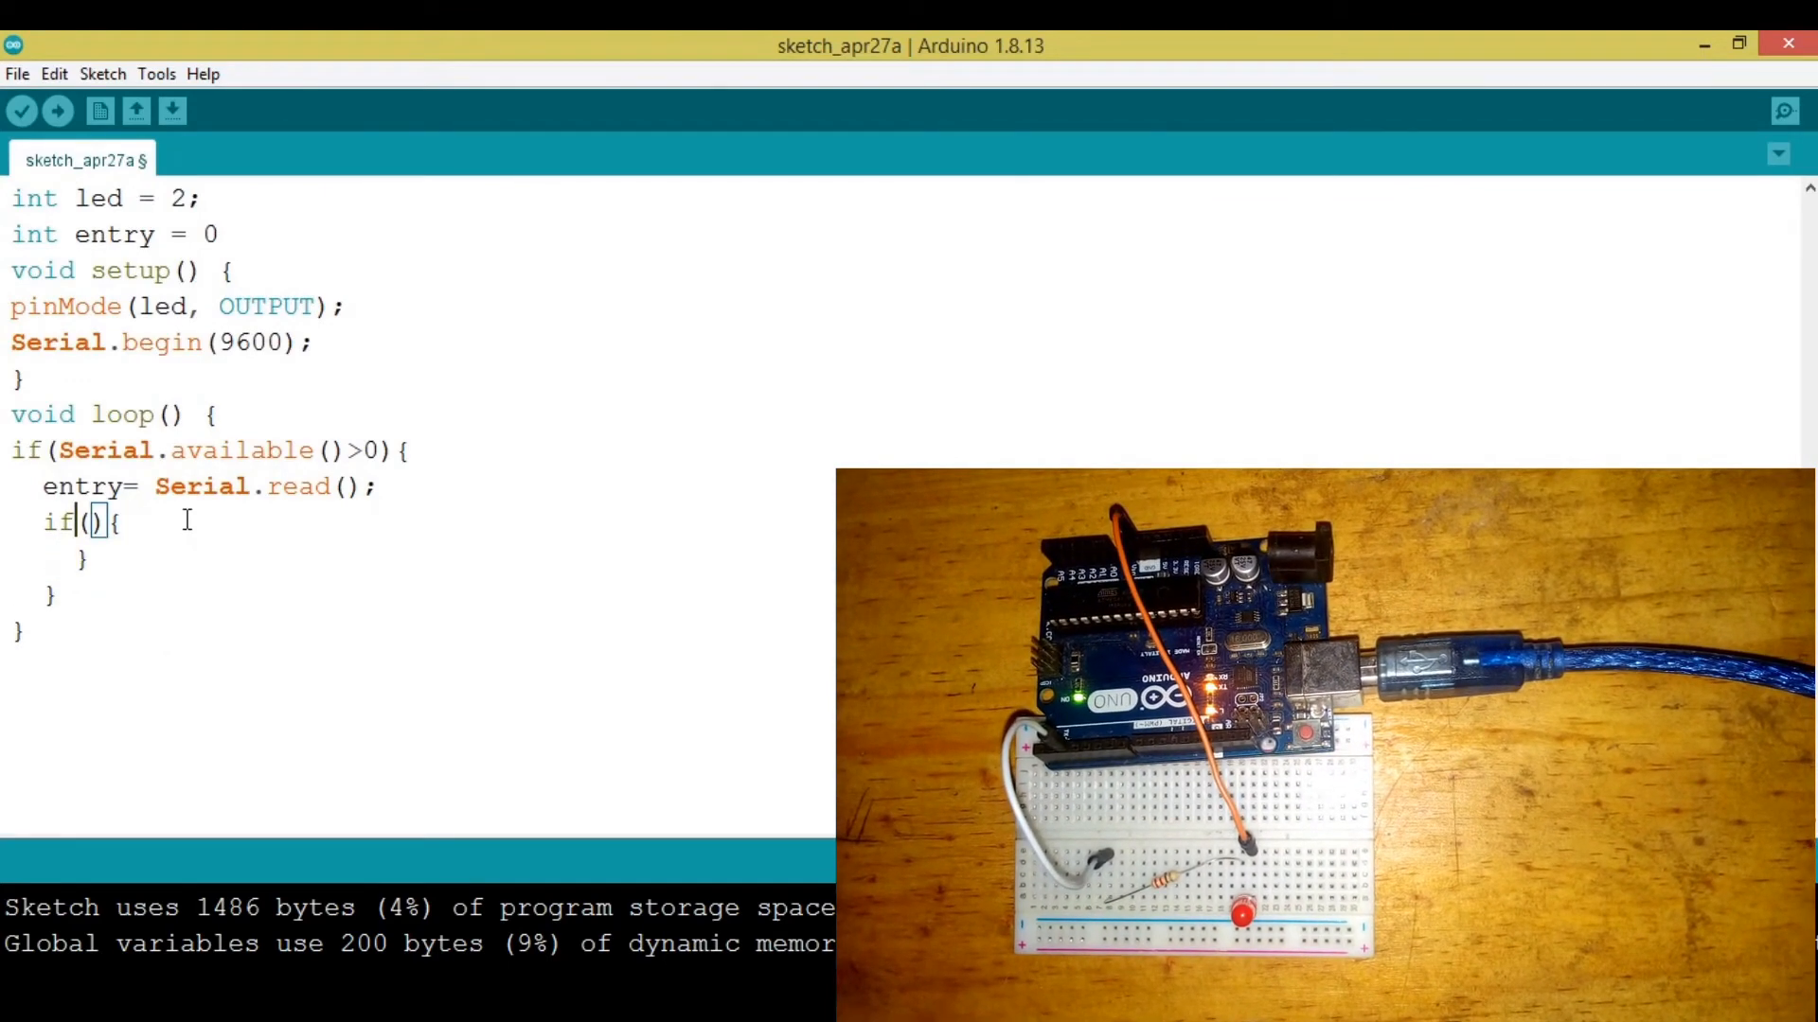
pyautogui.write('entr')
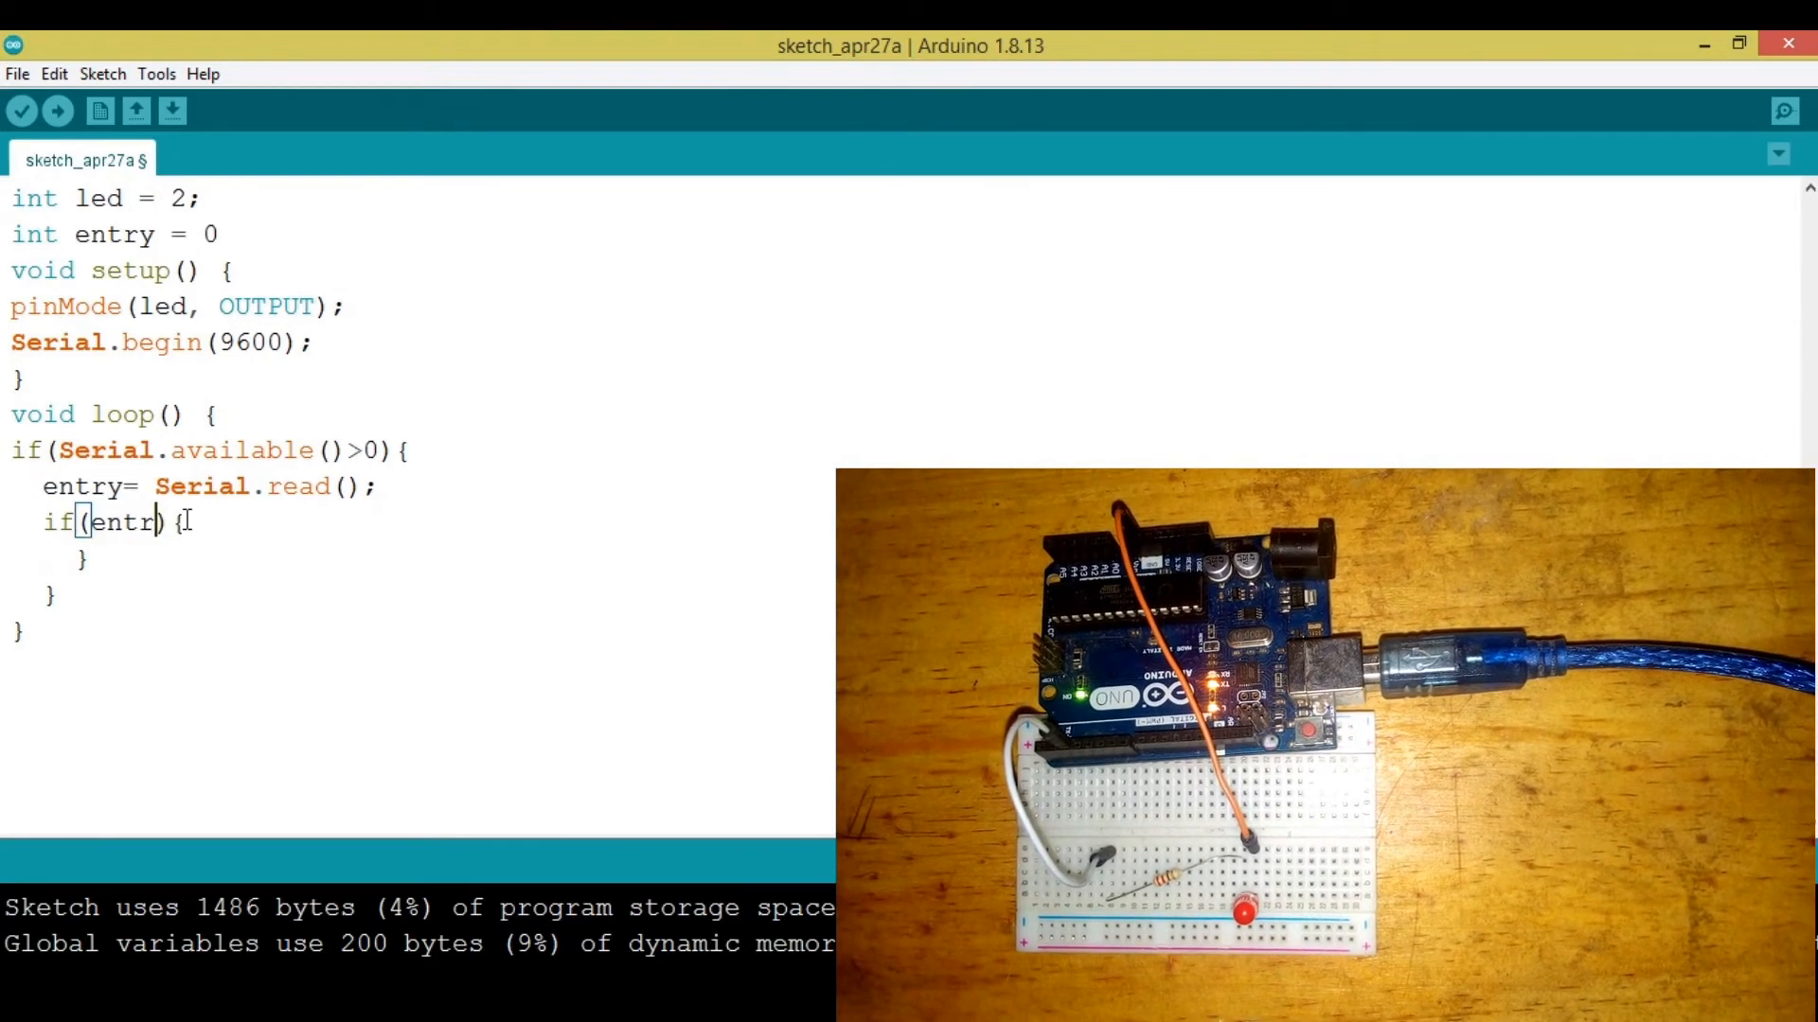
pyautogui.write("y='")
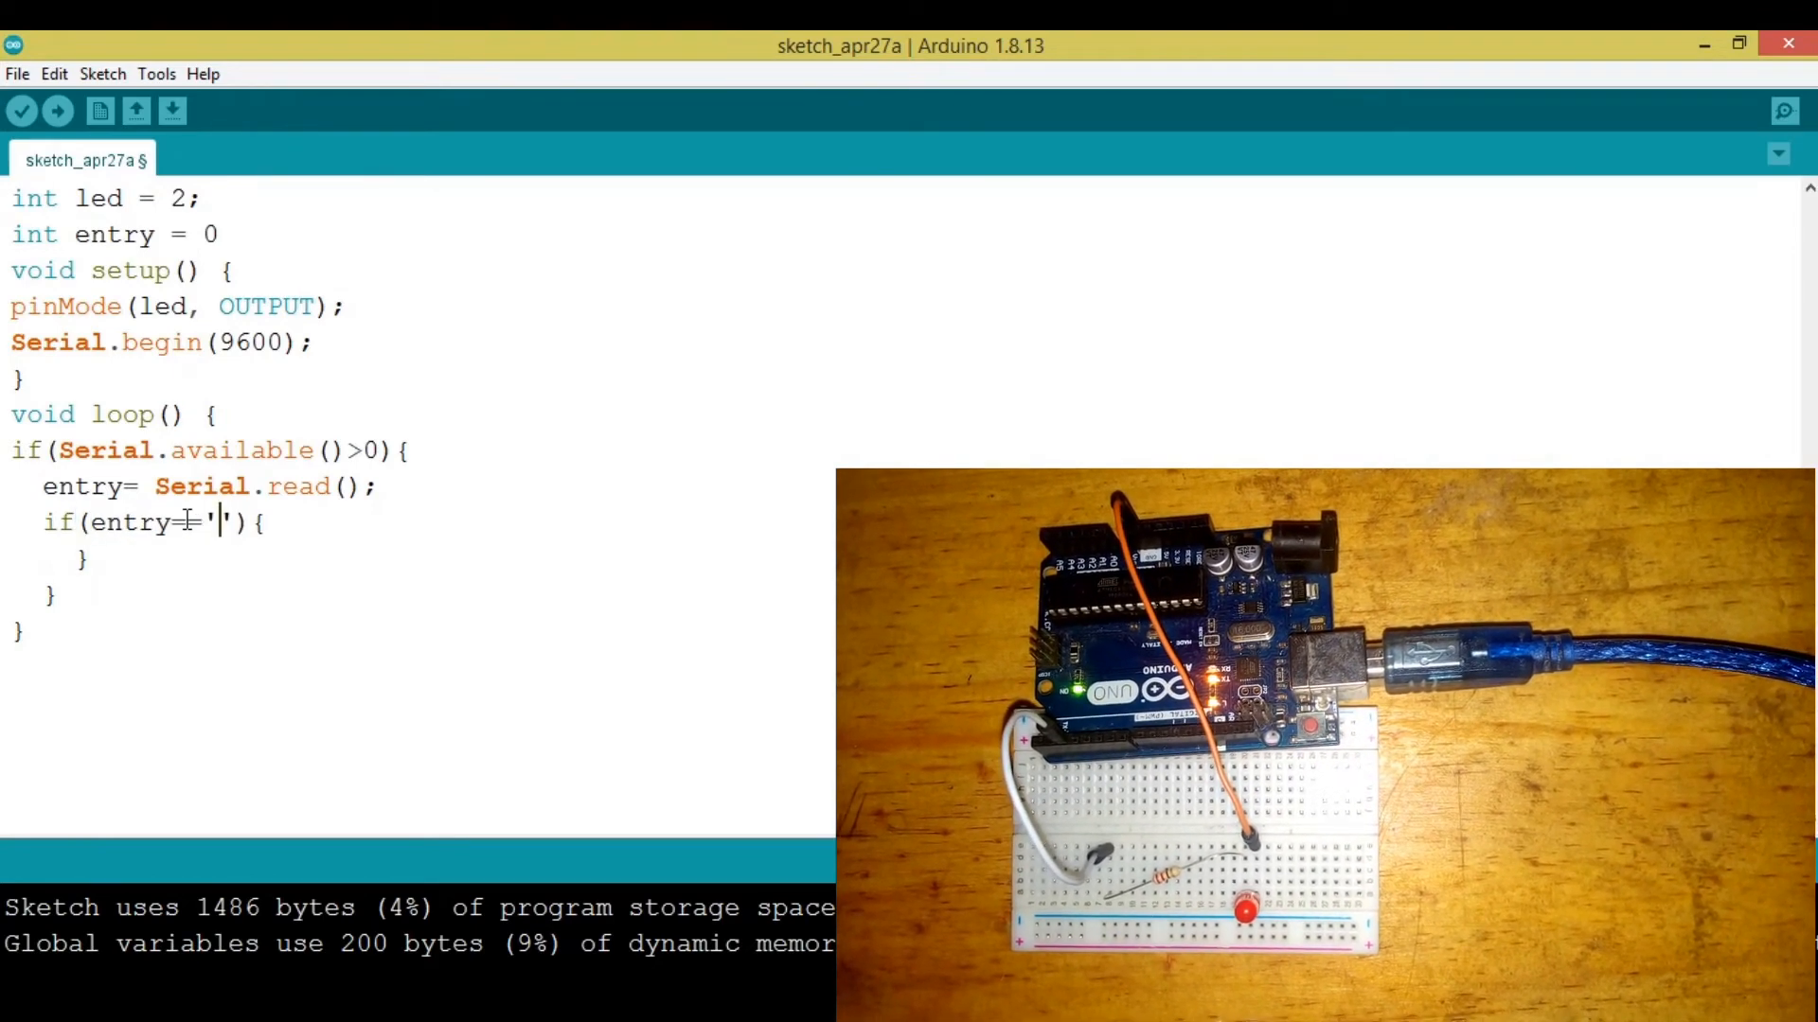
pyautogui.write('=1')
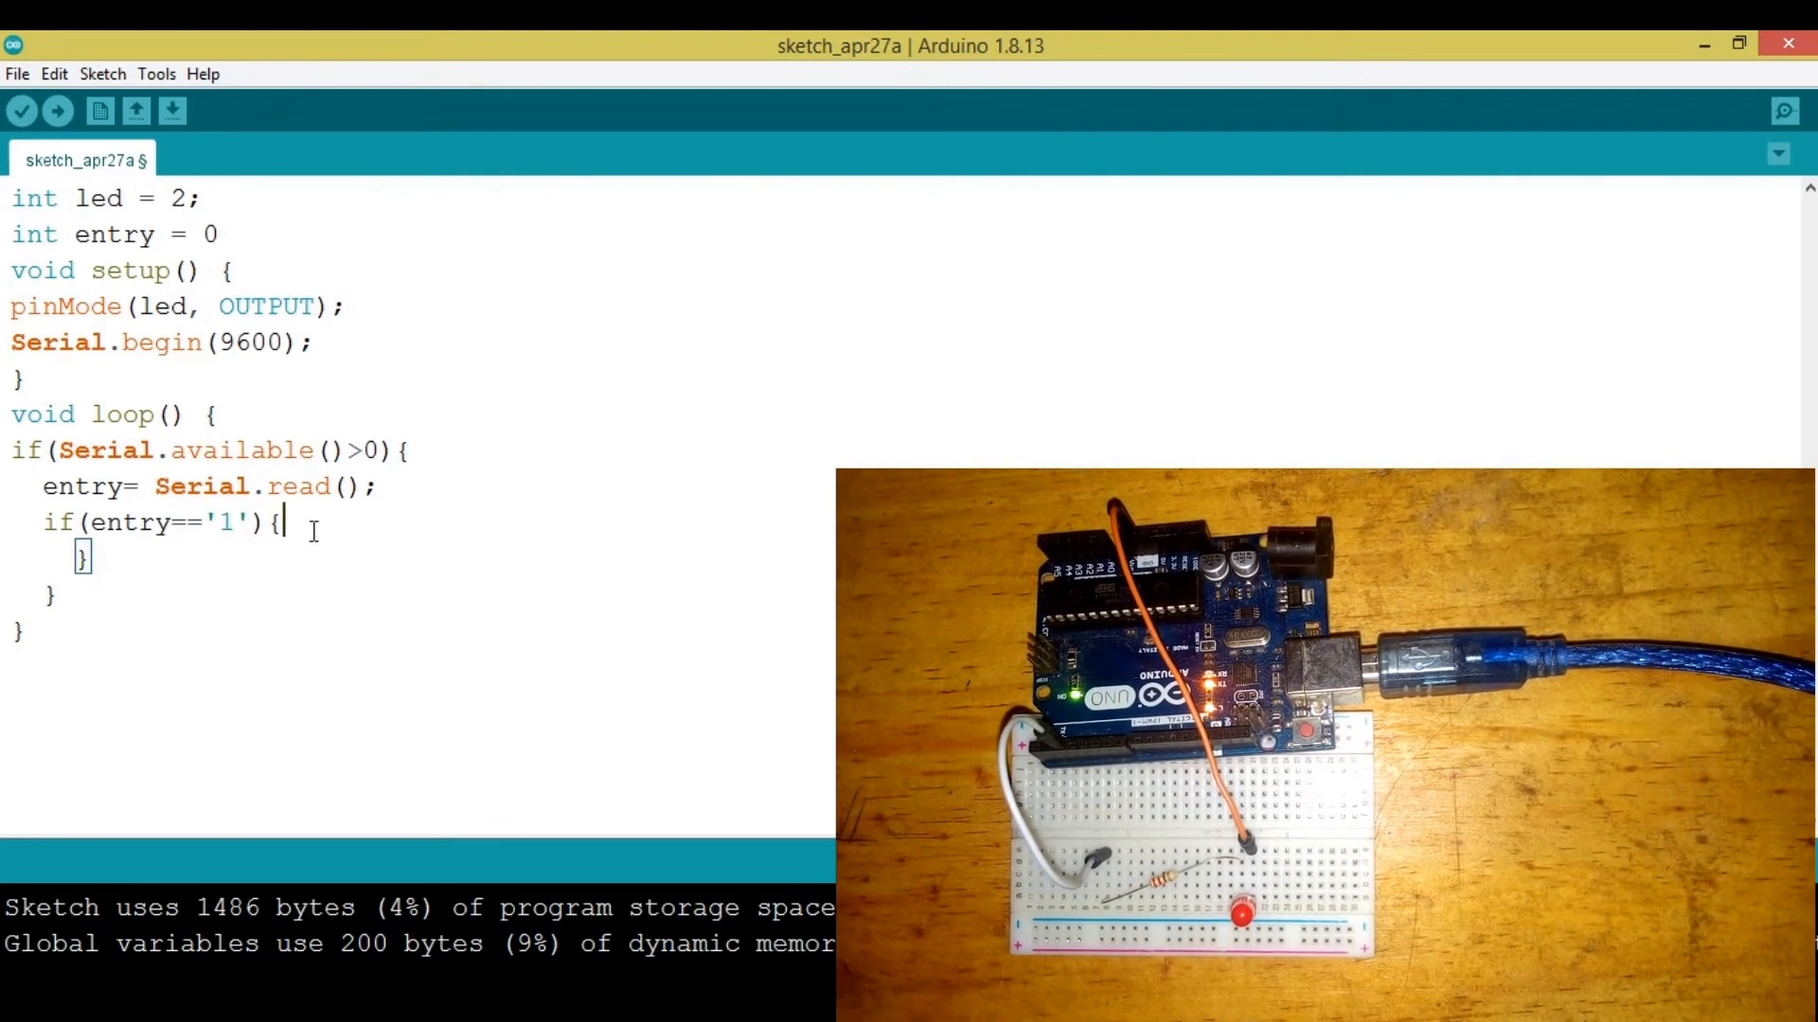
pyautogui.press('enter')
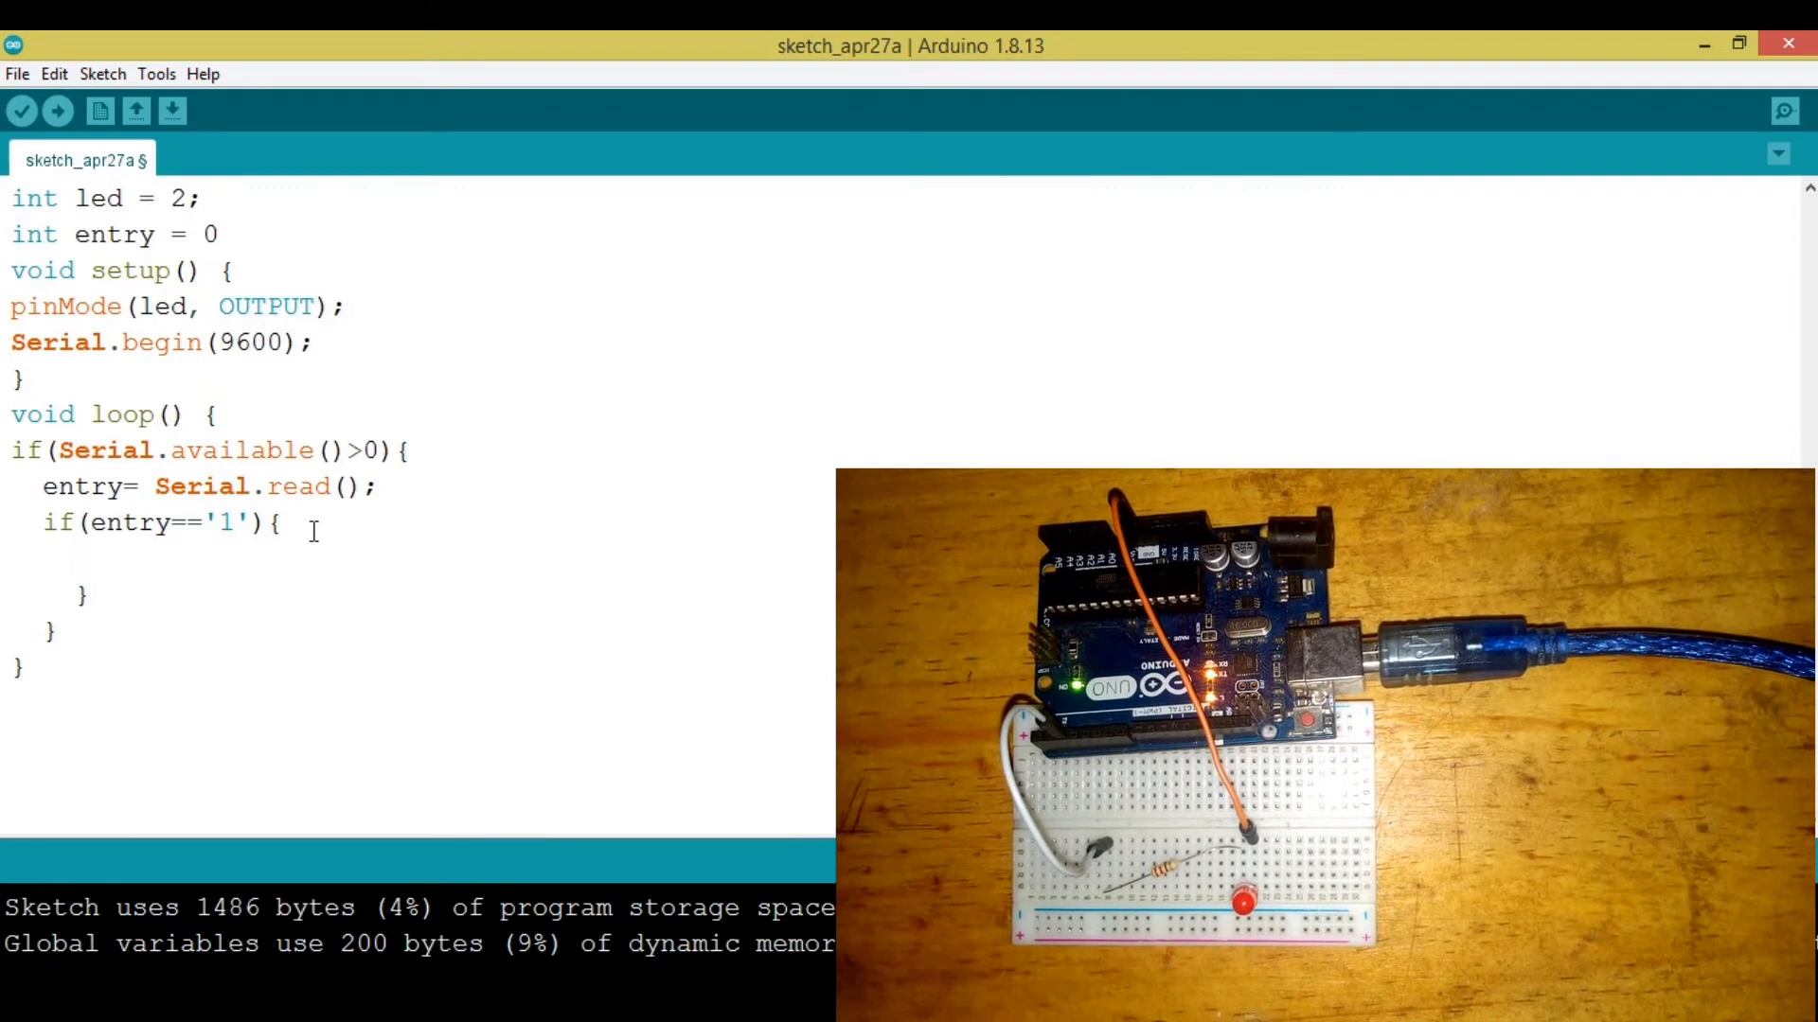
# Inside that block add digitalWrite(led, HIGH); to switch the LED on
pyautogui.write('digir')
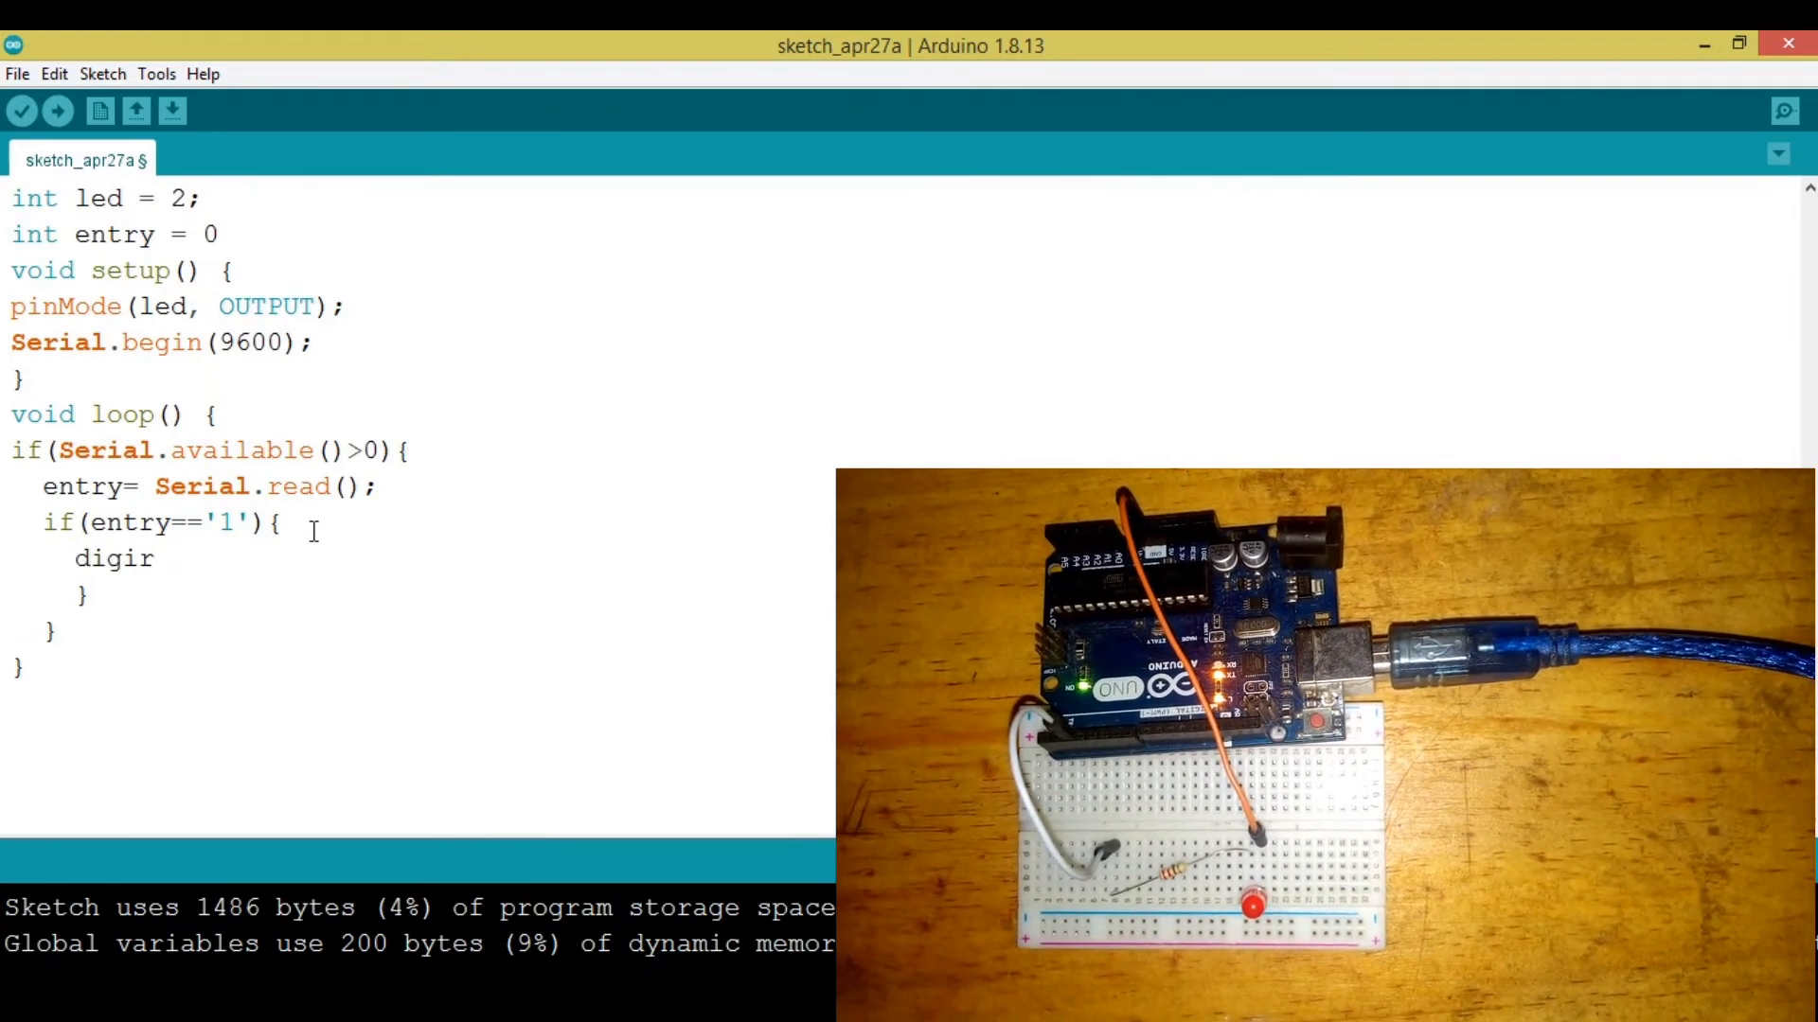
pyautogui.write('tal')
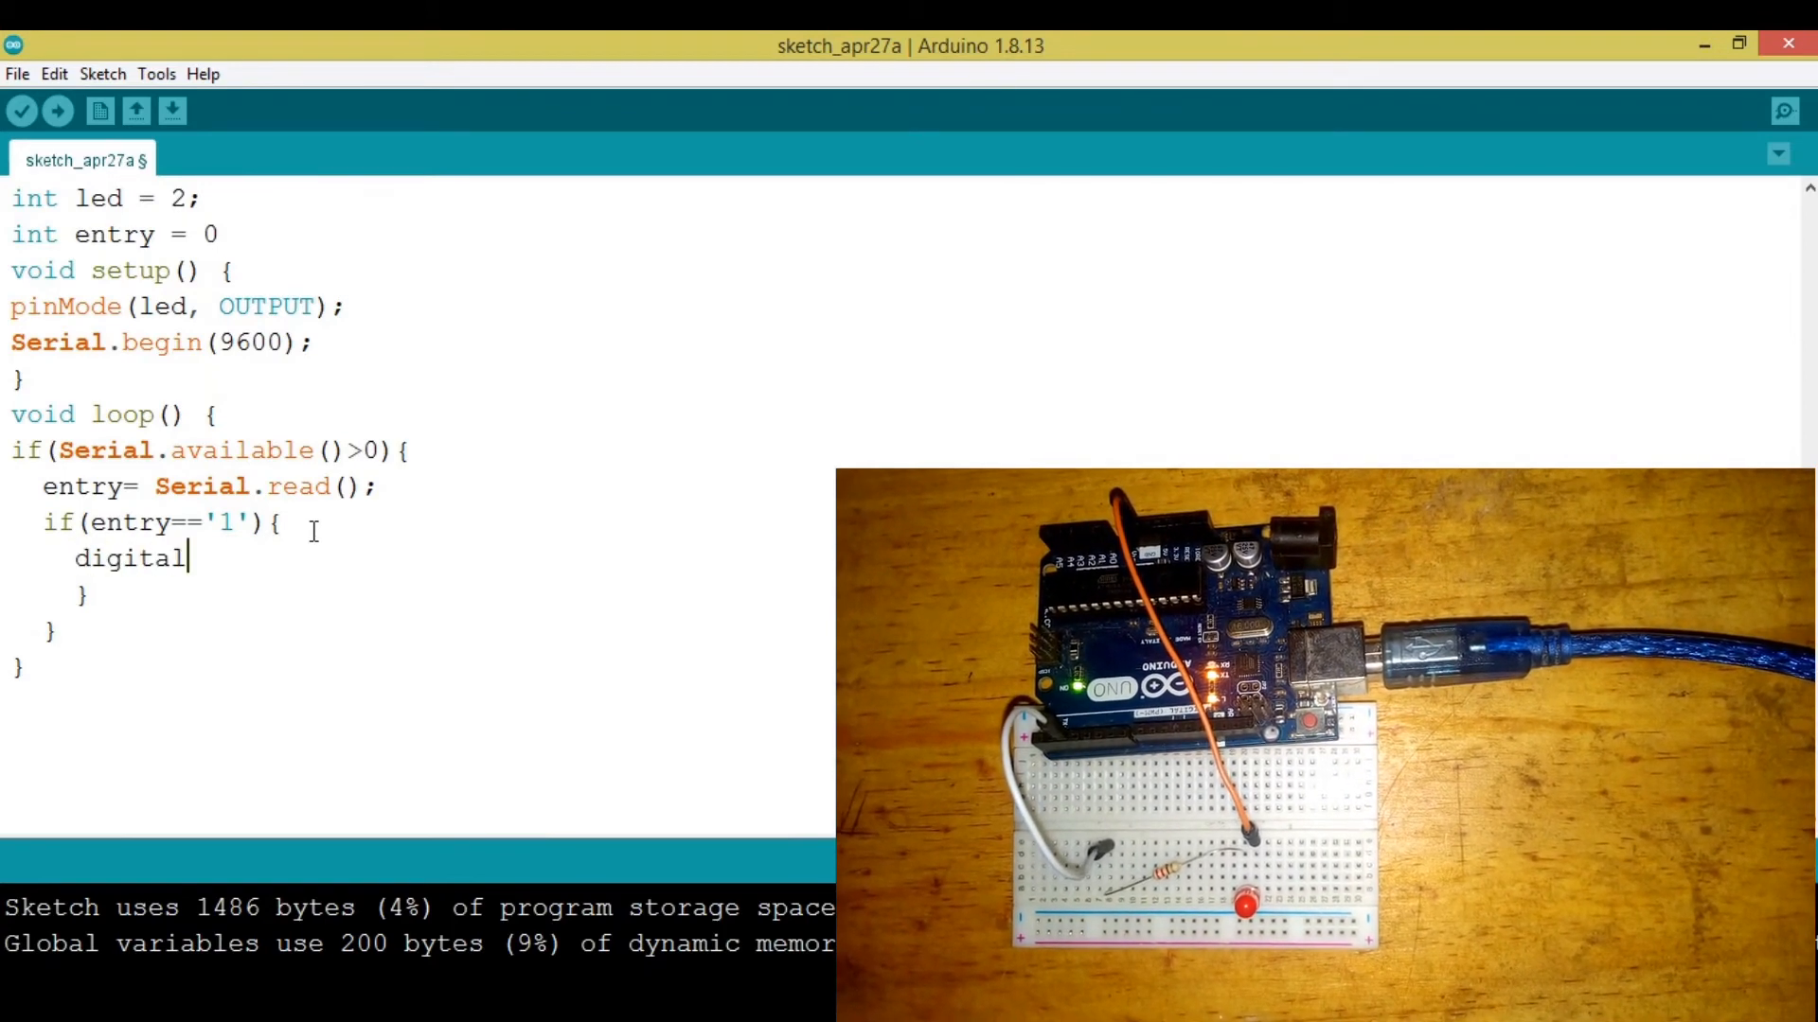
pyautogui.write('Write')
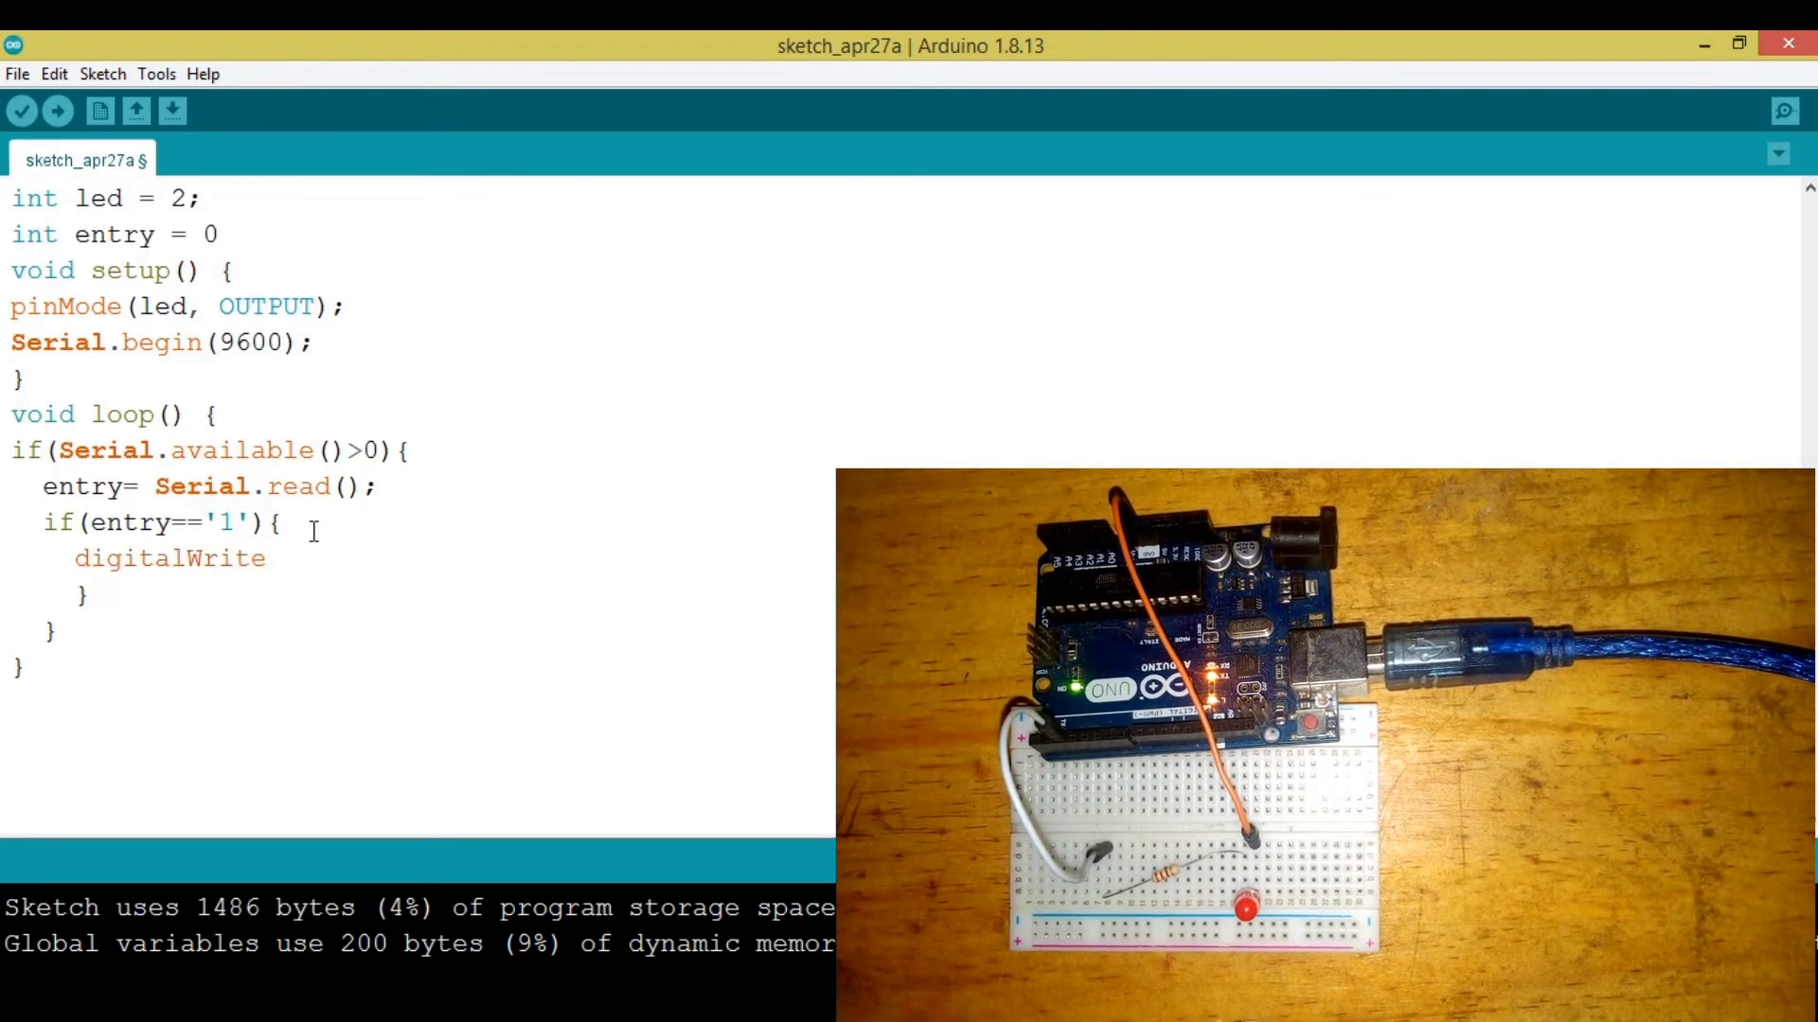
pyautogui.write('();')
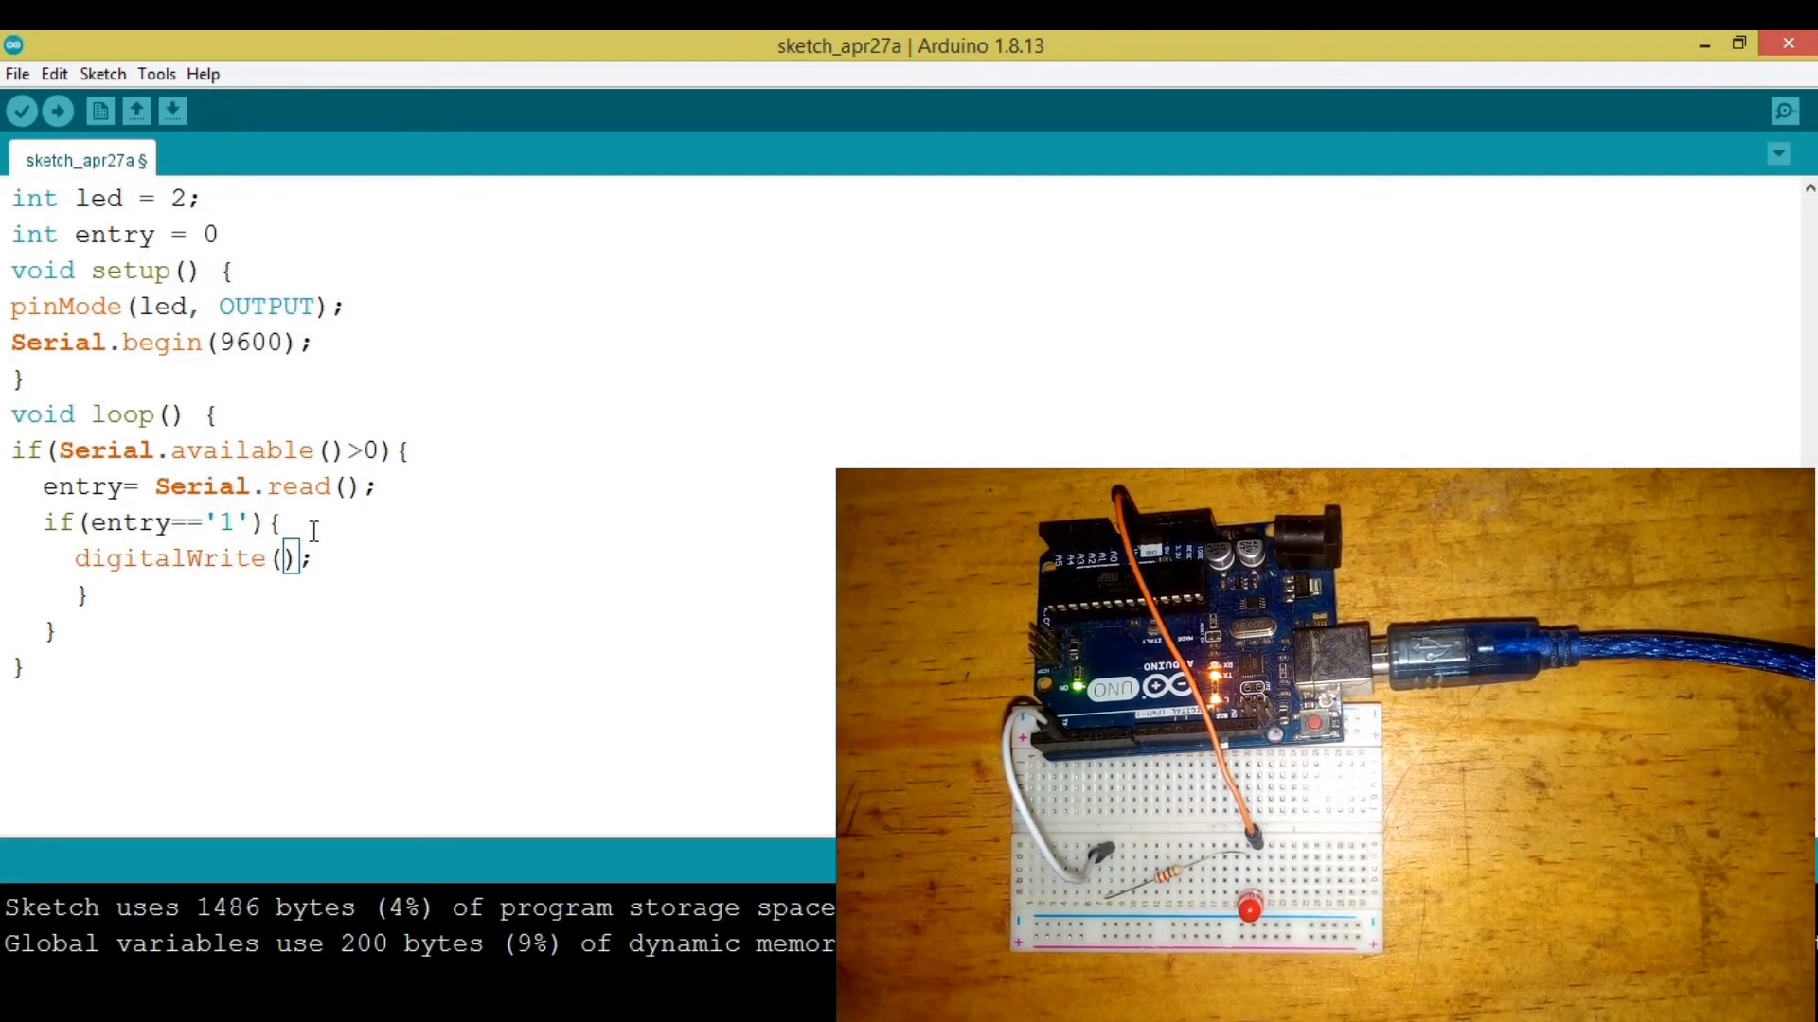
pyautogui.write('led,')
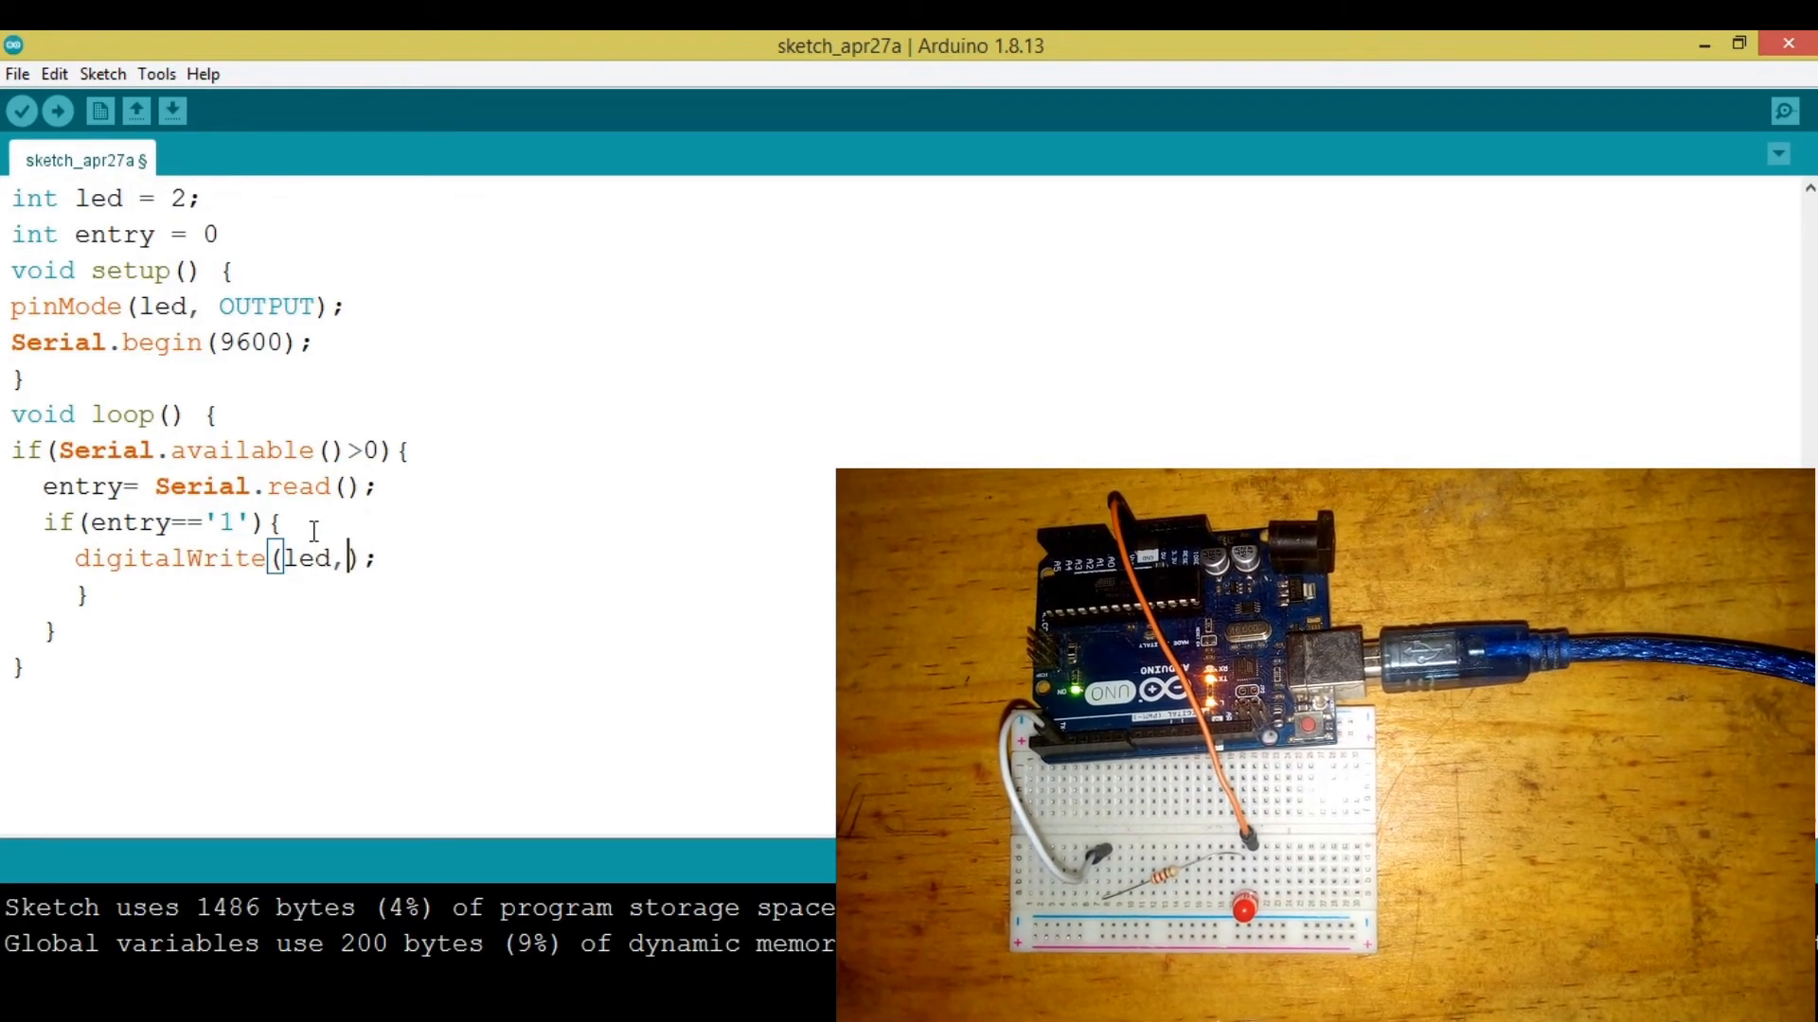
pyautogui.write('HIGH')
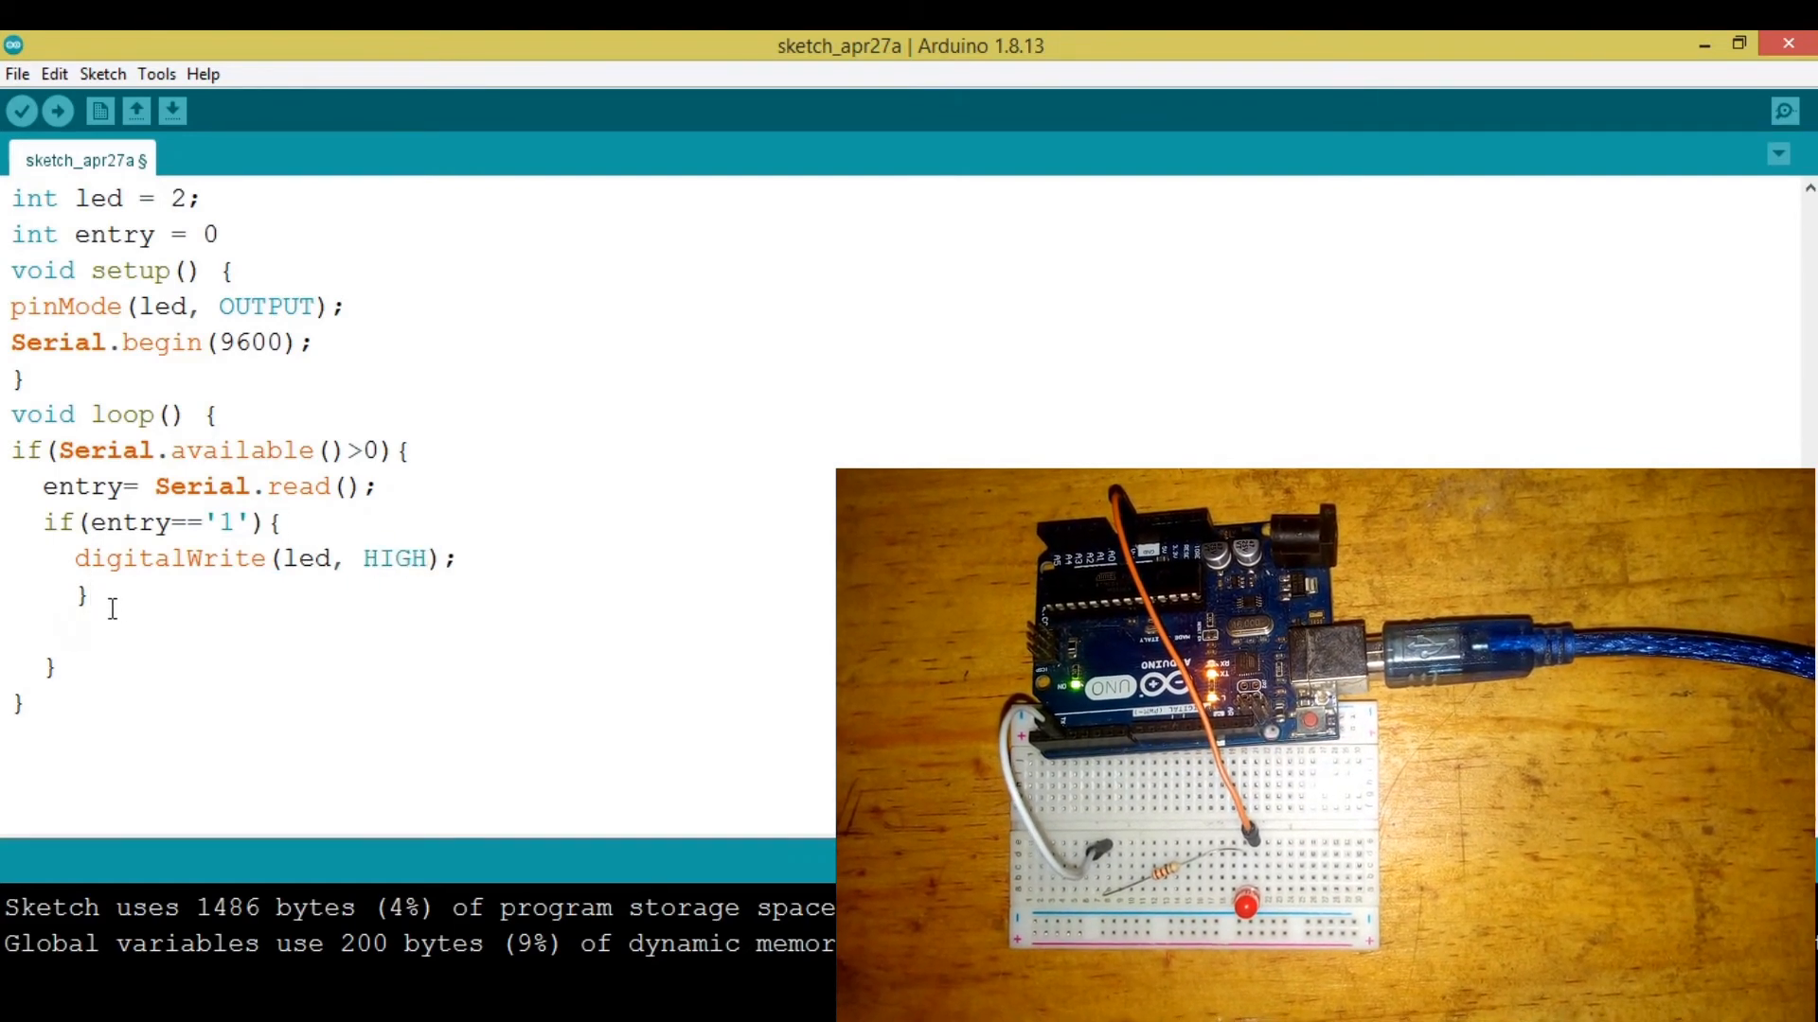
# Add the branch else if (entry == '0') { } after the '1' block
pyautogui.write('else if')
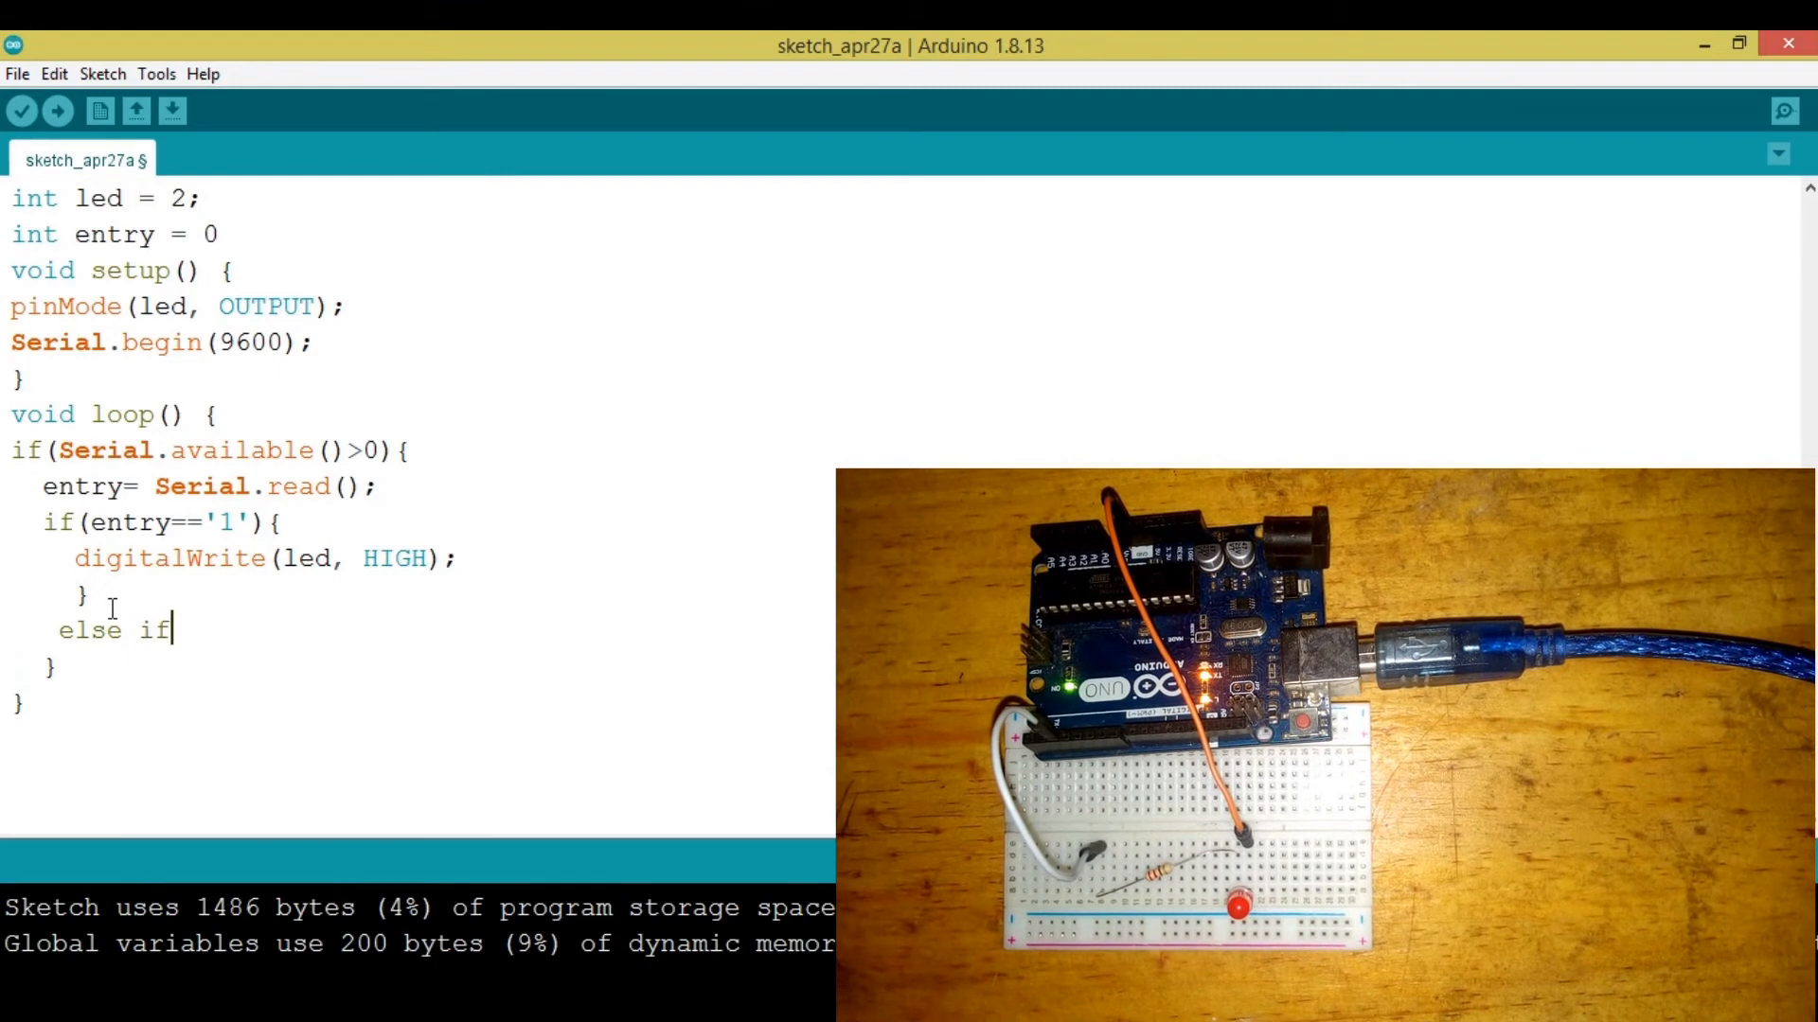
pyautogui.write('(){}')
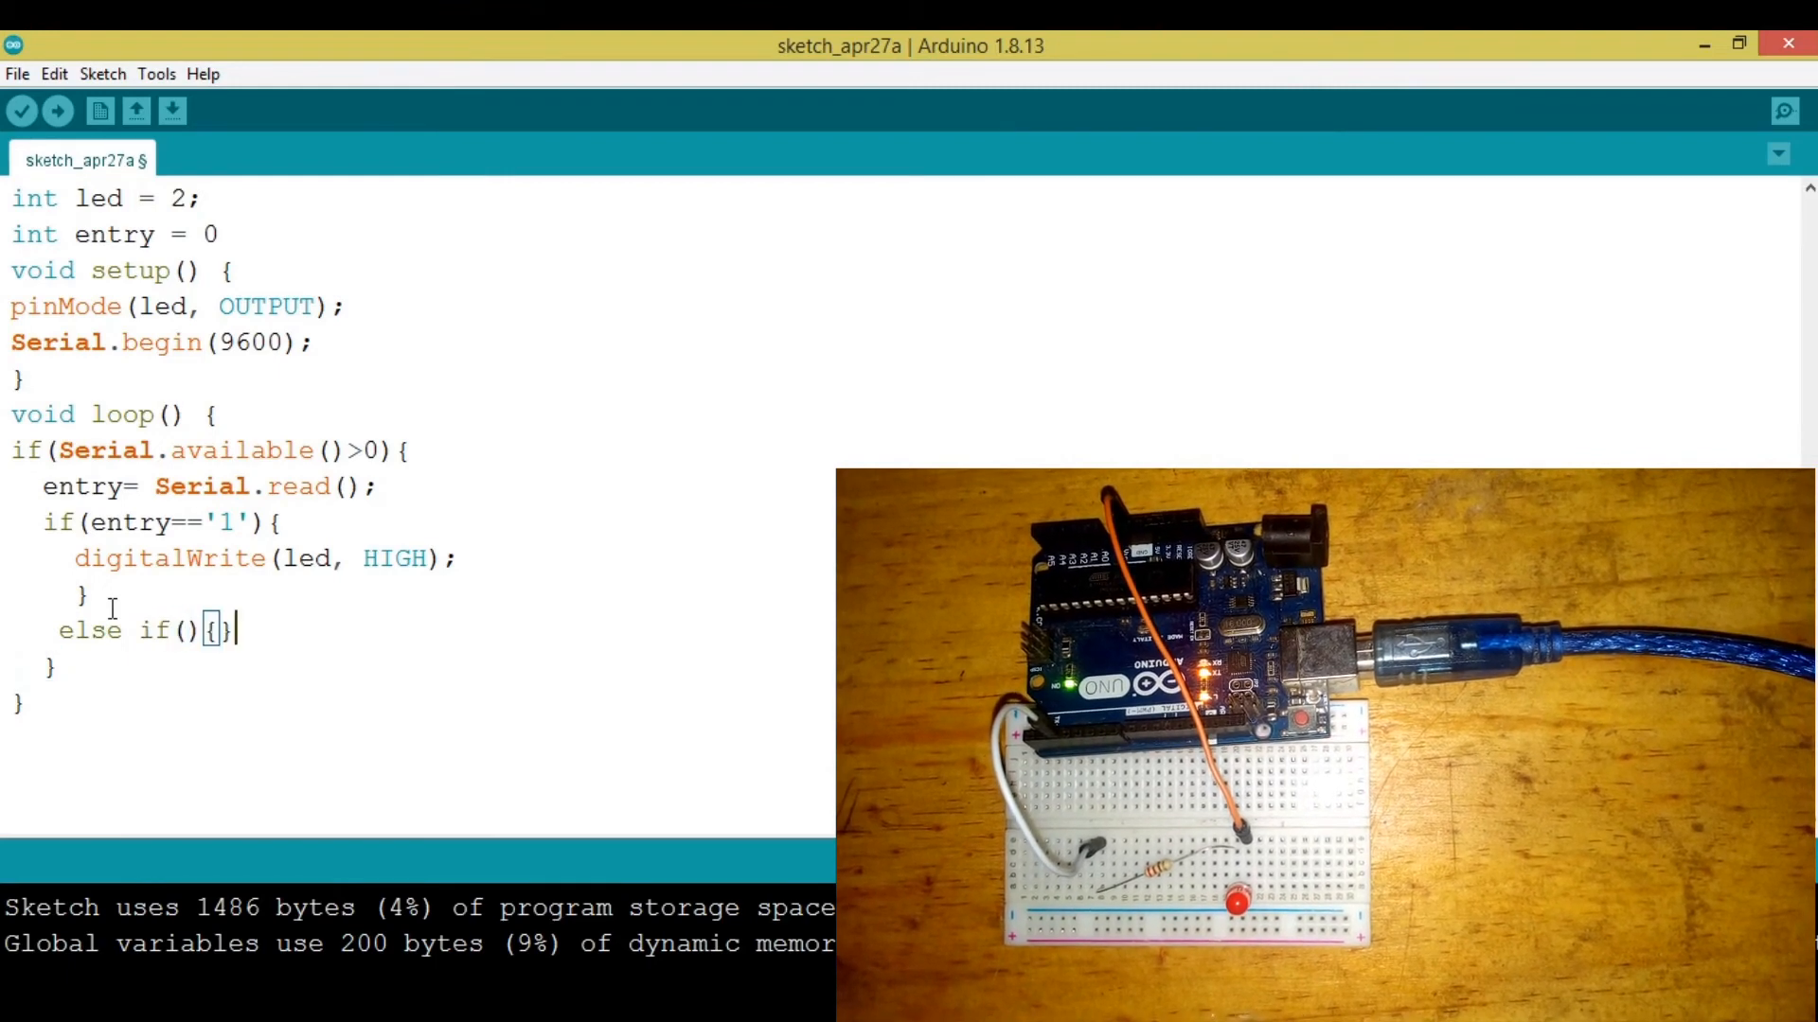
pyautogui.press('Enter')
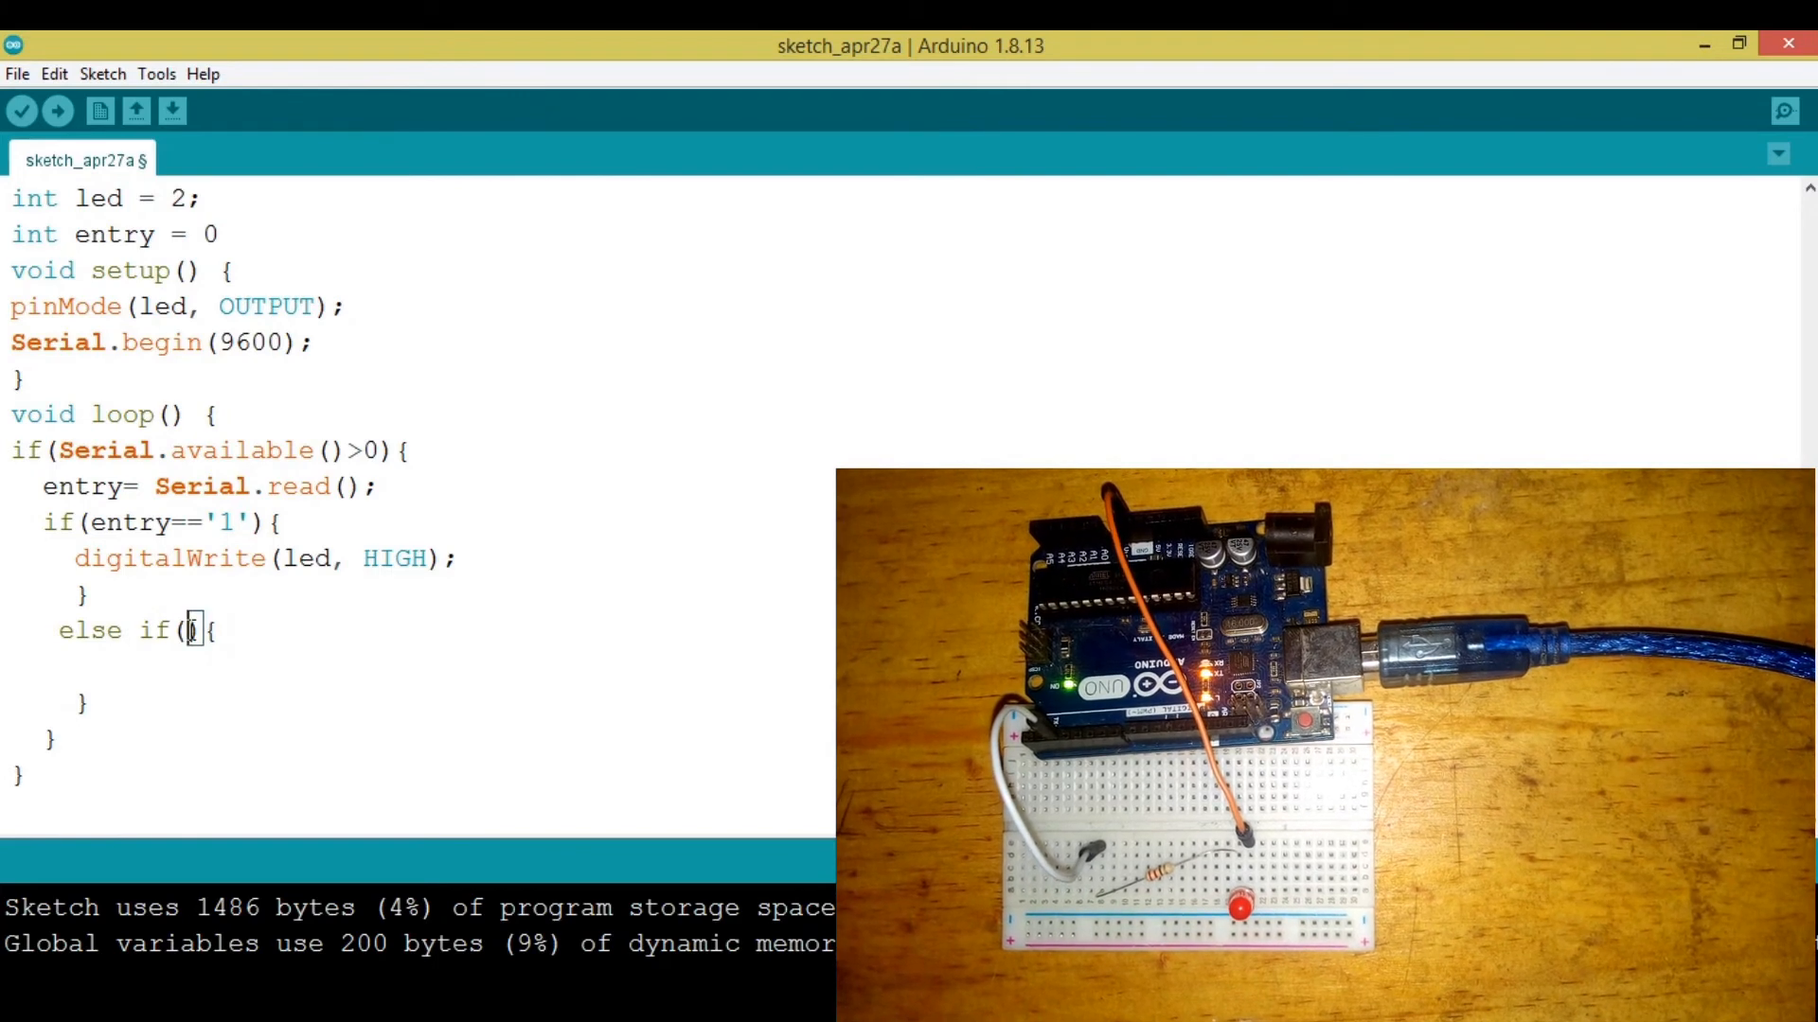
pyautogui.write("entry == '")
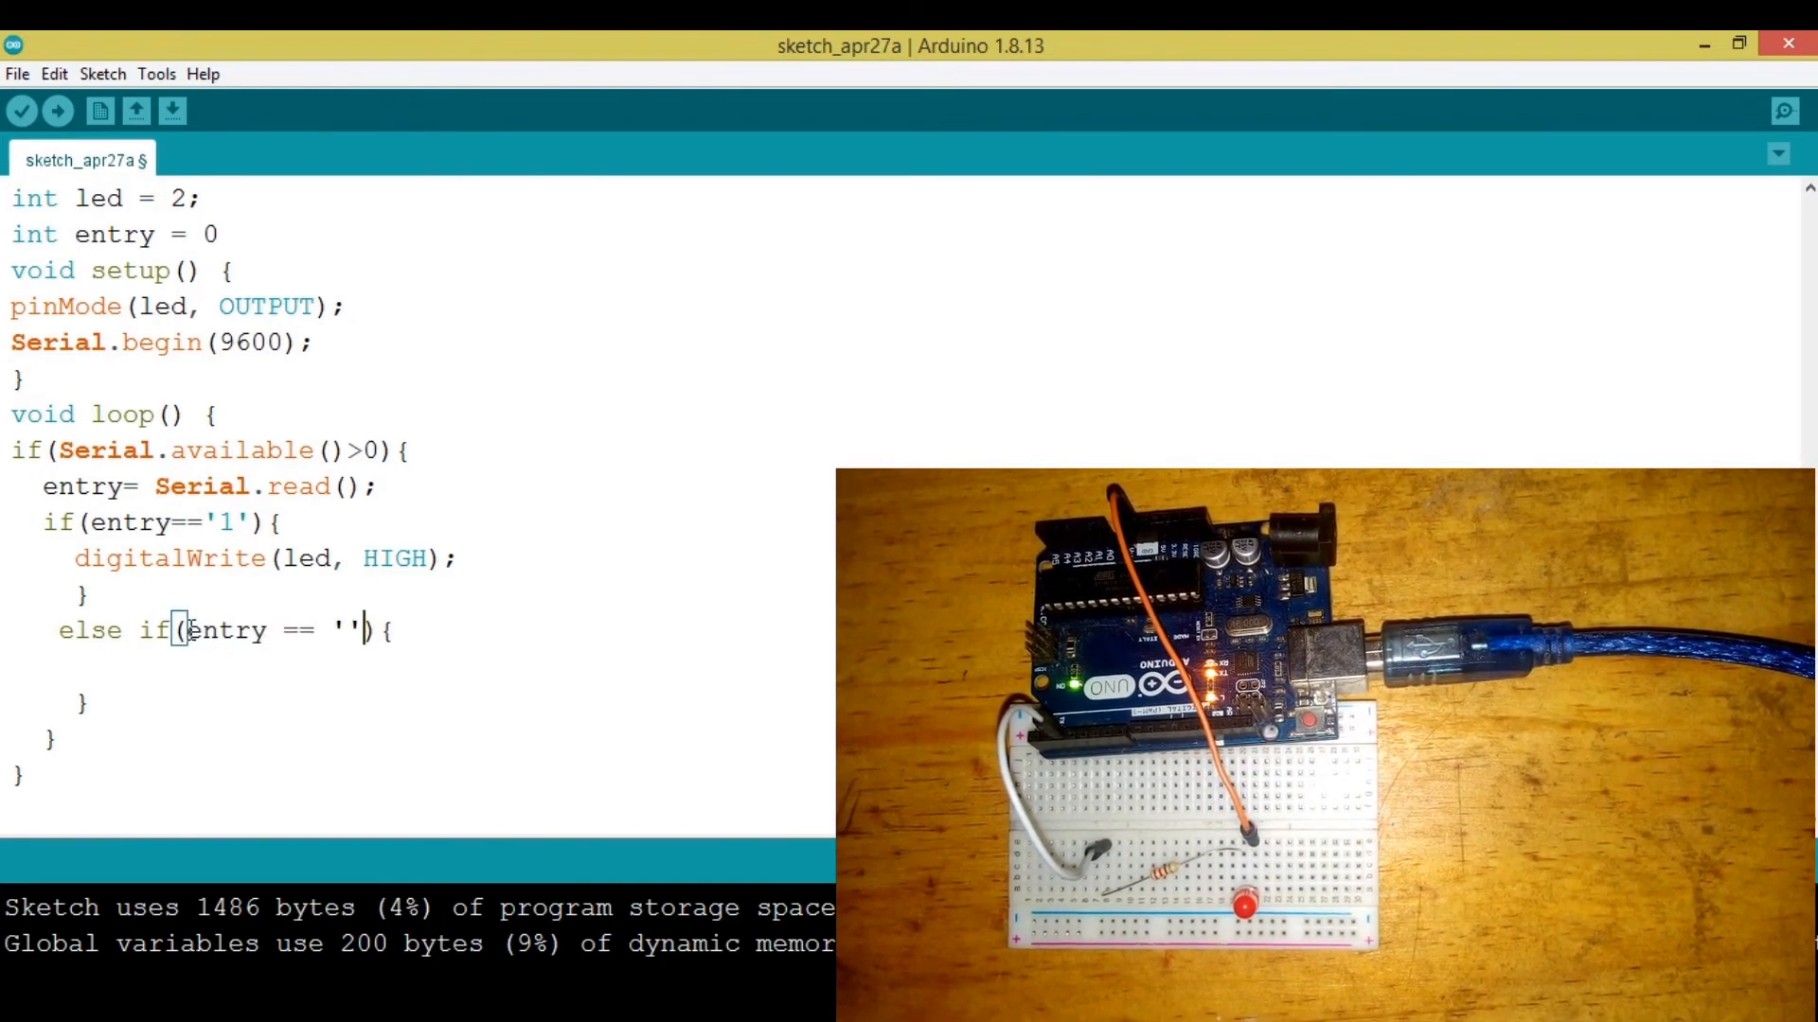
pyautogui.write('0')
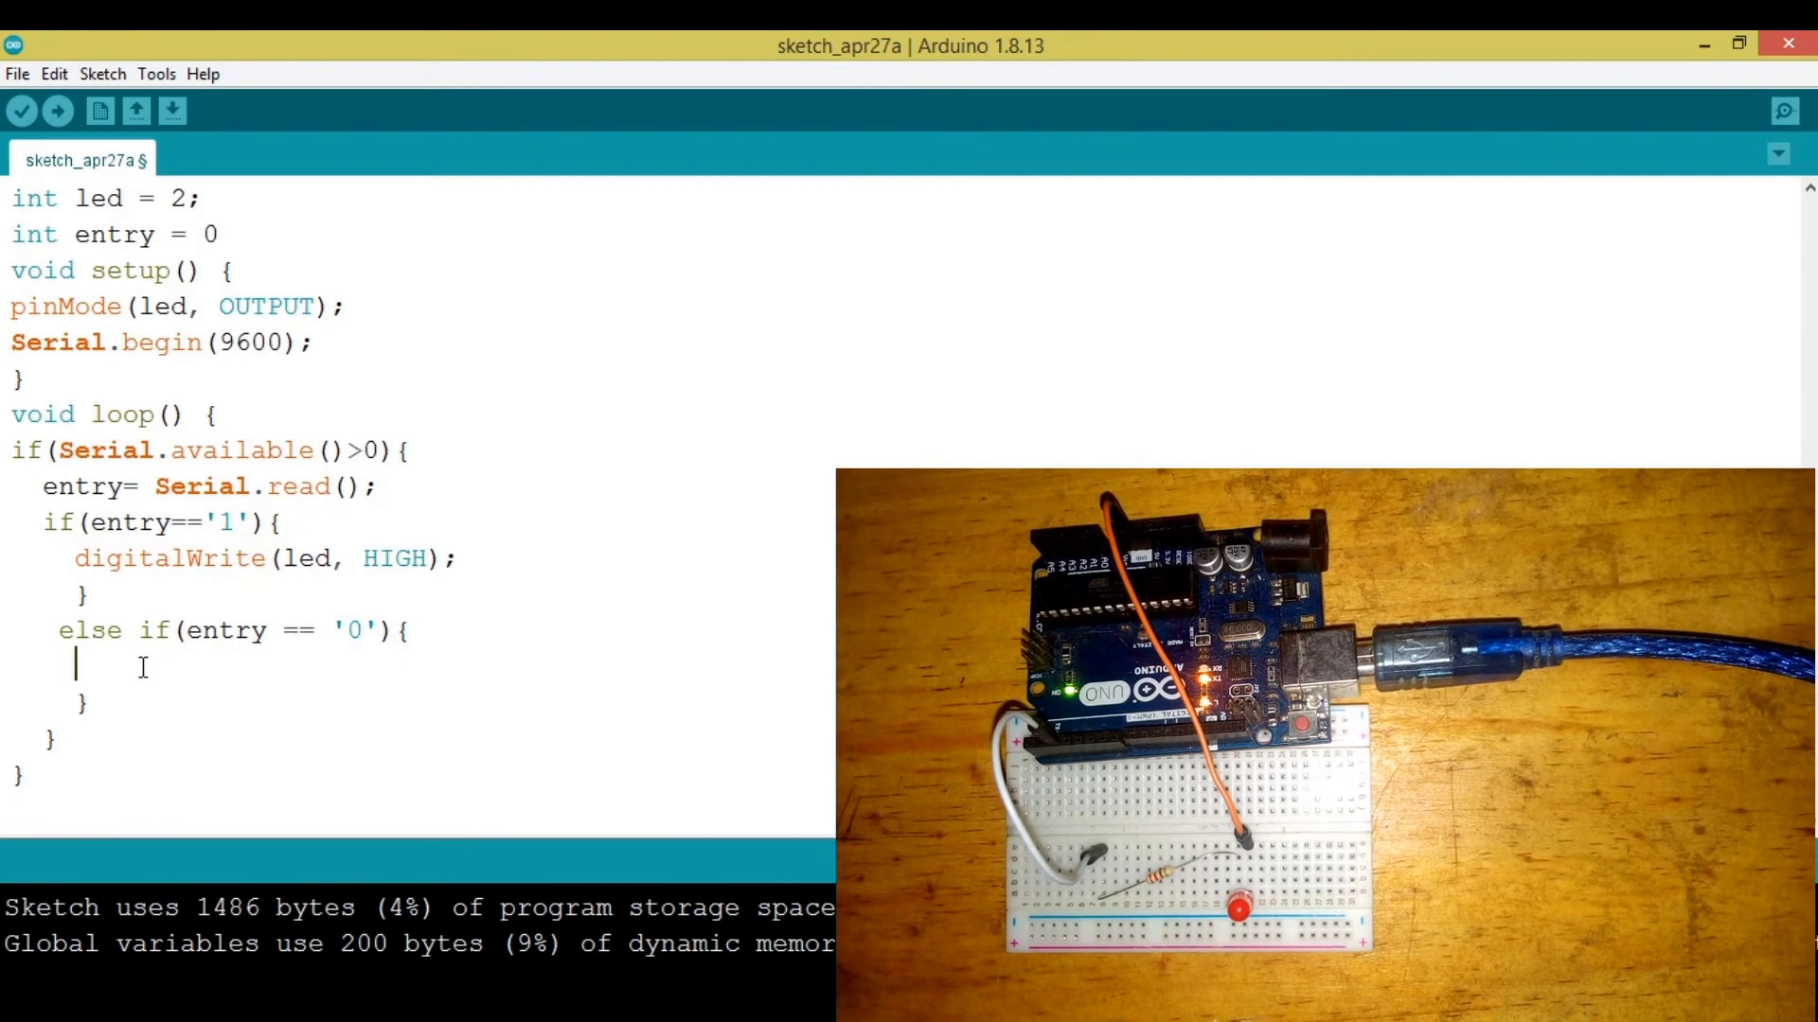
# Fill its body with digitalWrite(led, LOW); to switch the LED off
pyautogui.write('digitalWrite(led, HIGH);')
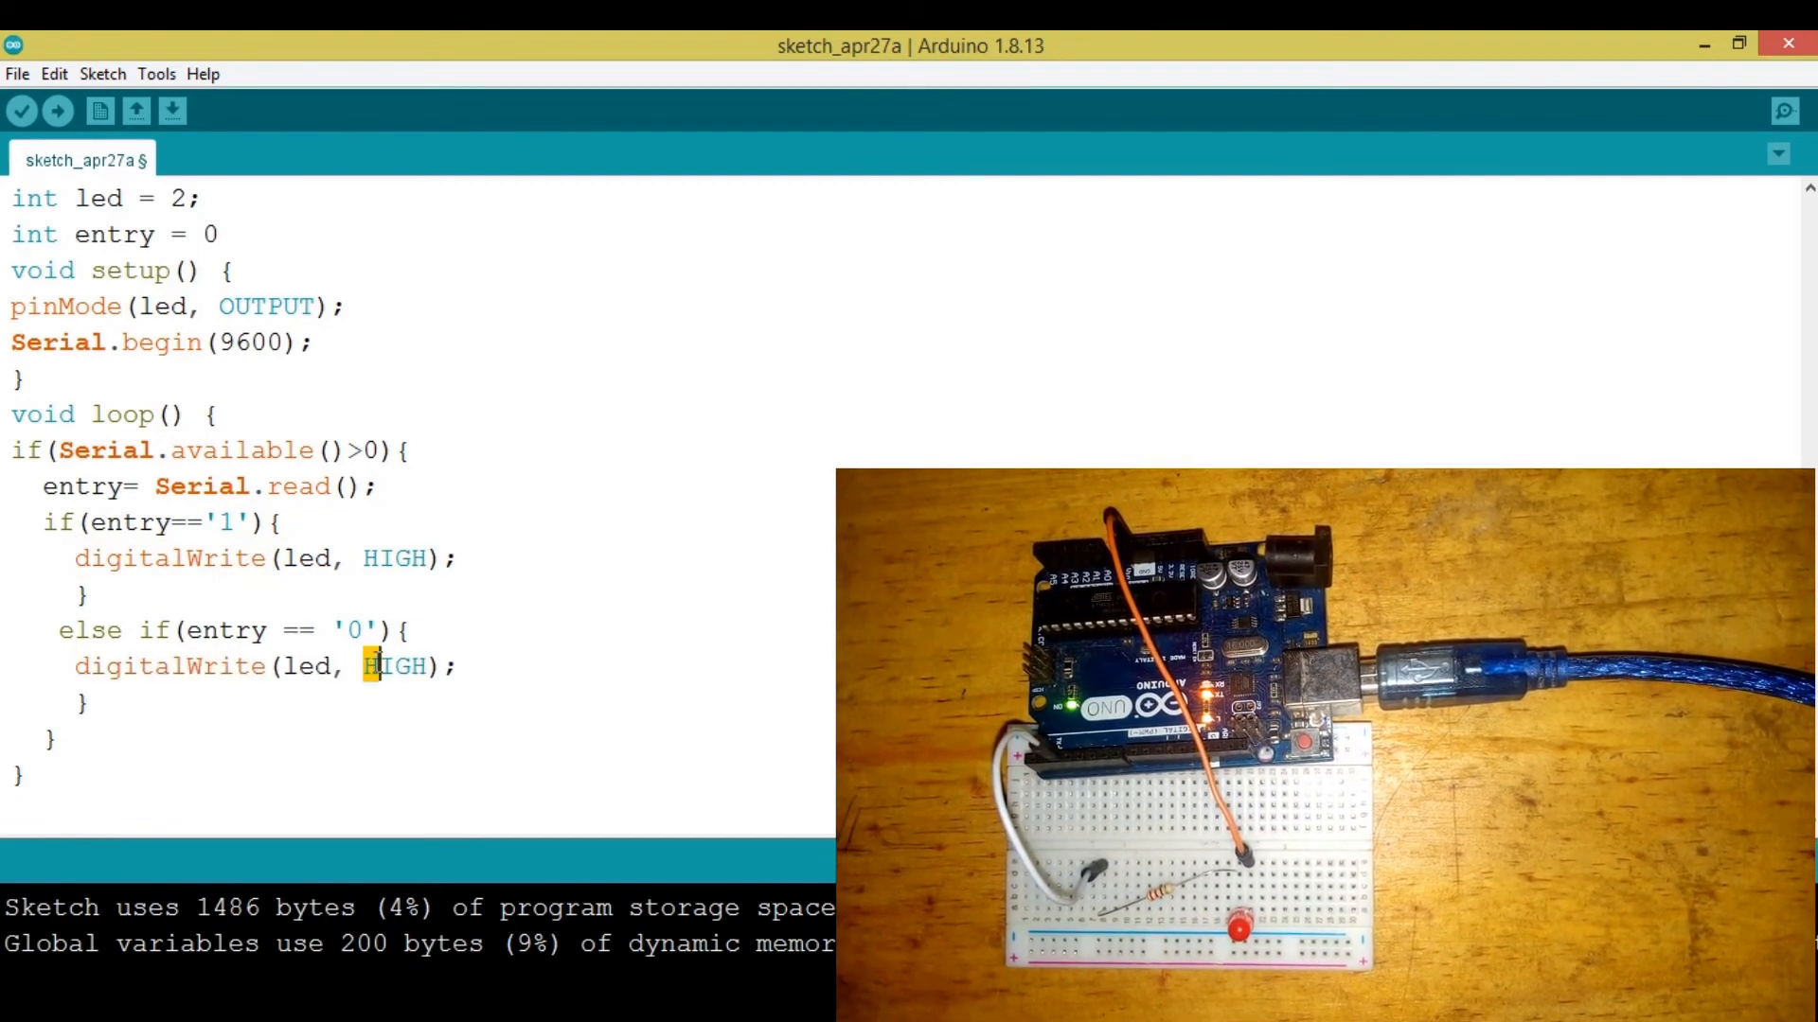
pyautogui.write('LOW')
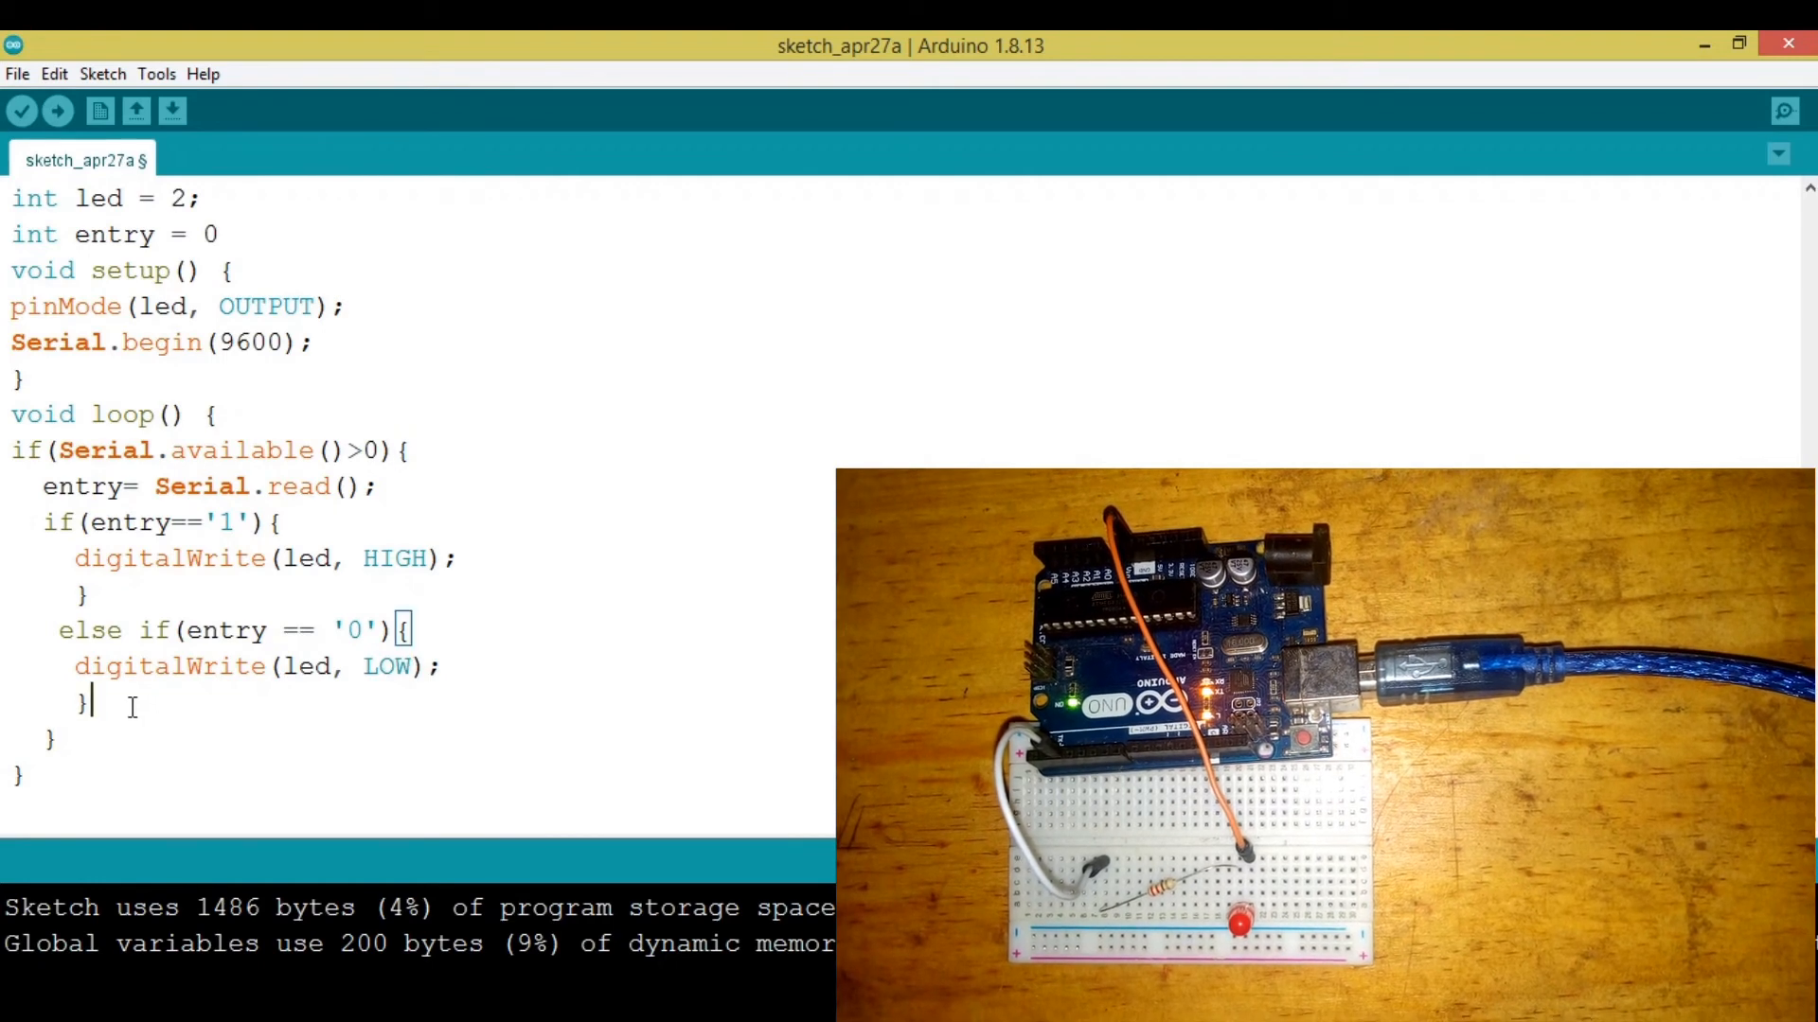
pyautogui.write('EL')
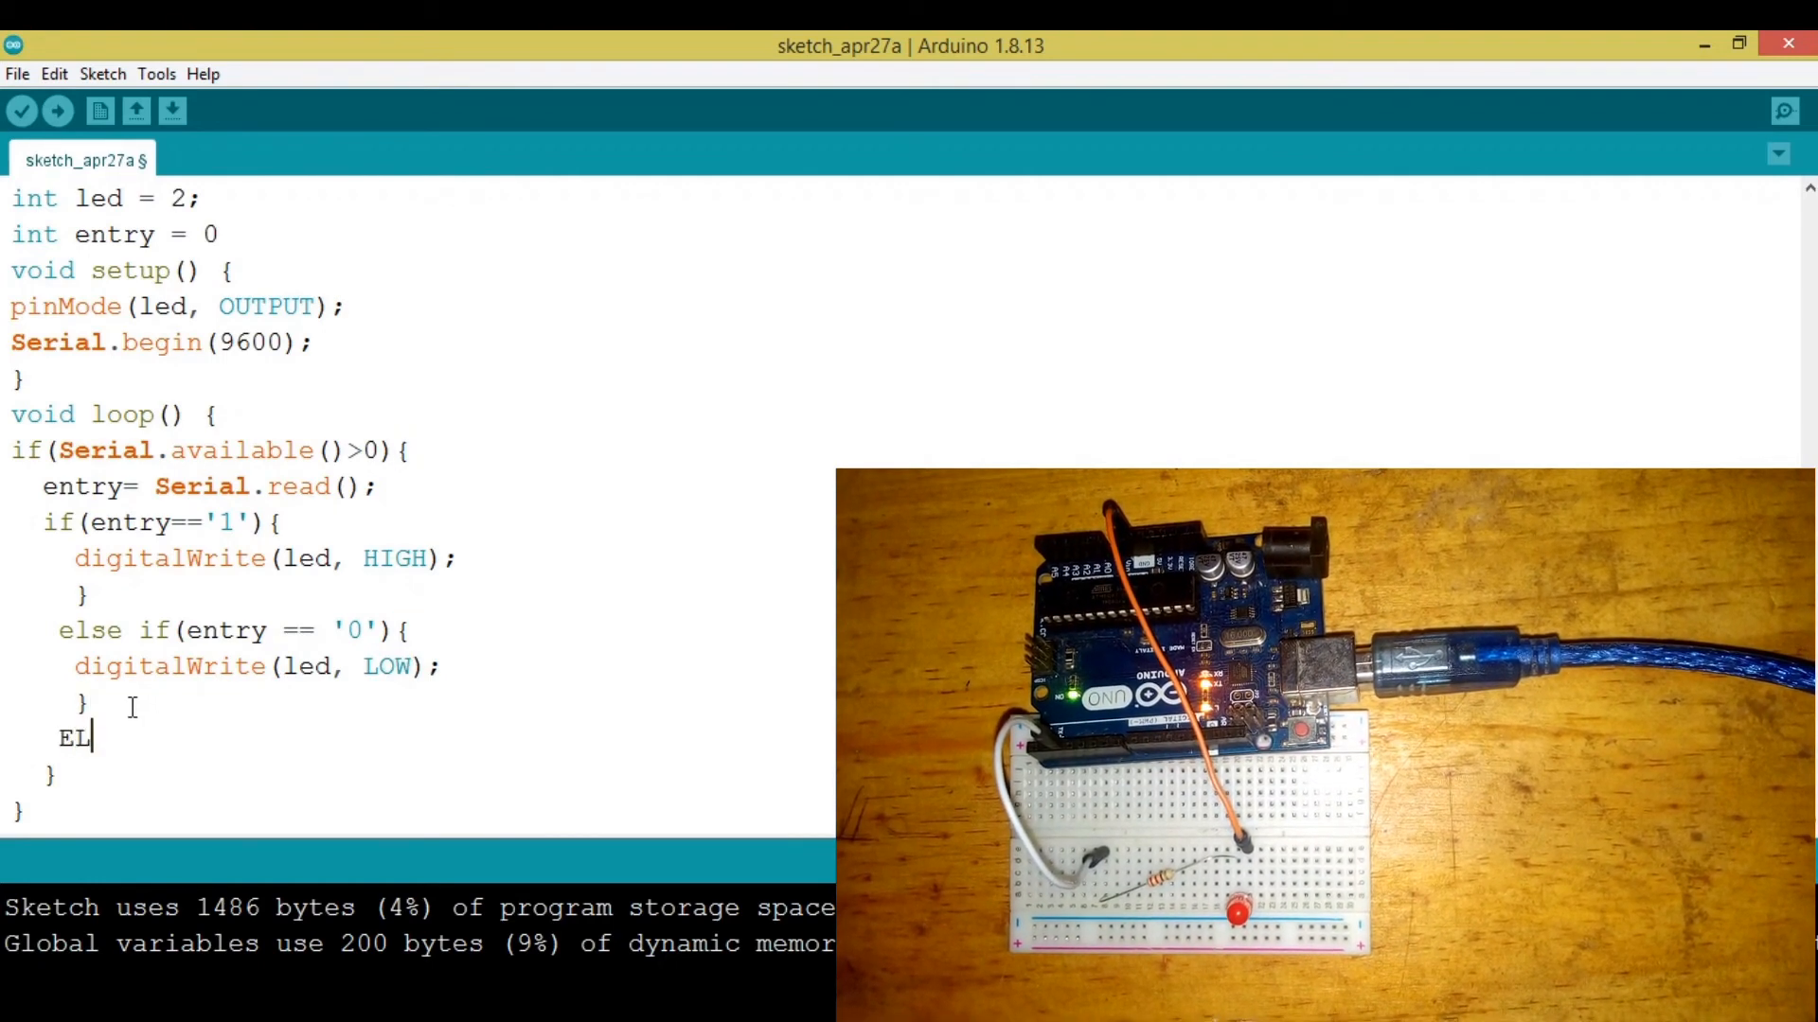
# Add else { Serial.println("invalid input"); } and auto-format the sketch with Ctrl+T
pyautogui.write('else')
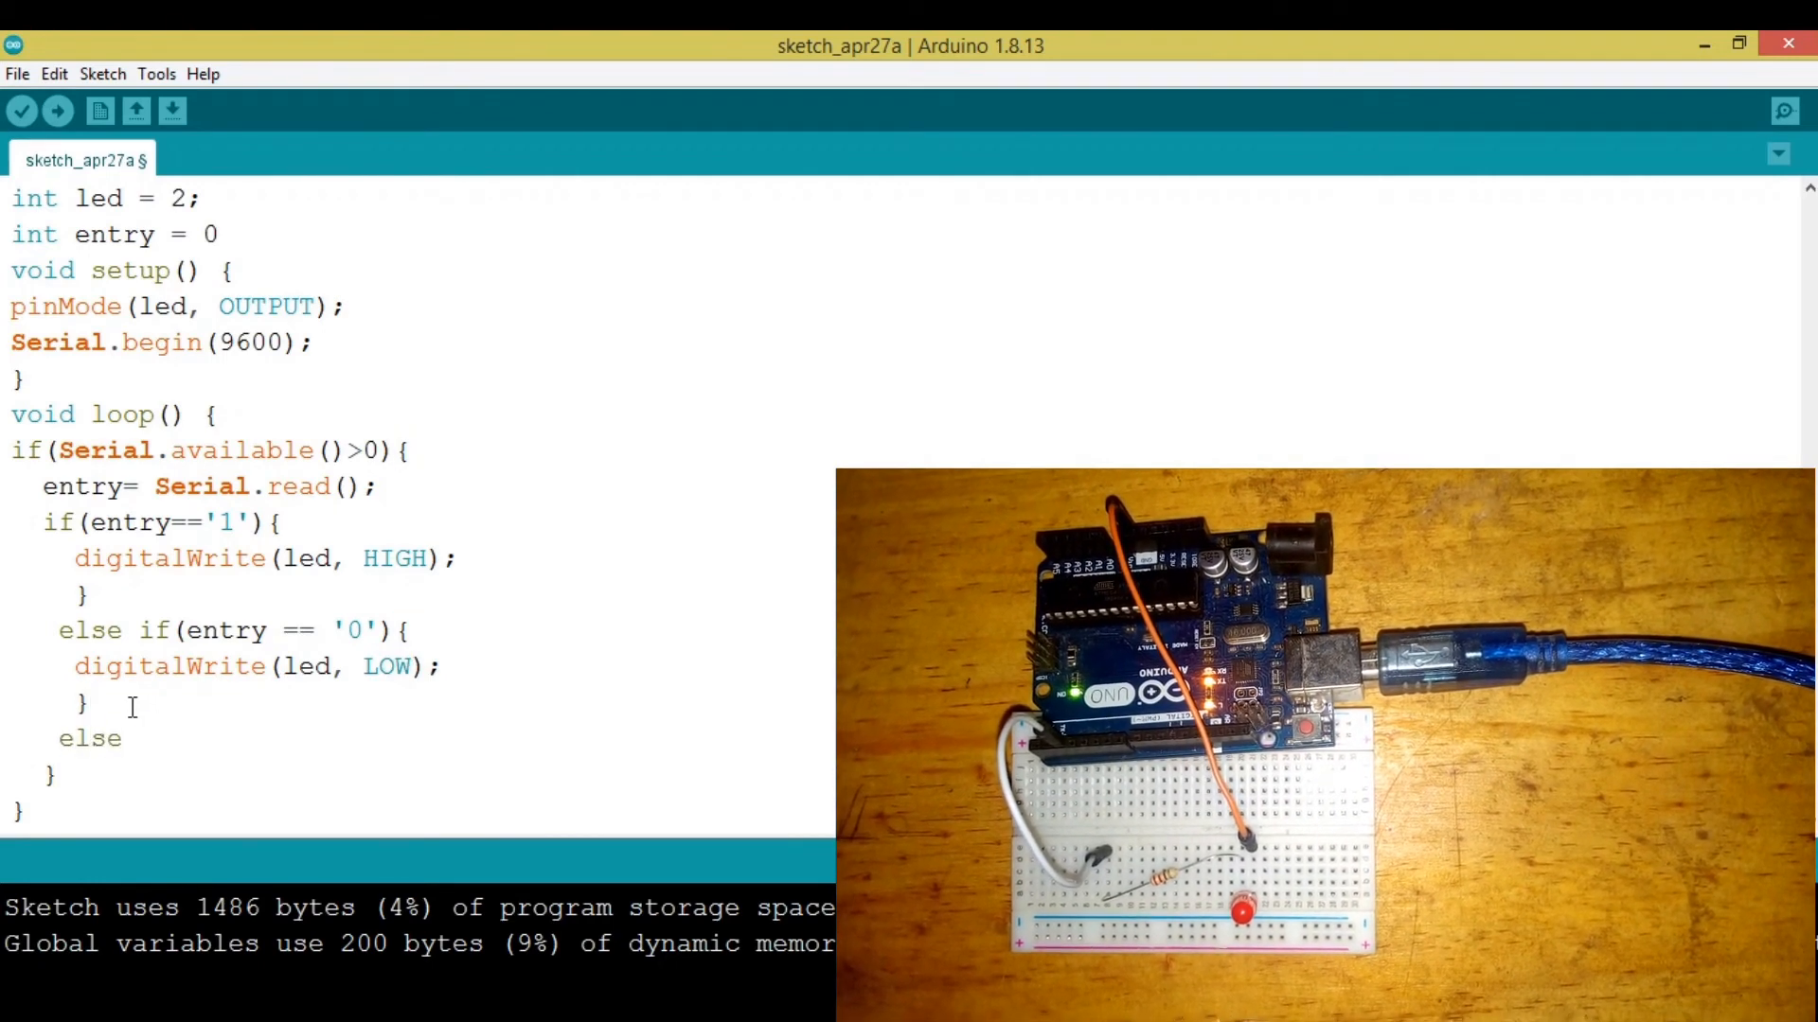
pyautogui.write('{')
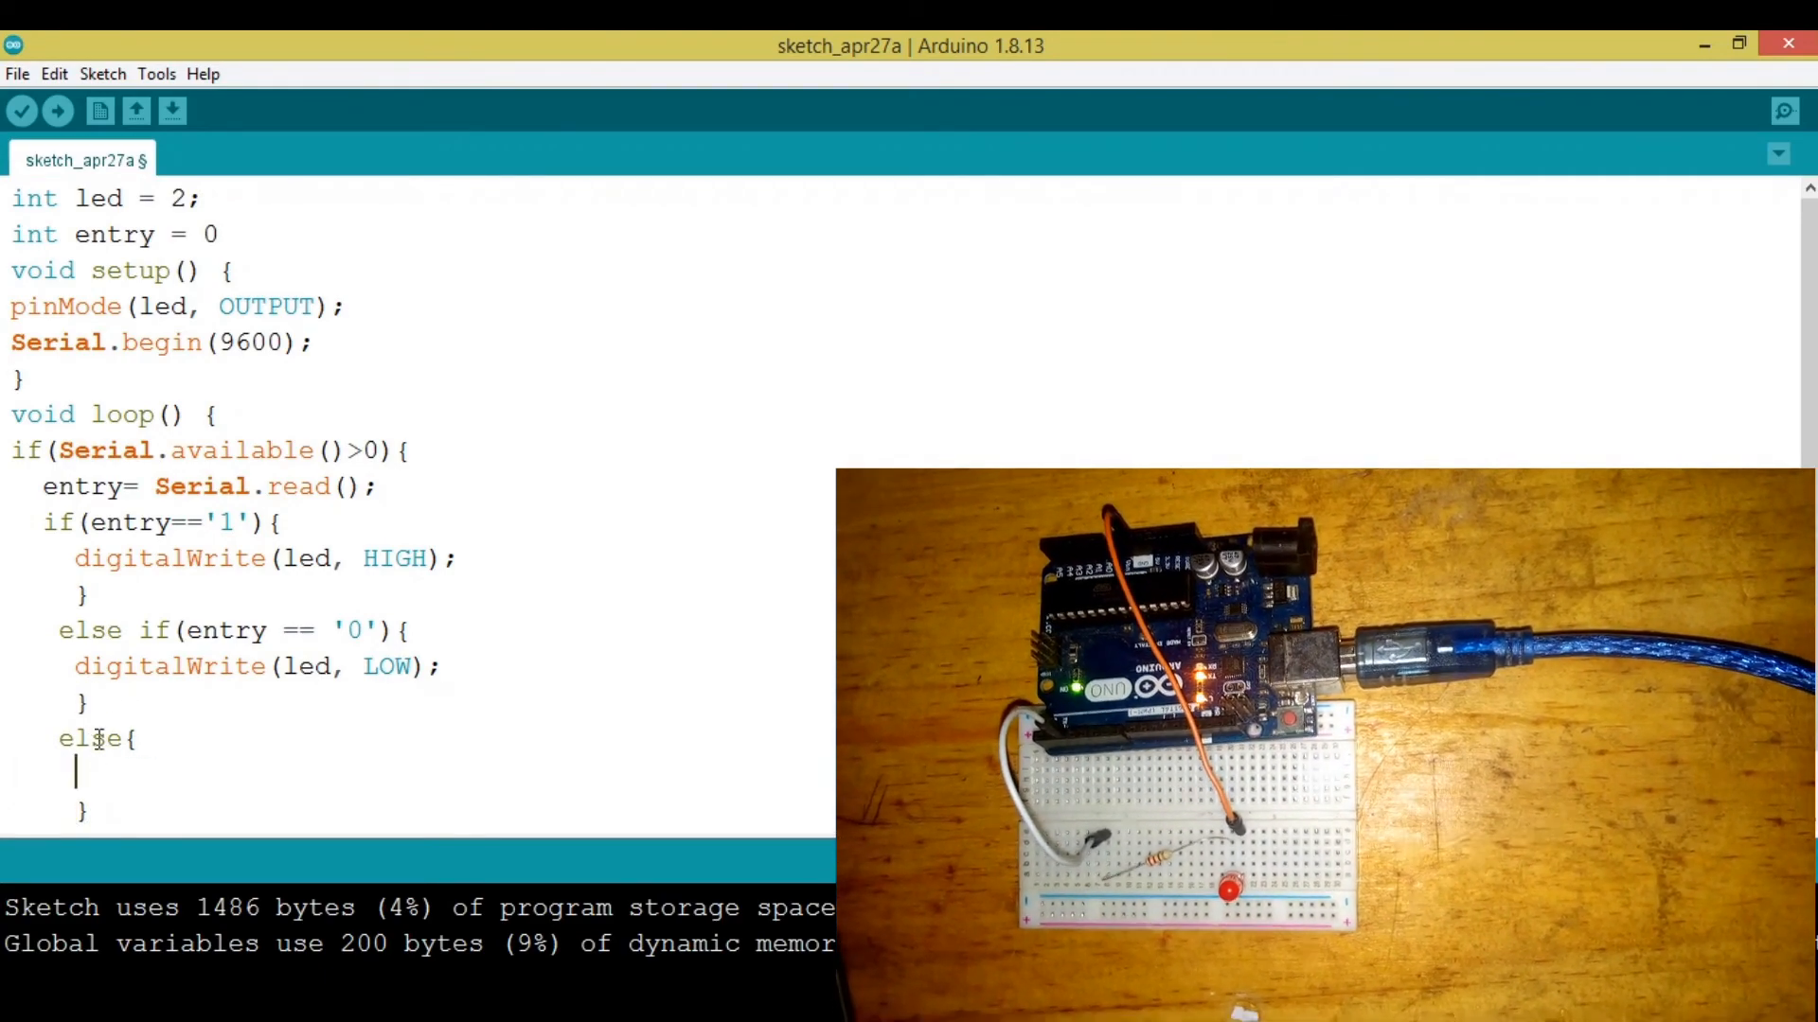
pyautogui.write('Serial.println(')
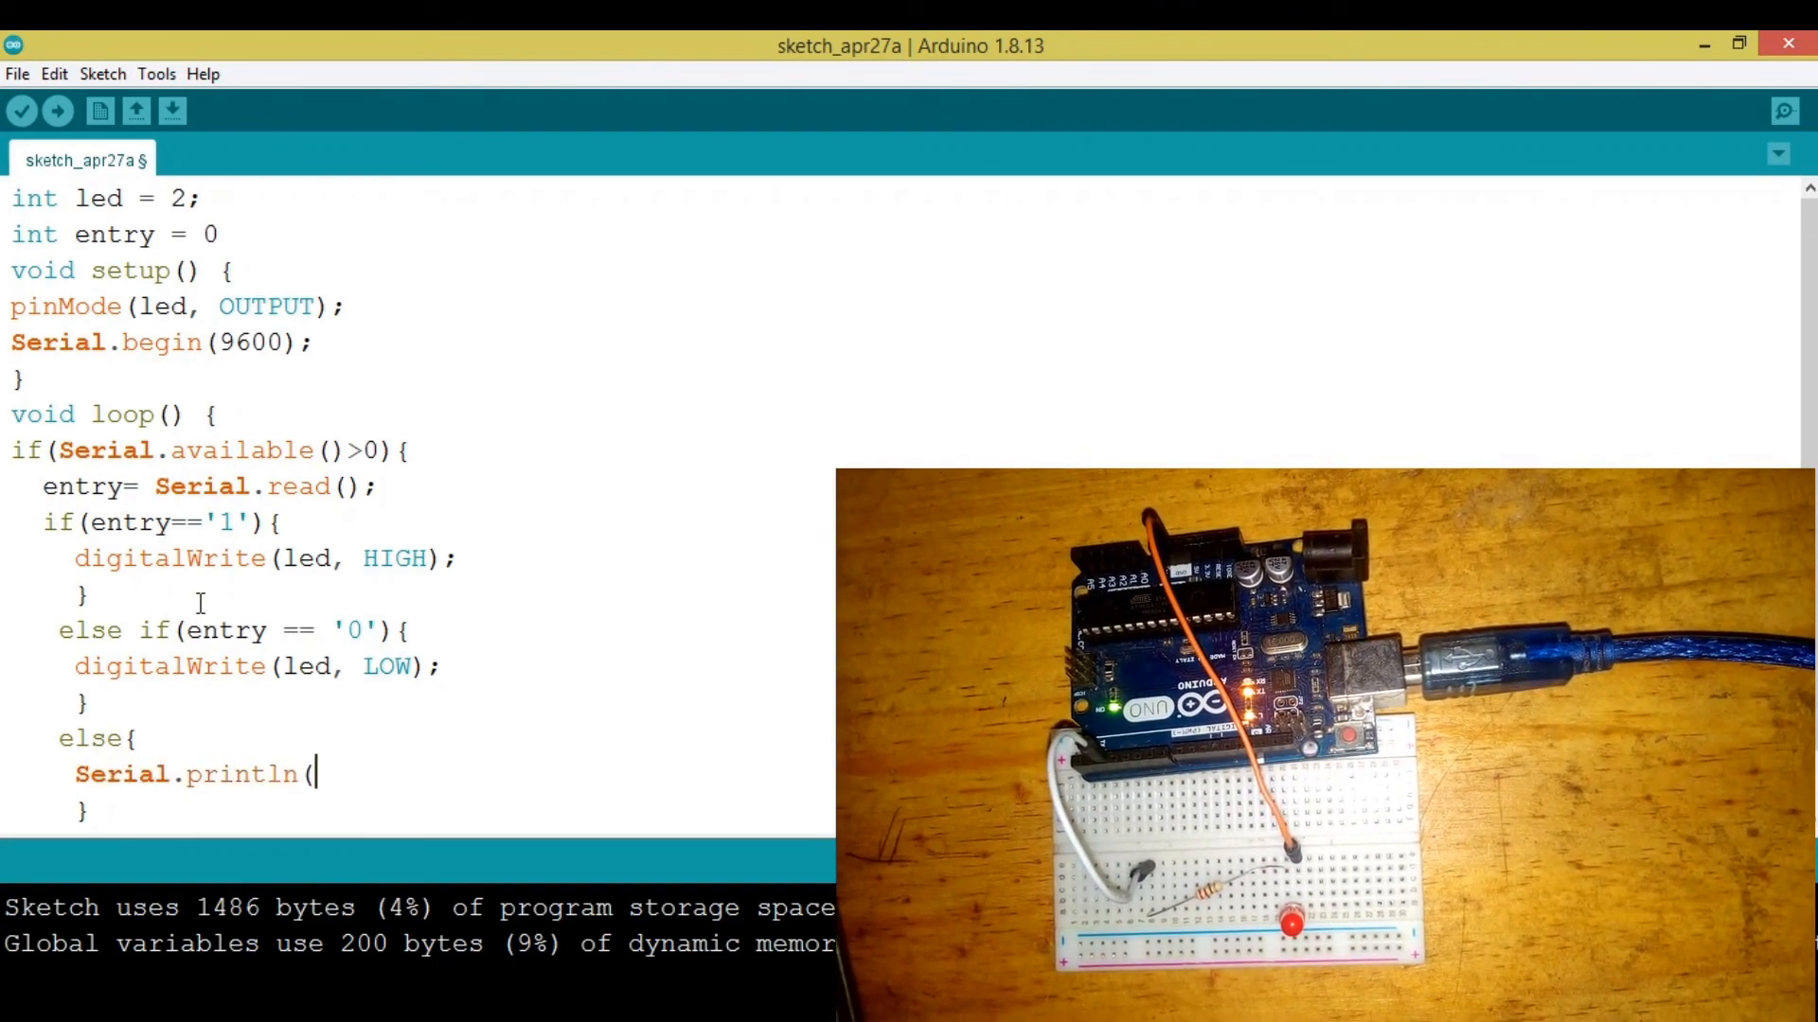
pyautogui.write('");')
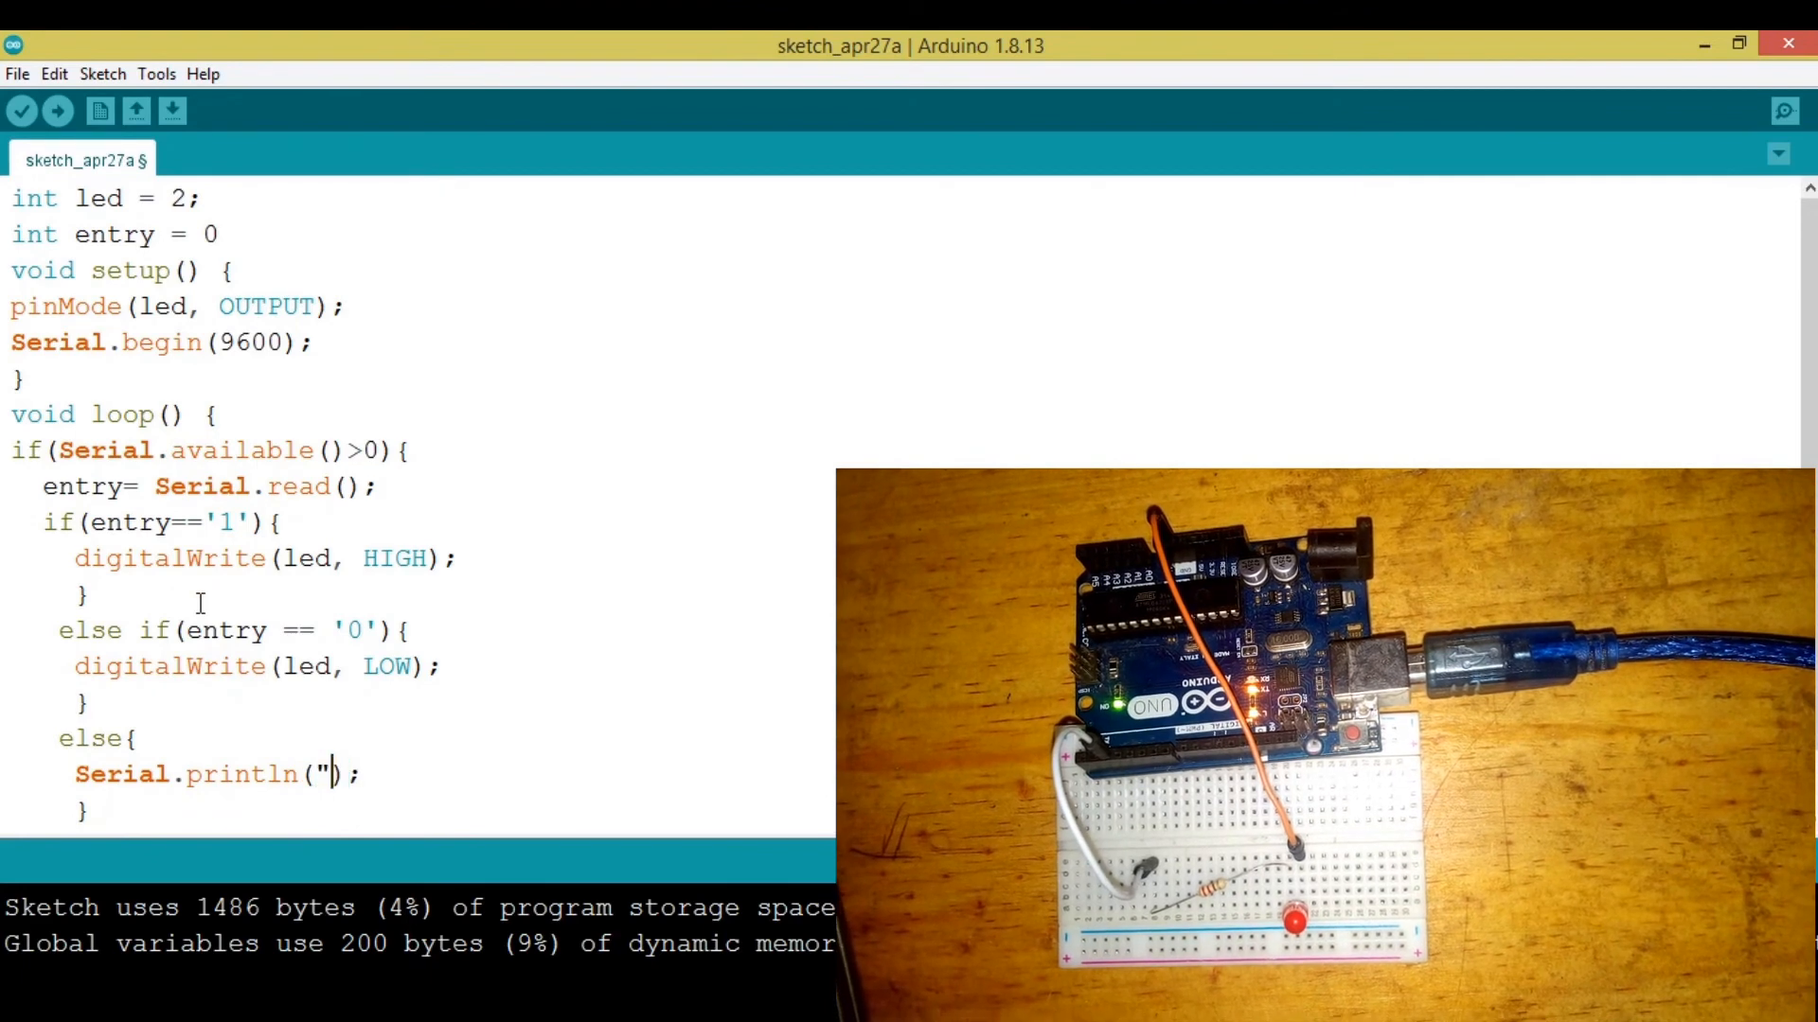
pyautogui.write('invalid input')
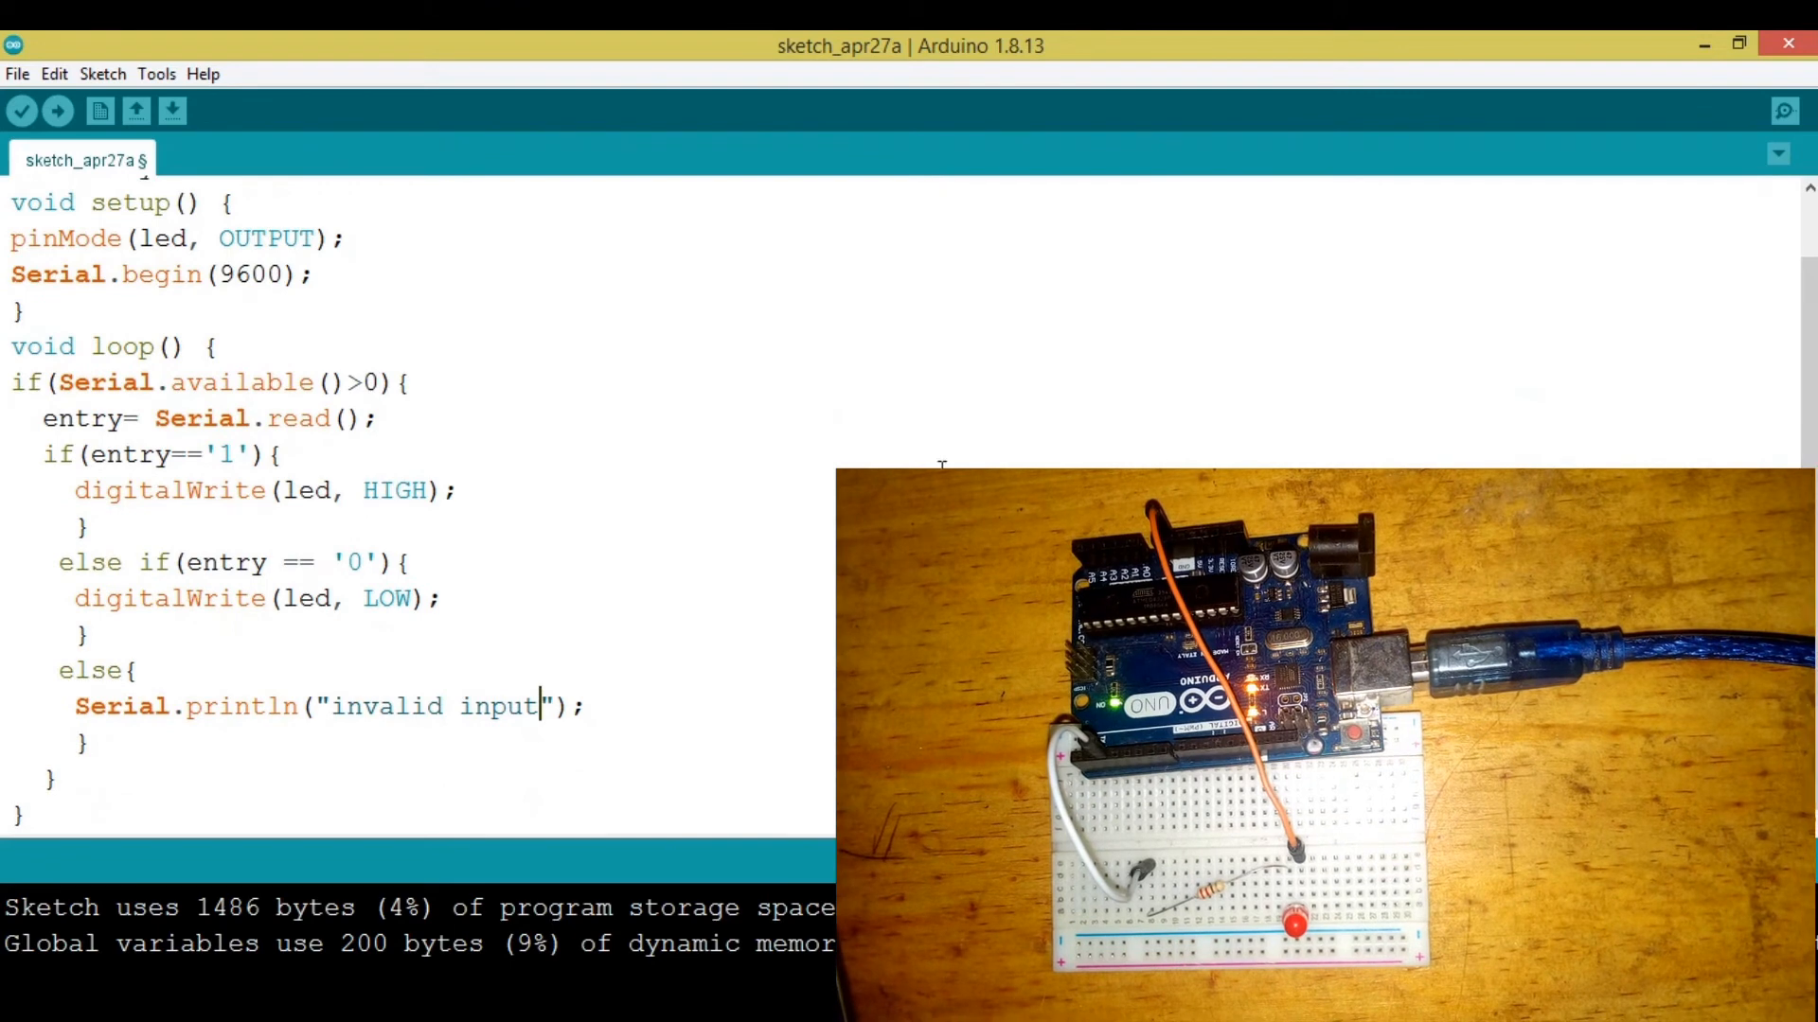
pyautogui.press('ctrl+t')
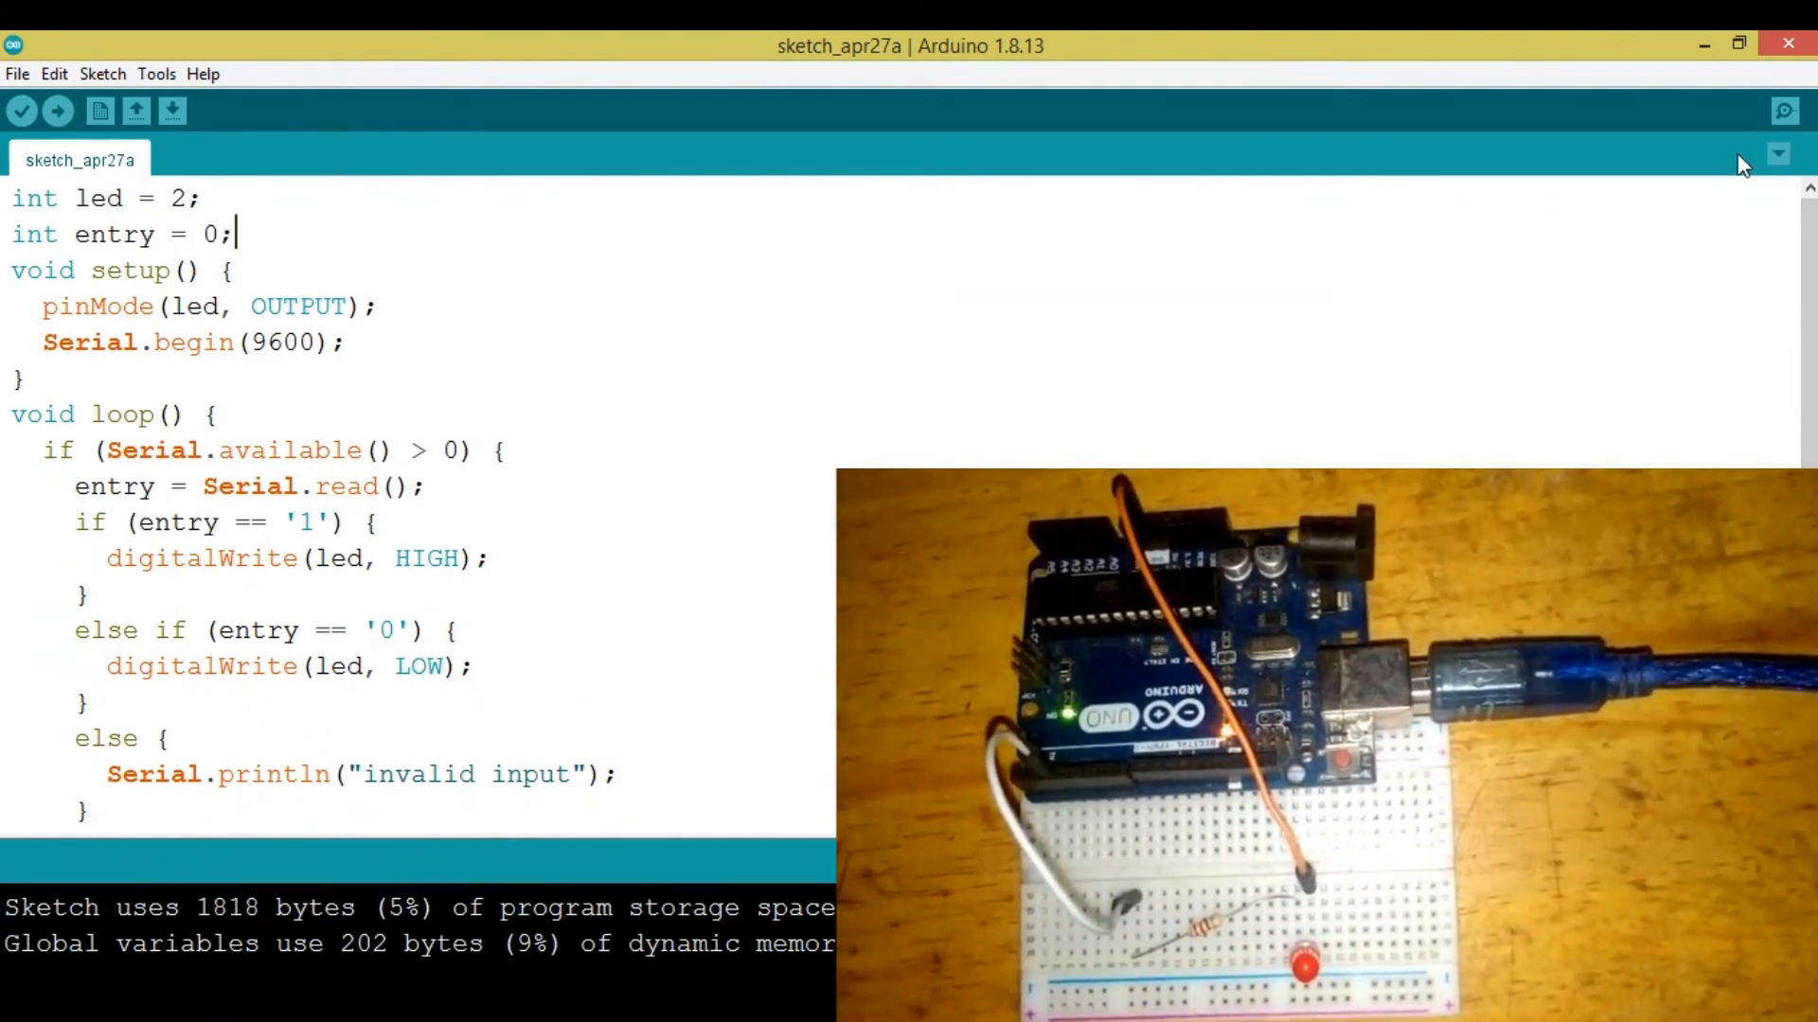
# Send 0 from the serial monitor to the board so the LED turns off
pyautogui.click(1783, 110)
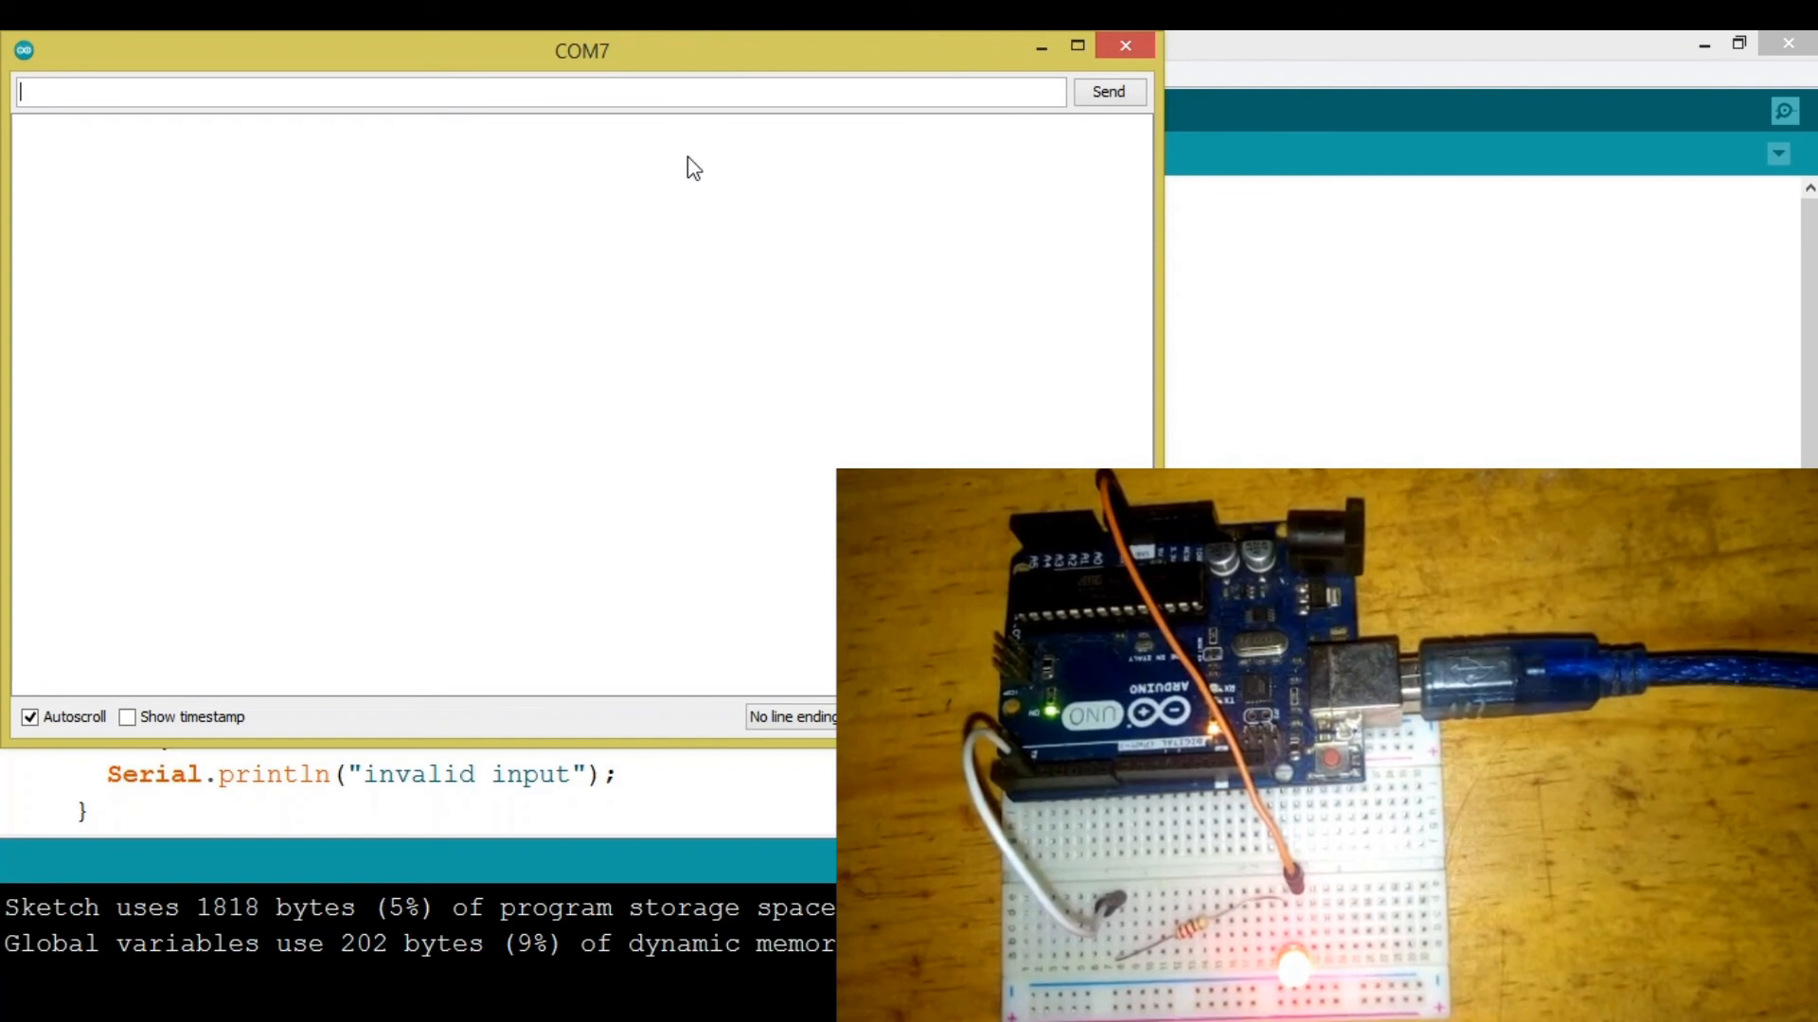
pyautogui.write('0')
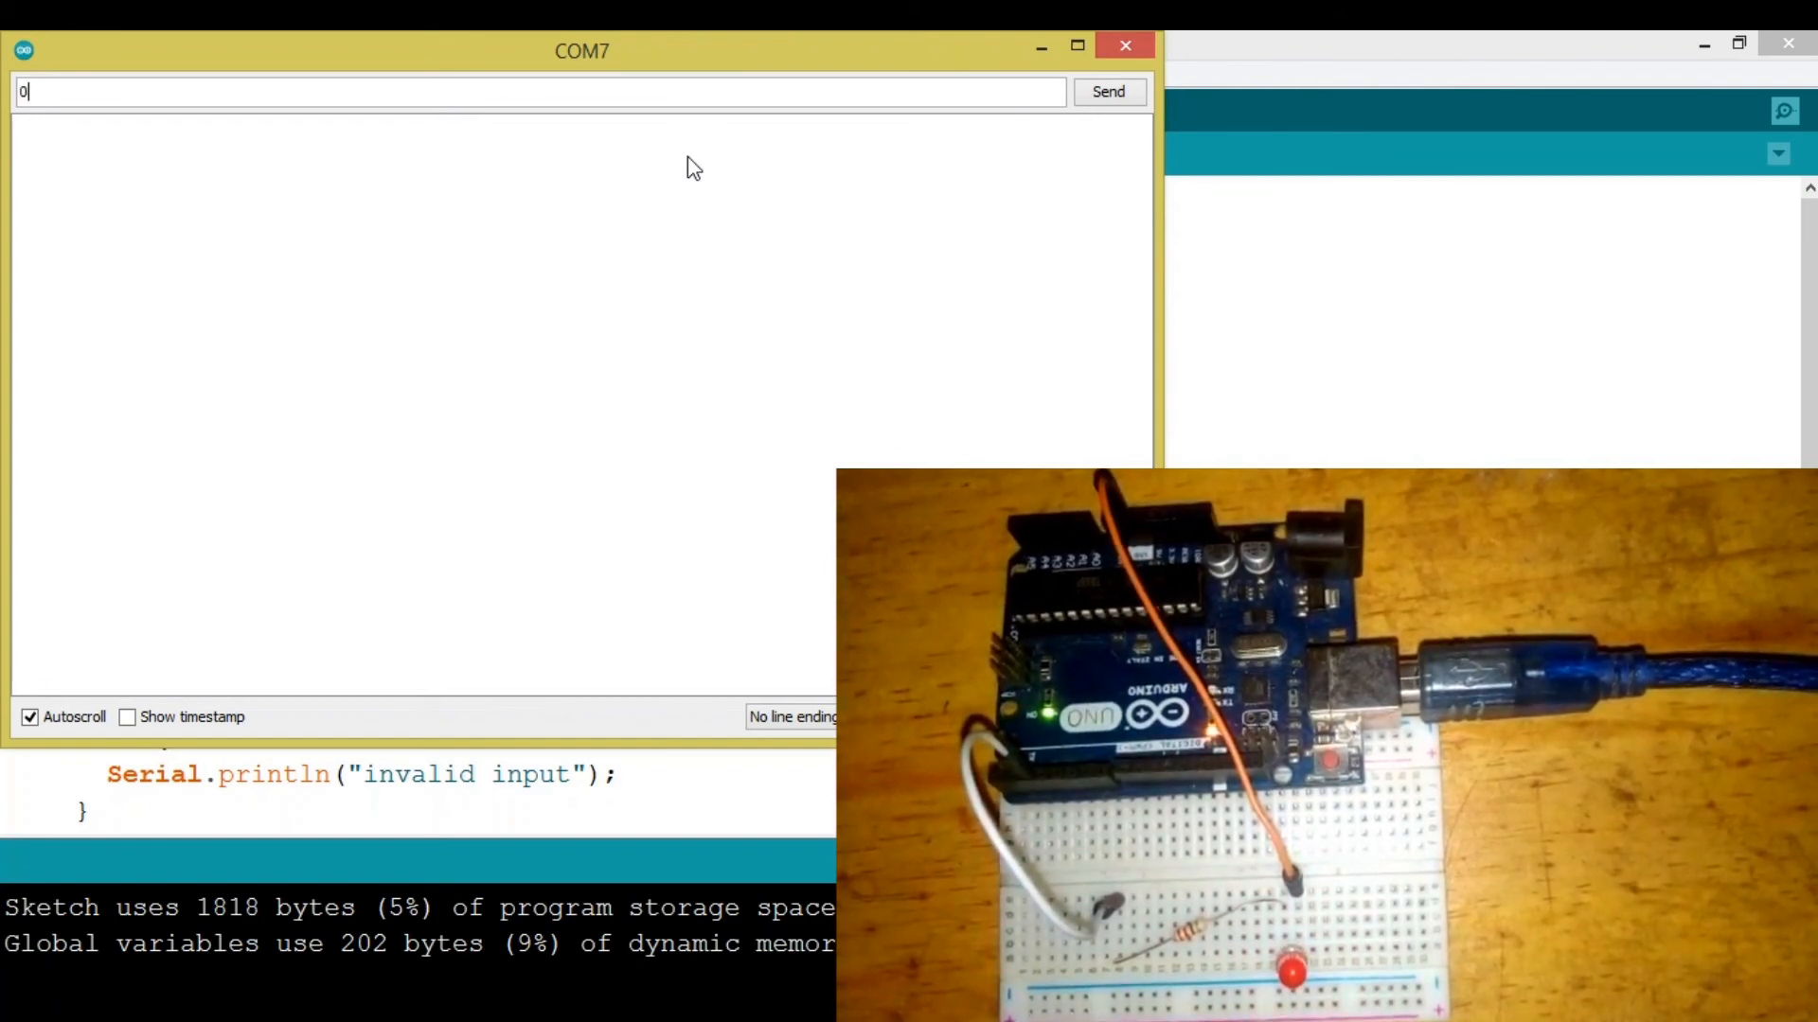
pyautogui.click(1106, 91)
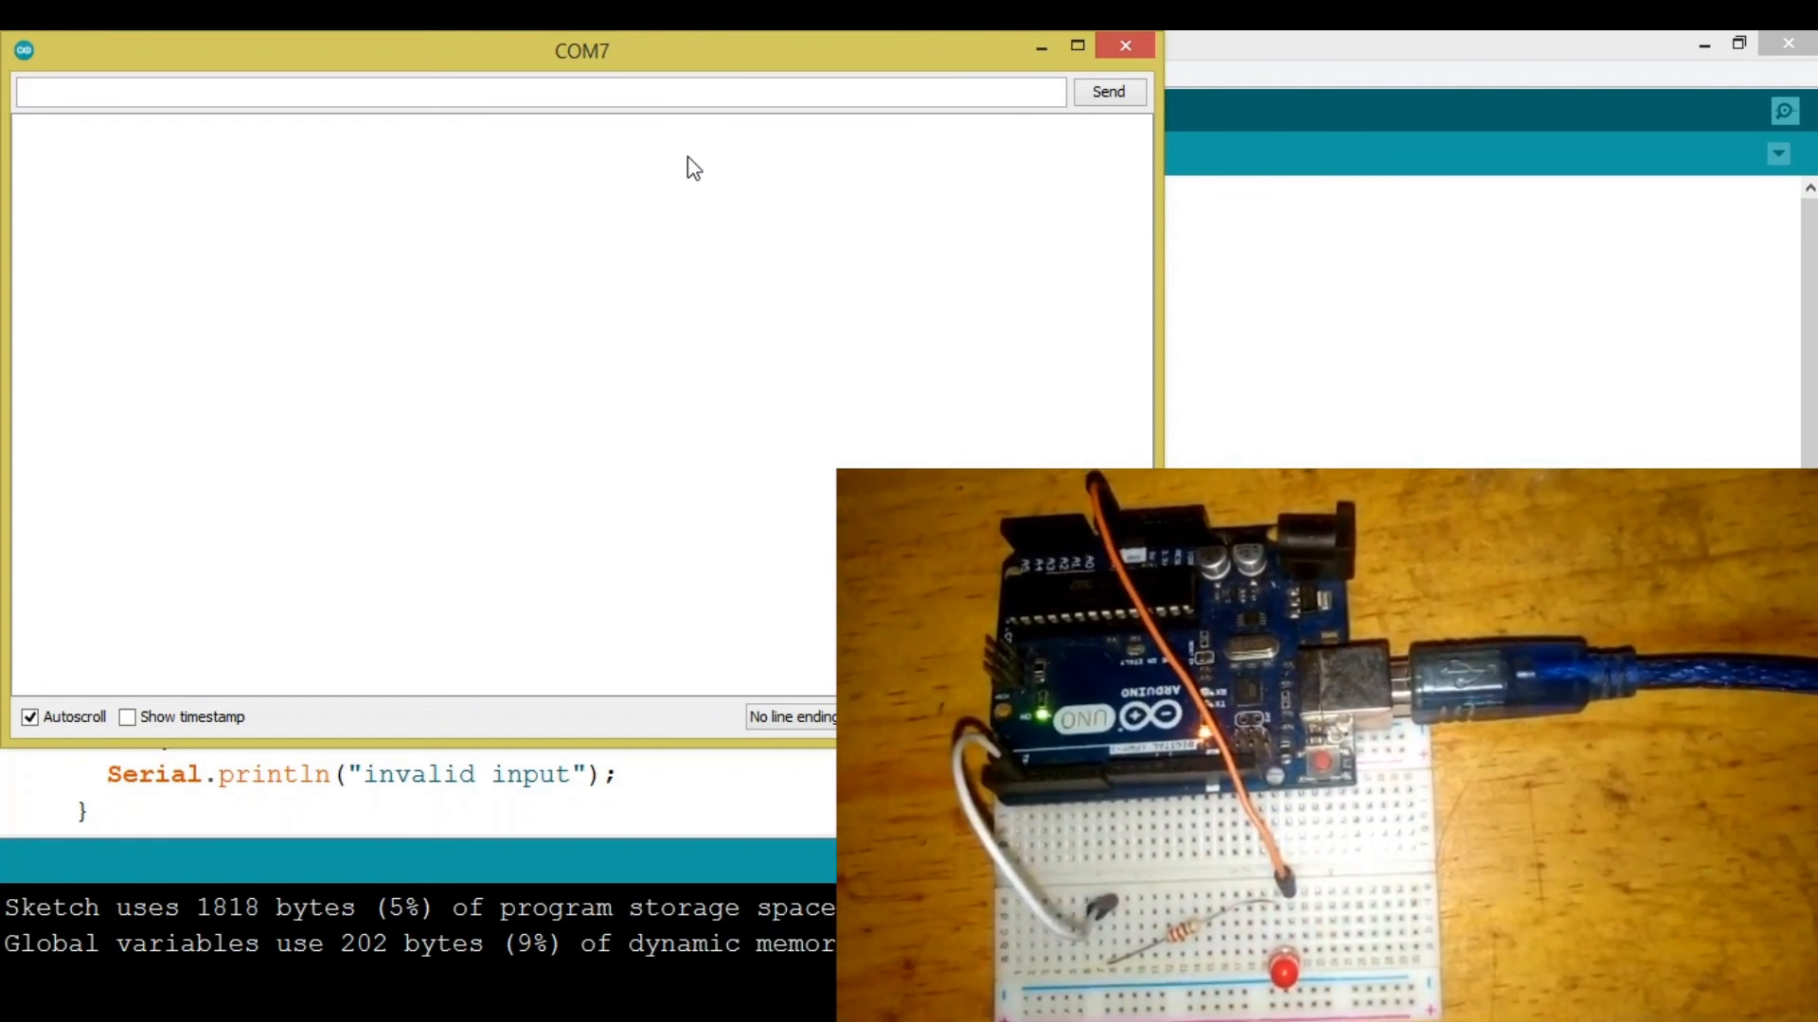